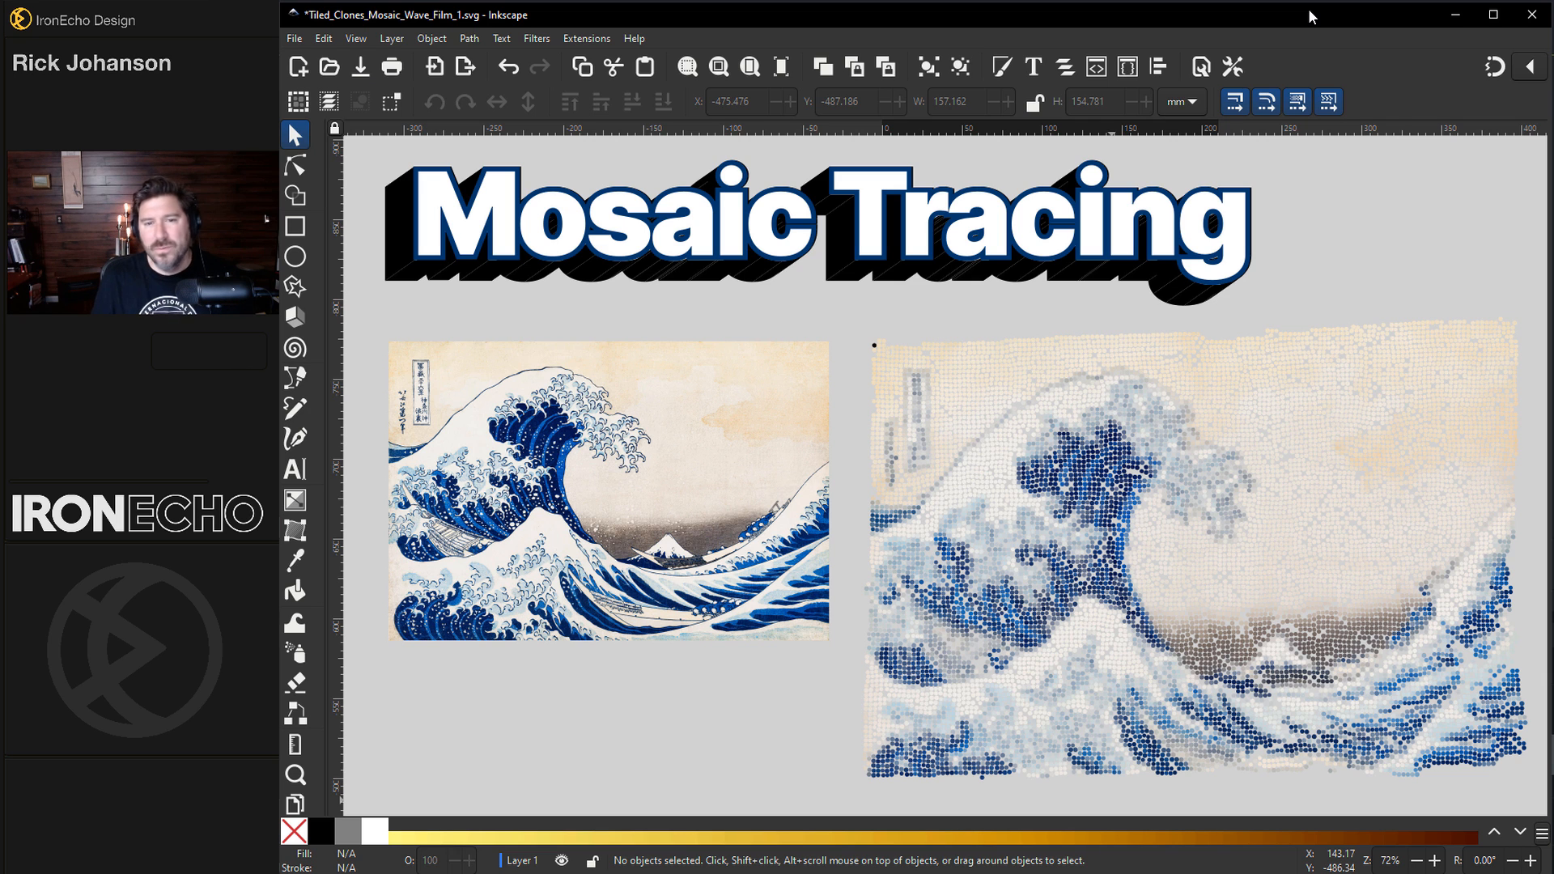
{"action": "mouse_move", "coordinate": [1006, 238]}
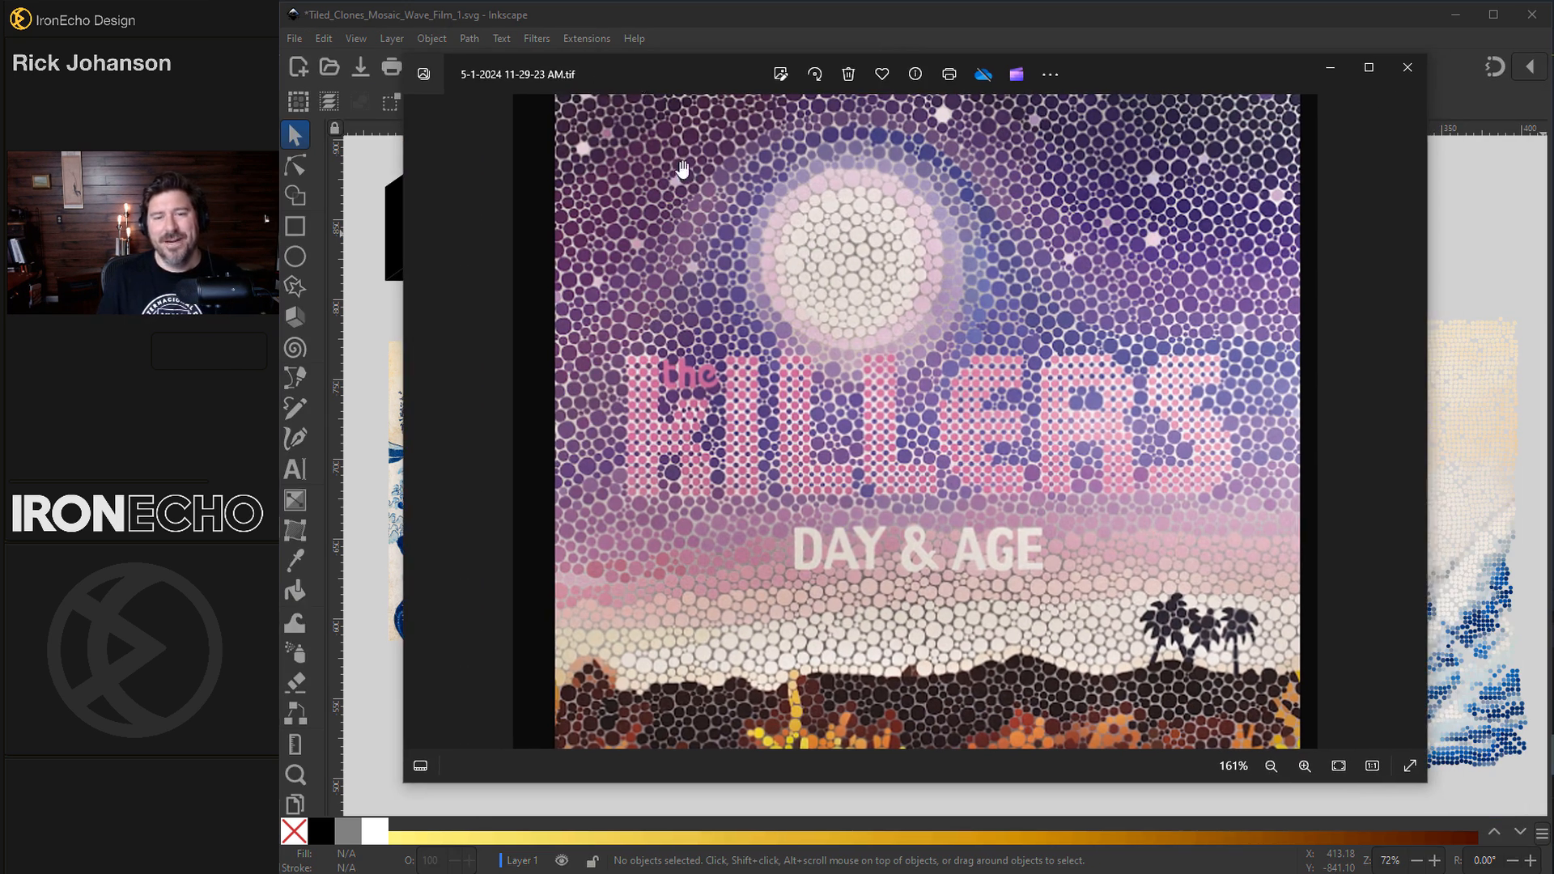
{"action": "mouse_move", "coordinate": [625, 147]}
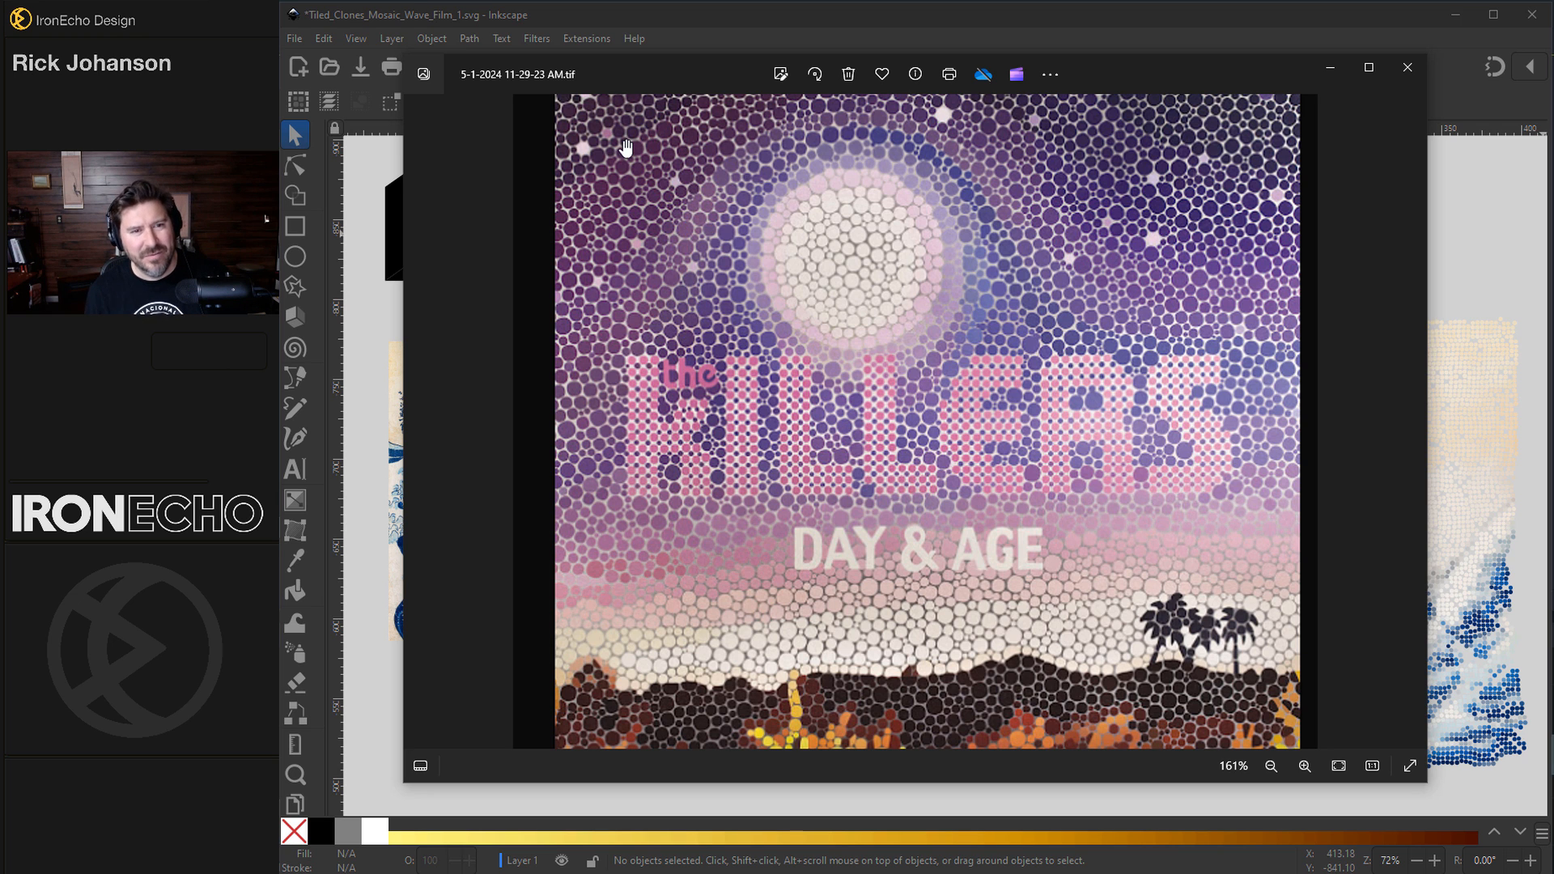
{"action": "mouse_move", "coordinate": [944, 559]}
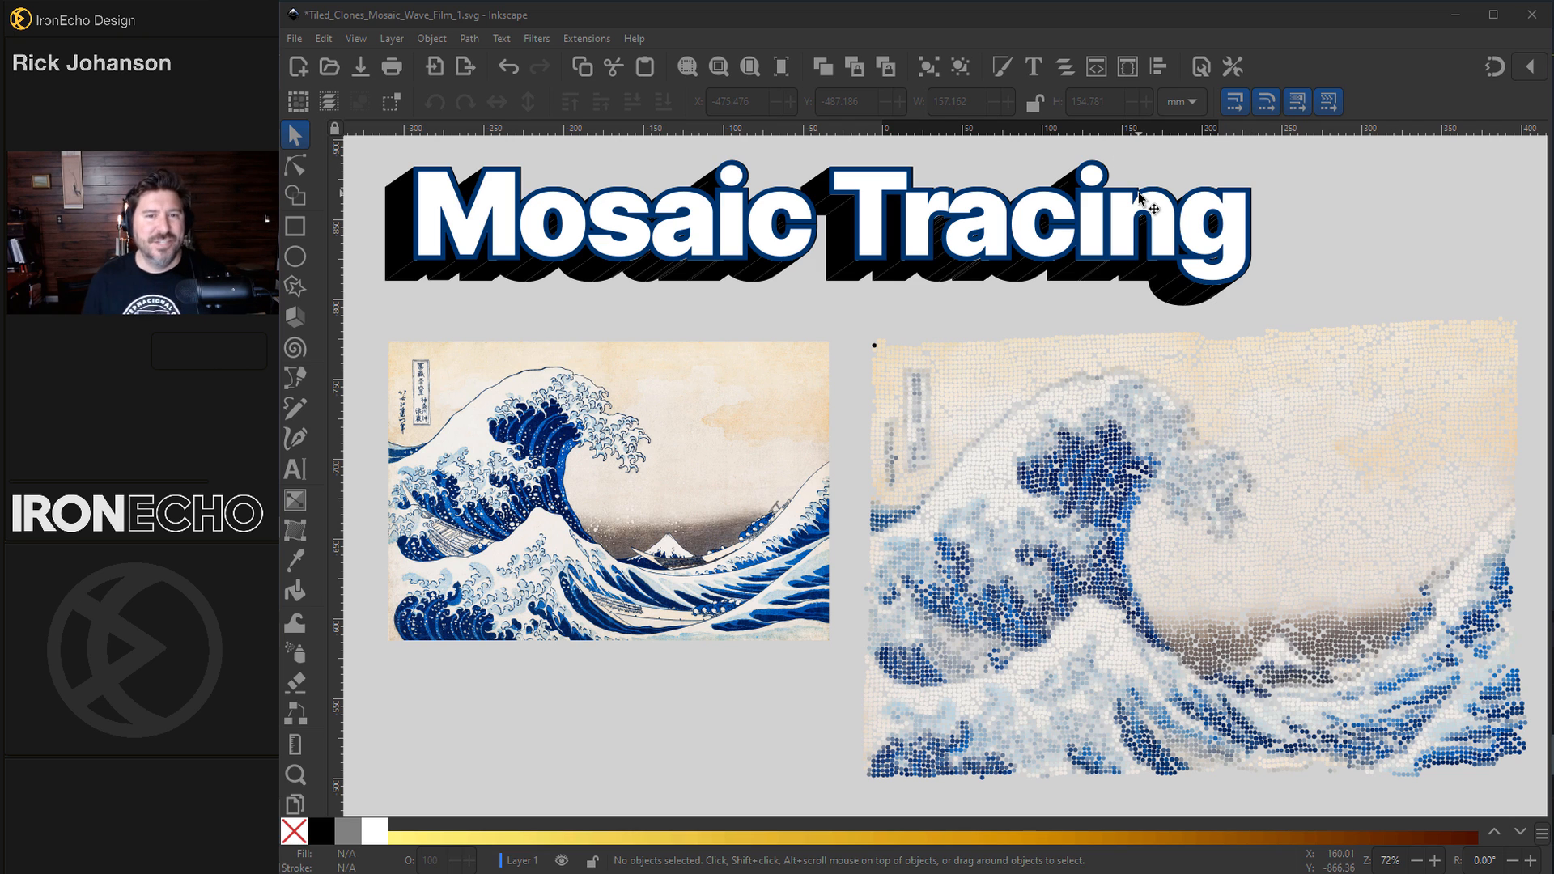
{"action": "mouse_move", "coordinate": [1214, 25]}
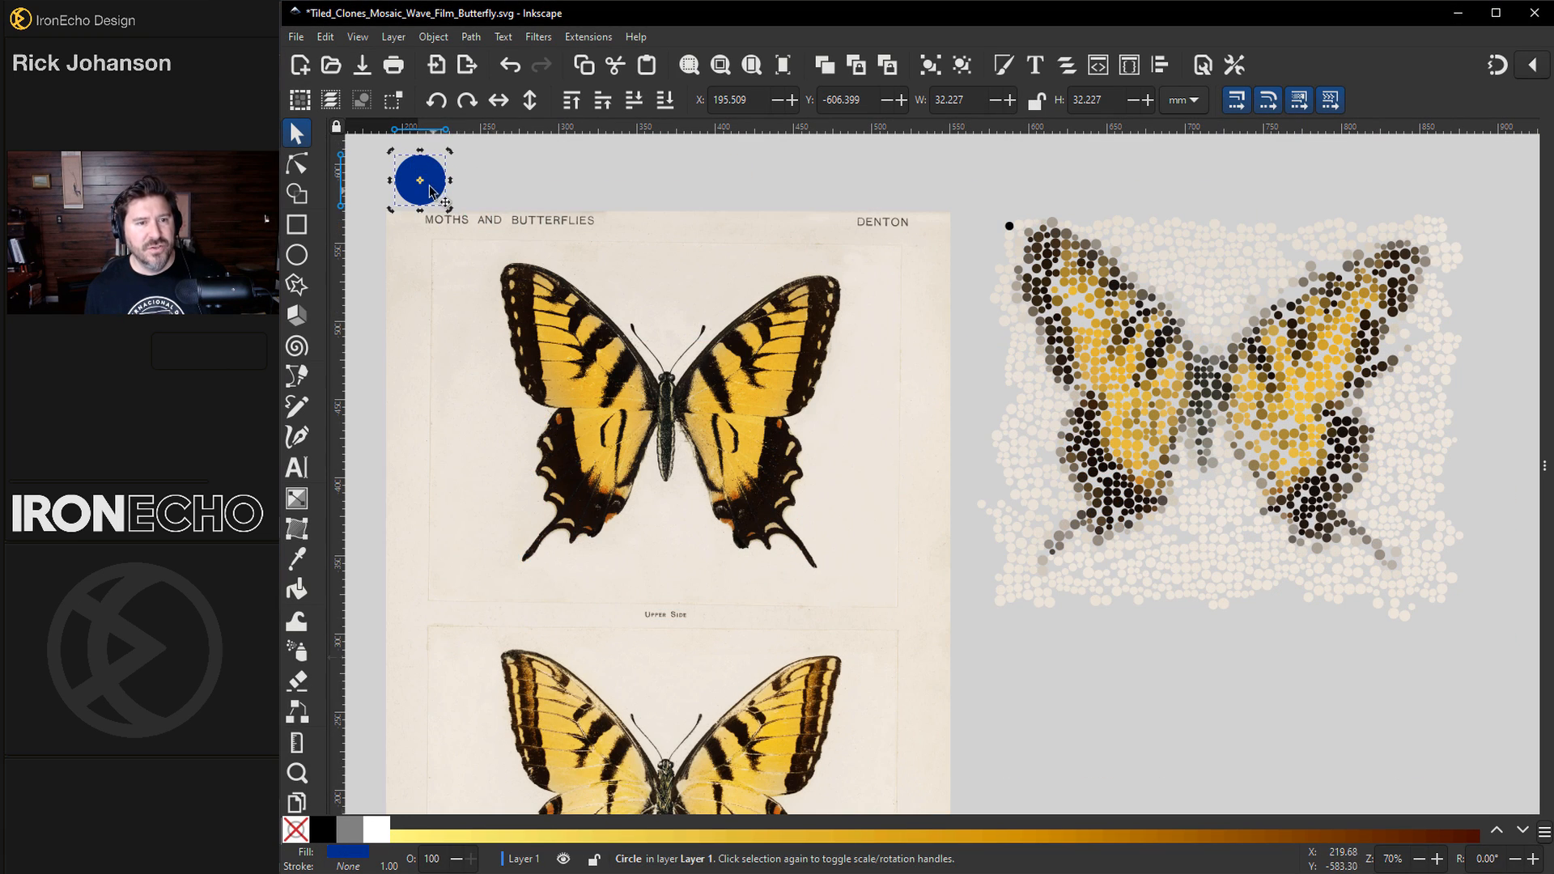
Step: Position the blue circle above the print and create a 5 by 5 P1-translation grid of tiled clones
{"action": "left_click_drag", "start_coordinate": [421, 180], "coordinate": [458, 186]}
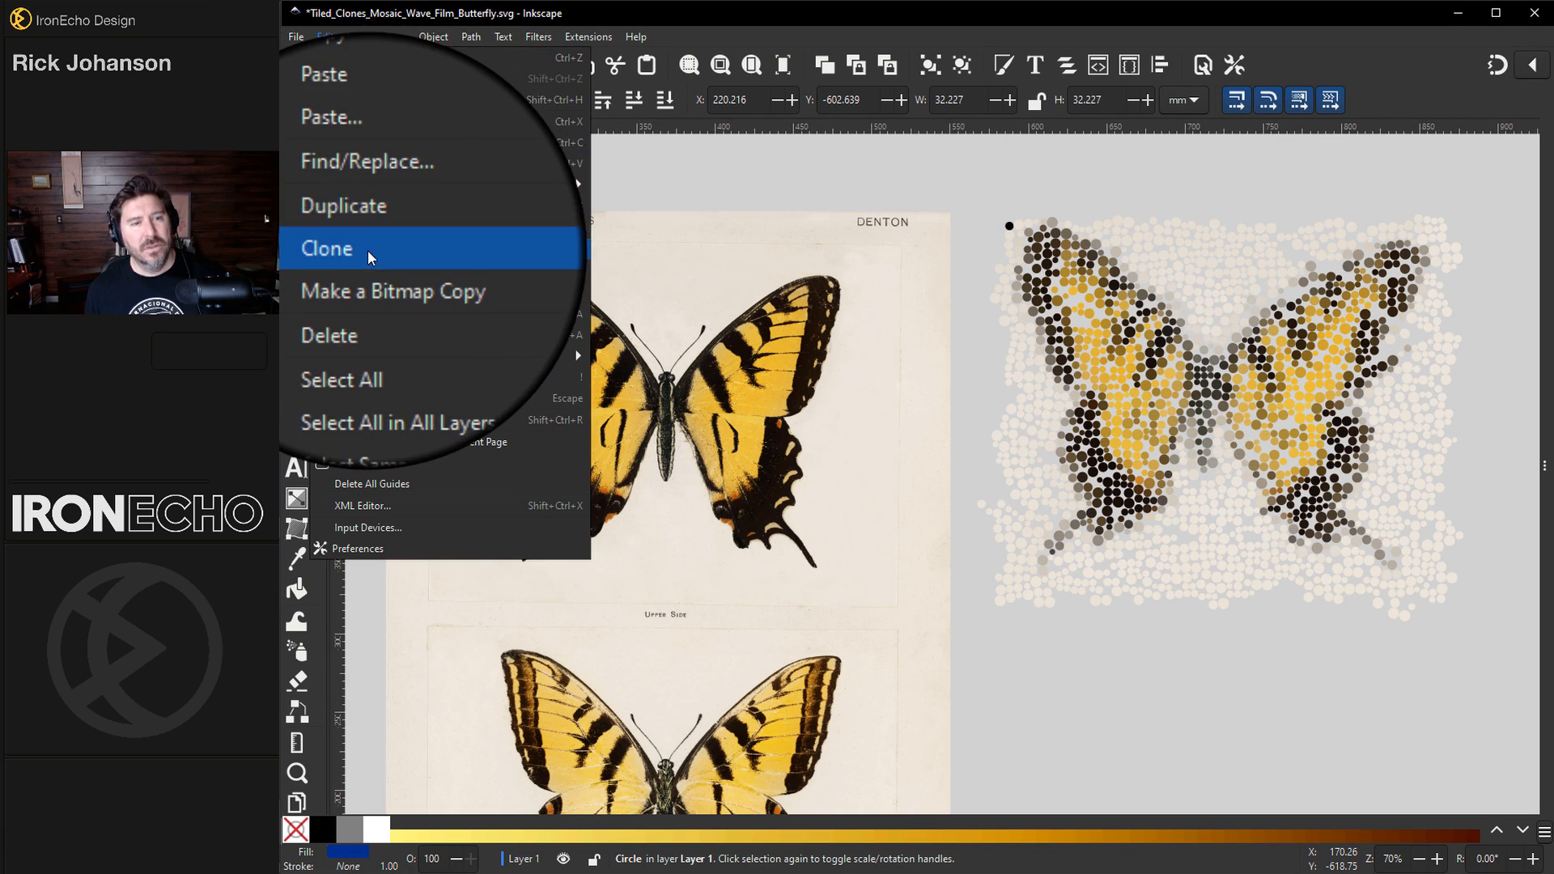
{"action": "left_click", "coordinate": [346, 249]}
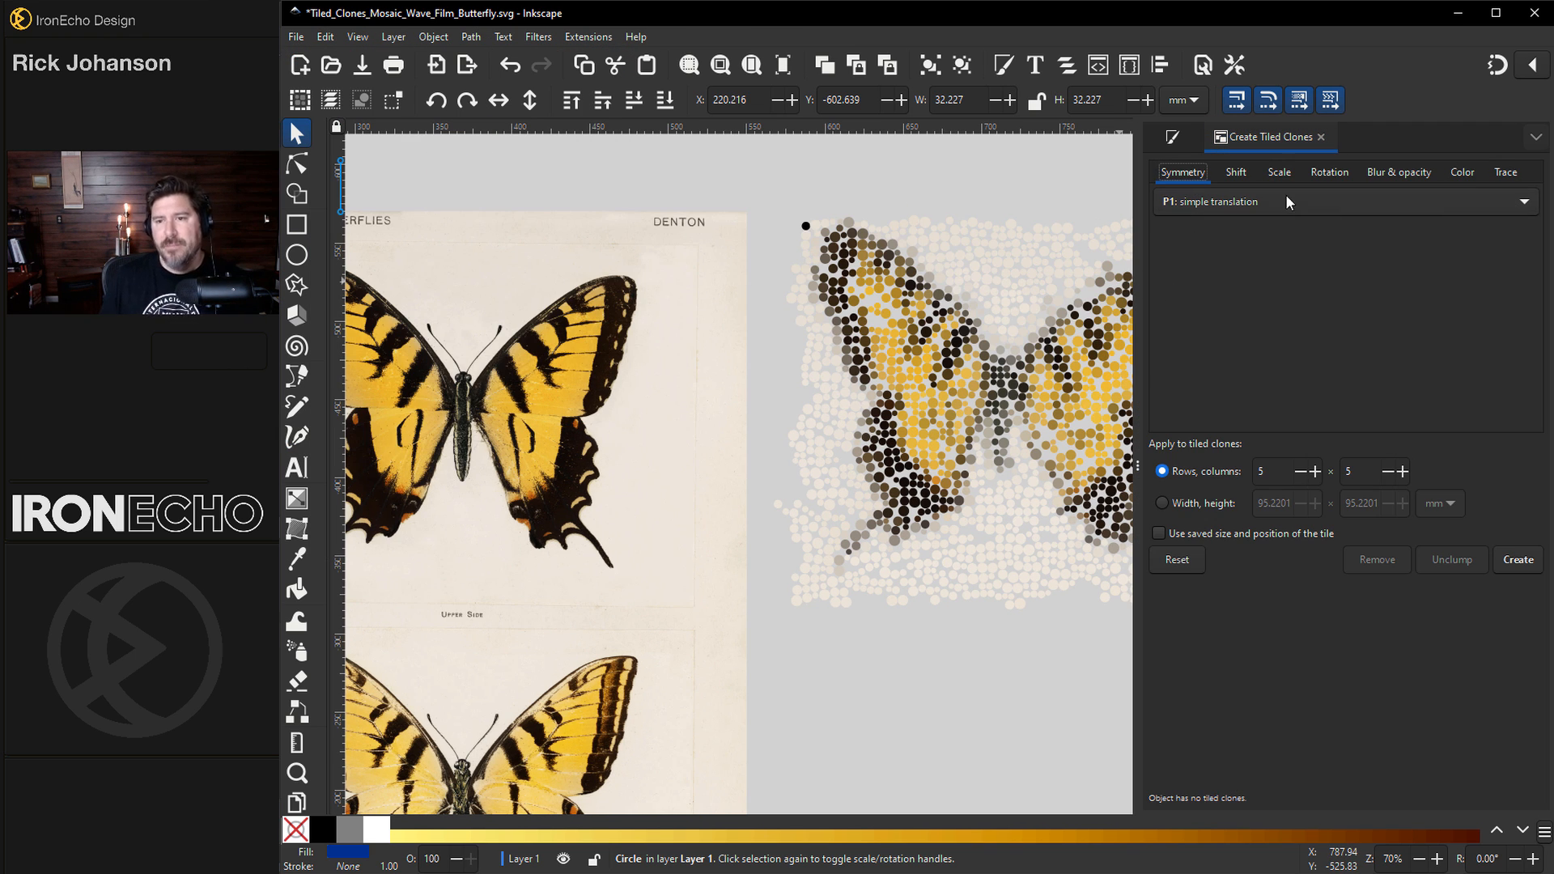
{"action": "mouse_move", "coordinate": [1200, 221]}
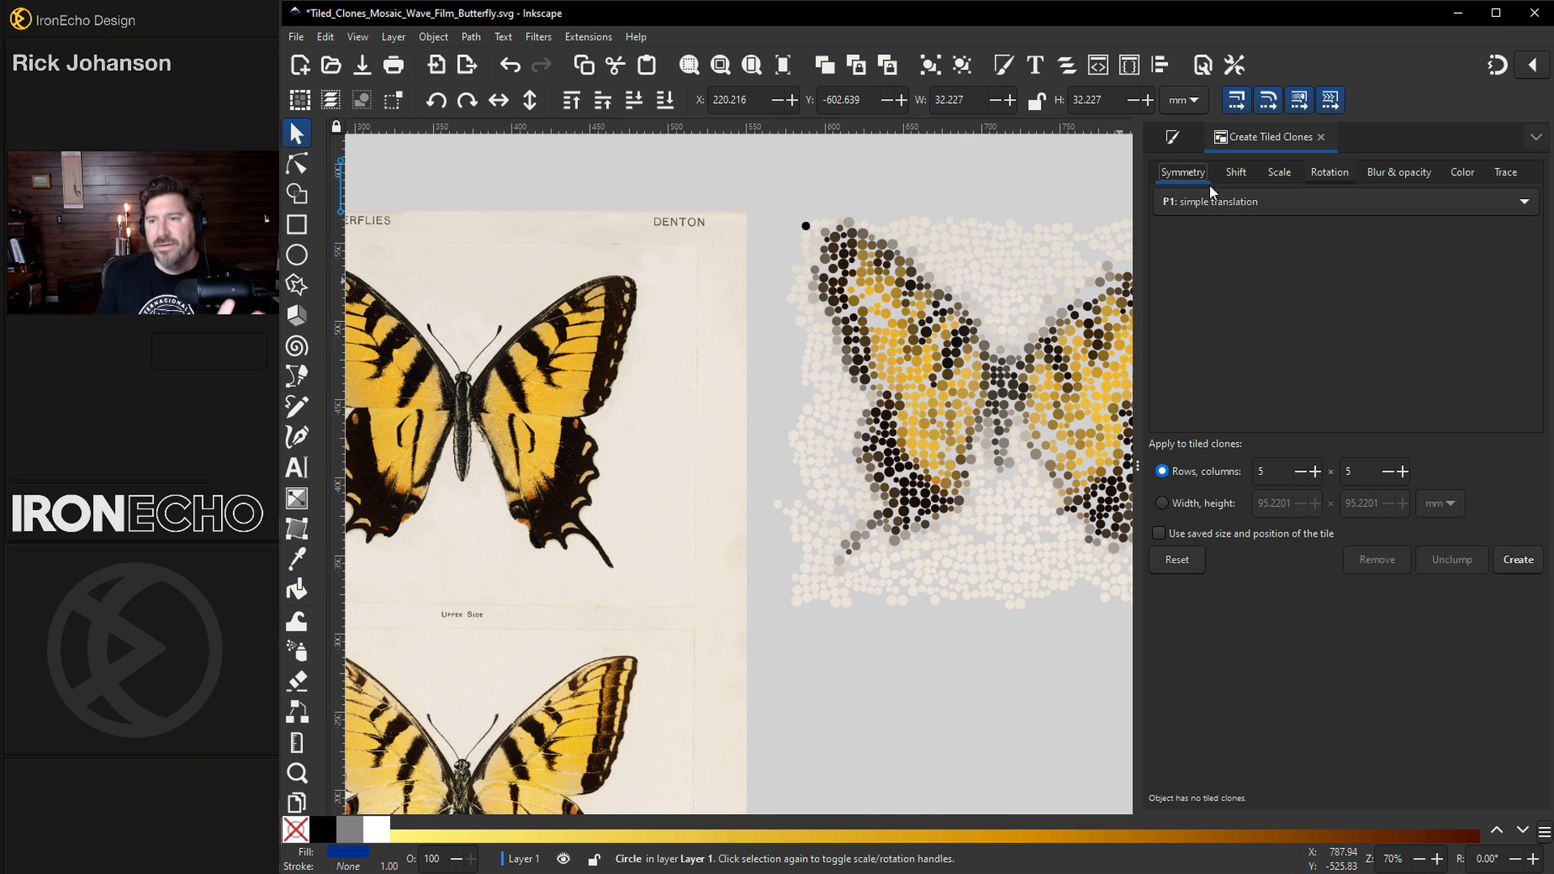
{"action": "mouse_move", "coordinate": [1338, 280]}
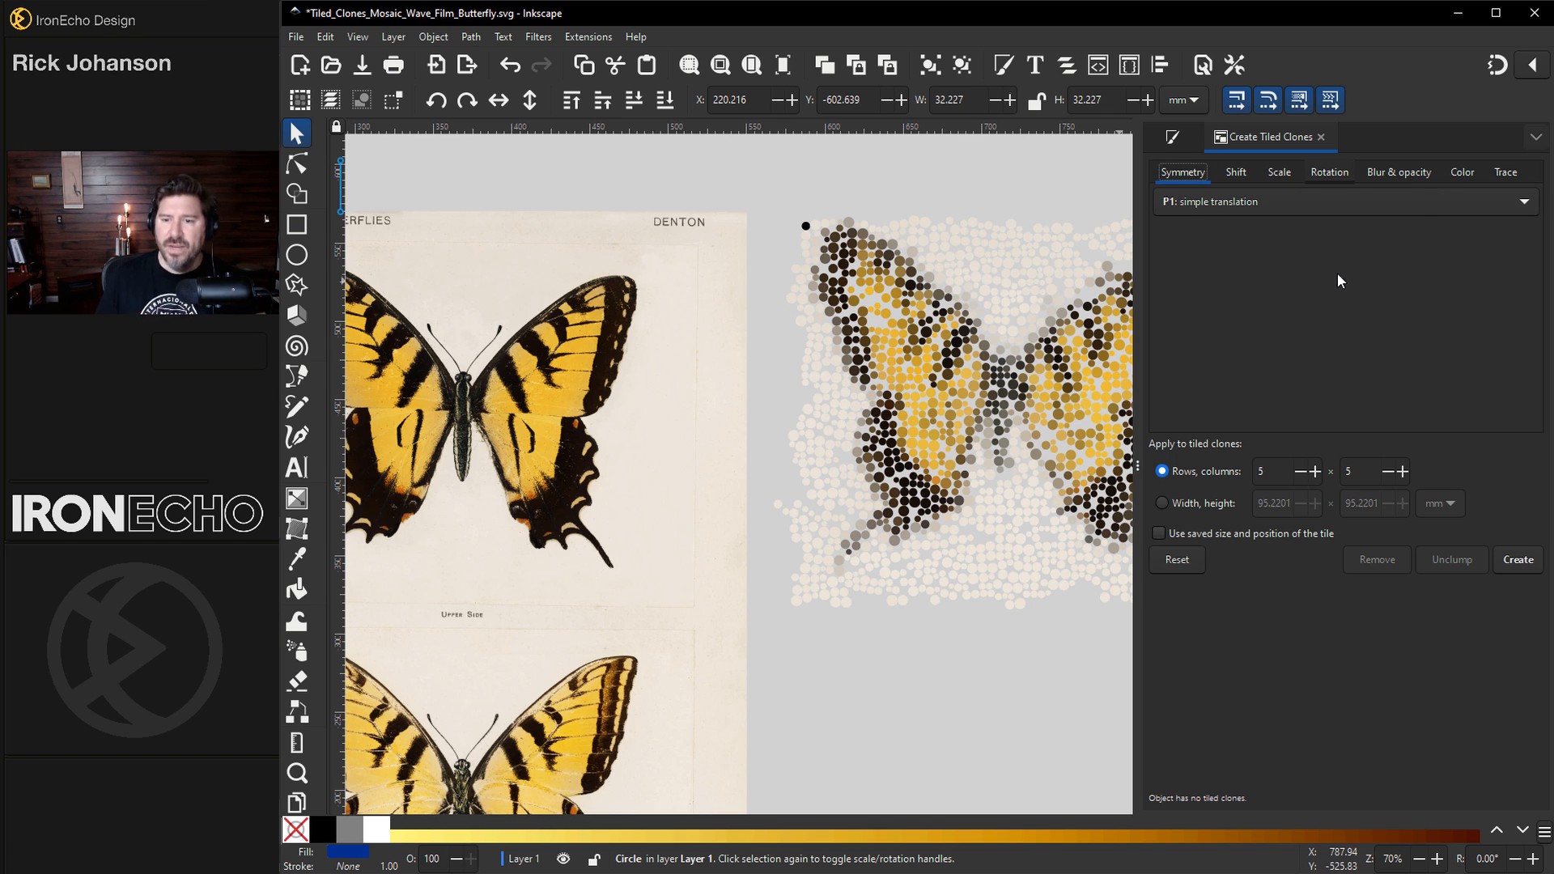
{"action": "mouse_move", "coordinate": [1339, 484]}
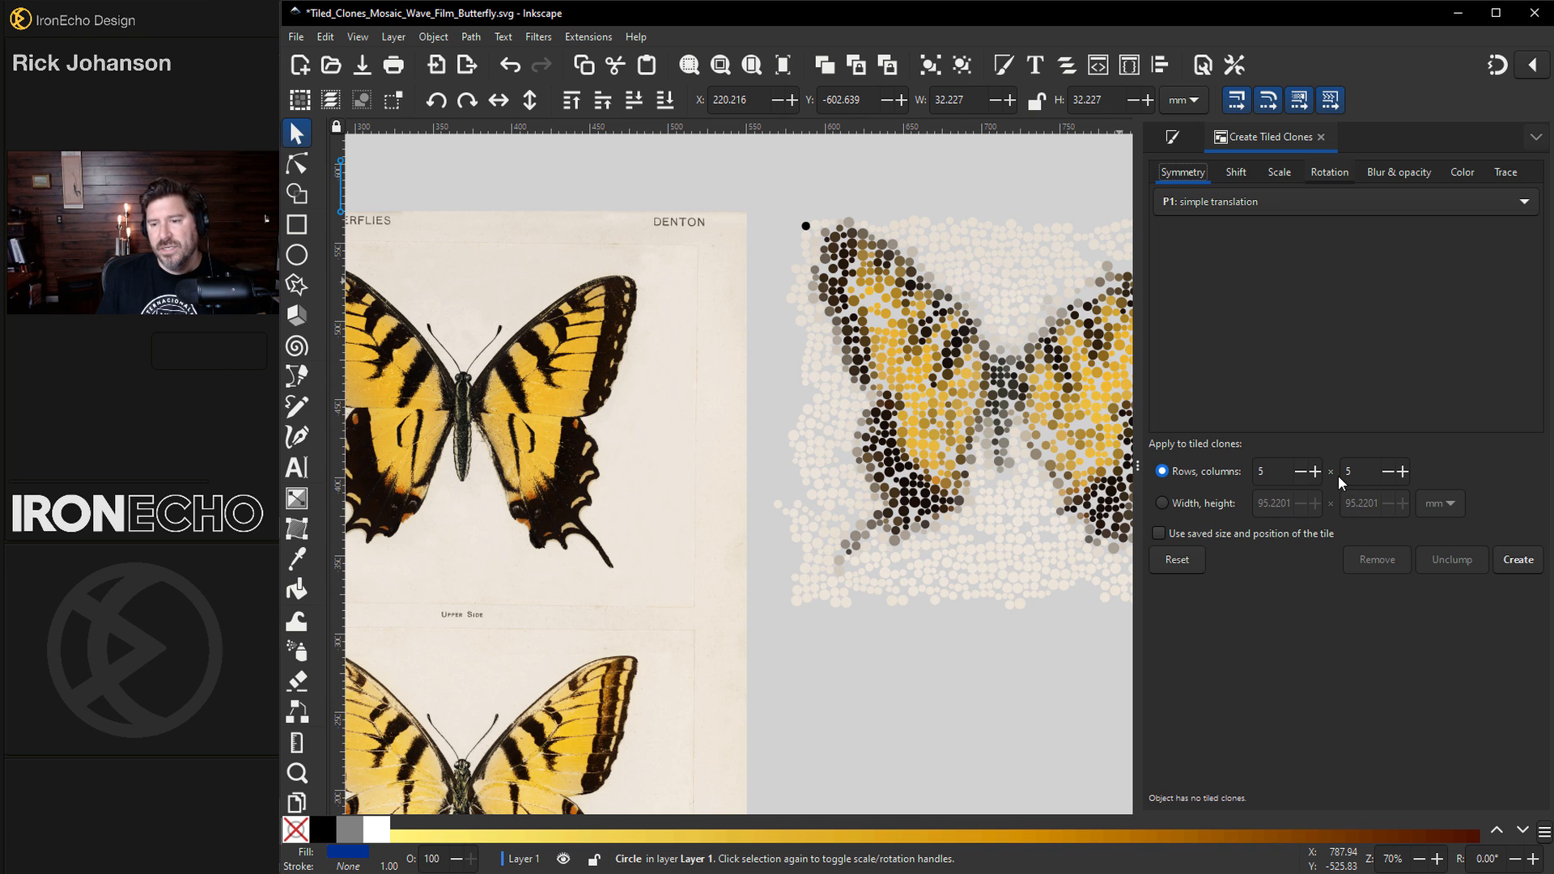
{"action": "mouse_move", "coordinate": [1253, 519]}
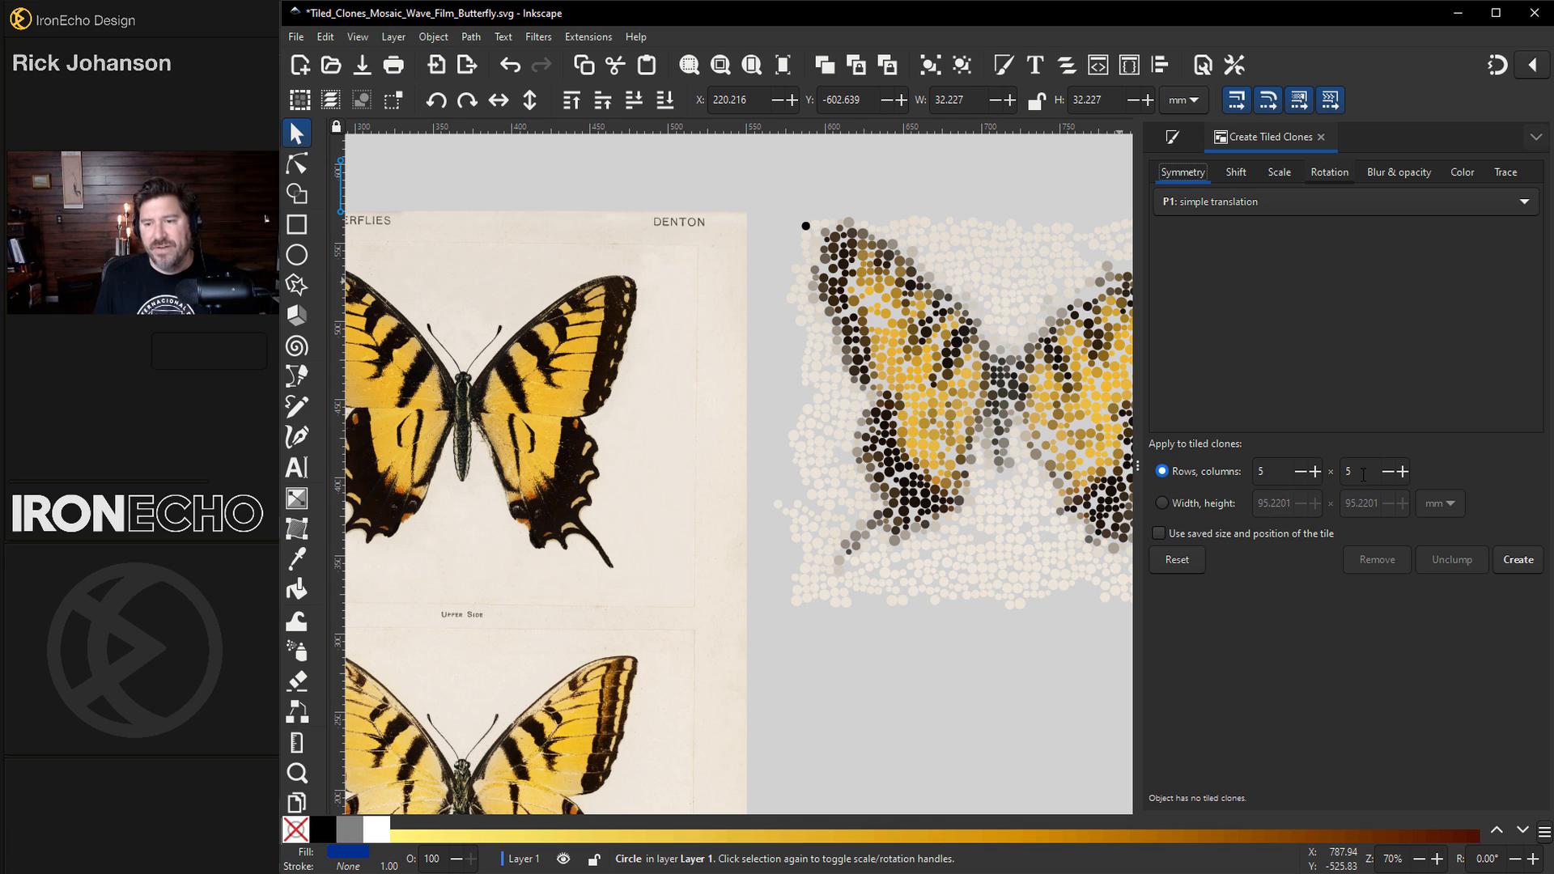
{"action": "mouse_move", "coordinate": [1126, 495]}
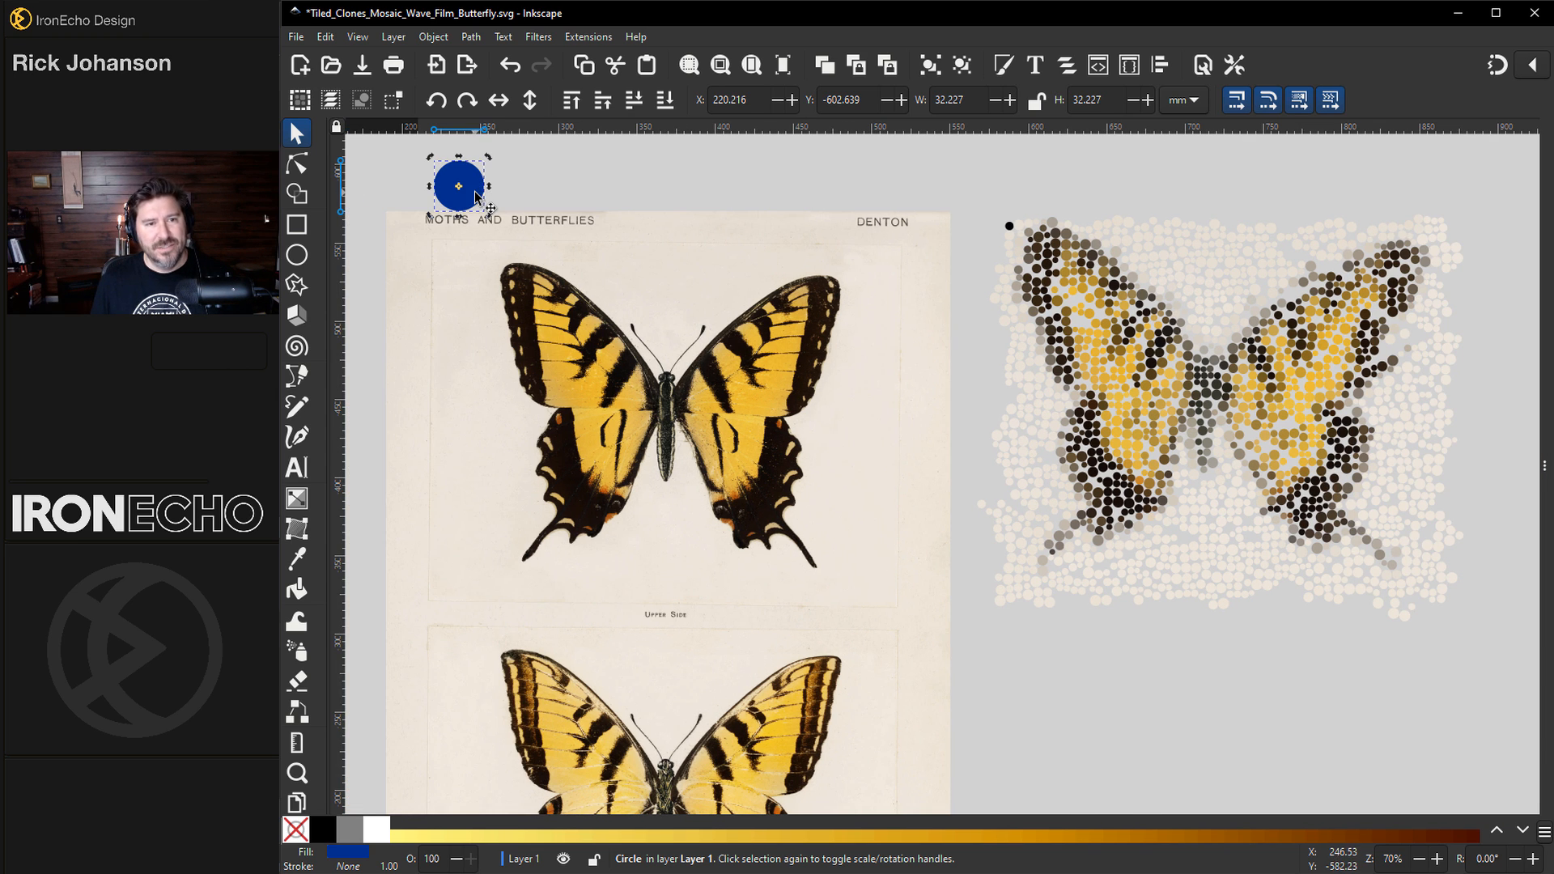
{"action": "left_click_drag", "start_coordinate": [458, 185], "coordinate": [457, 201]}
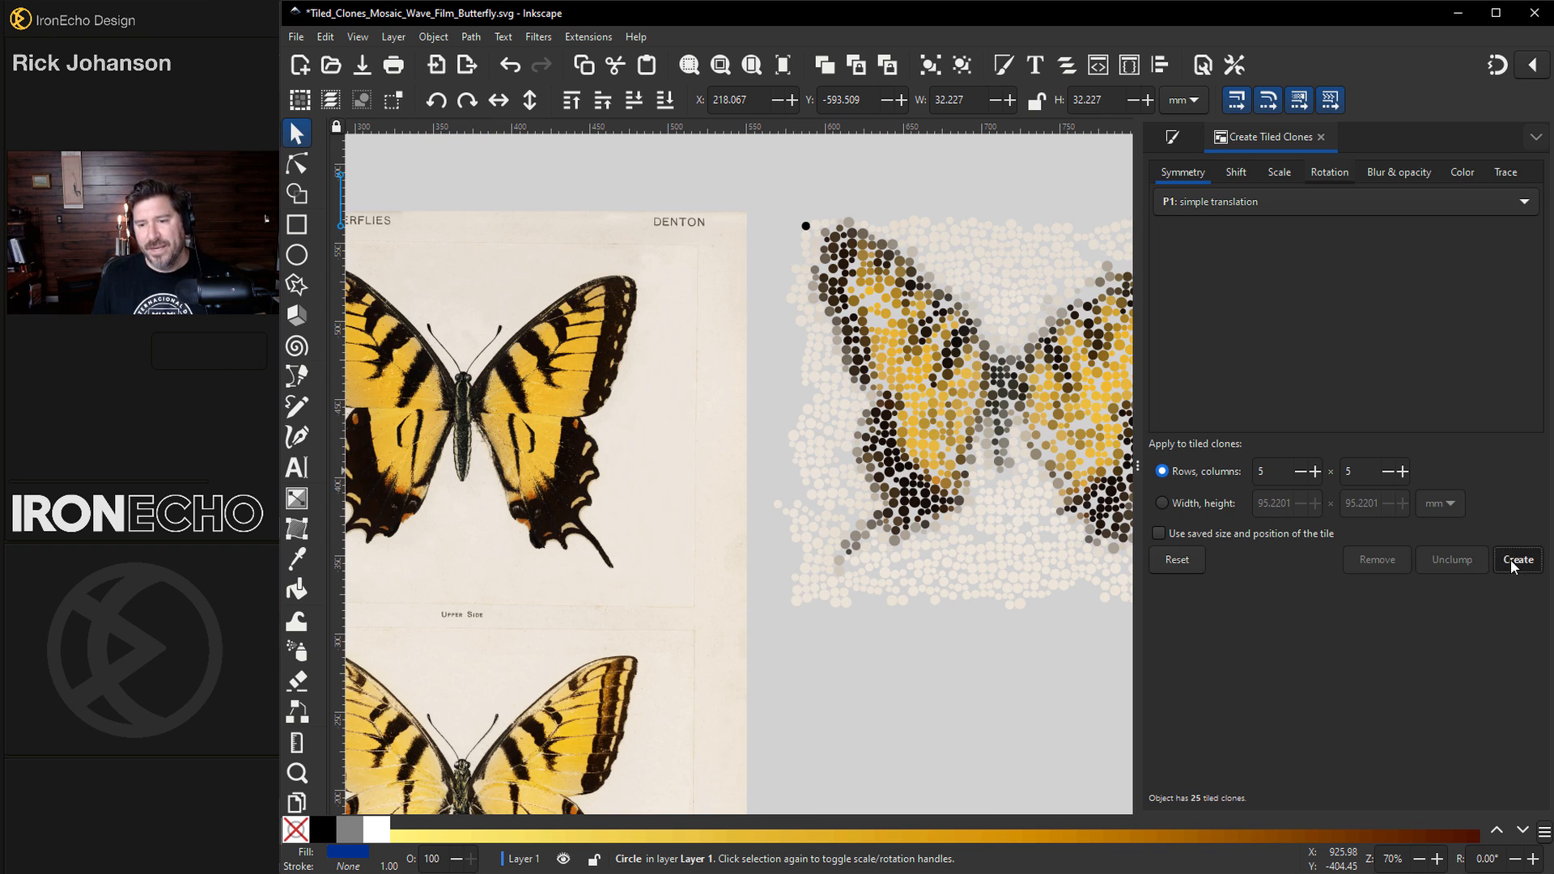
{"action": "left_click", "coordinate": [1517, 560]}
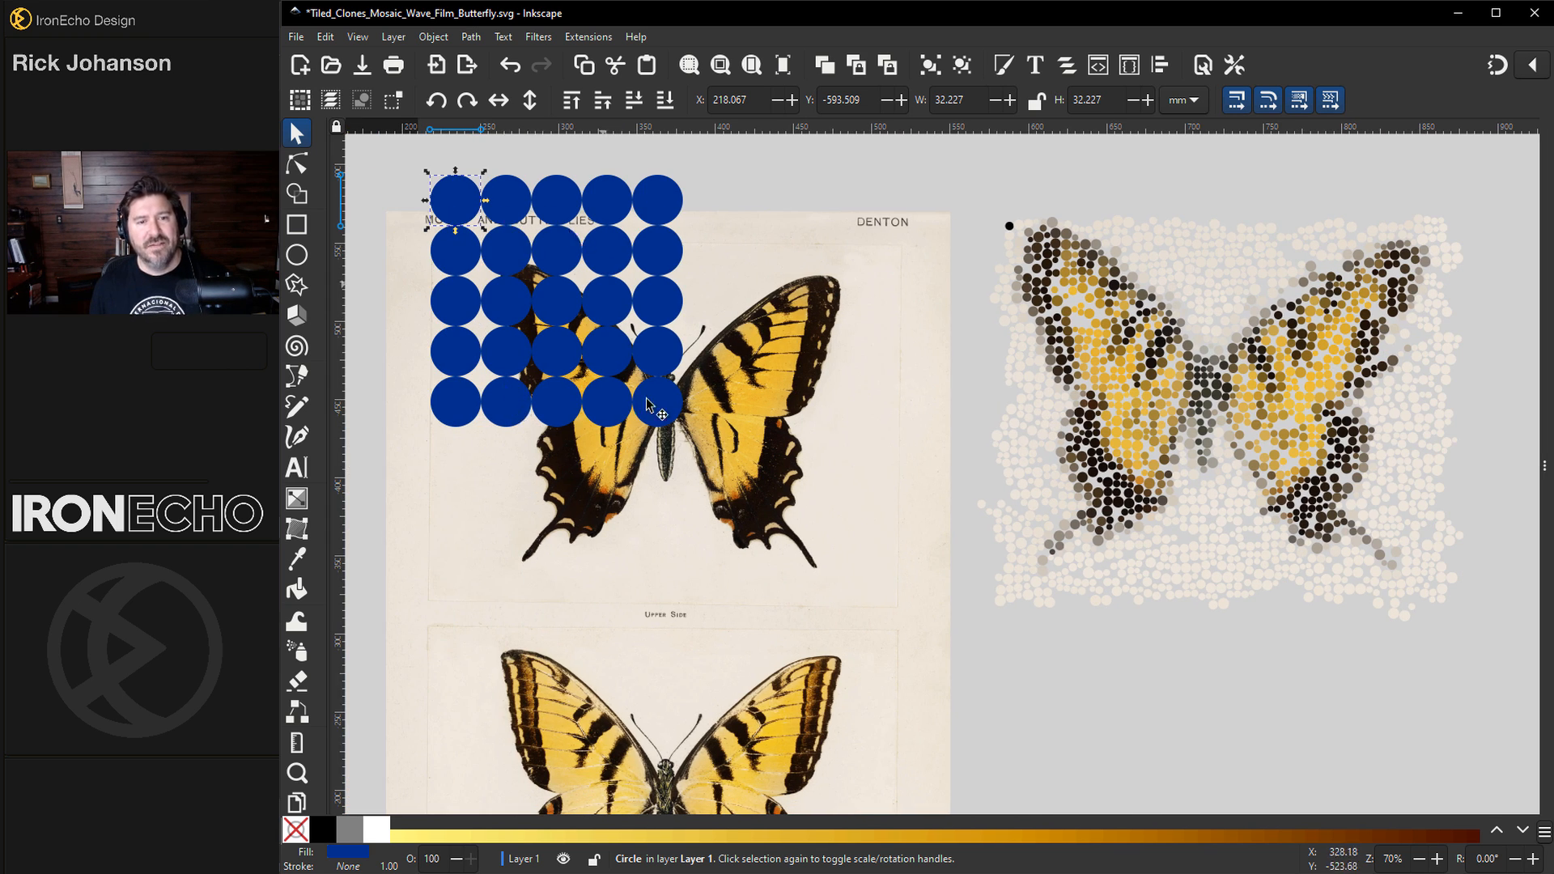
{"action": "mouse_move", "coordinate": [663, 336]}
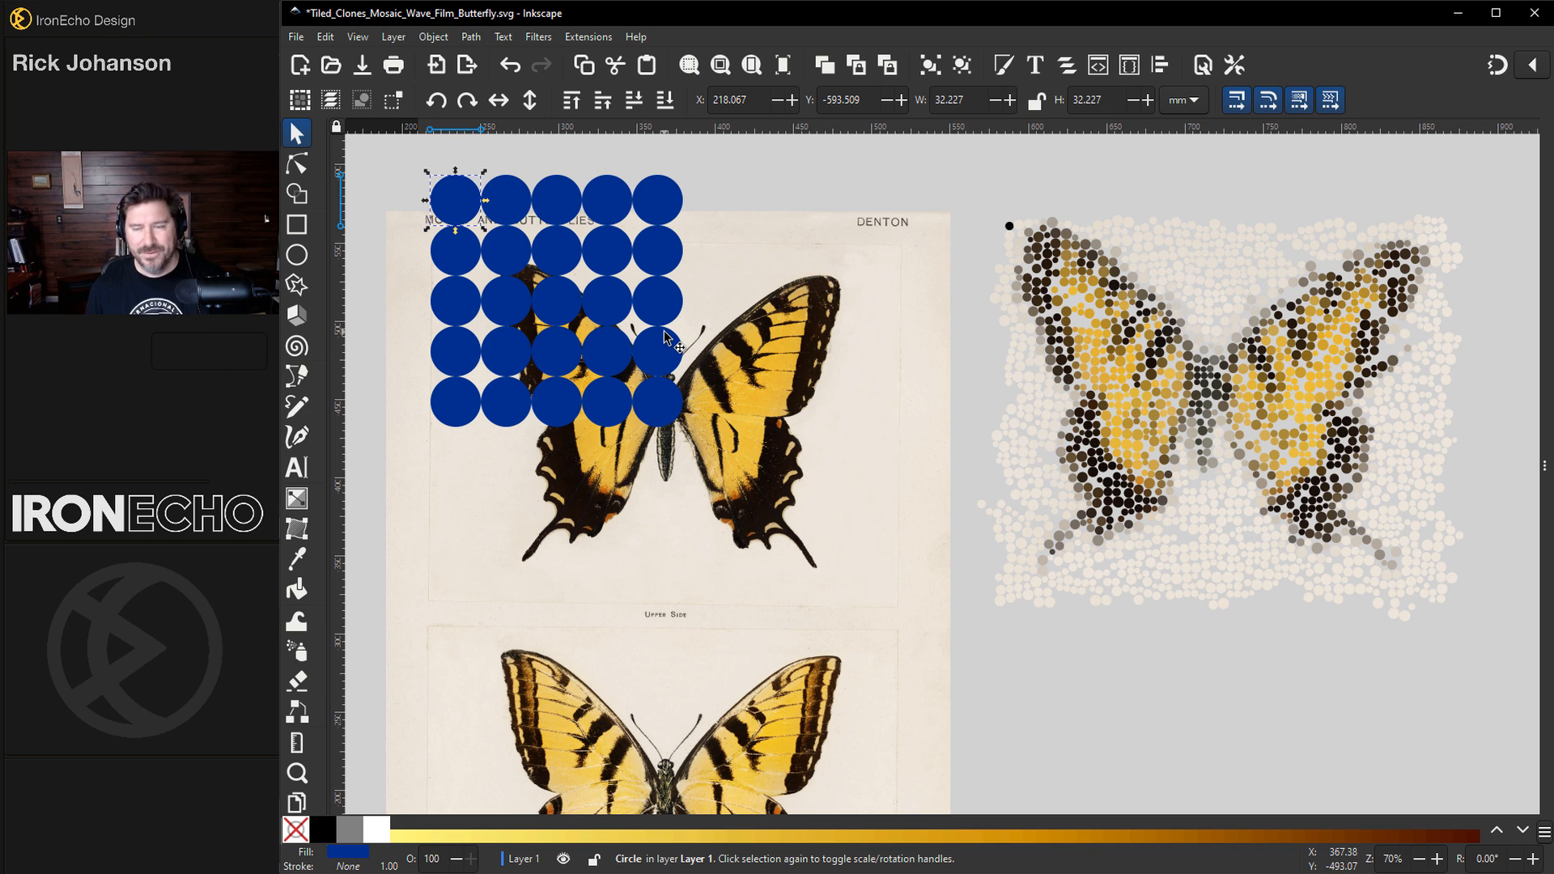
{"action": "mouse_move", "coordinate": [555, 285]}
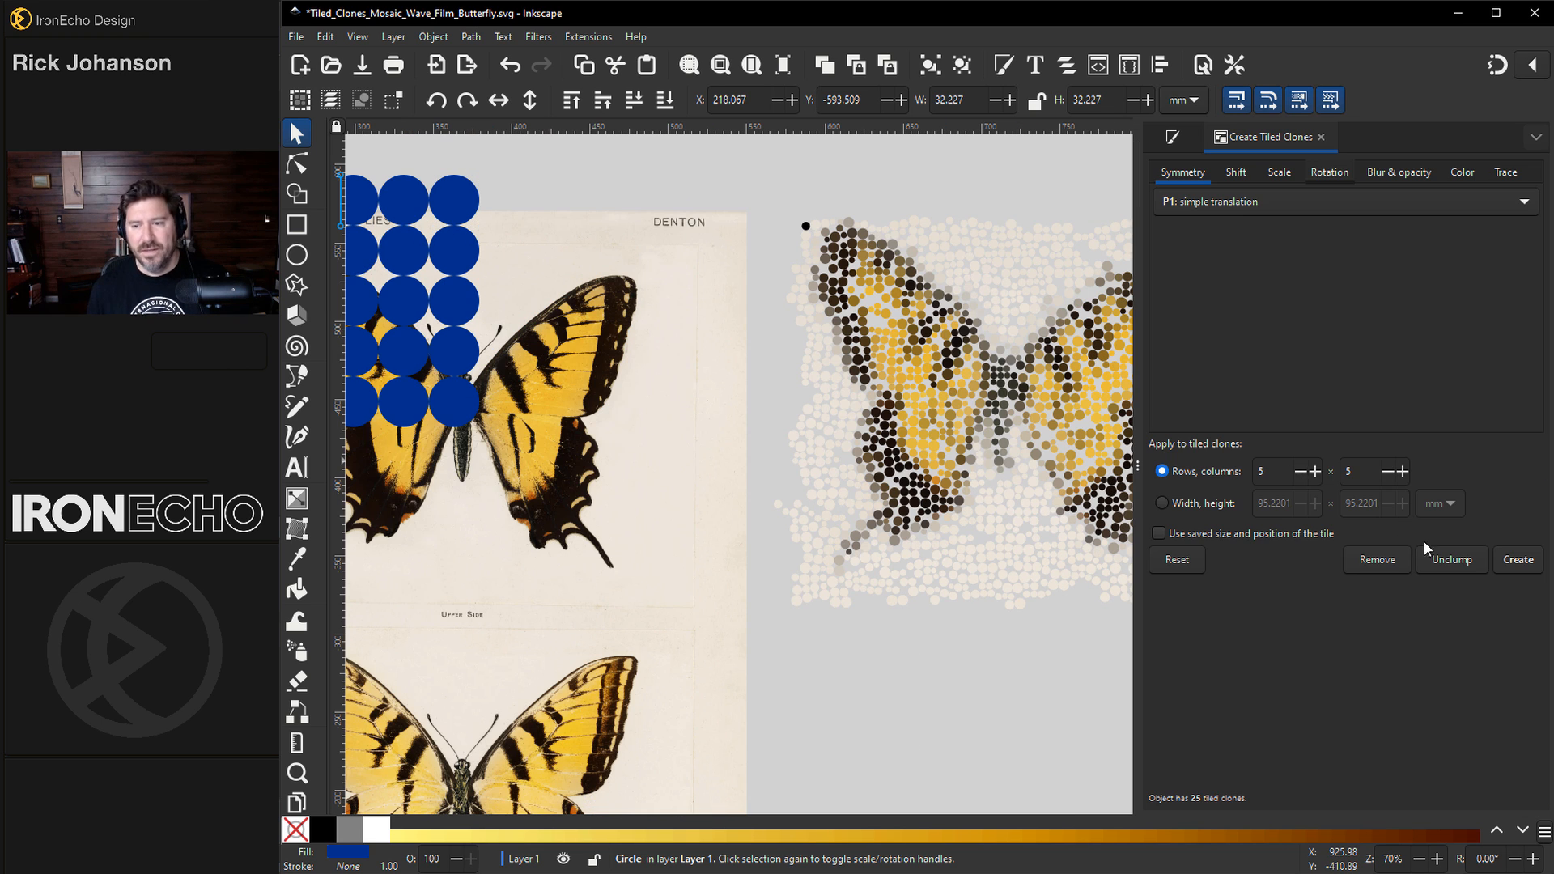
Step: Remove the clone grid, draw a small new circle above the butterfly and unset its fill
{"action": "left_click", "coordinate": [1376, 558]}
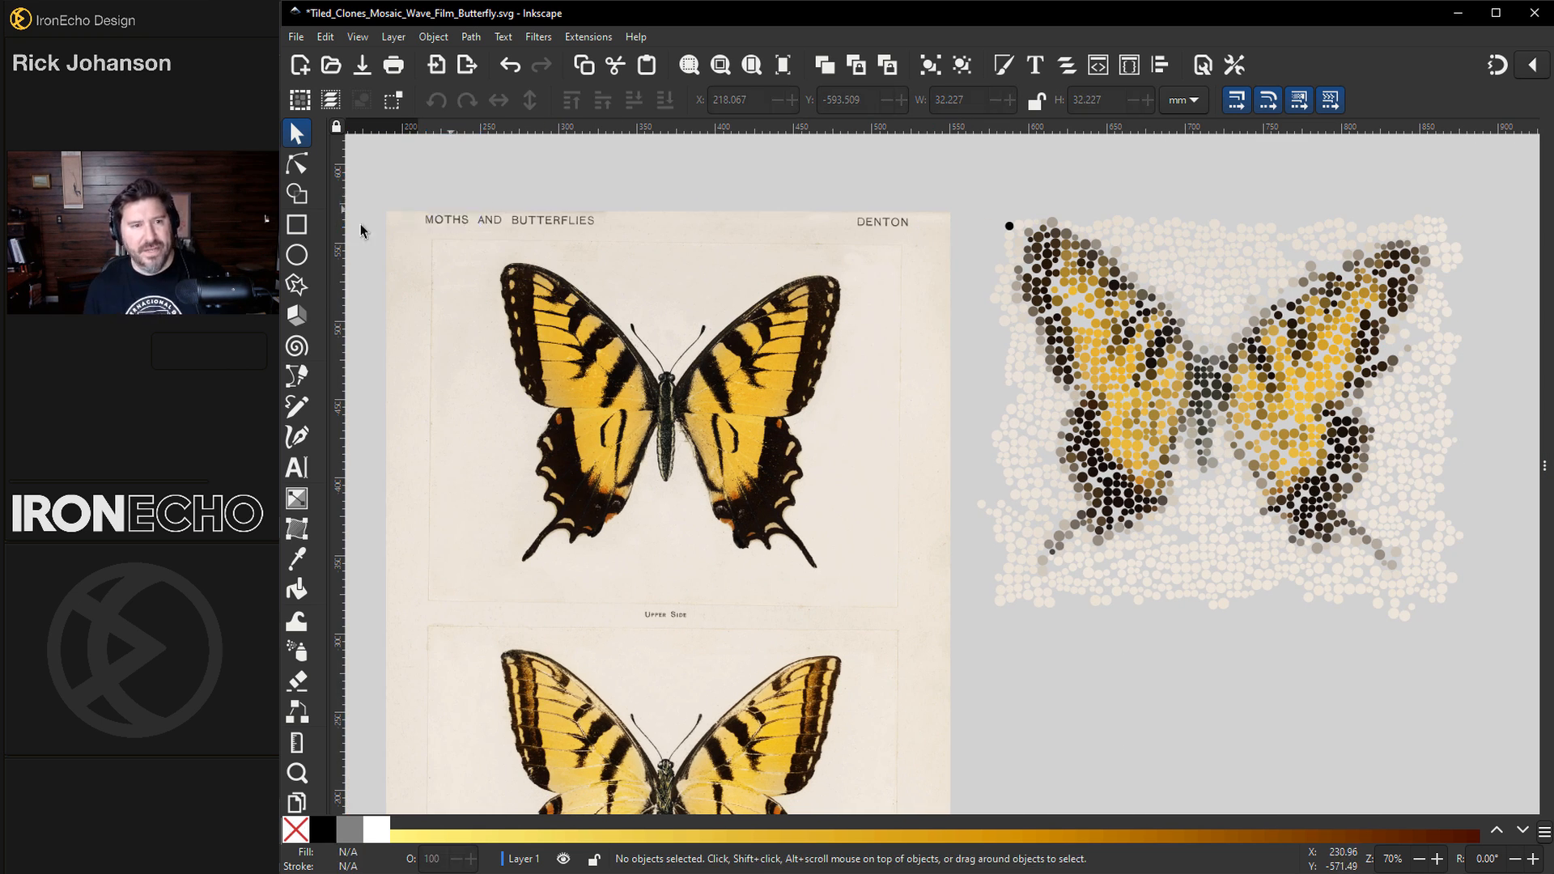
{"action": "left_click", "coordinate": [296, 254]}
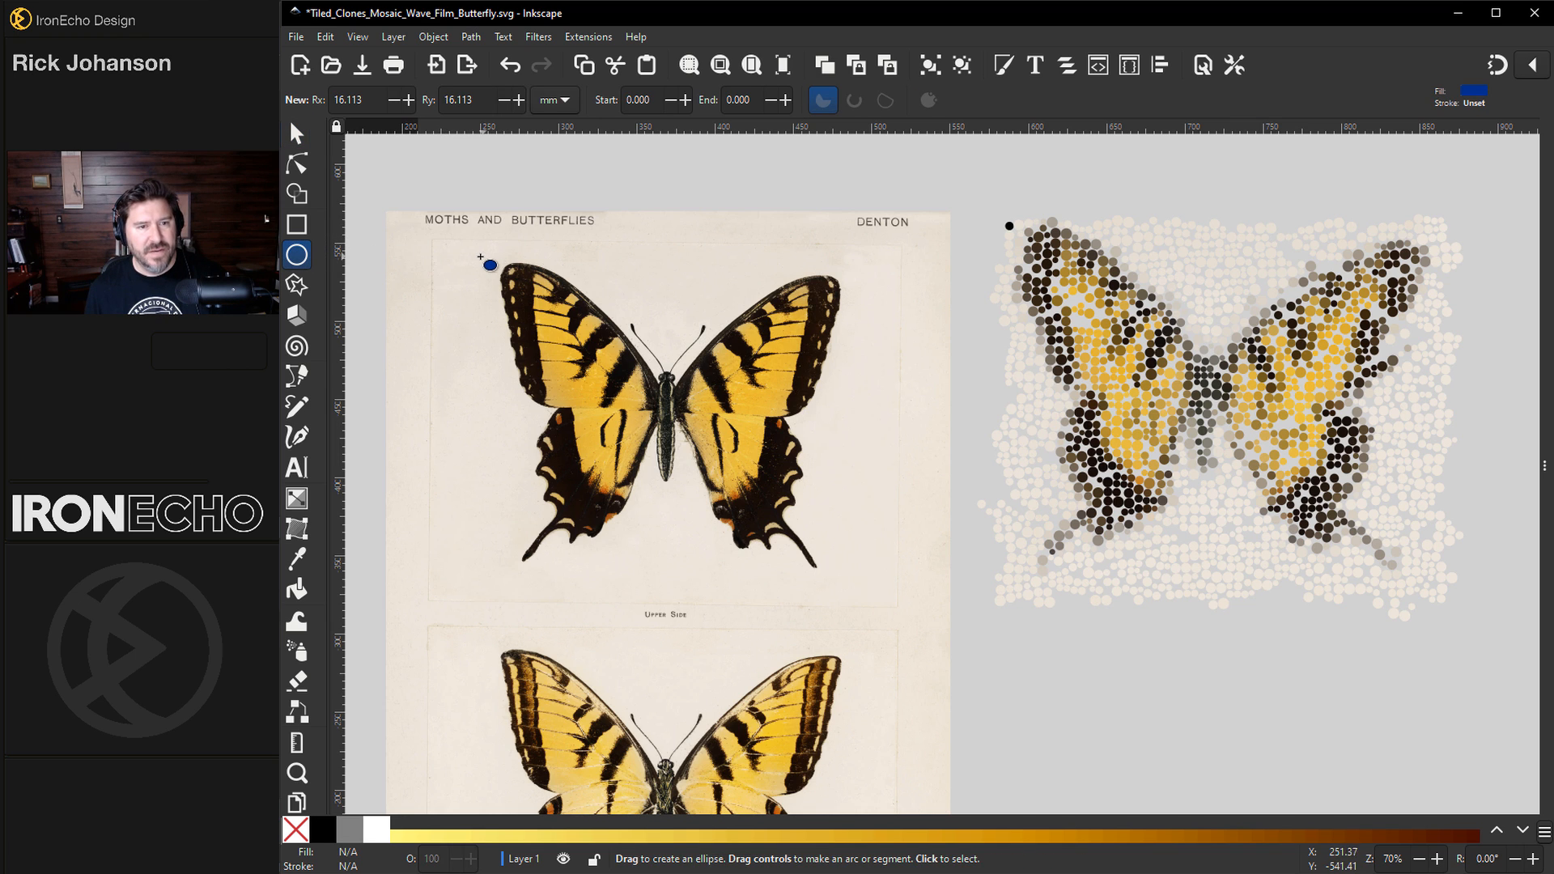
{"action": "left_click_drag", "start_coordinate": [481, 258], "coordinate": [496, 271]}
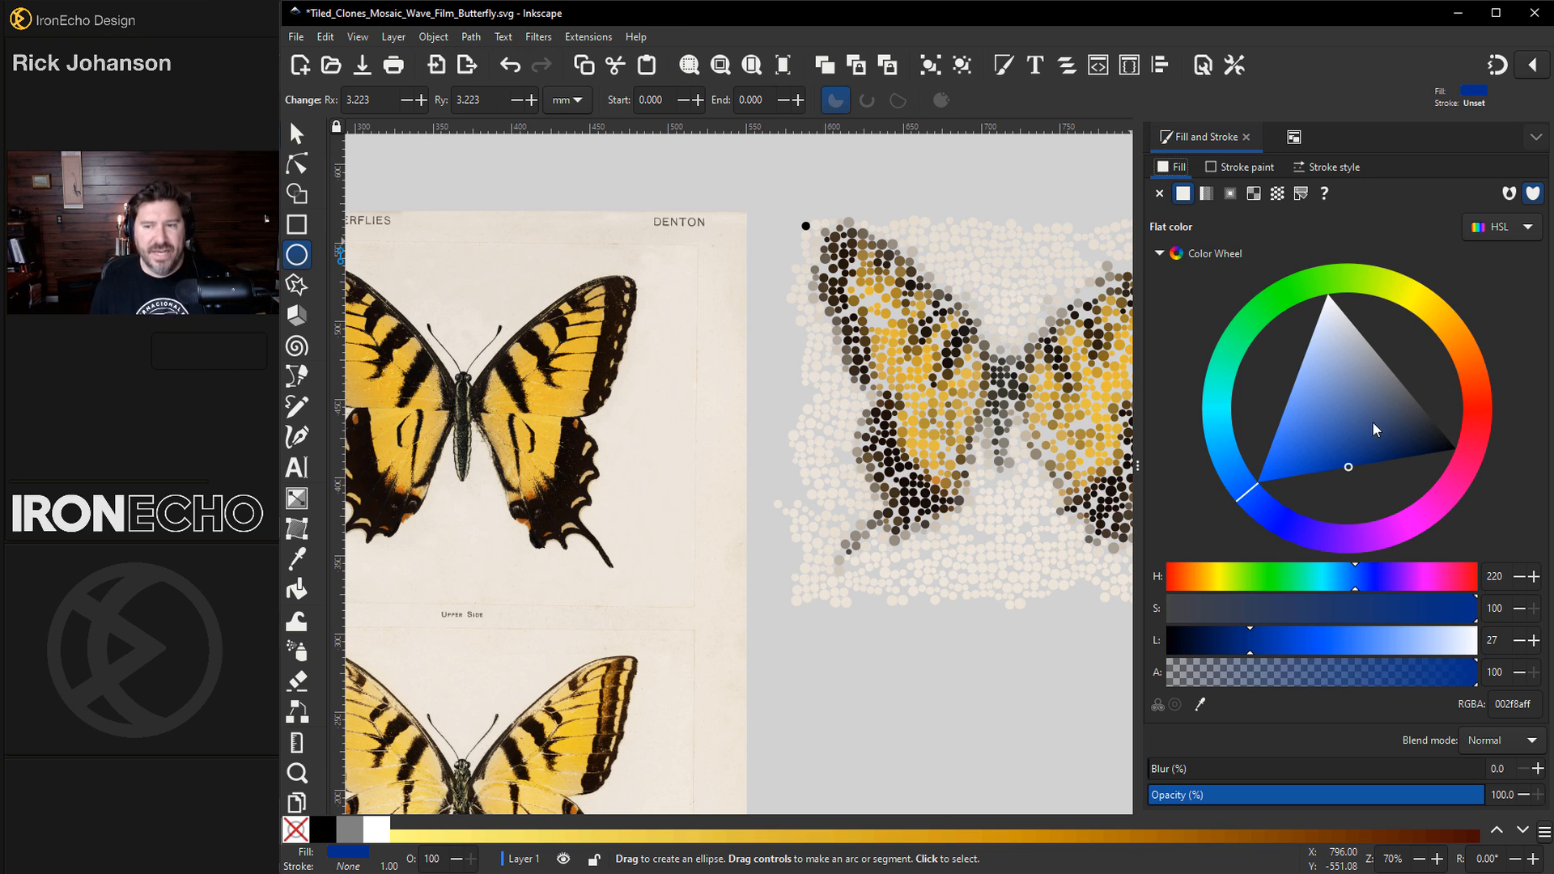
{"action": "mouse_move", "coordinate": [1186, 180]}
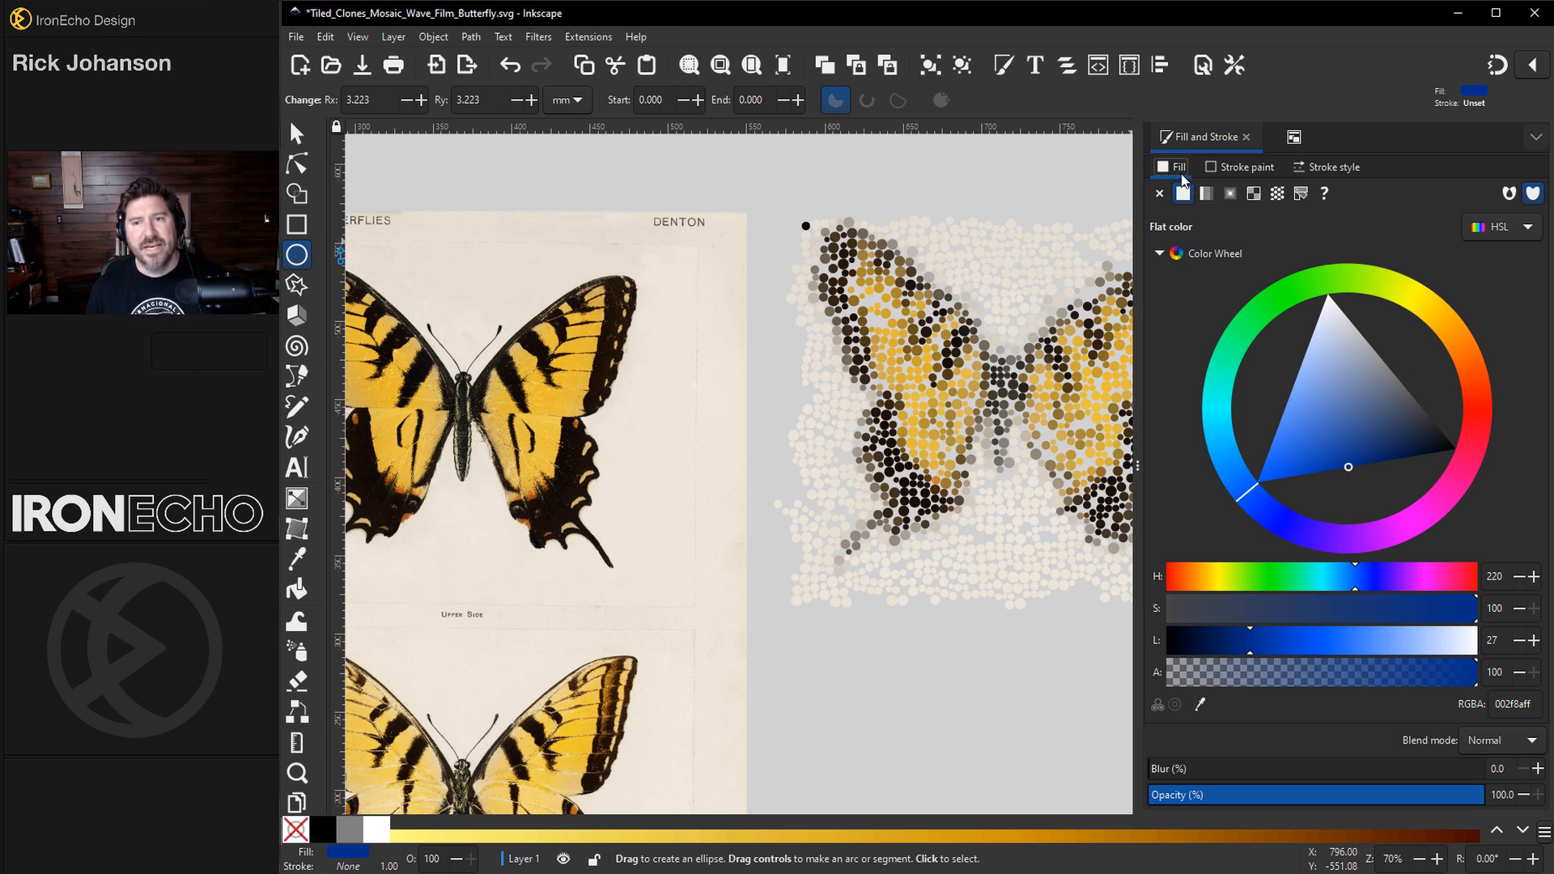
{"action": "mouse_move", "coordinate": [1183, 193]}
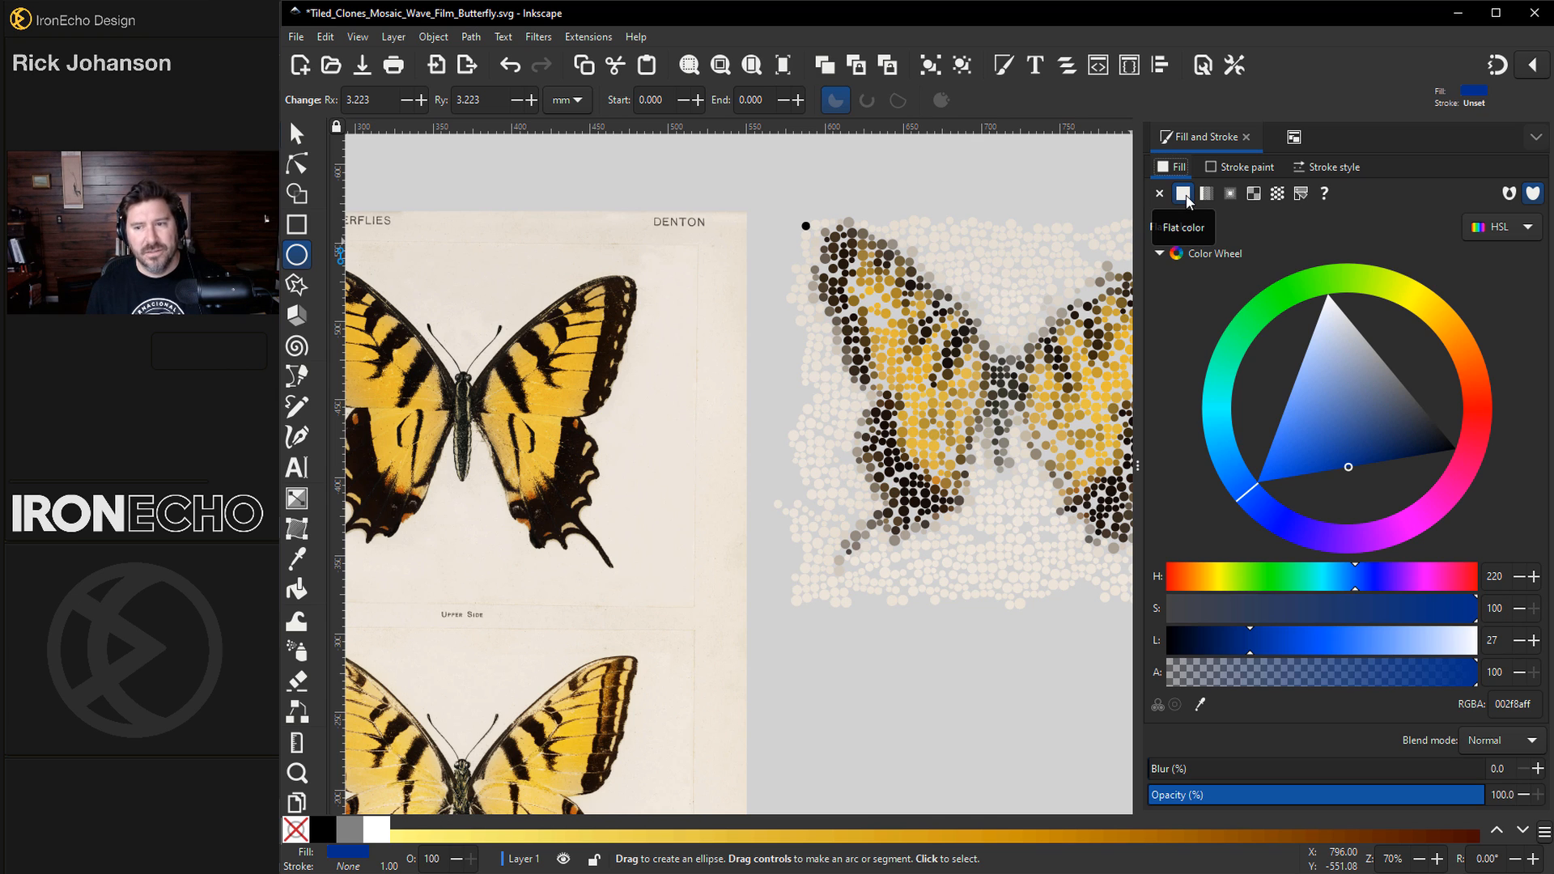
{"action": "mouse_move", "coordinate": [1349, 377]}
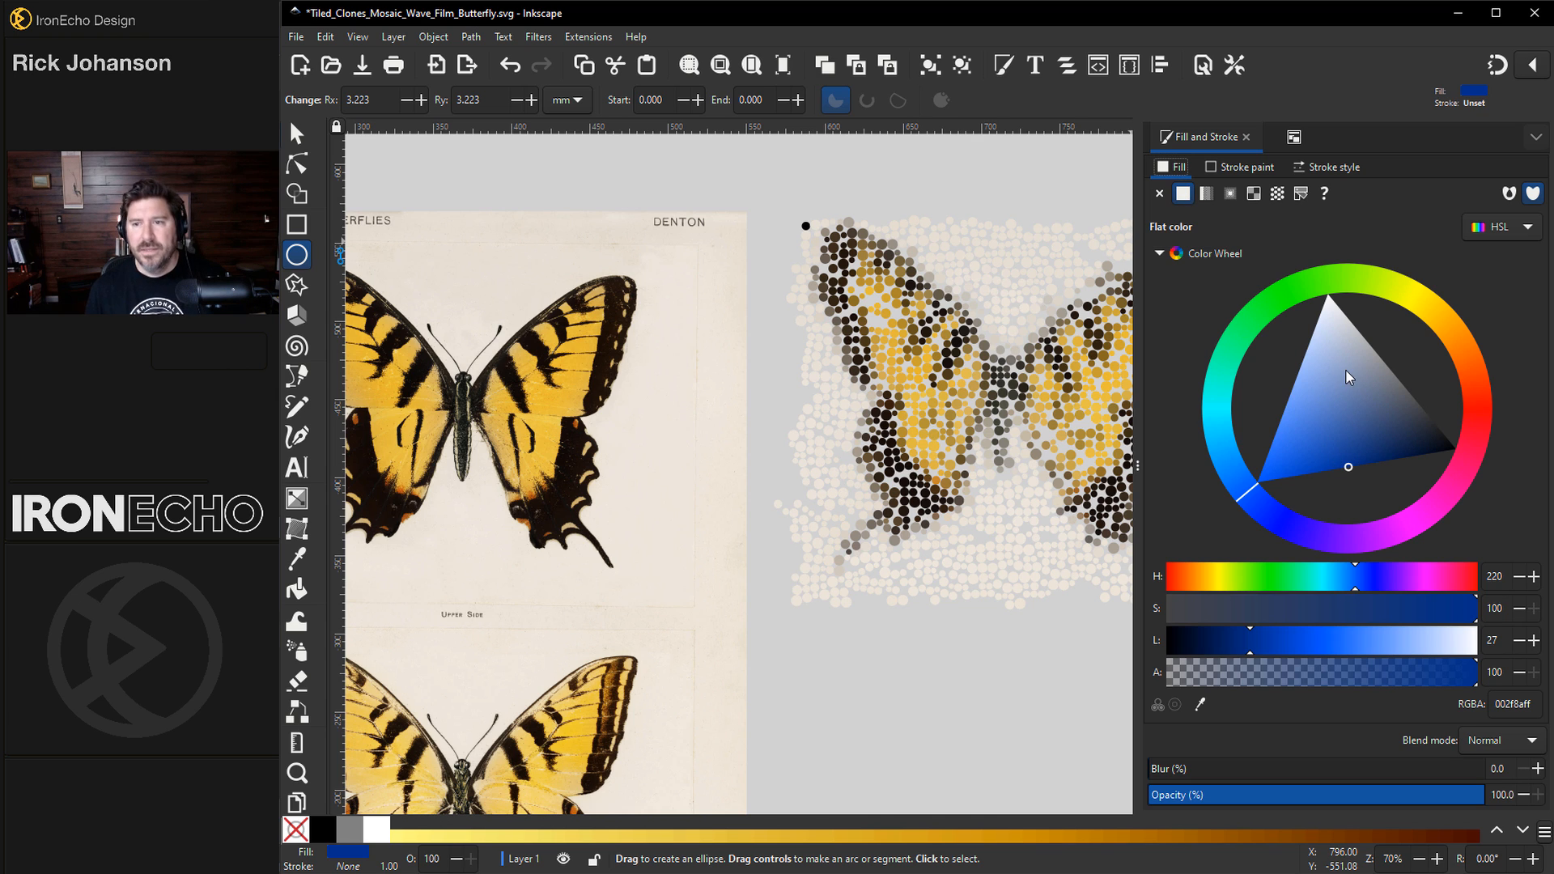
{"action": "mouse_move", "coordinate": [1324, 193]}
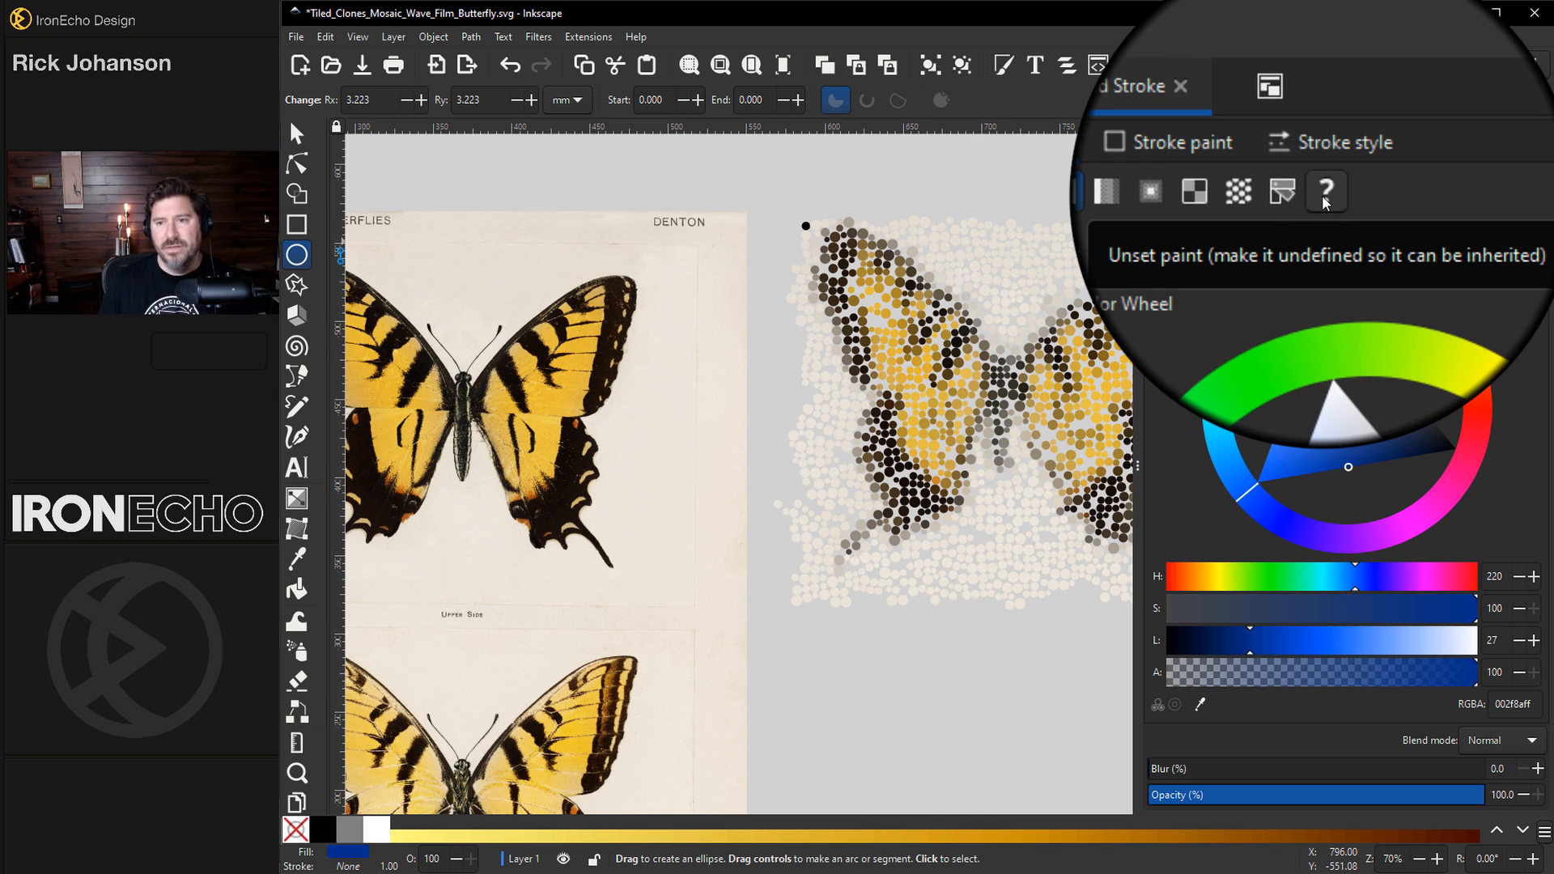
{"action": "left_click", "coordinate": [1325, 193]}
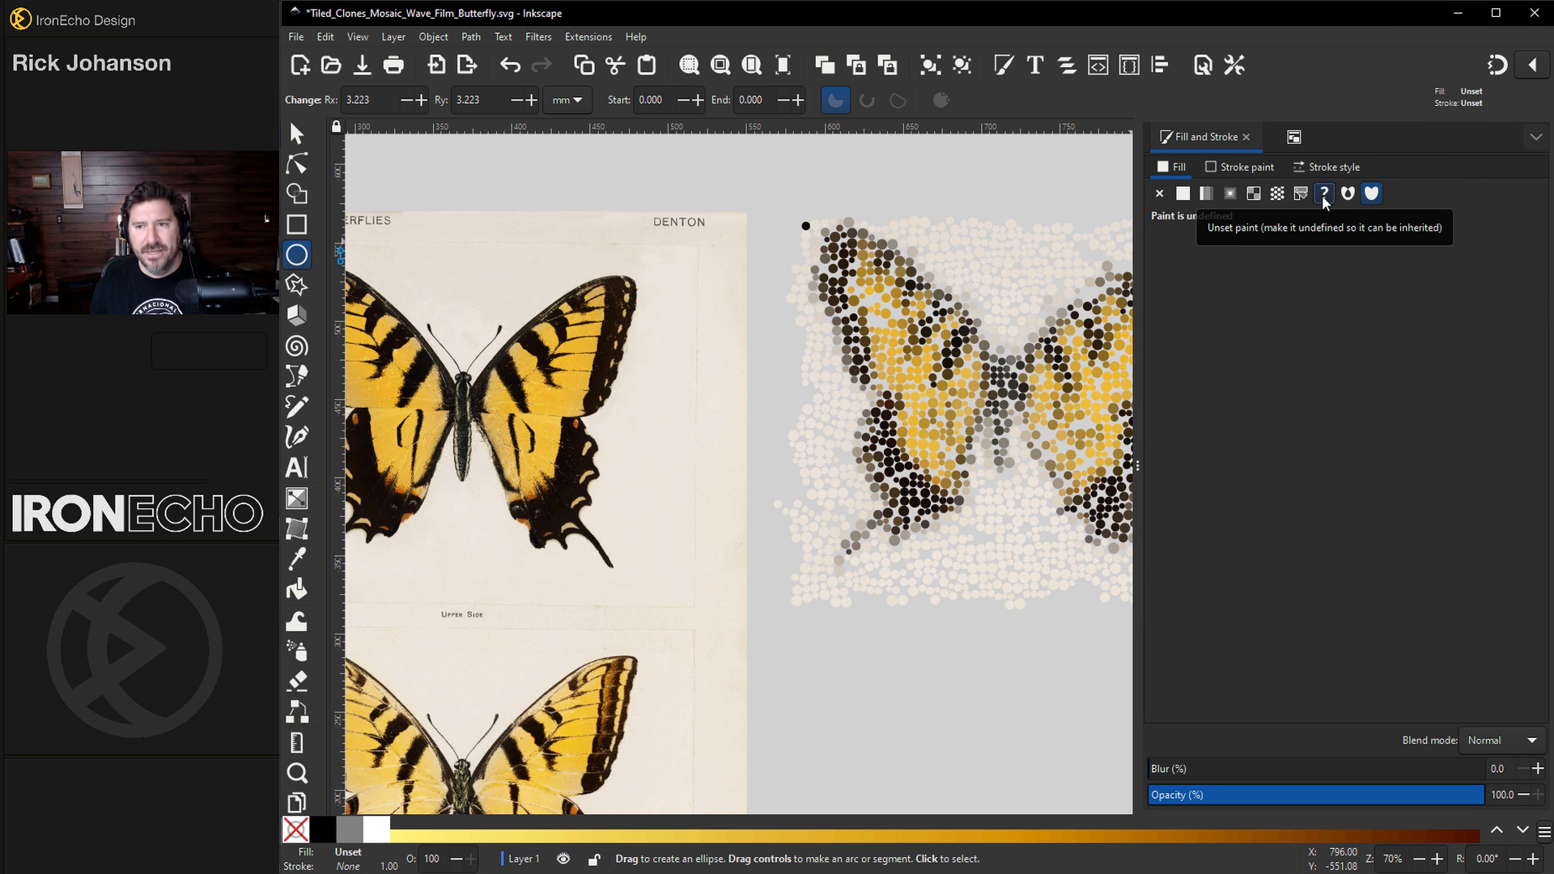
{"action": "mouse_move", "coordinate": [1165, 325]}
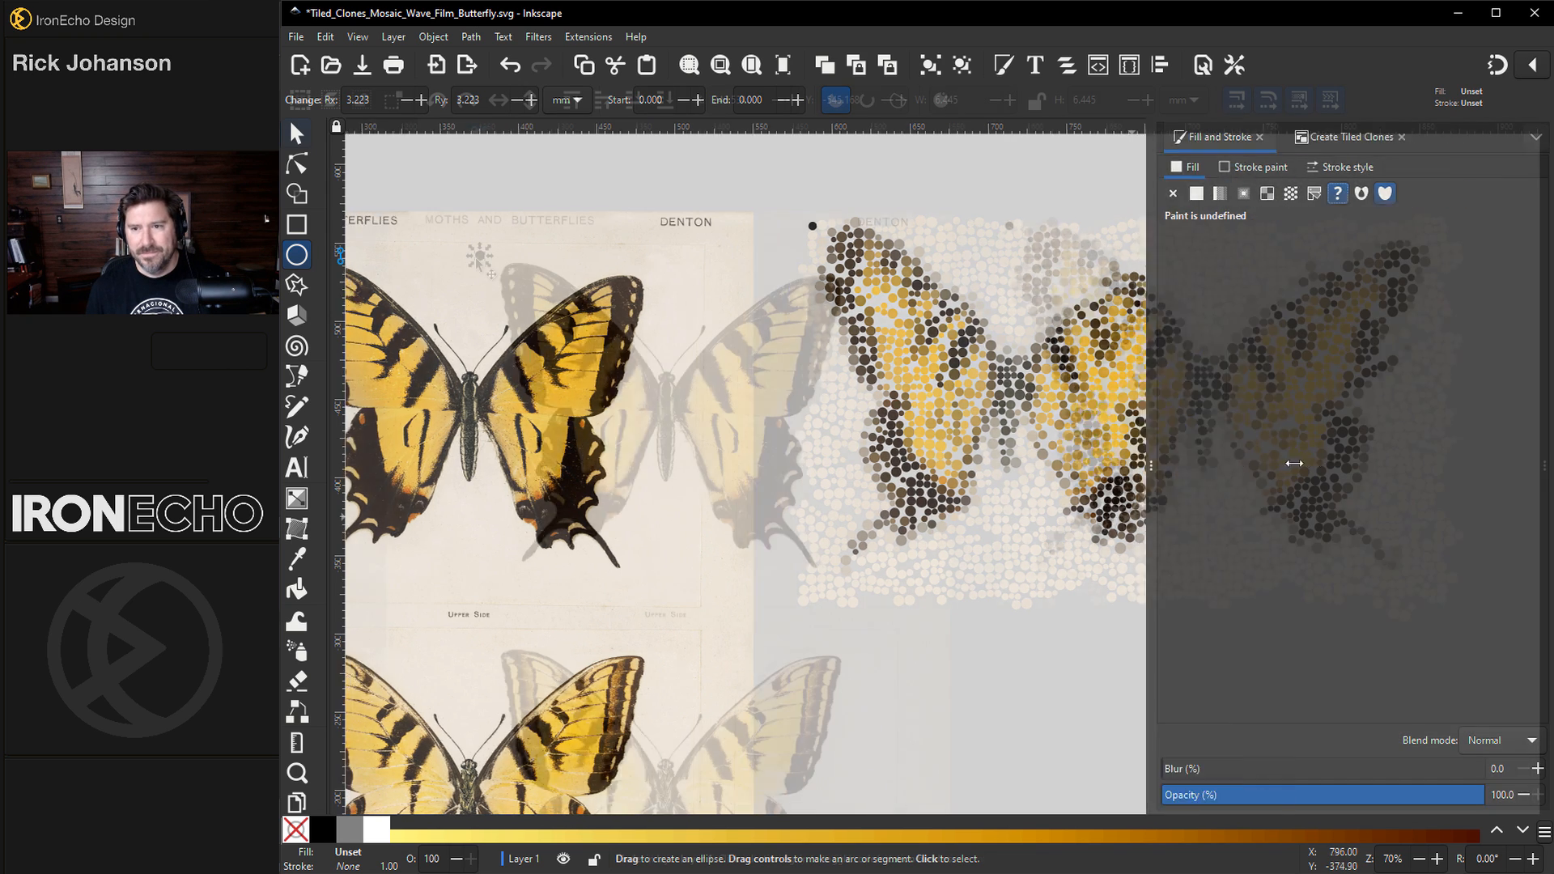
{"action": "left_click", "coordinate": [296, 132]}
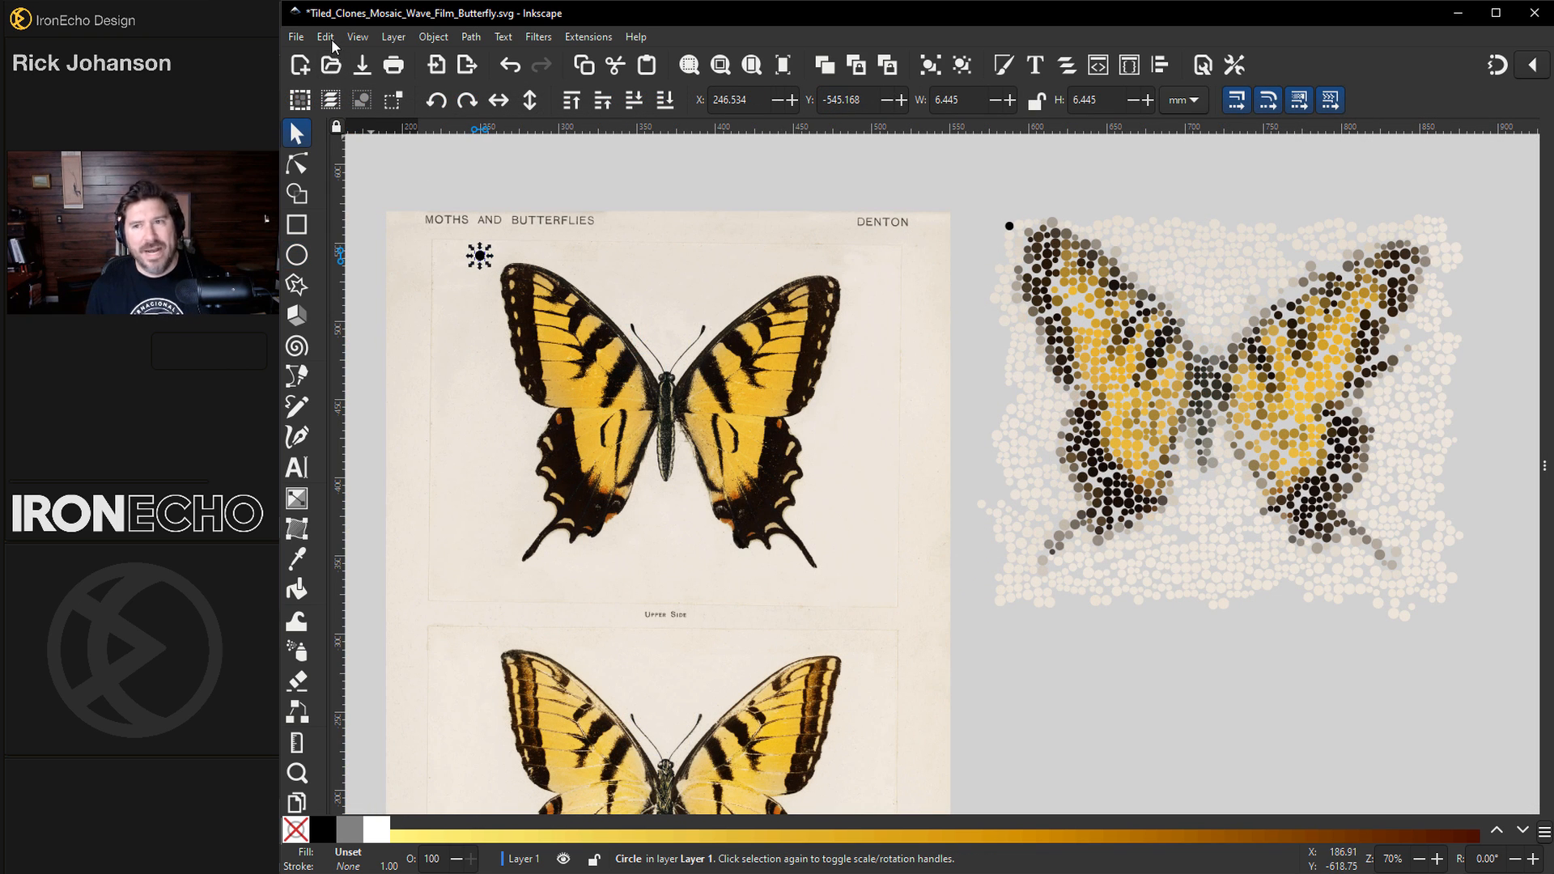
Step: Enable 'Trace the drawing under the clones' on the Trace tab, picking and applying Color
{"action": "left_click", "coordinate": [325, 37]}
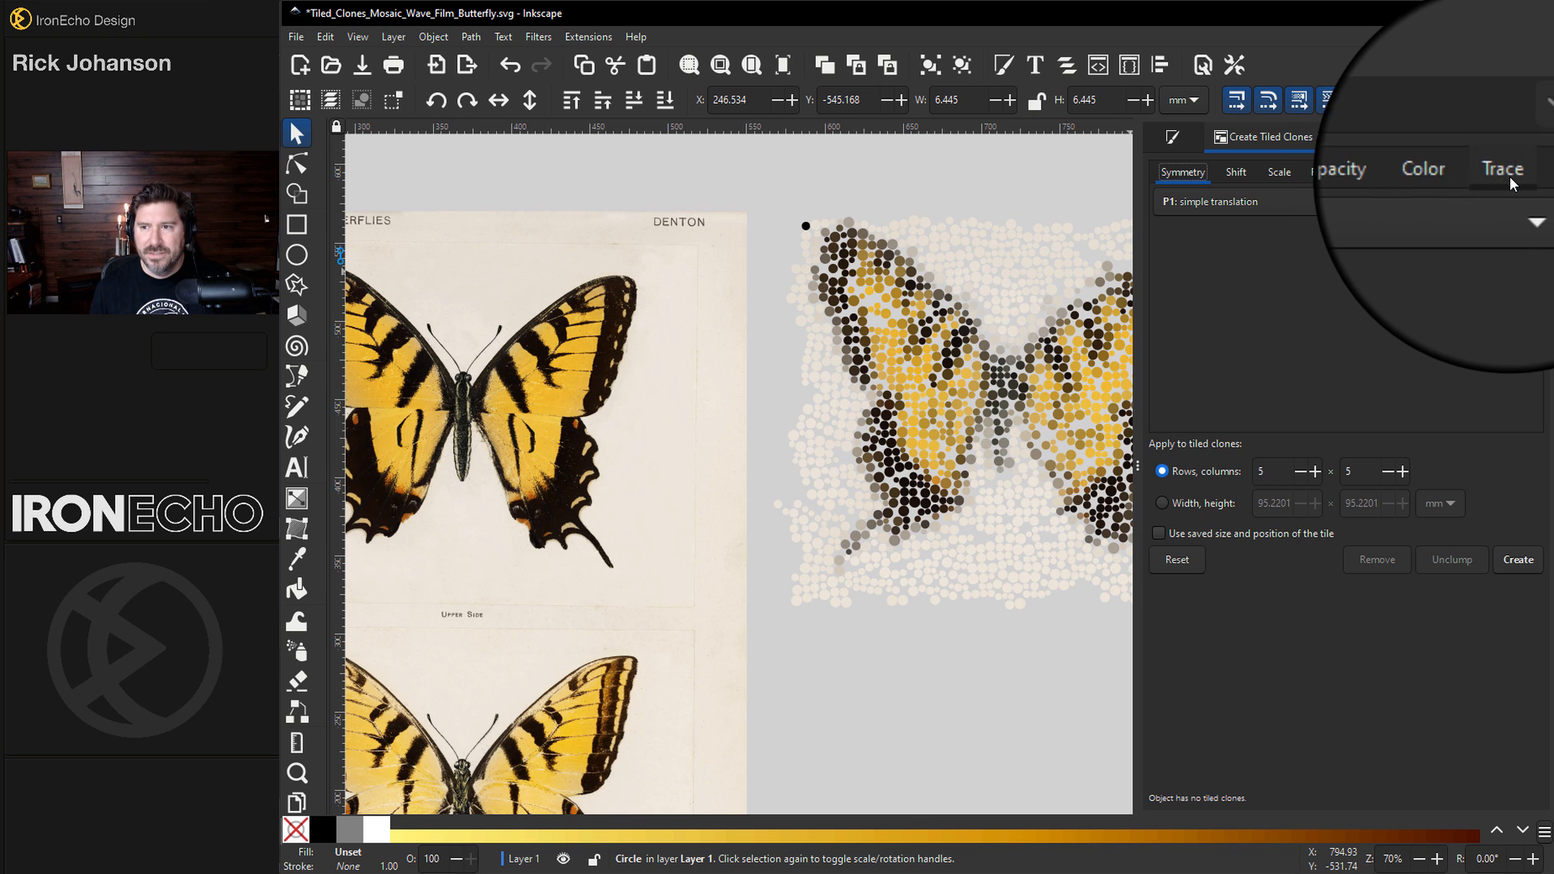
{"action": "left_click", "coordinate": [1499, 172]}
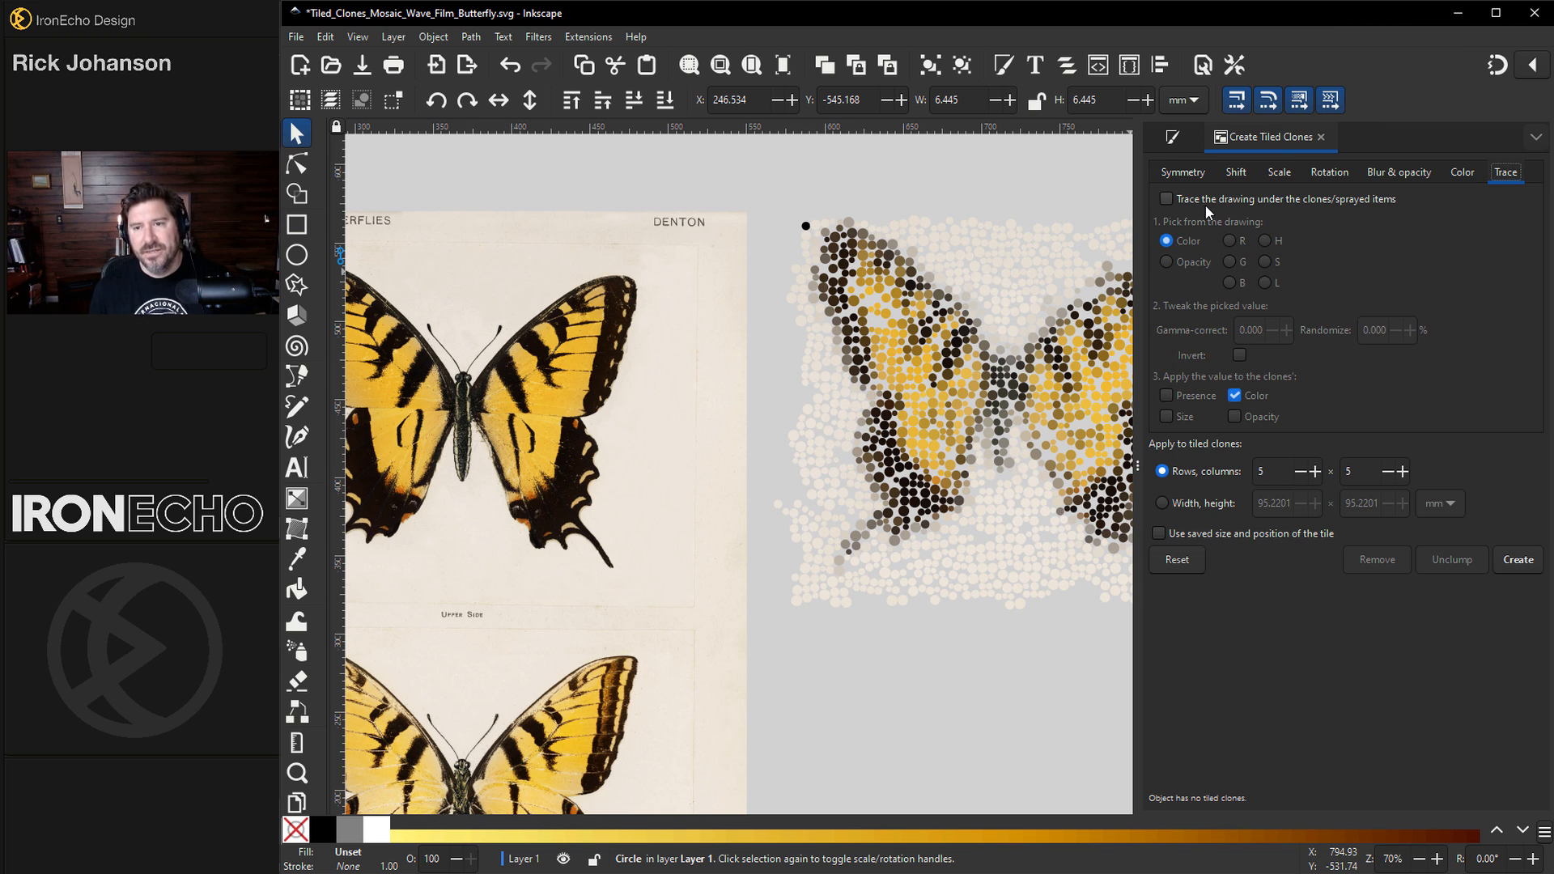
{"action": "mouse_move", "coordinate": [1318, 209]}
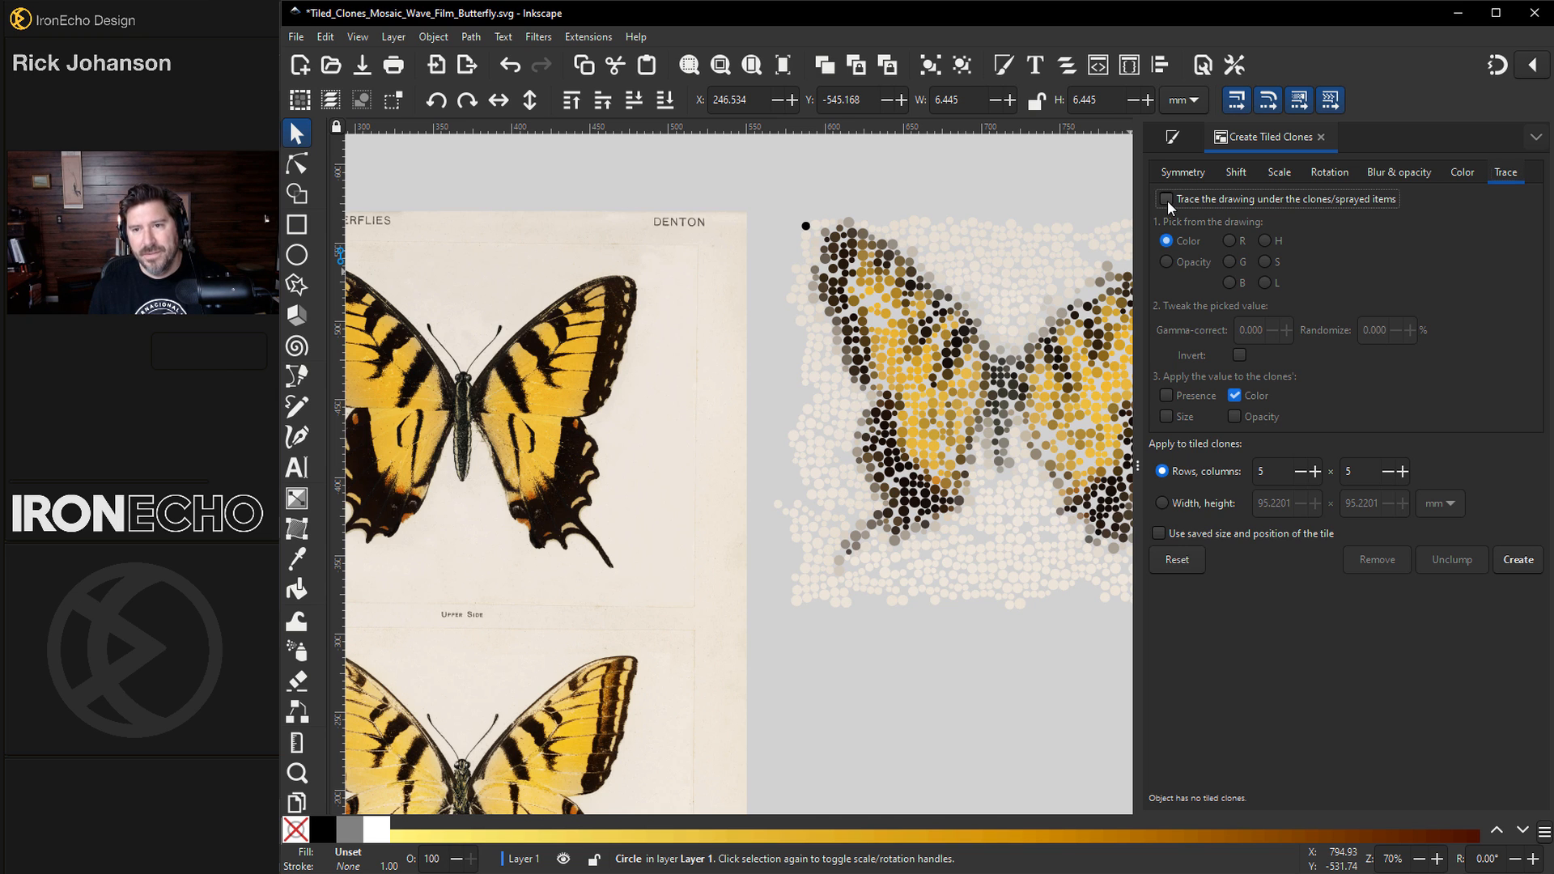
{"action": "left_click", "coordinate": [1167, 198]}
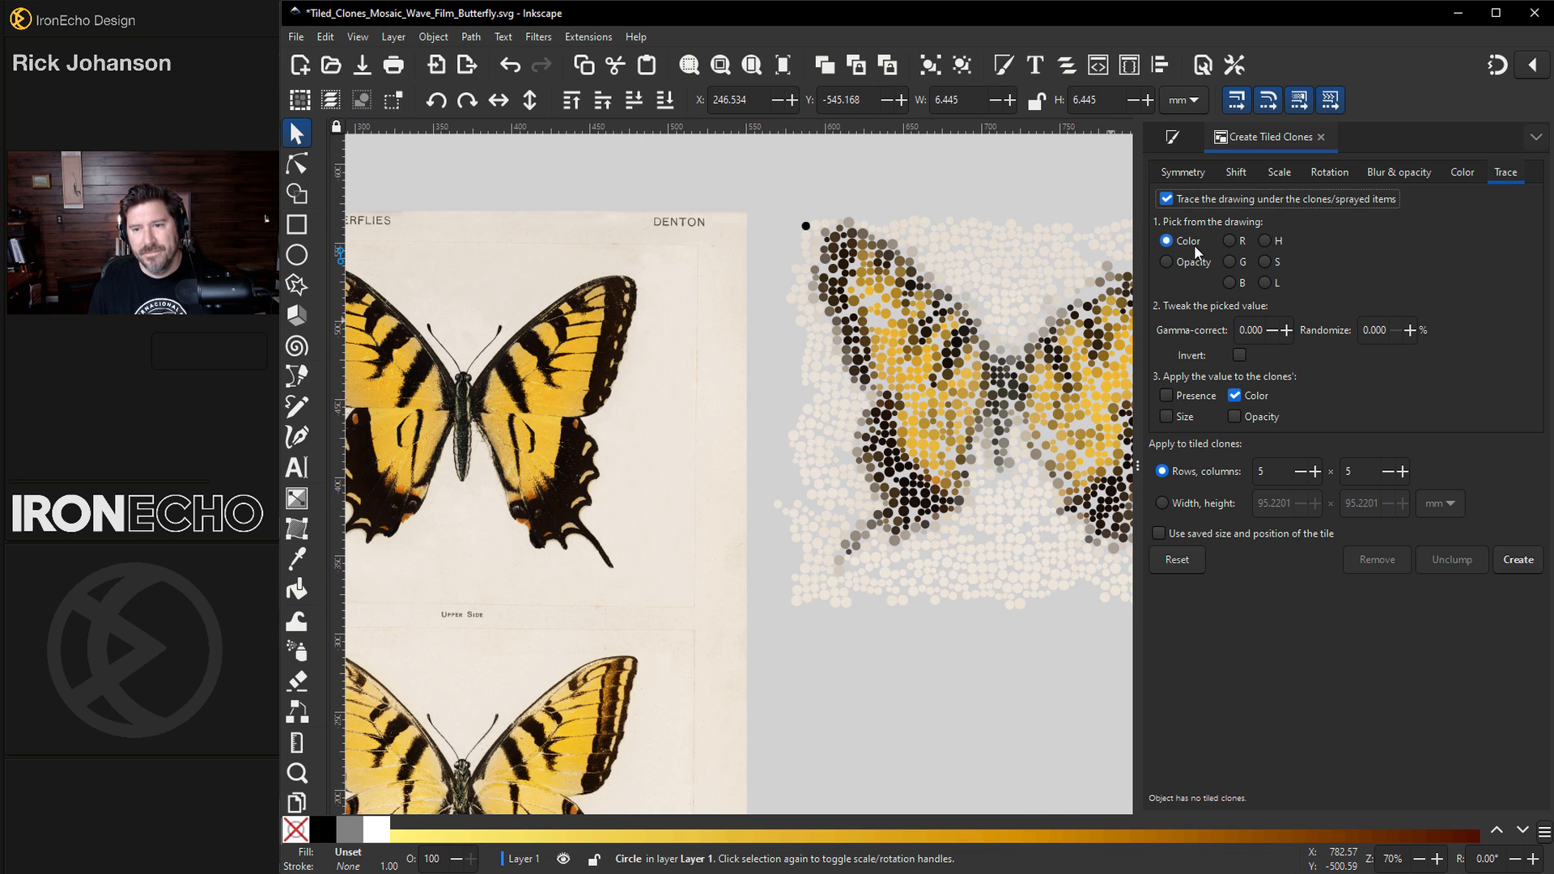
{"action": "mouse_move", "coordinate": [1171, 393]}
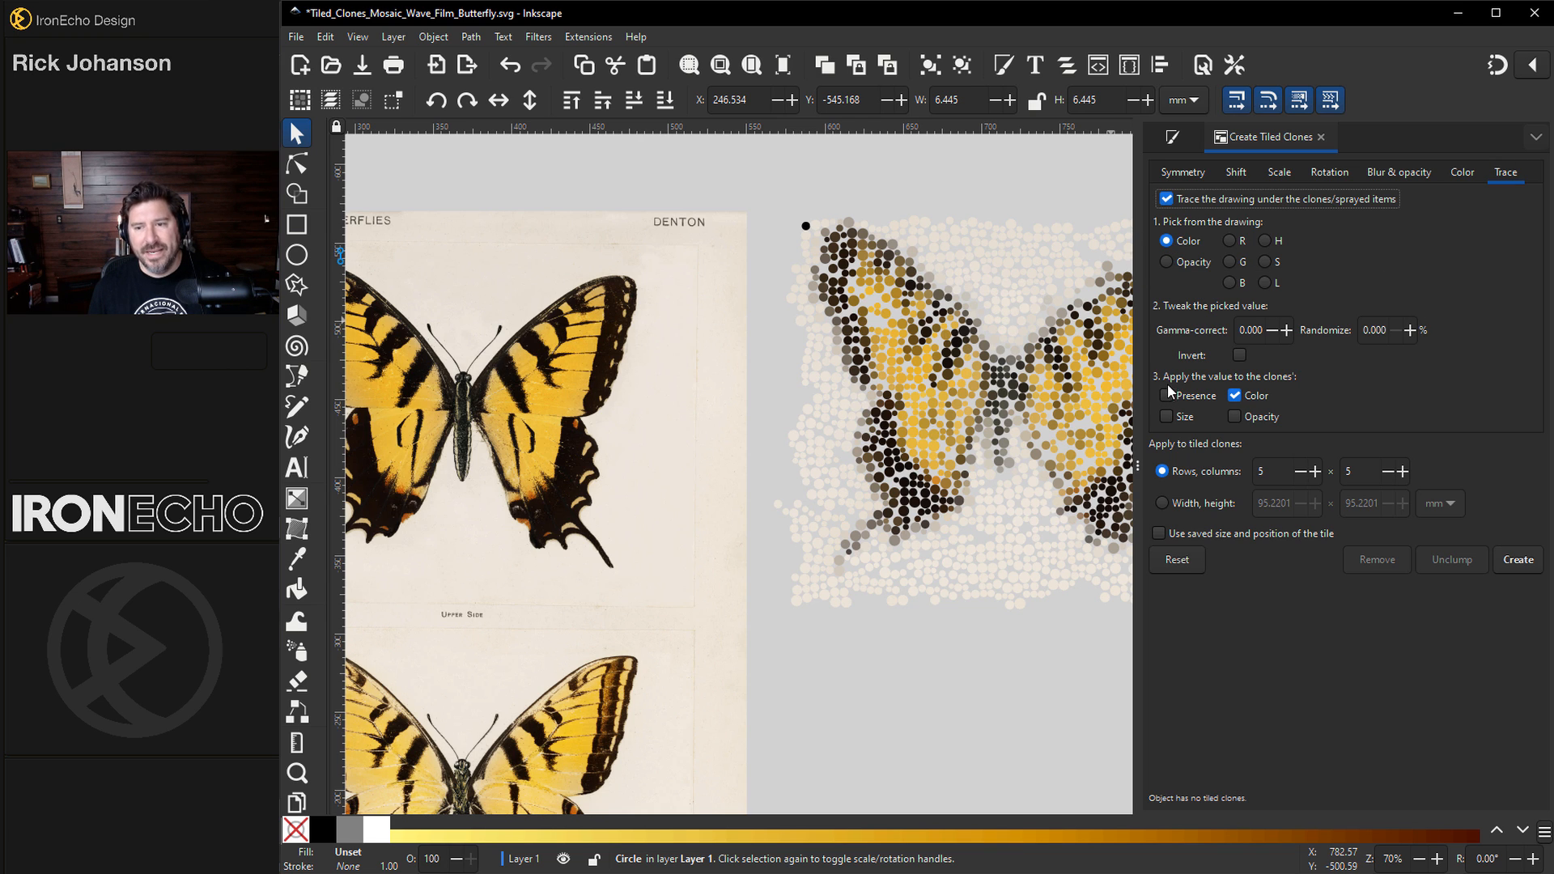
{"action": "mouse_move", "coordinate": [1247, 396]}
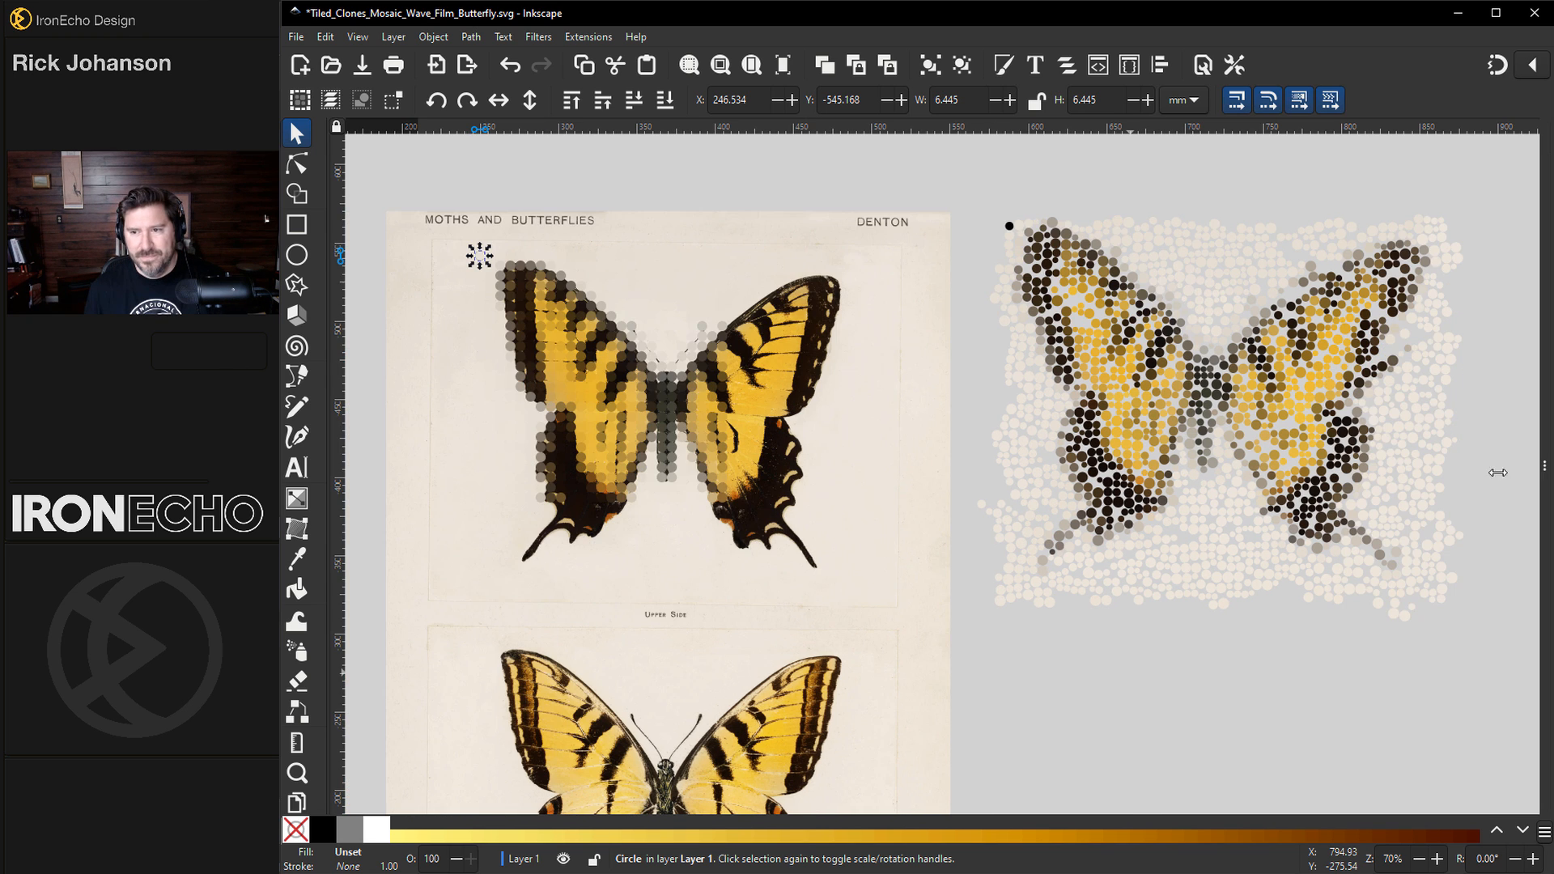
{"action": "mouse_move", "coordinate": [893, 396]}
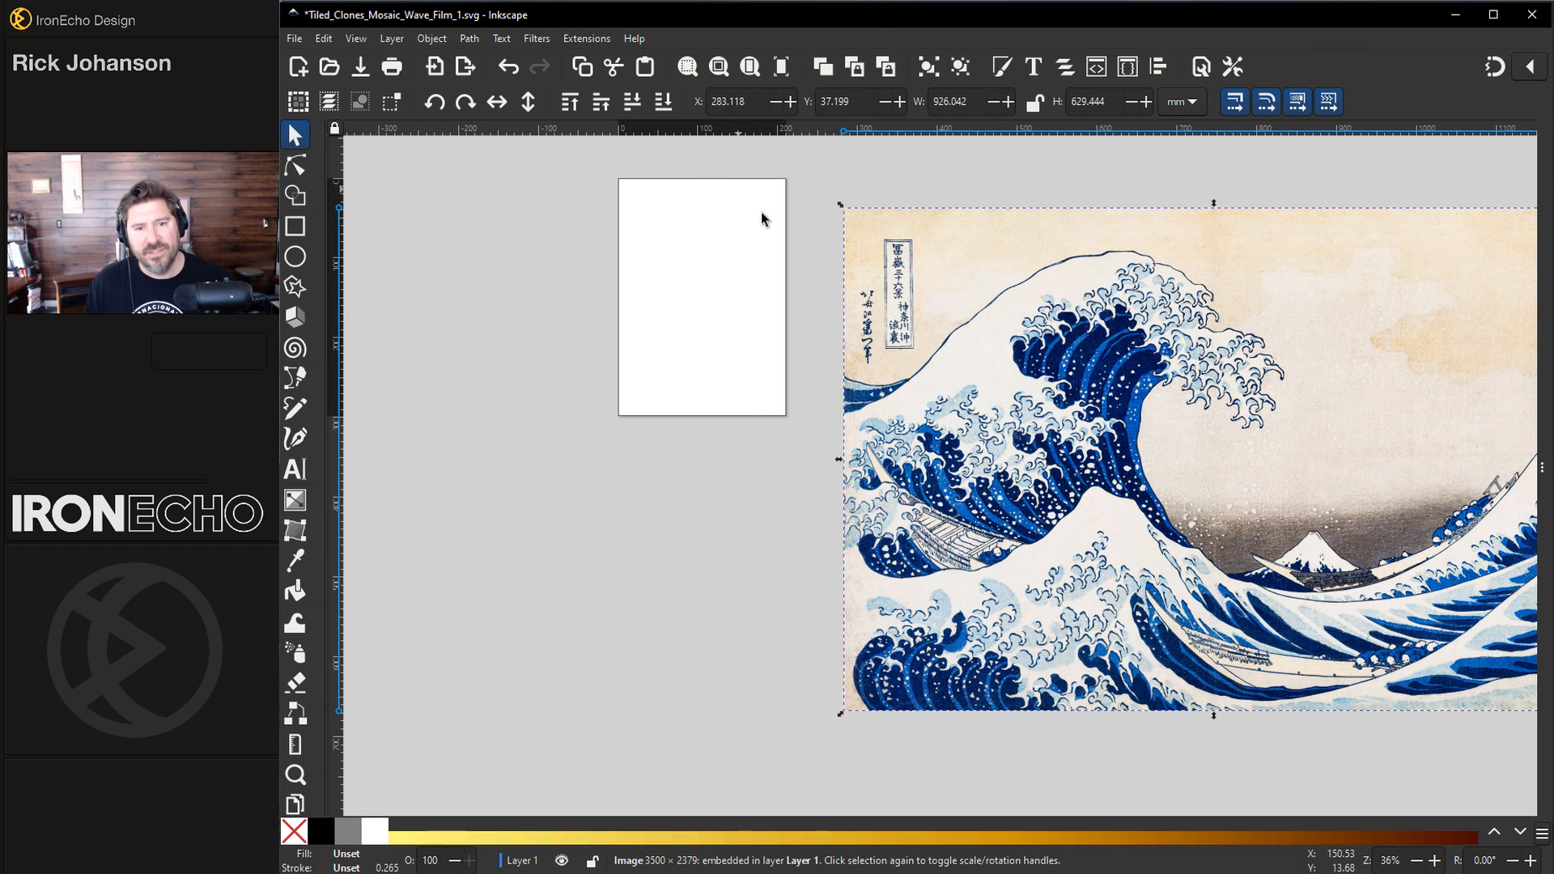
{"action": "mouse_move", "coordinate": [735, 215]}
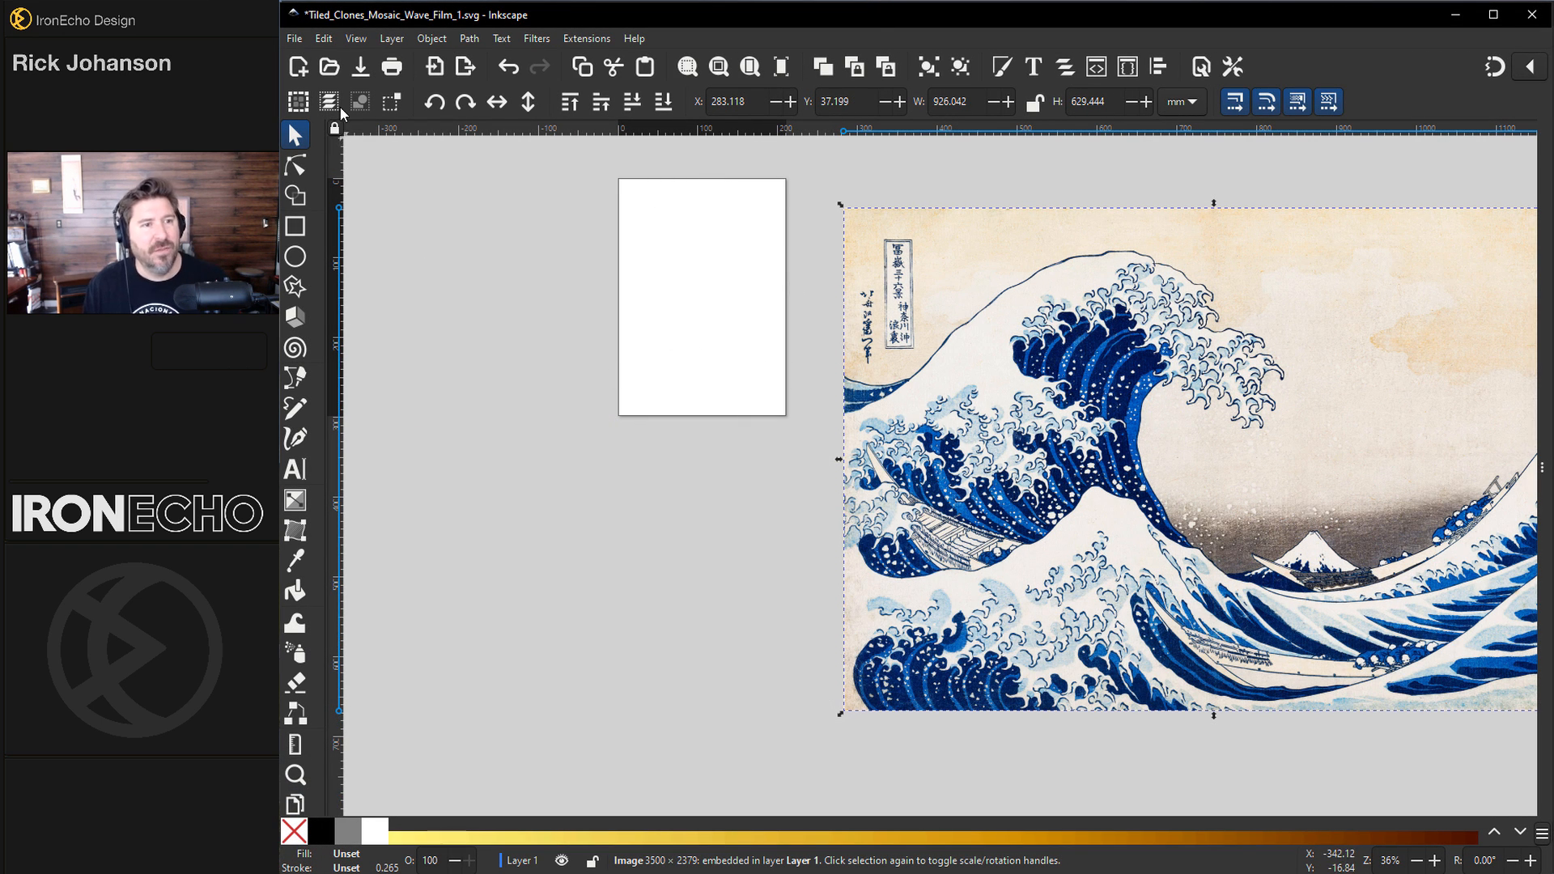
Step: Review the page size in Document Properties and close the dialog
{"action": "left_click", "coordinate": [293, 37]}
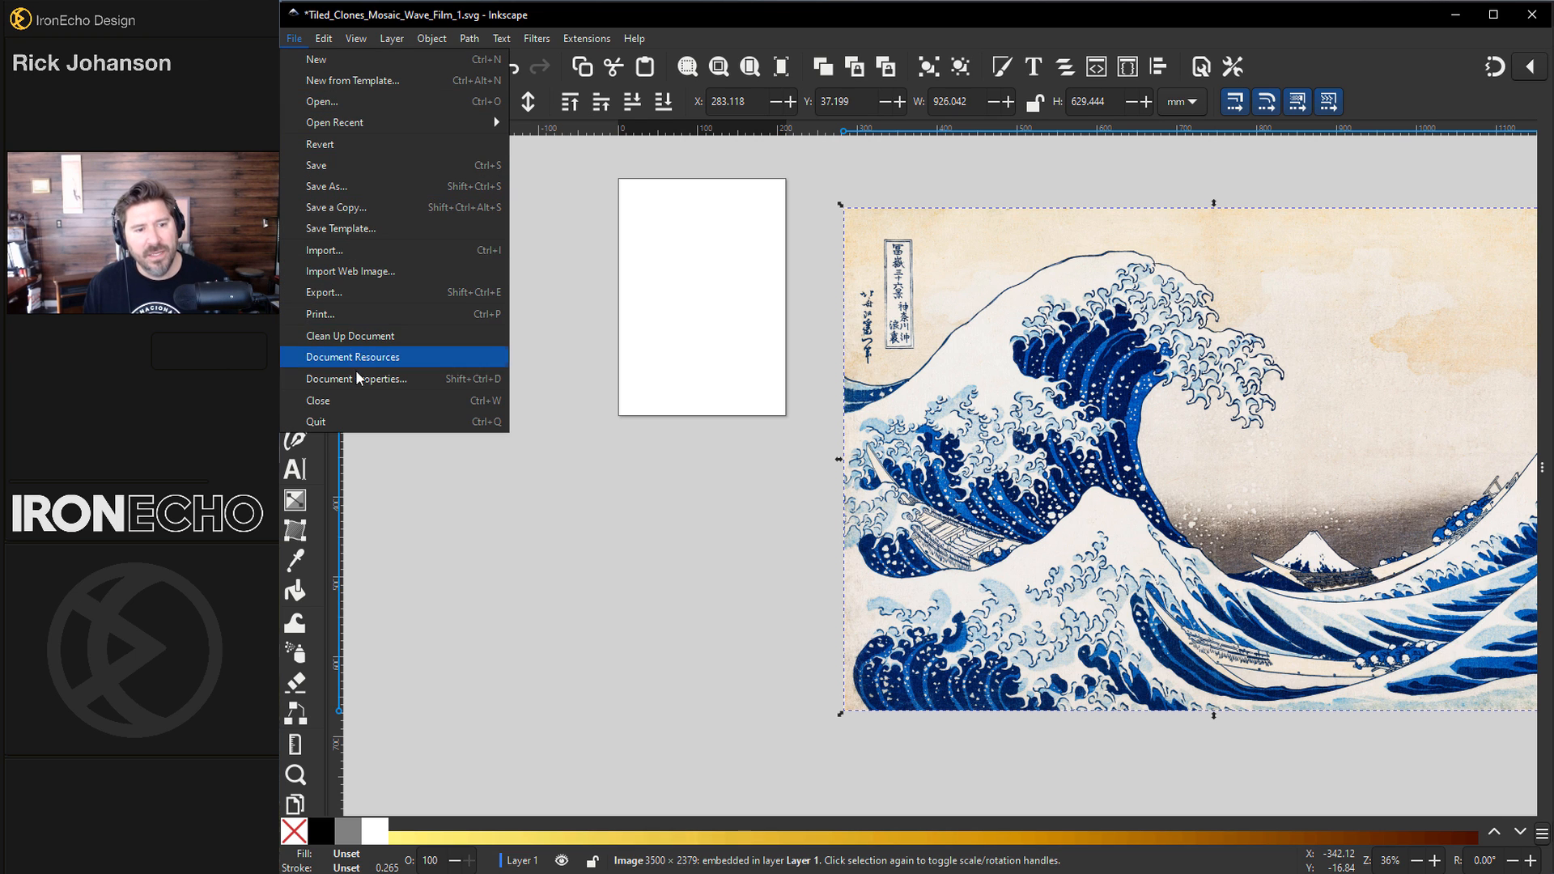
{"action": "left_click", "coordinate": [356, 379]}
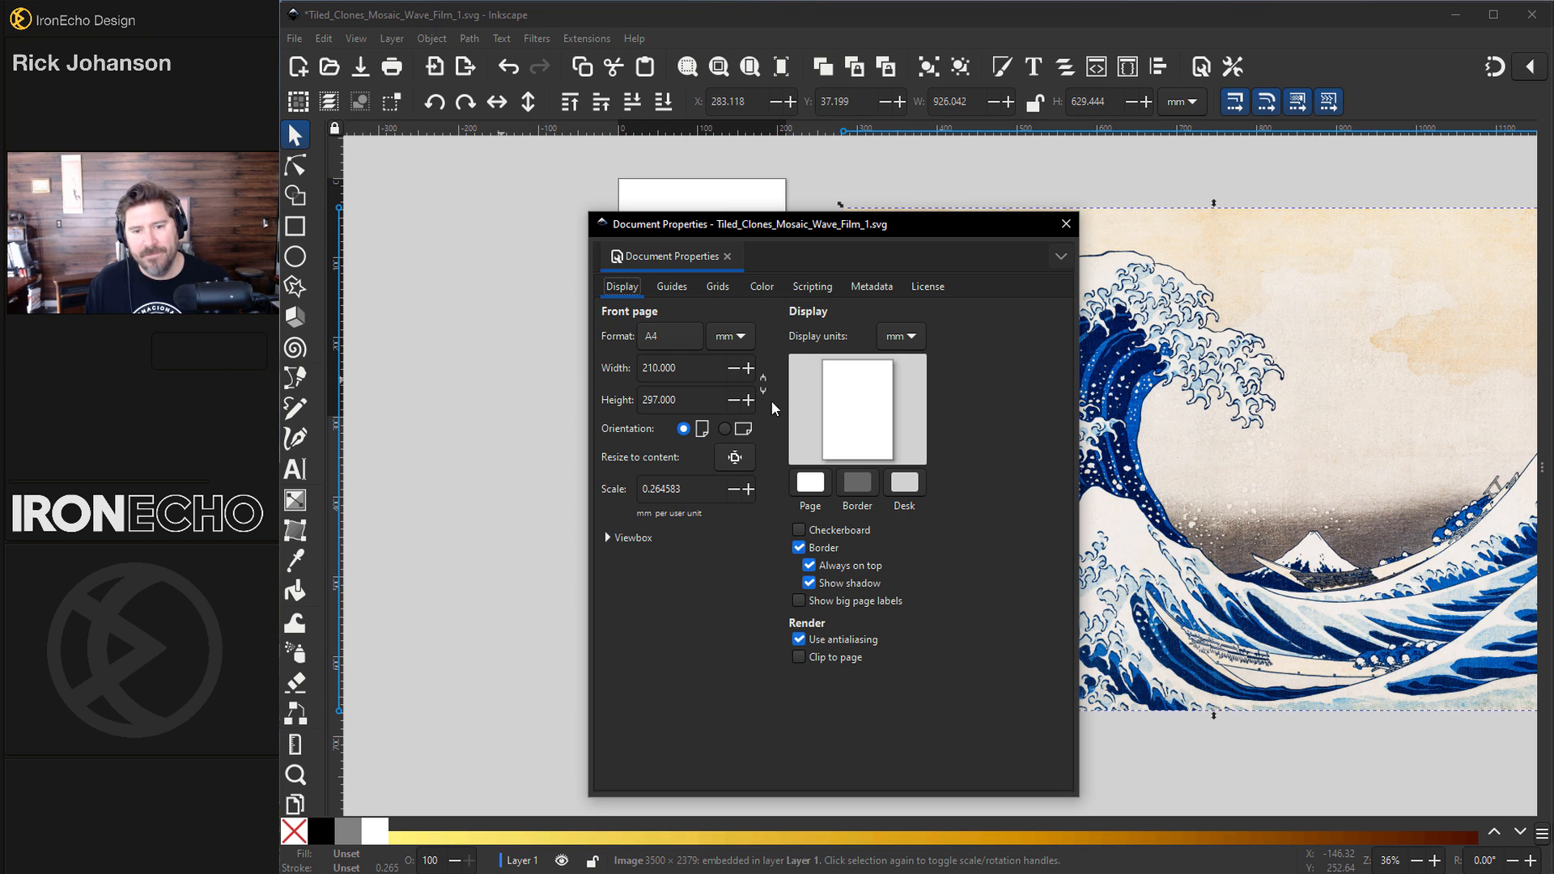
{"action": "mouse_move", "coordinate": [1029, 309]}
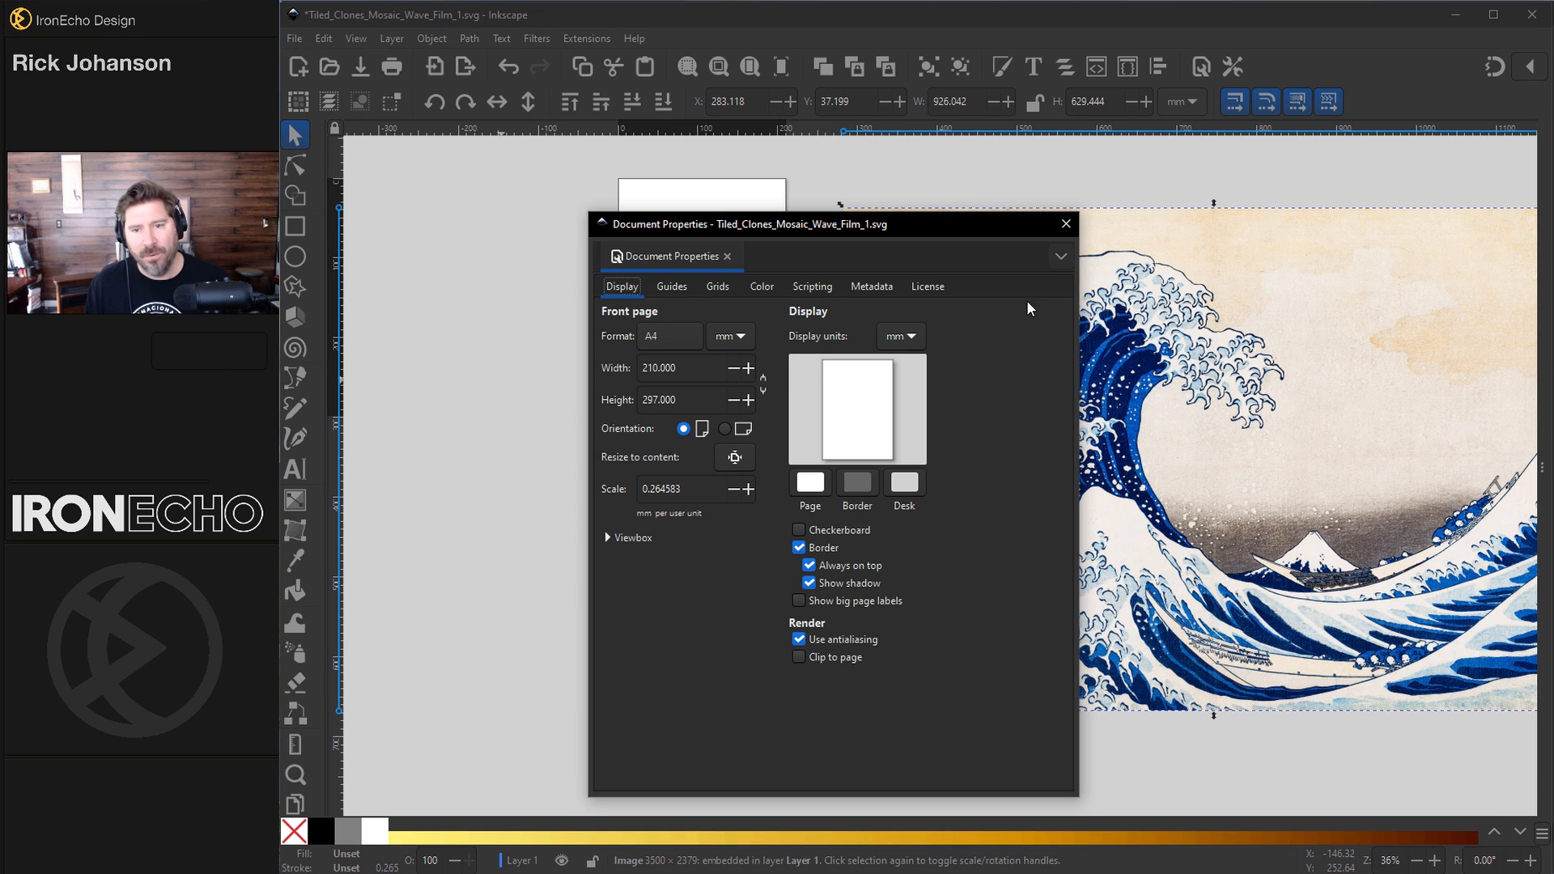
{"action": "left_click", "coordinate": [1066, 223]}
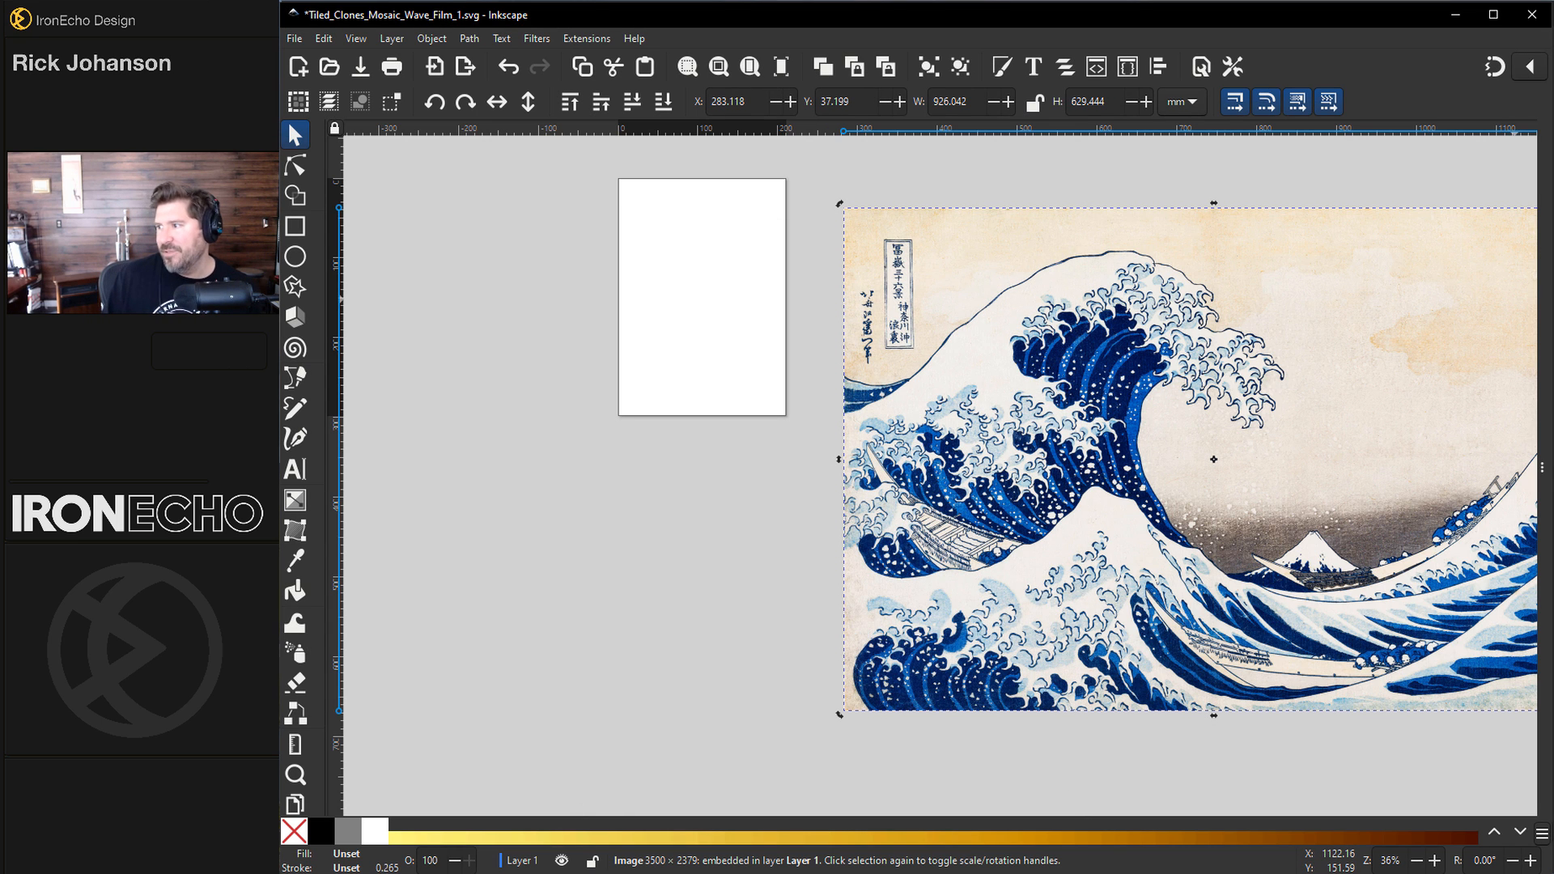
{"action": "mouse_move", "coordinate": [1160, 421]}
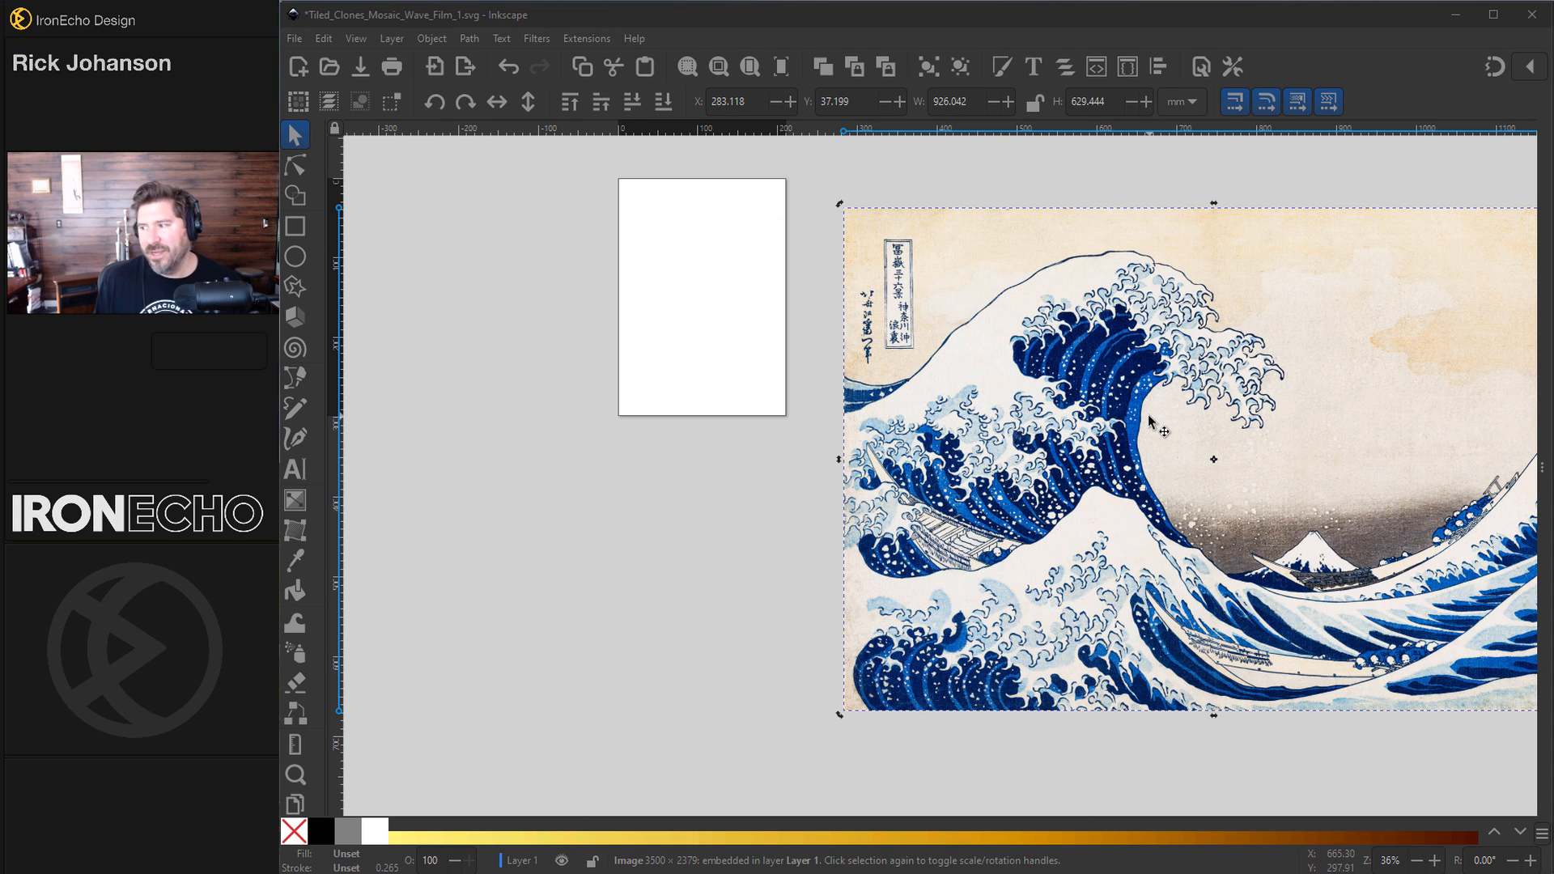
{"action": "mouse_move", "coordinate": [1089, 401]}
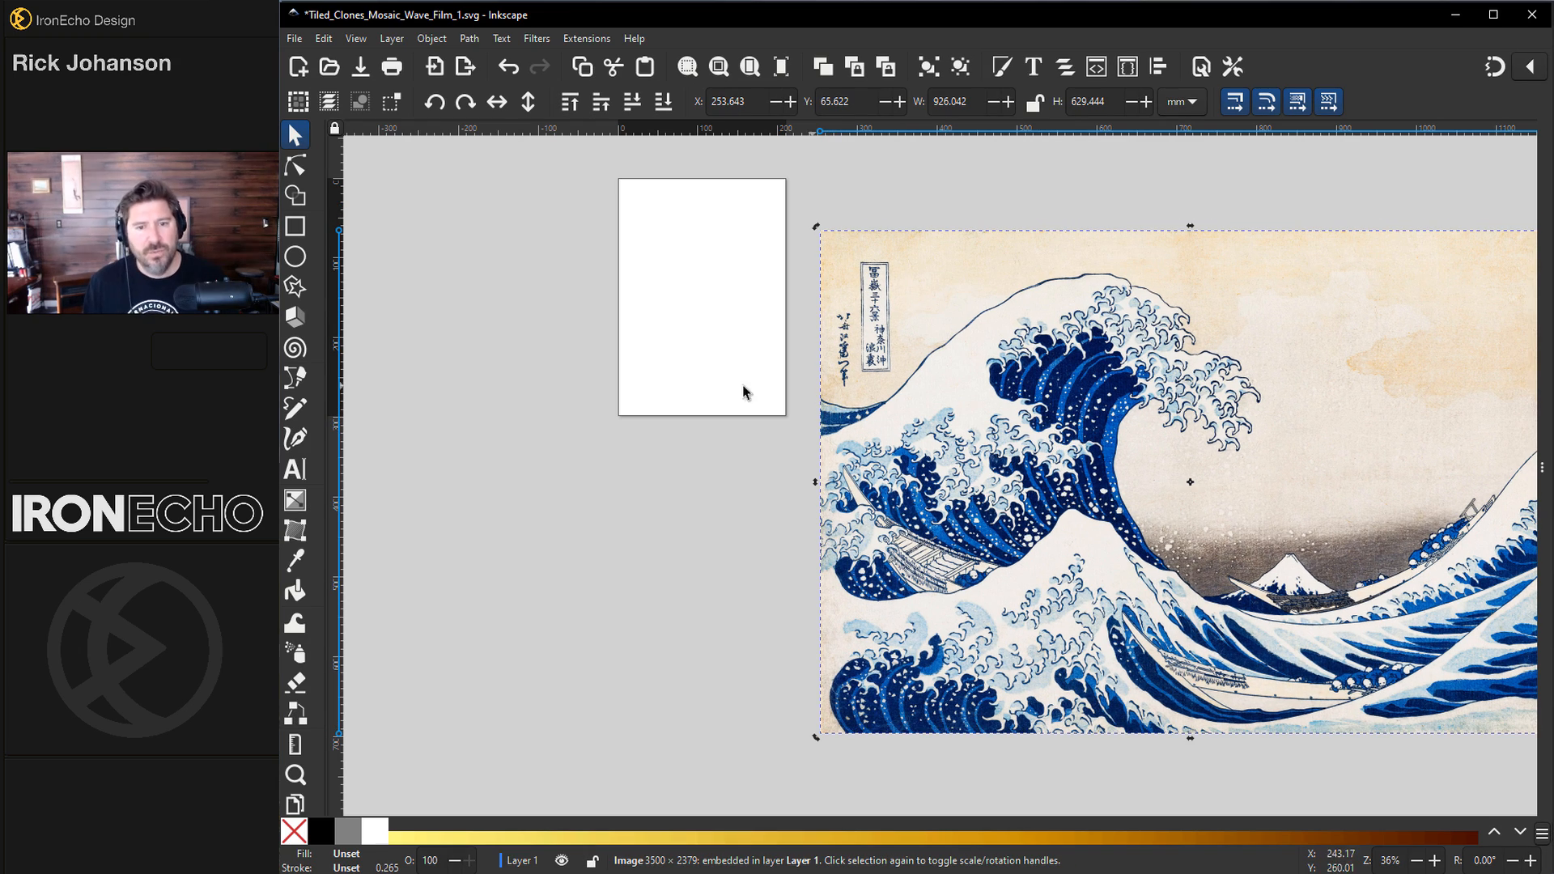
Step: Convert the small black circle into a plain path with Object to Path
{"action": "left_click", "coordinate": [295, 258]}
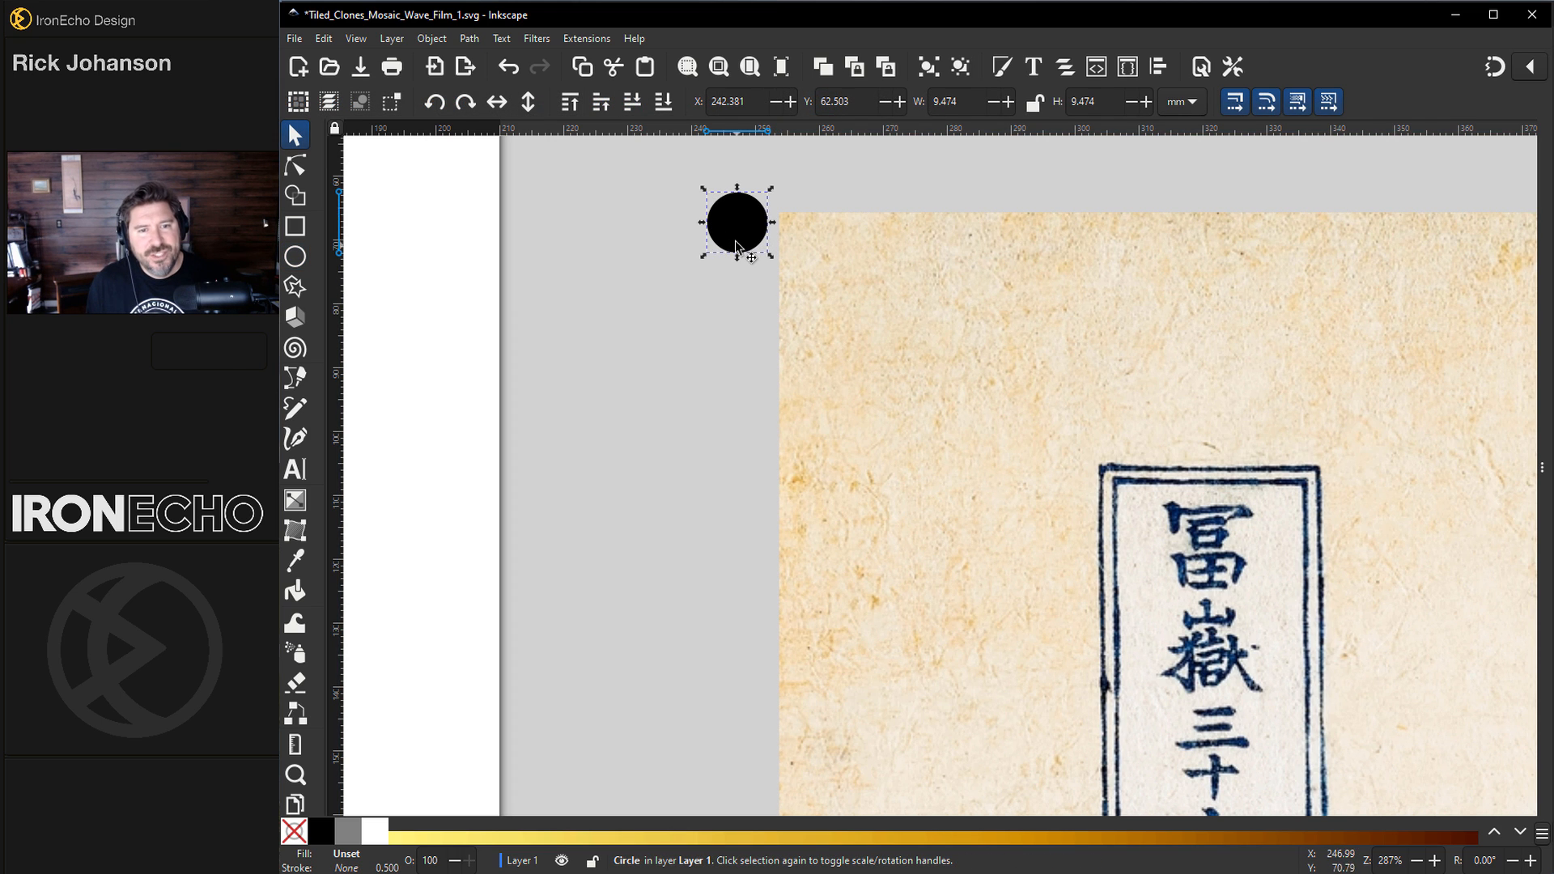
{"action": "mouse_move", "coordinate": [750, 235]}
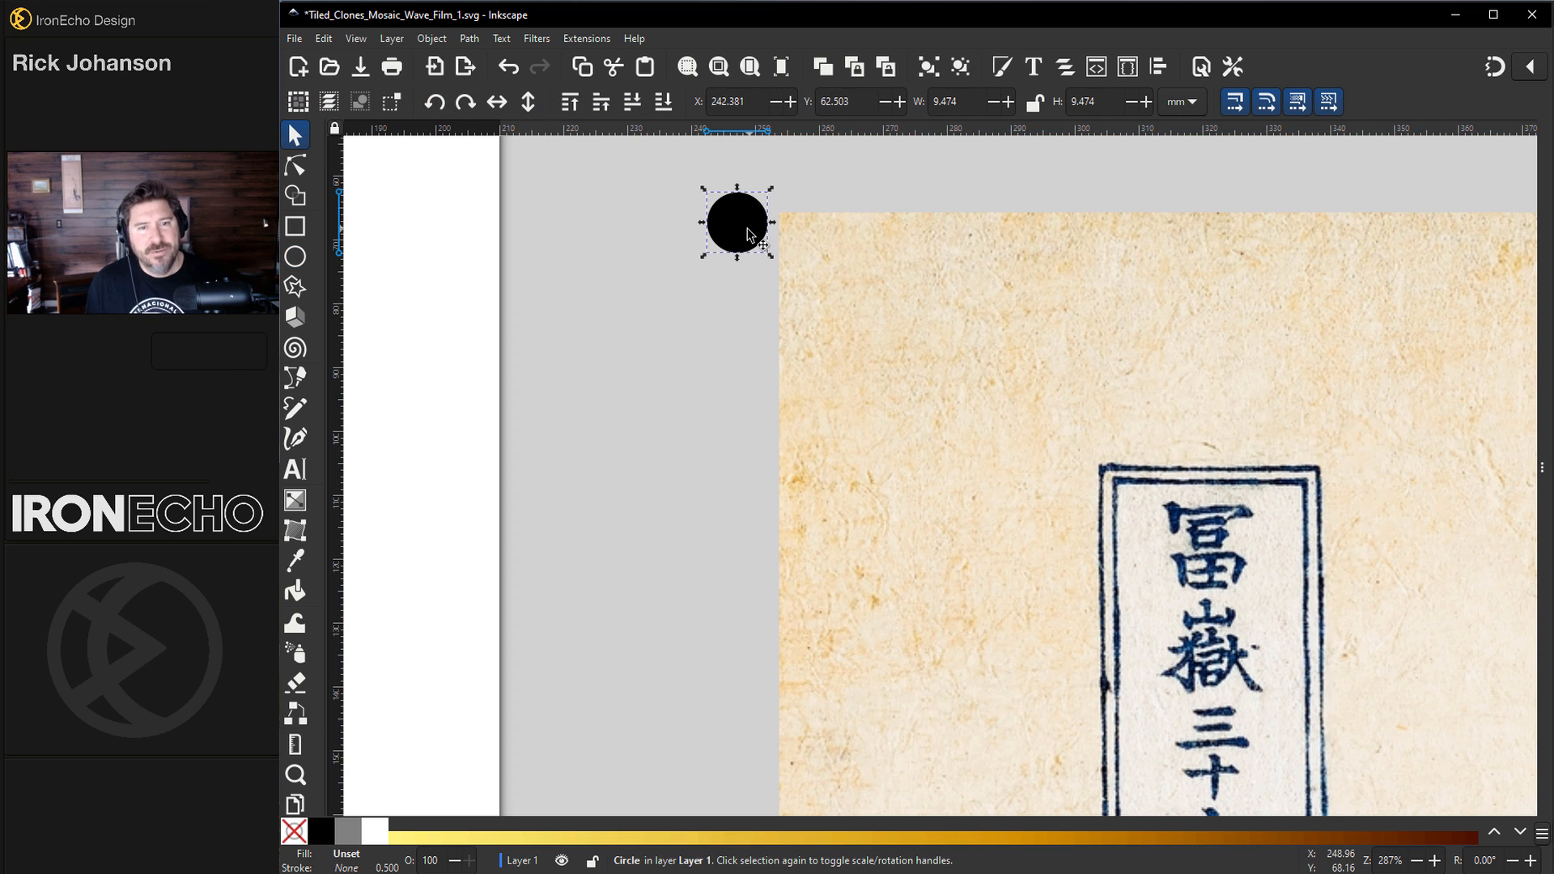
{"action": "left_click", "coordinate": [468, 38]}
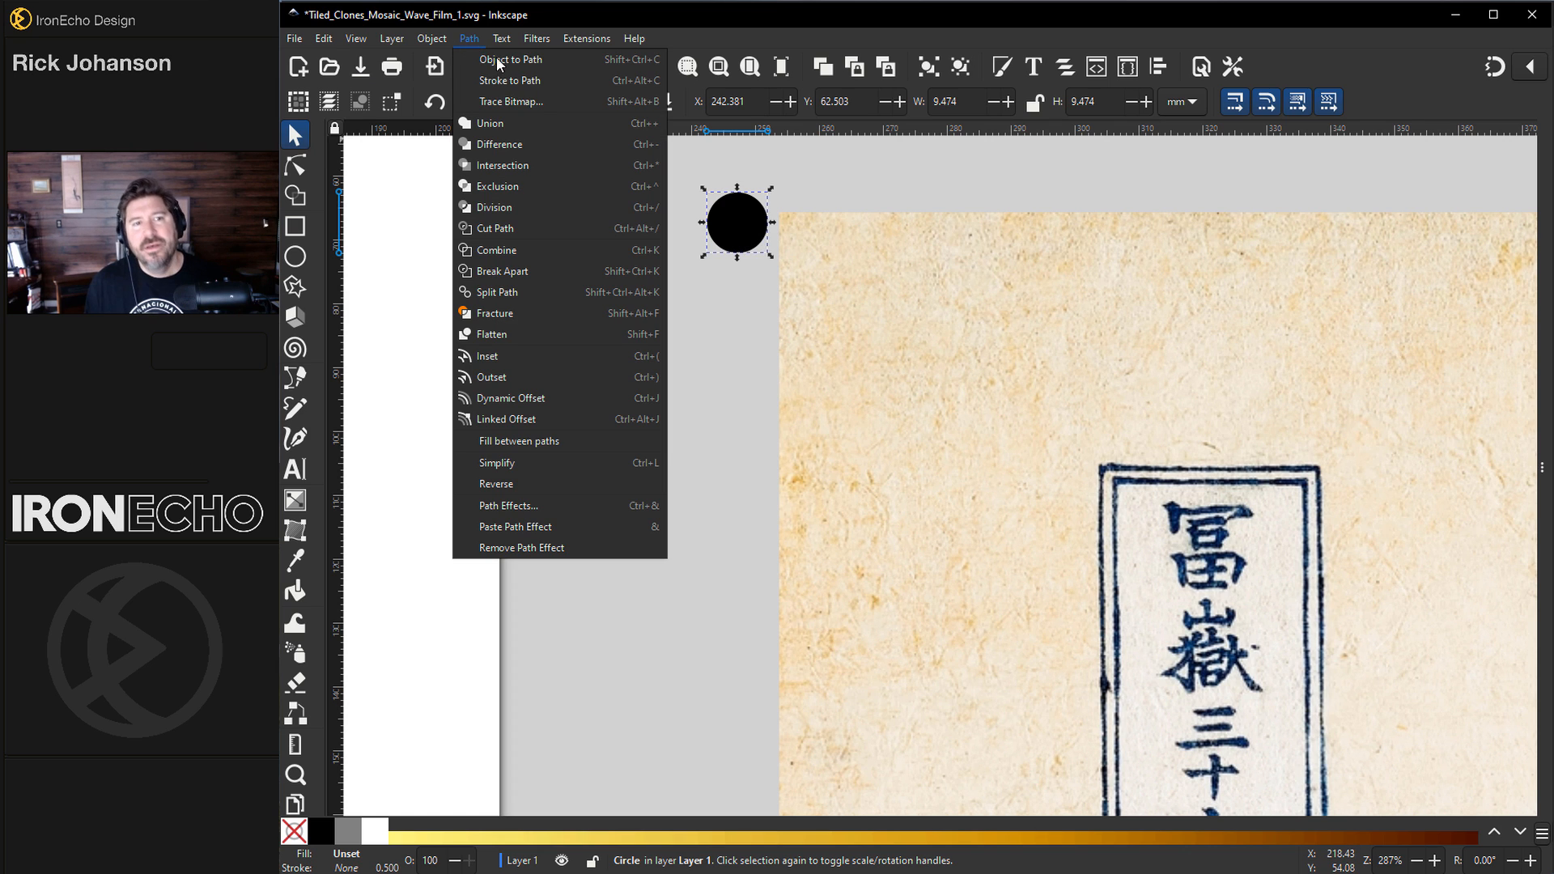
{"action": "left_click", "coordinate": [510, 58]}
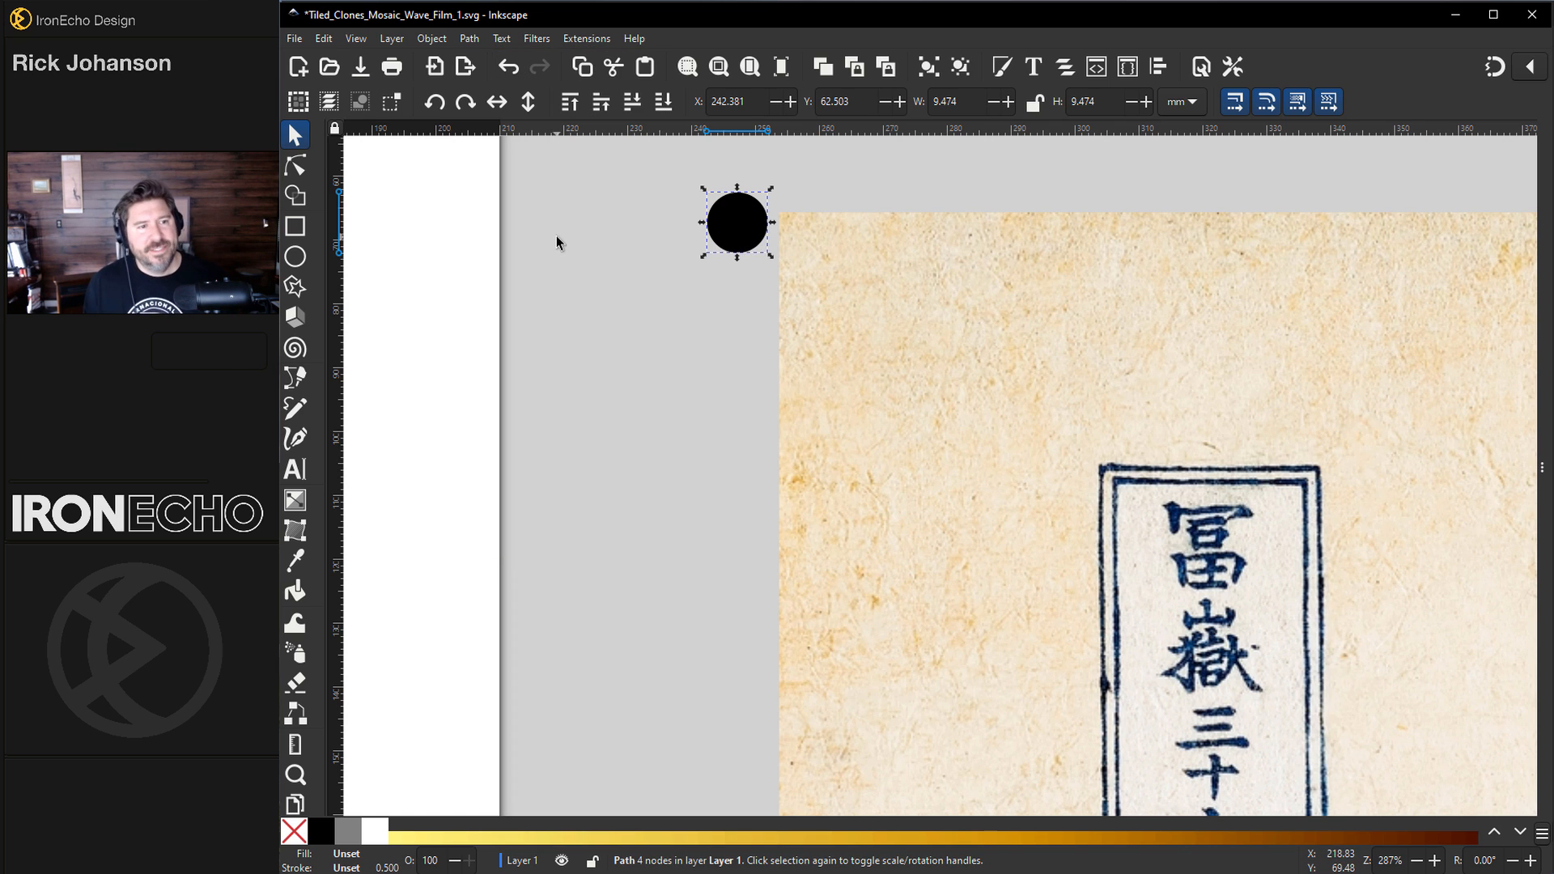
{"action": "left_click", "coordinate": [295, 165]}
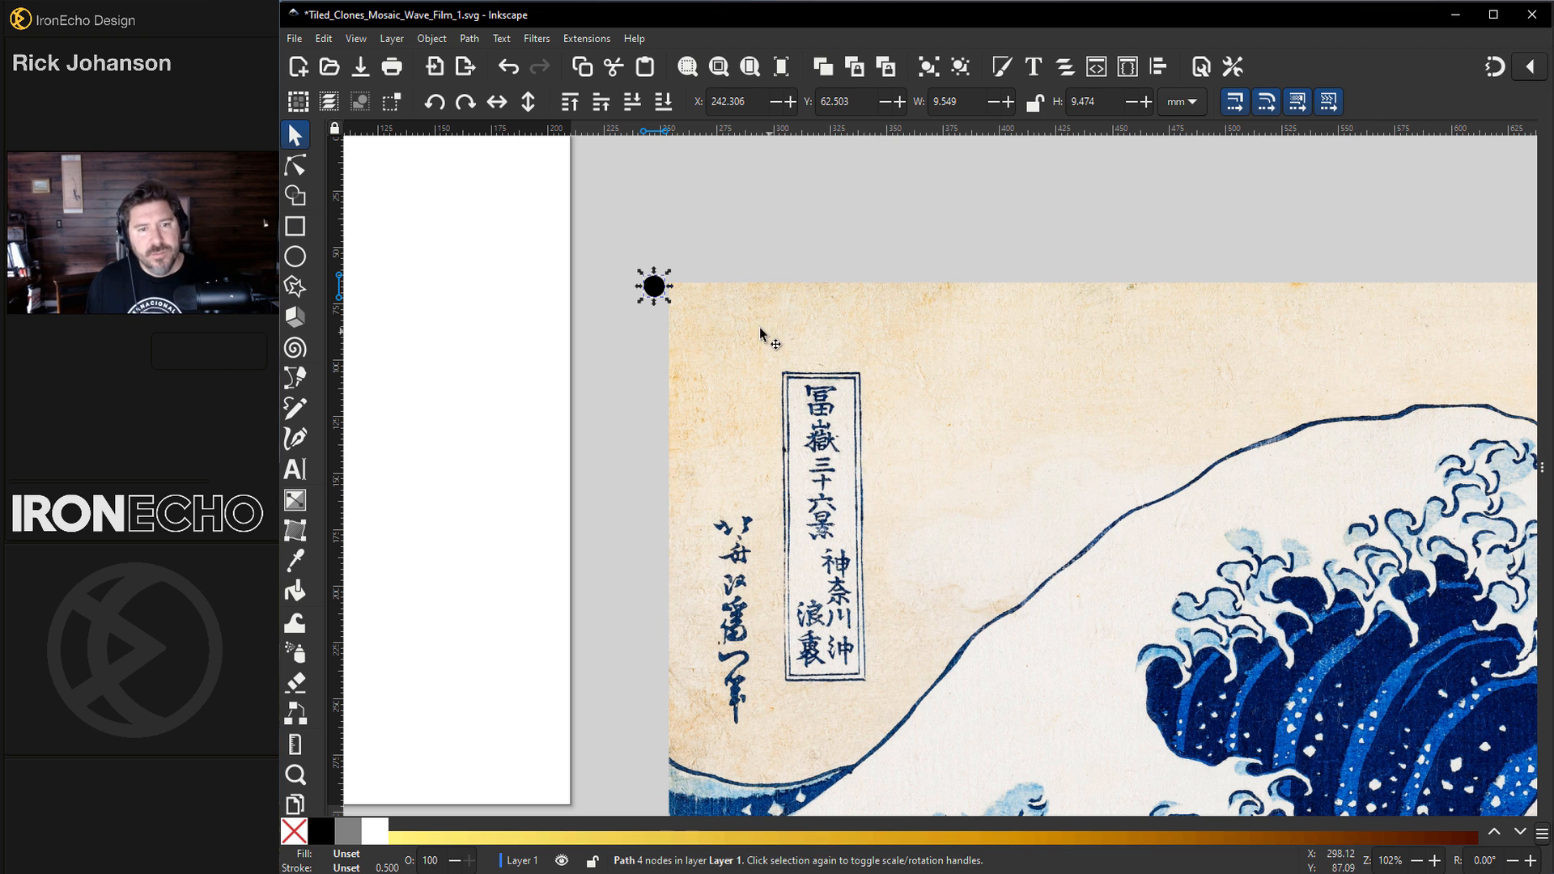
{"action": "mouse_move", "coordinate": [658, 333]}
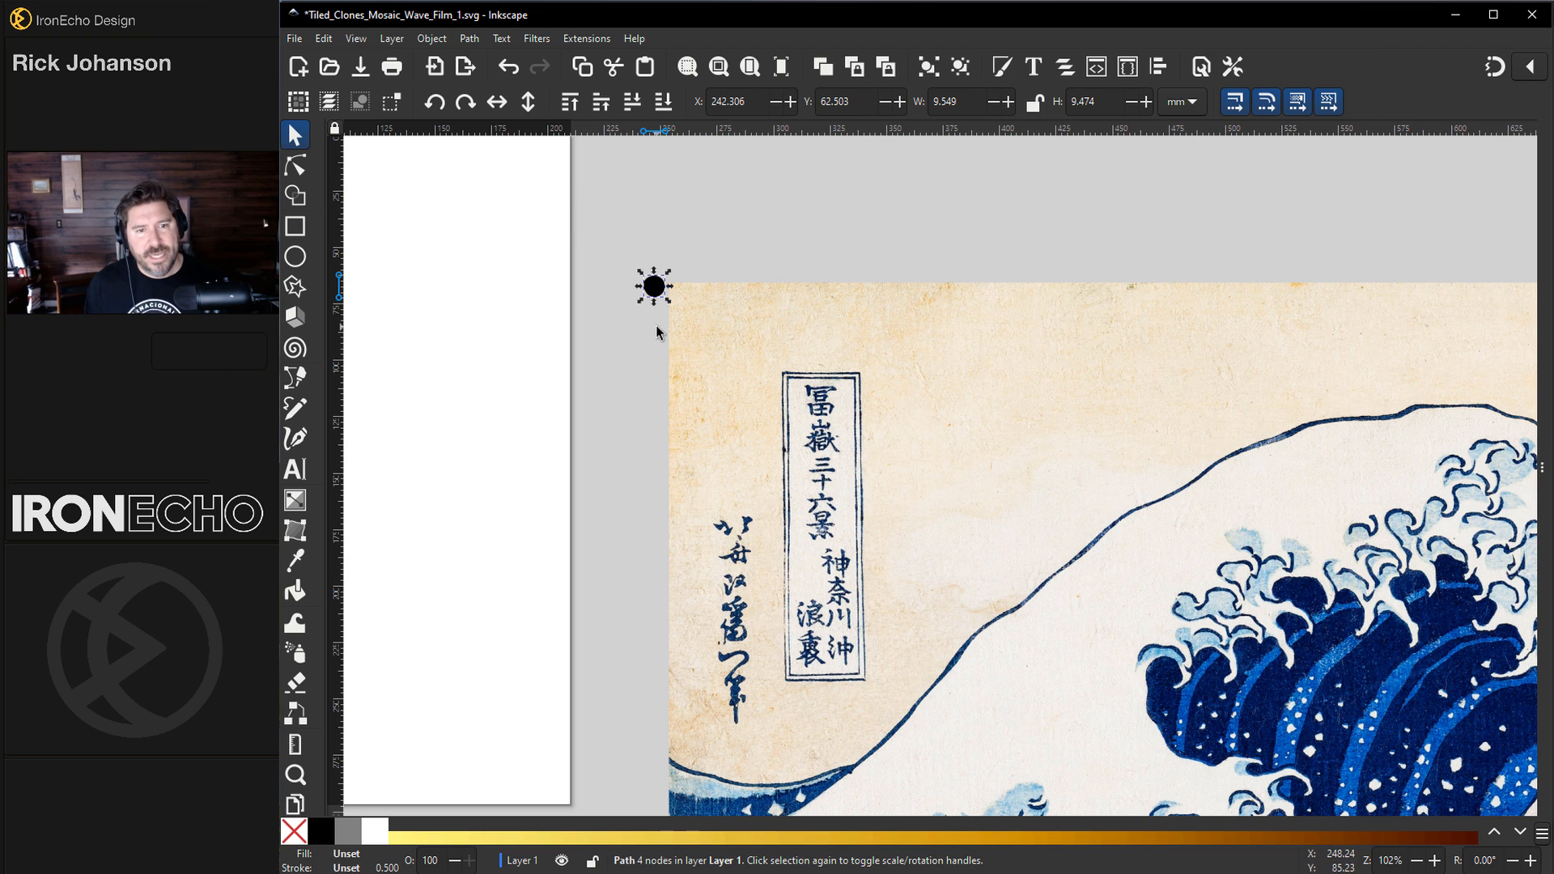
Step: In Fill and Stroke, give the circle a flat fill then unset it so clones inherit colour
{"action": "left_click", "coordinate": [430, 37]}
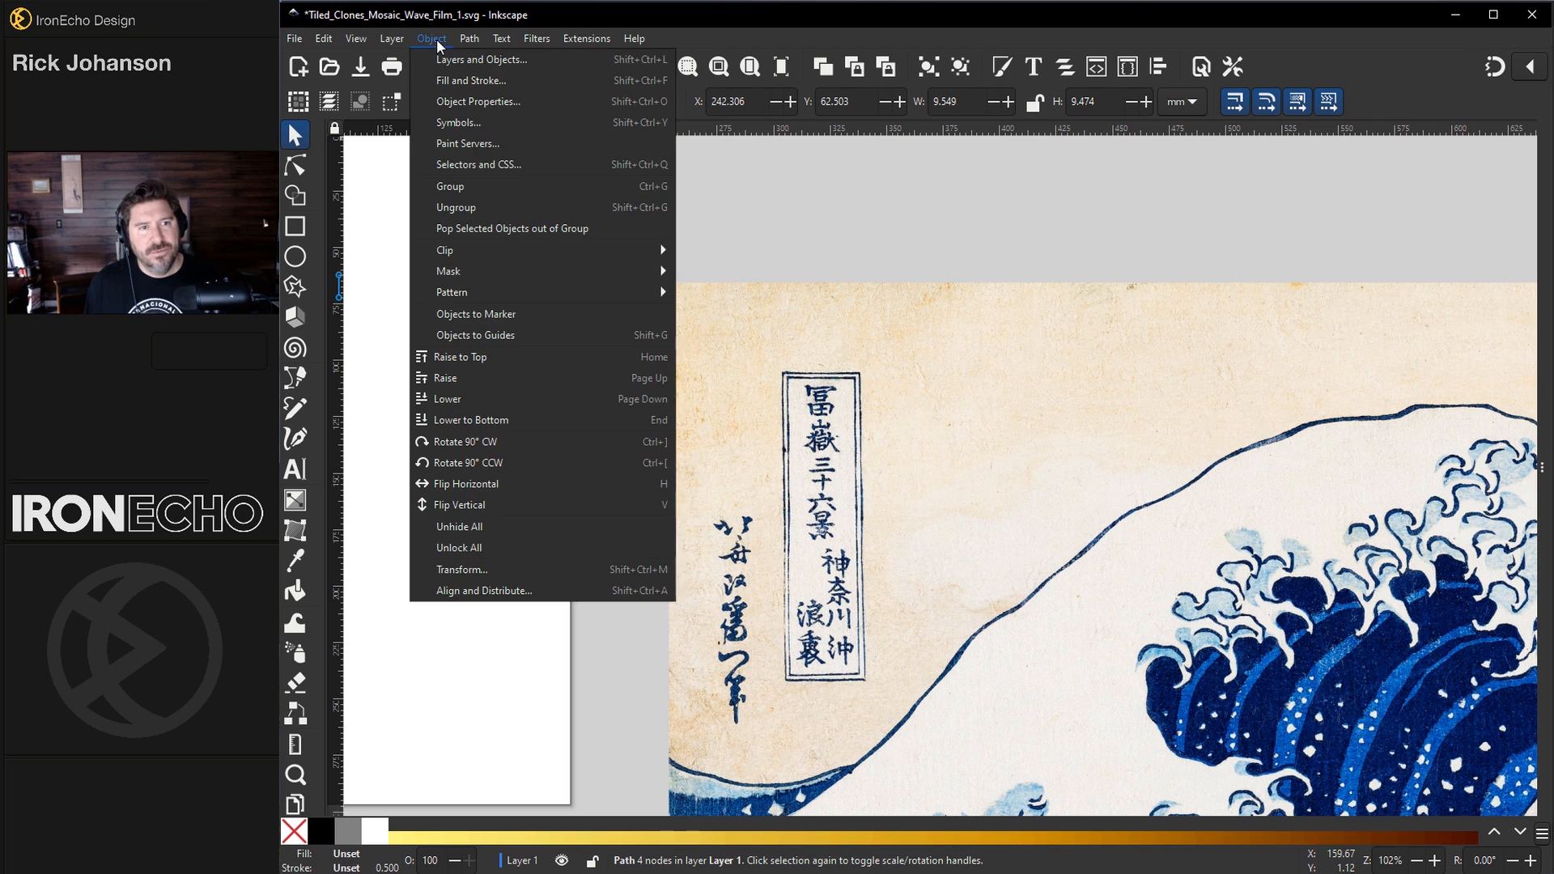
{"action": "left_click", "coordinate": [470, 80]}
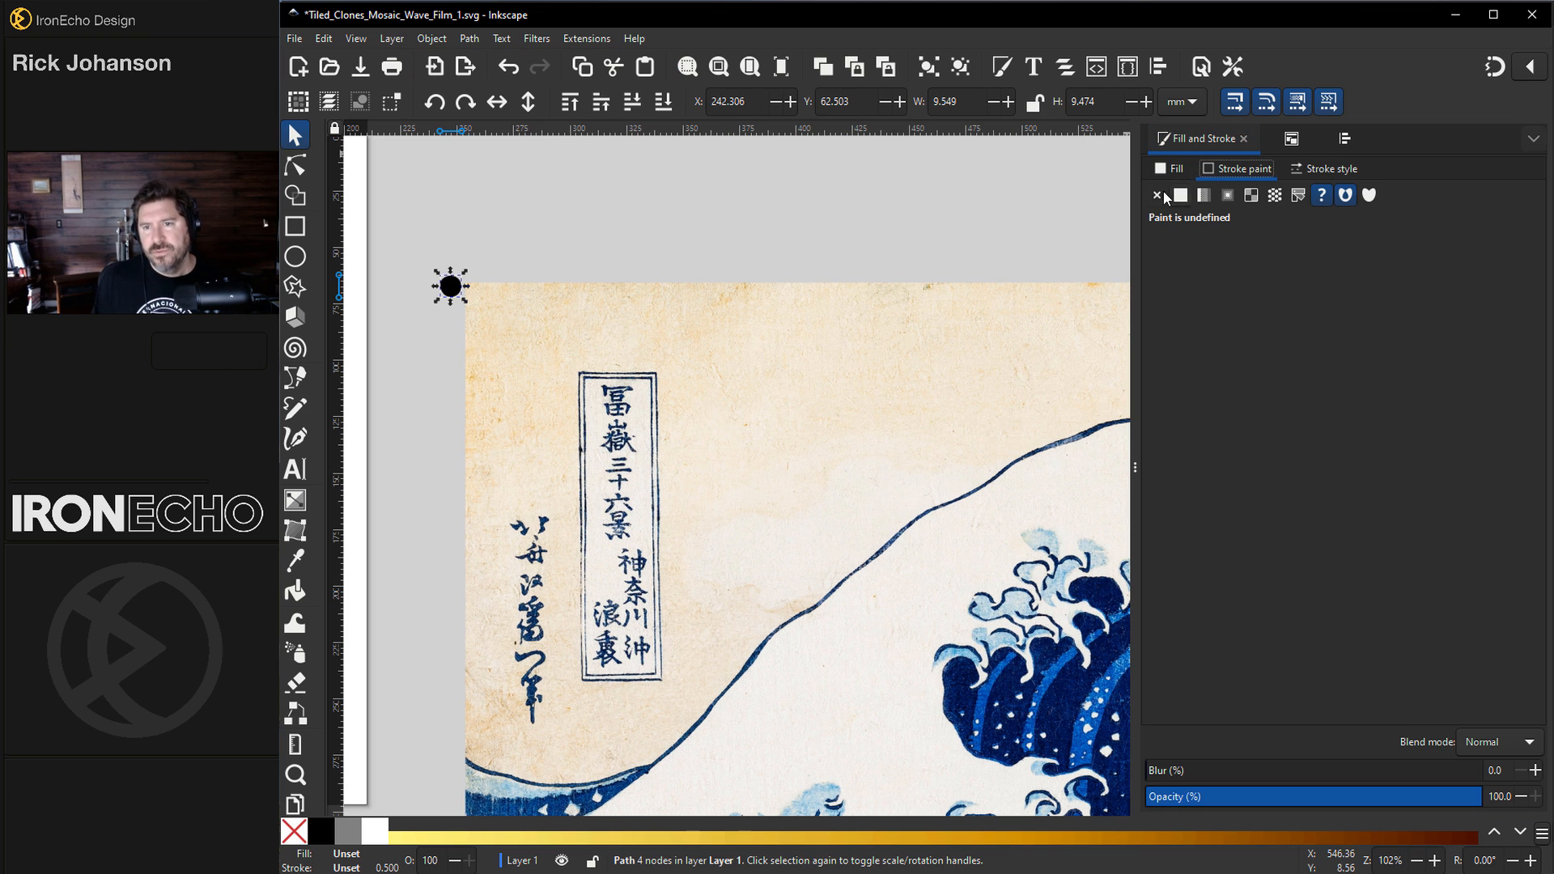
{"action": "left_click", "coordinate": [1156, 194]}
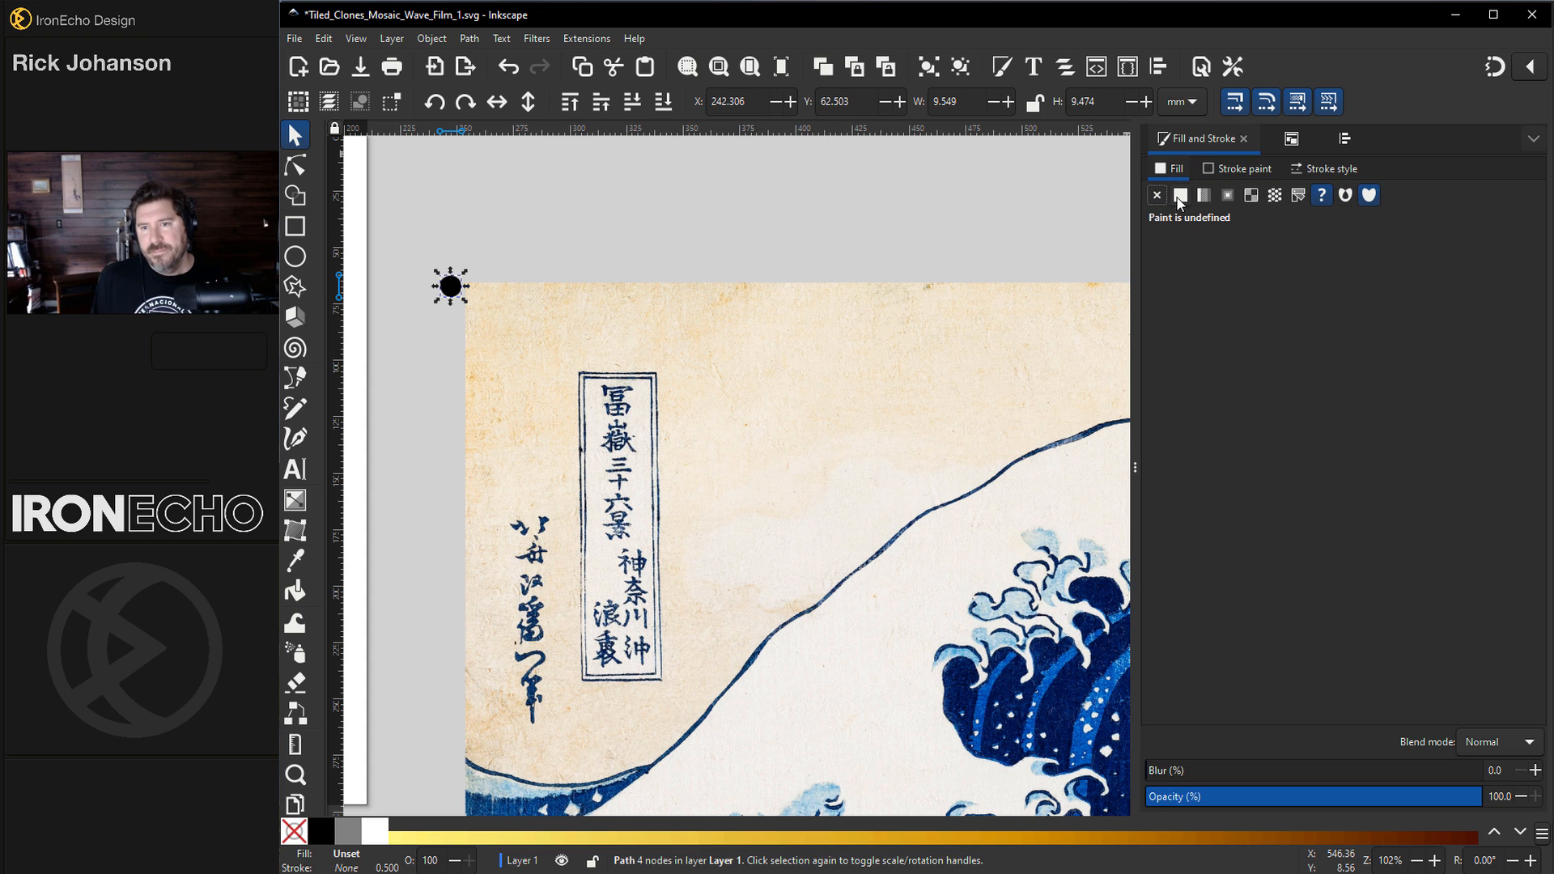
{"action": "left_click", "coordinate": [1180, 194]}
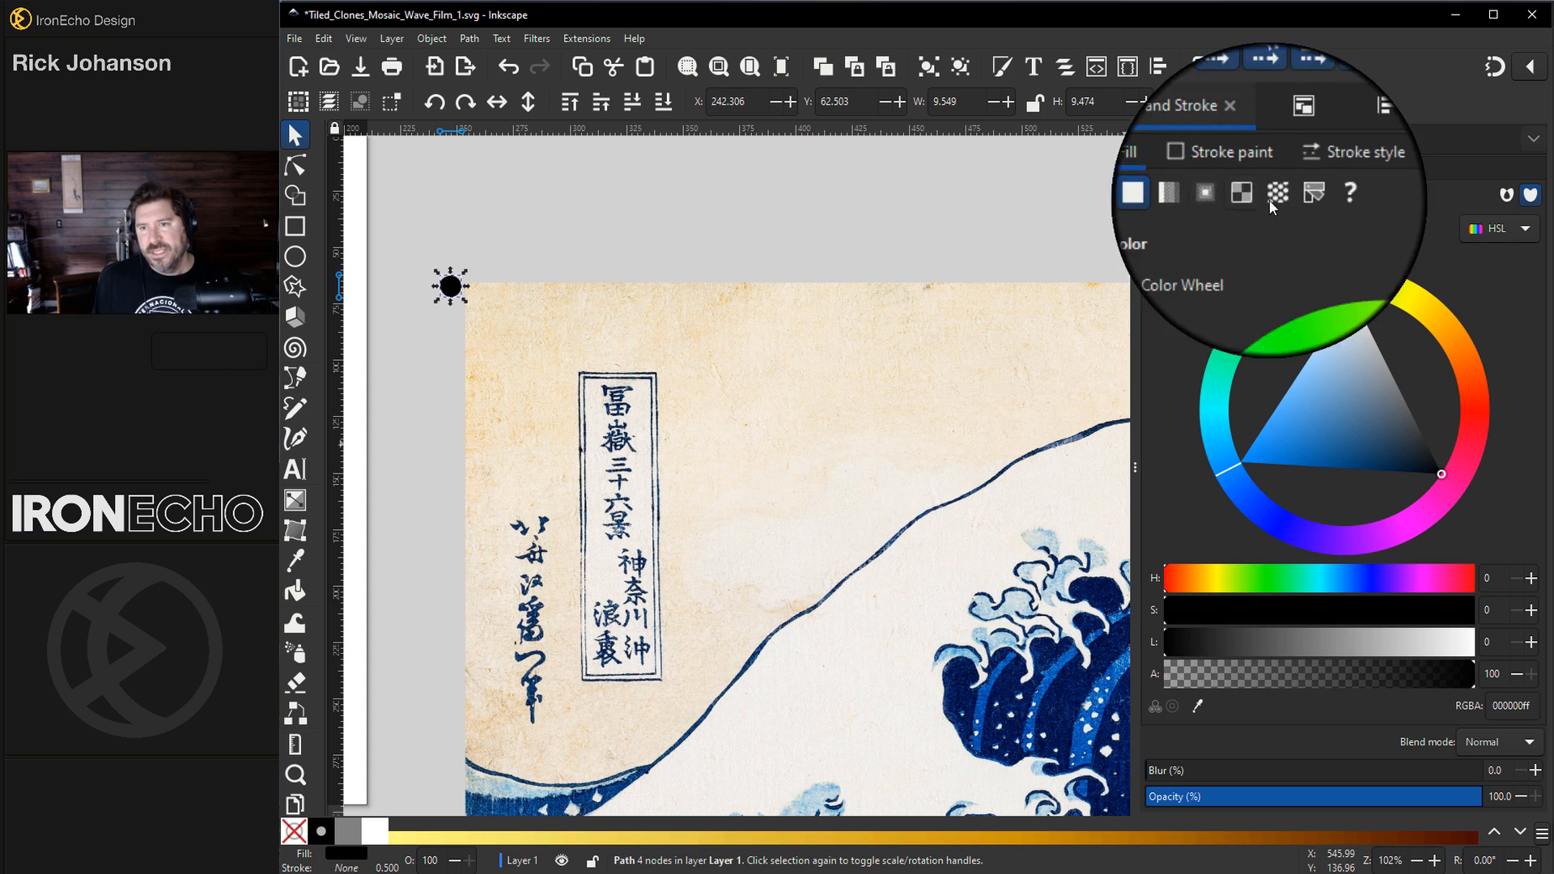
{"action": "mouse_move", "coordinate": [1323, 194]}
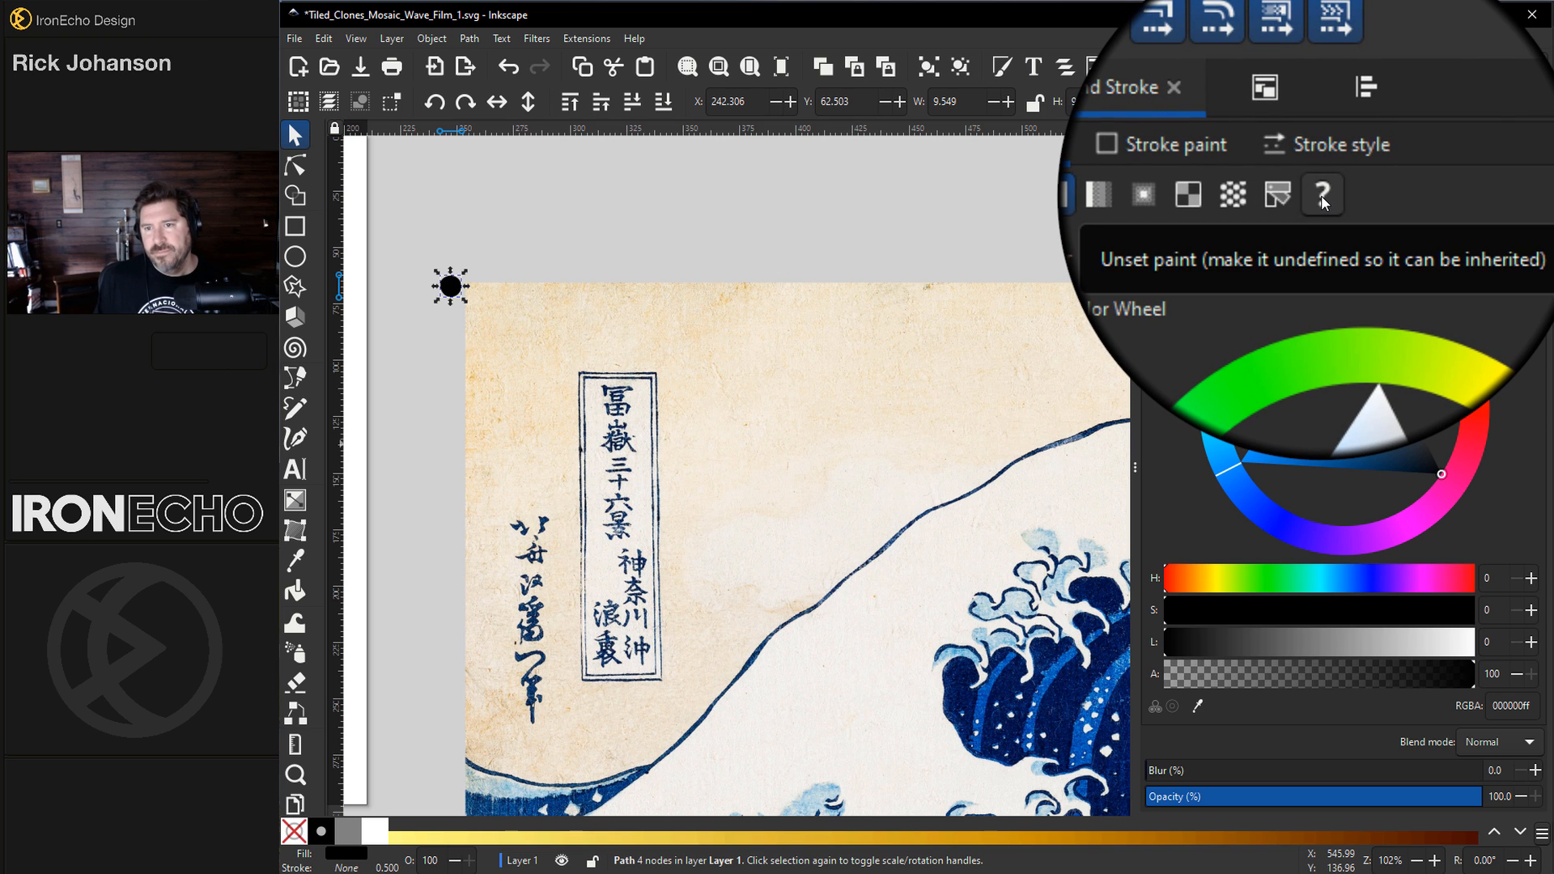
{"action": "left_click", "coordinate": [1323, 194]}
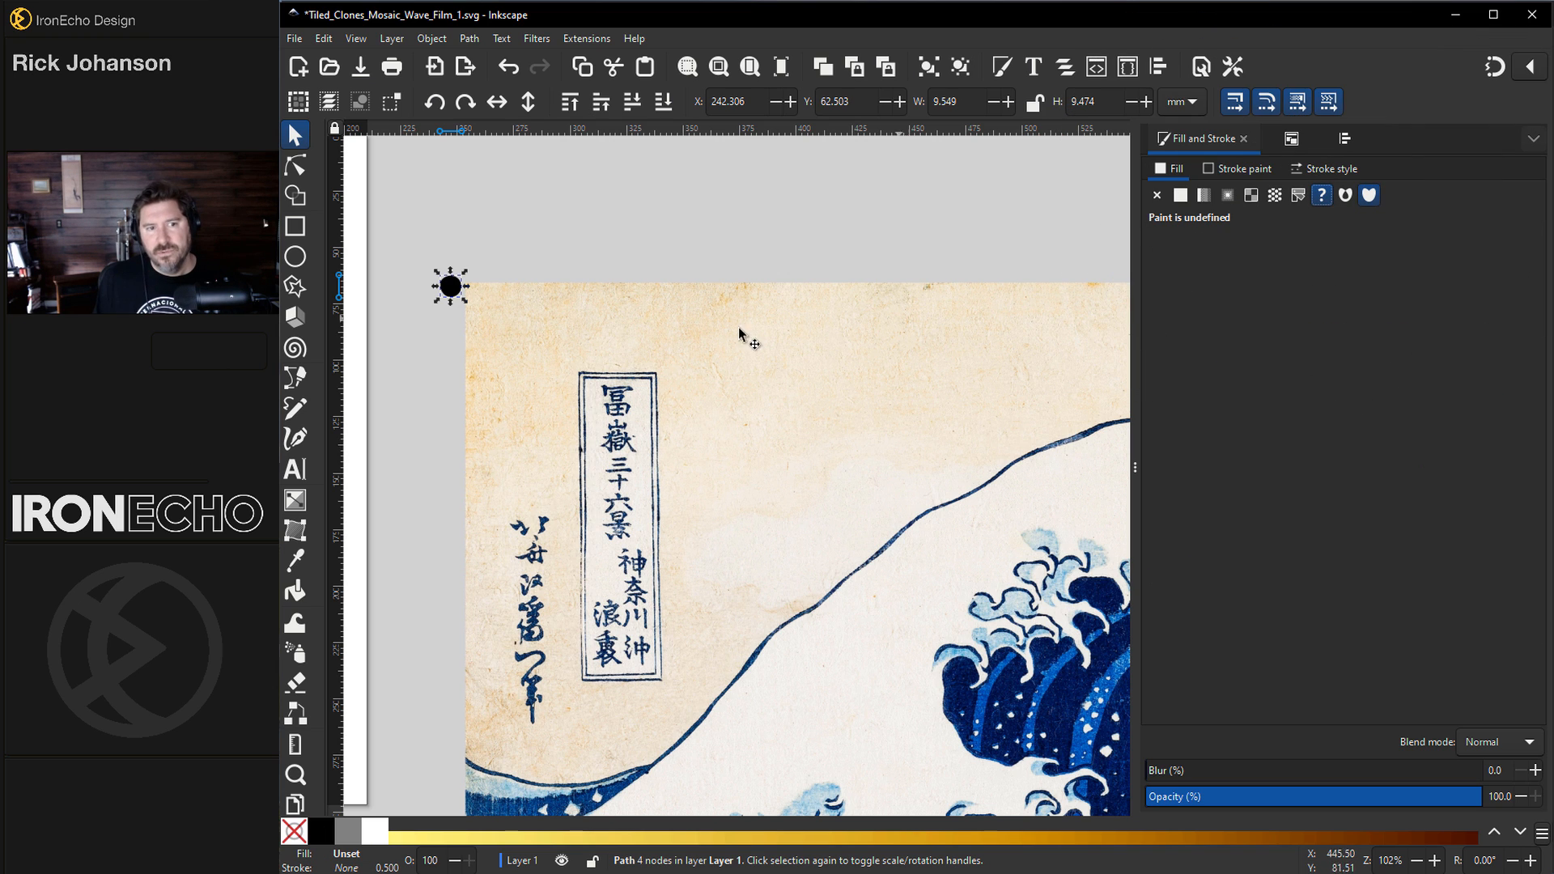
{"action": "mouse_move", "coordinate": [373, 288]}
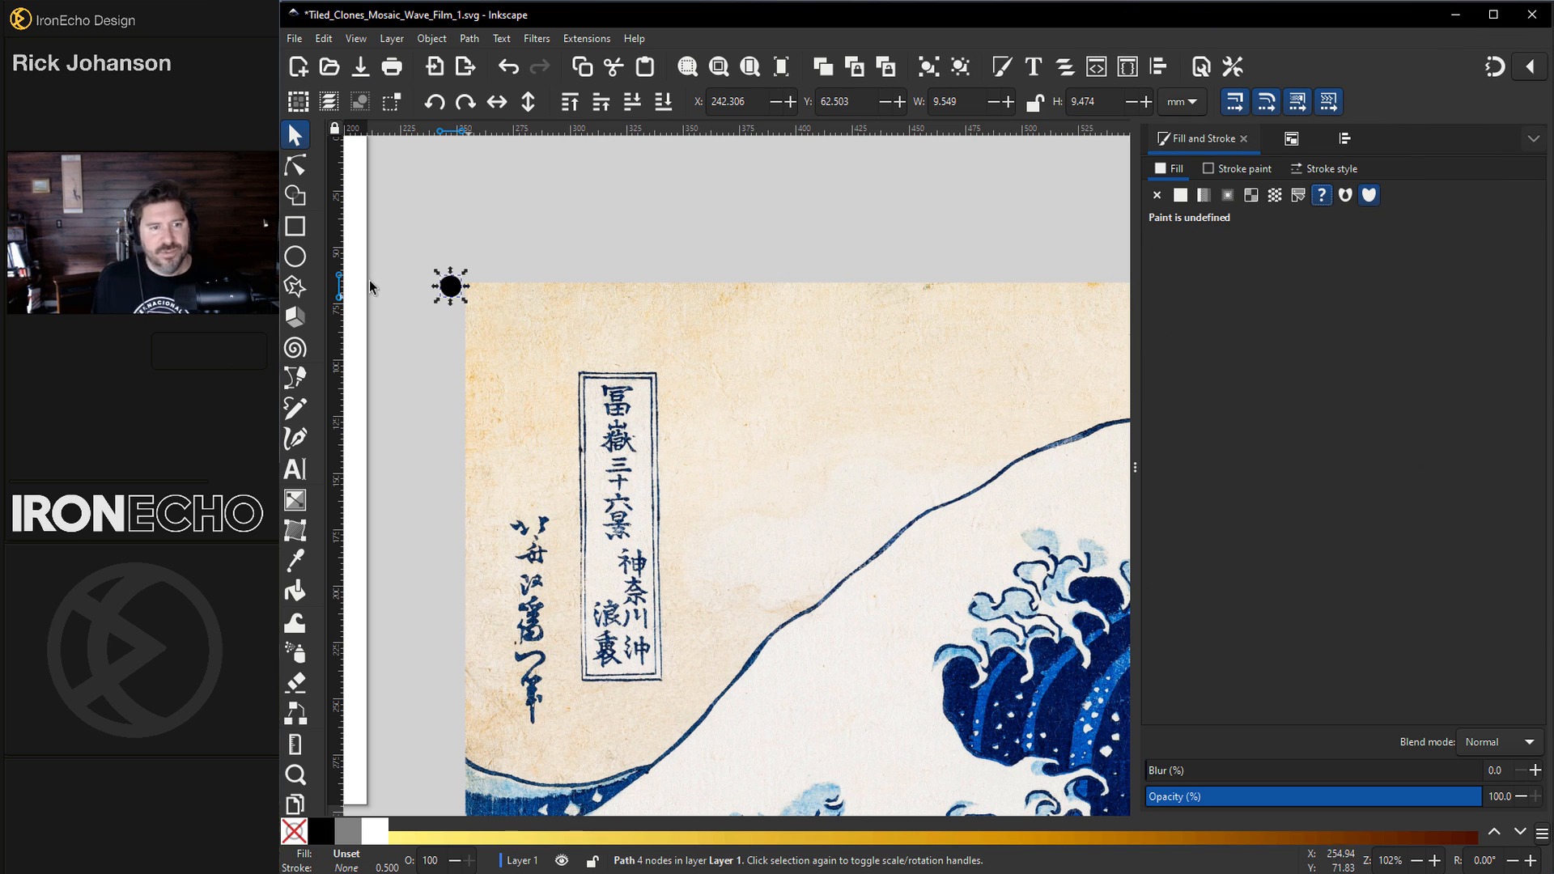
{"action": "mouse_move", "coordinate": [1136, 465]}
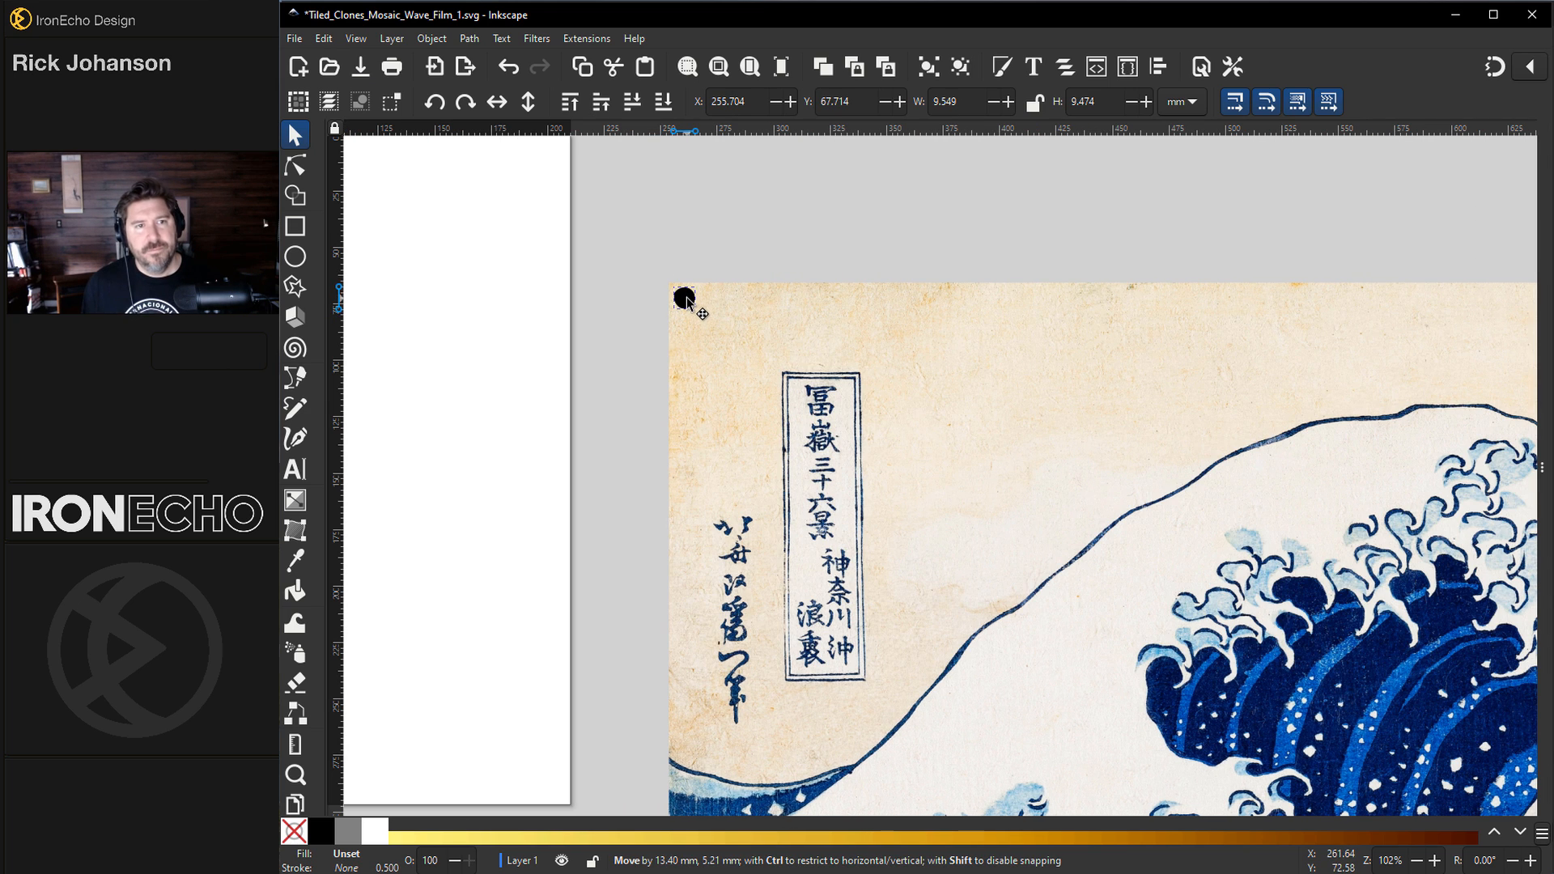
Step: In Create Tiled Clones, switch off tracing of the drawing and return to the Symmetry tab
{"action": "left_click", "coordinate": [323, 39]}
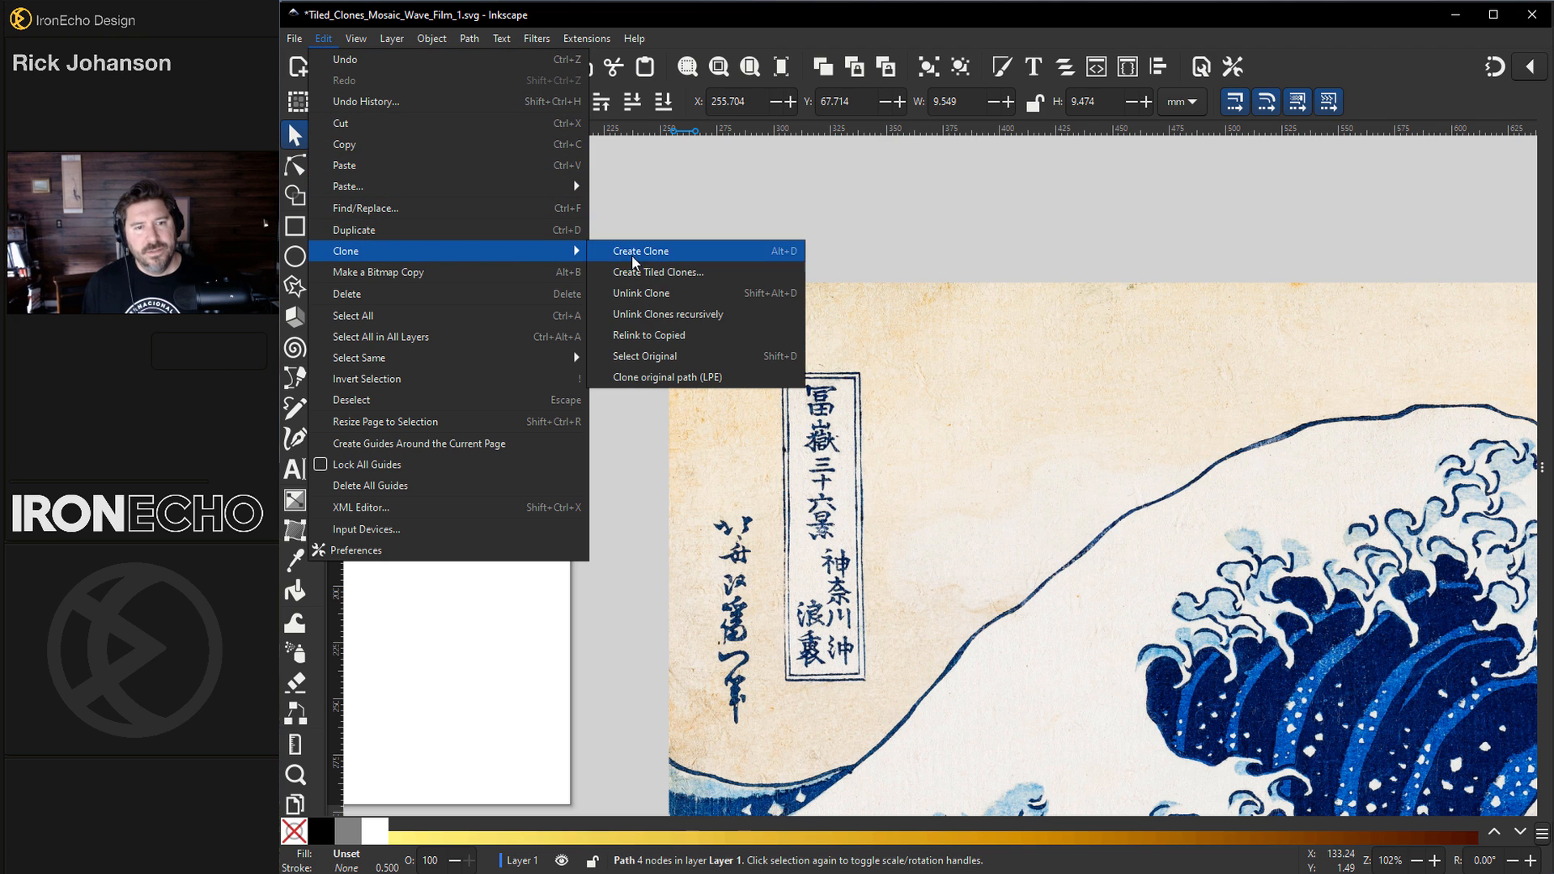
{"action": "left_click", "coordinate": [658, 272]}
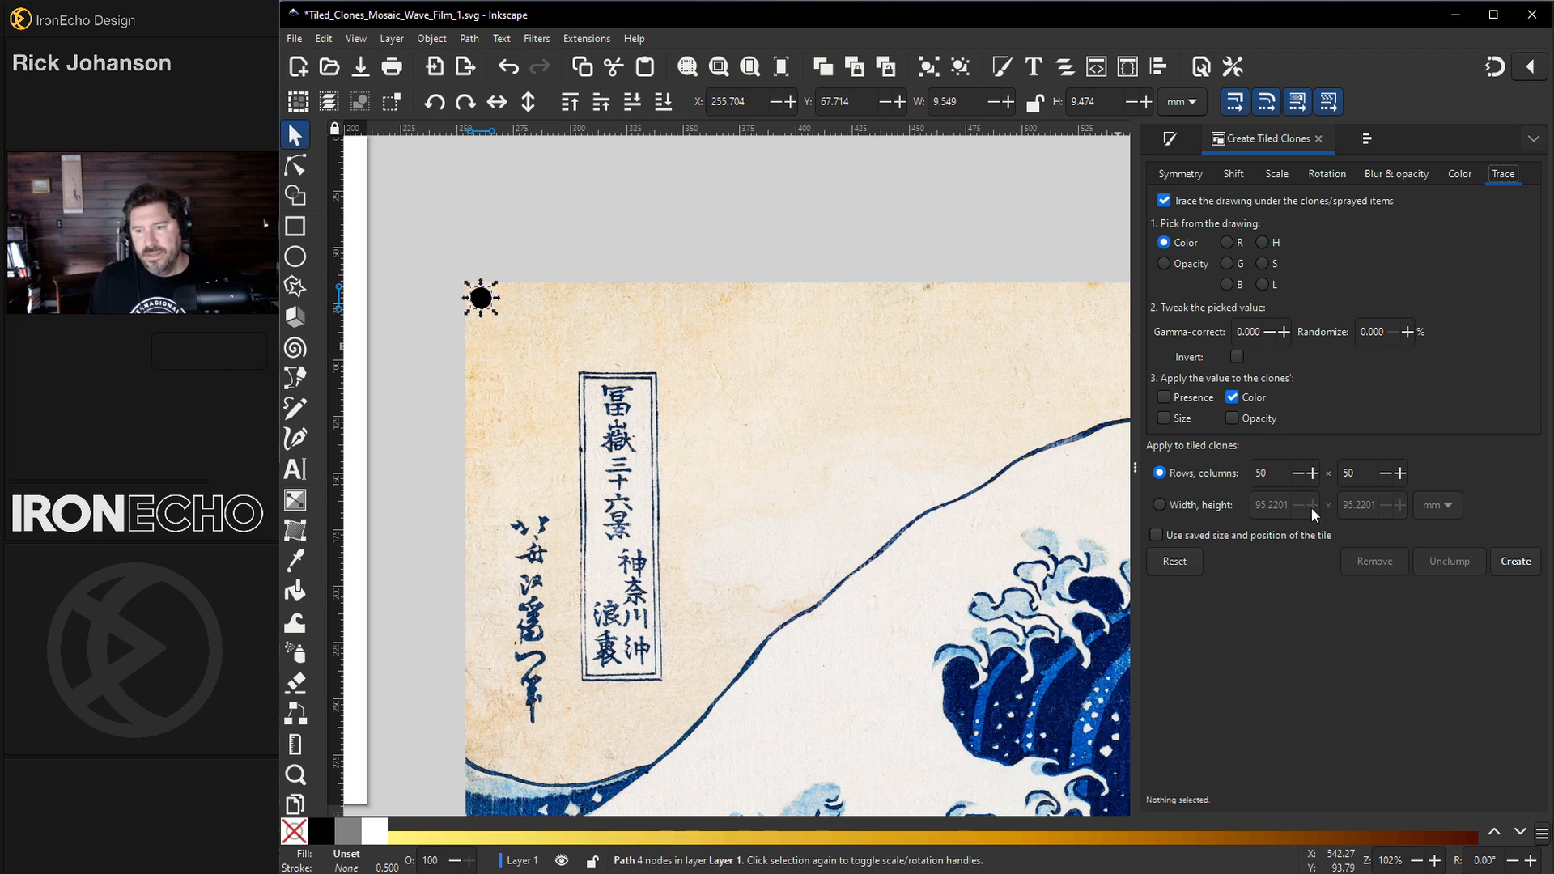
{"action": "left_click", "coordinate": [1164, 201]}
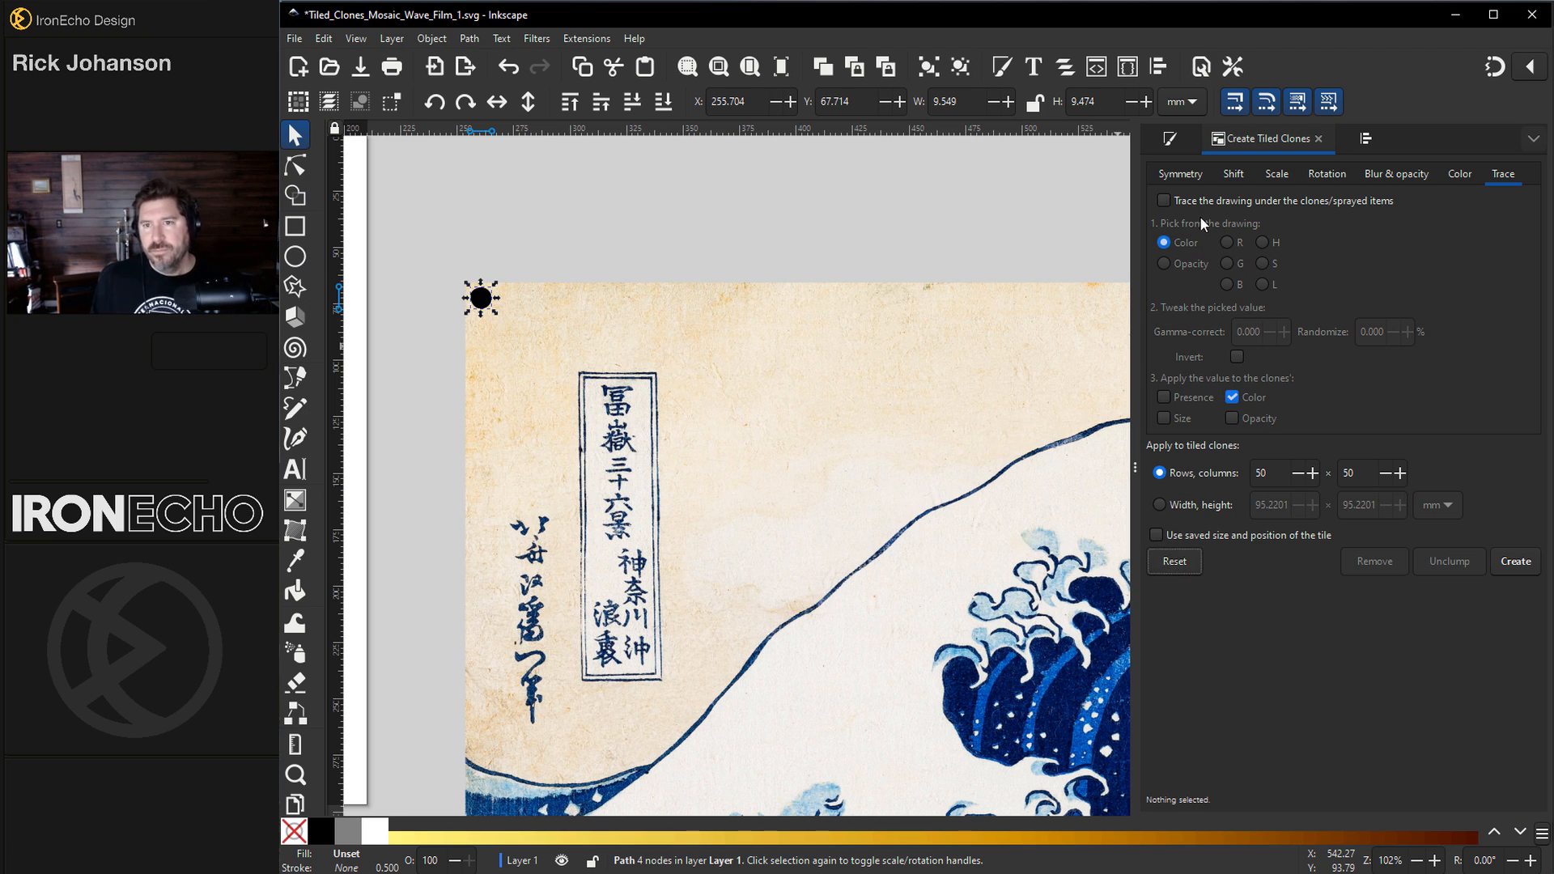
{"action": "left_click", "coordinate": [1179, 173]}
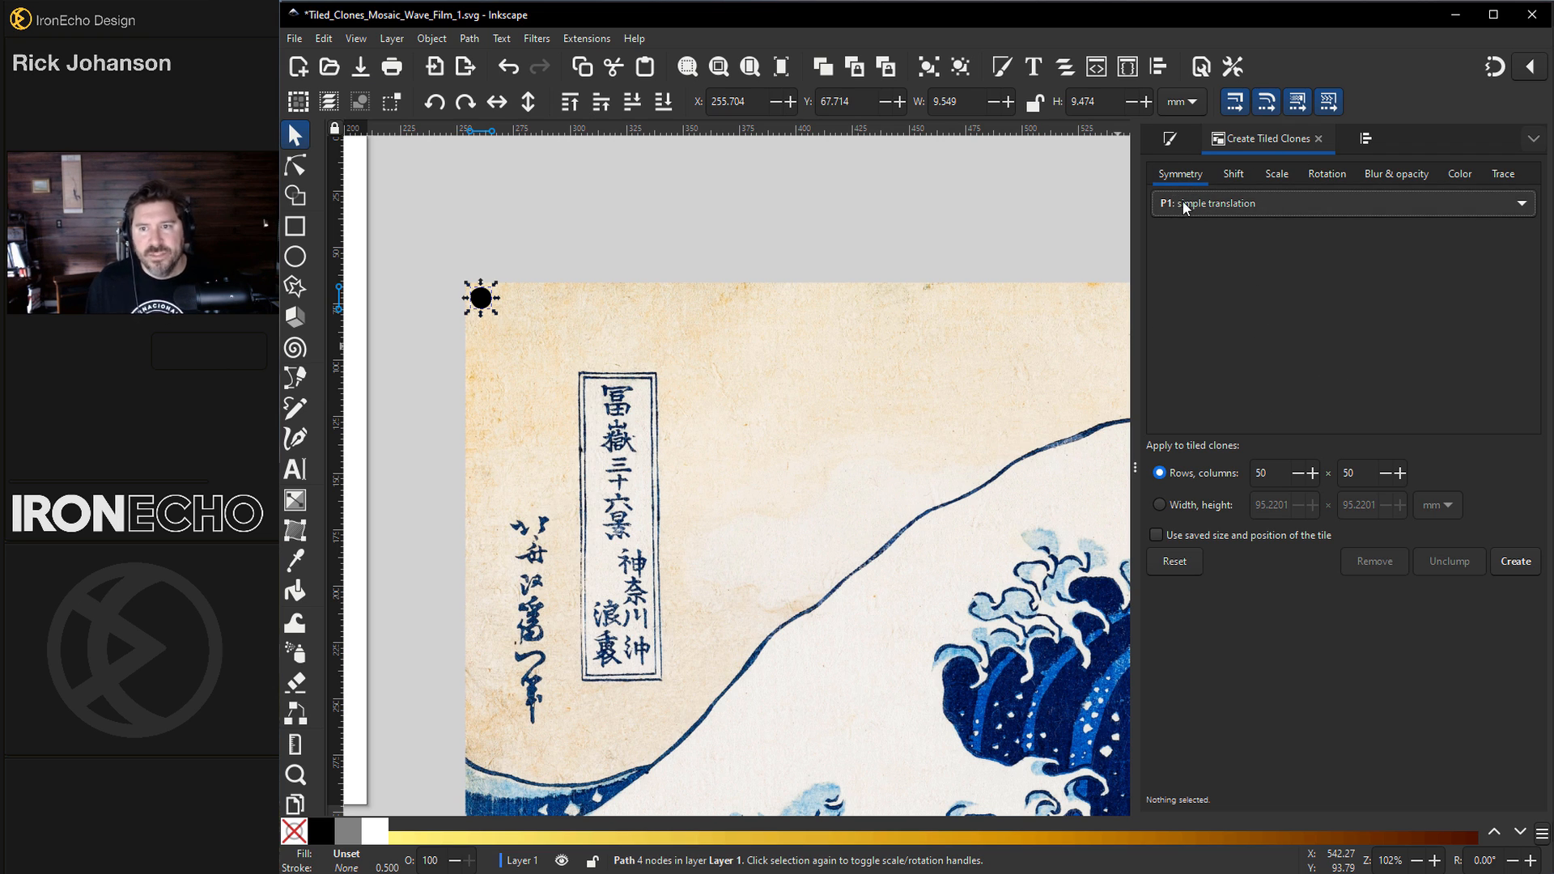
{"action": "mouse_move", "coordinate": [1289, 209]}
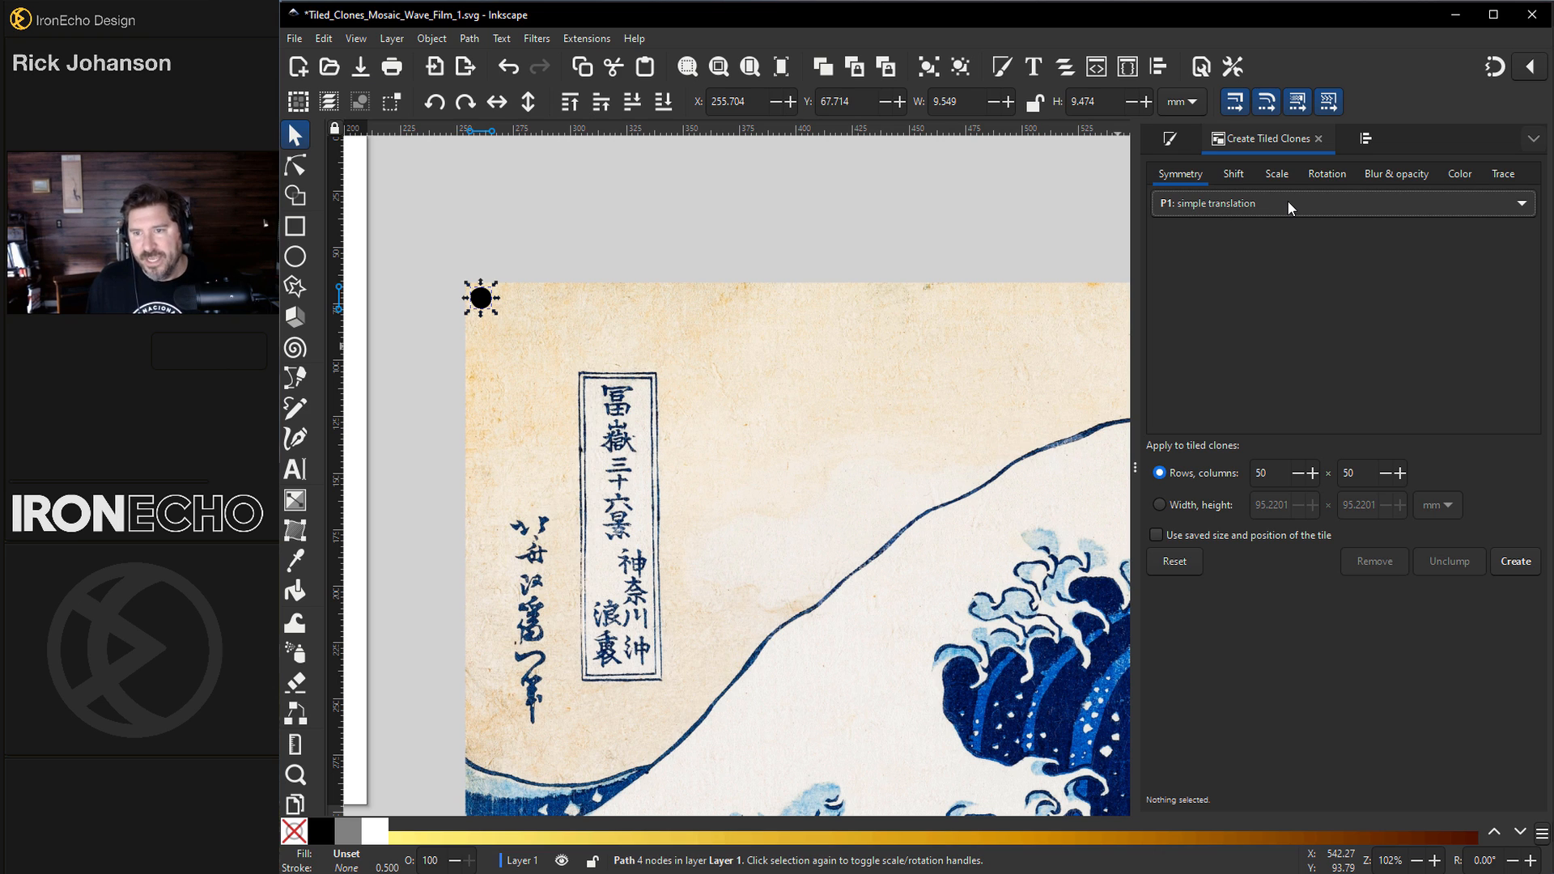
Step: Set Scale X and Y Randomize to 25% and Rotation Randomize to 25% for the clones
{"action": "left_click", "coordinate": [1233, 174]}
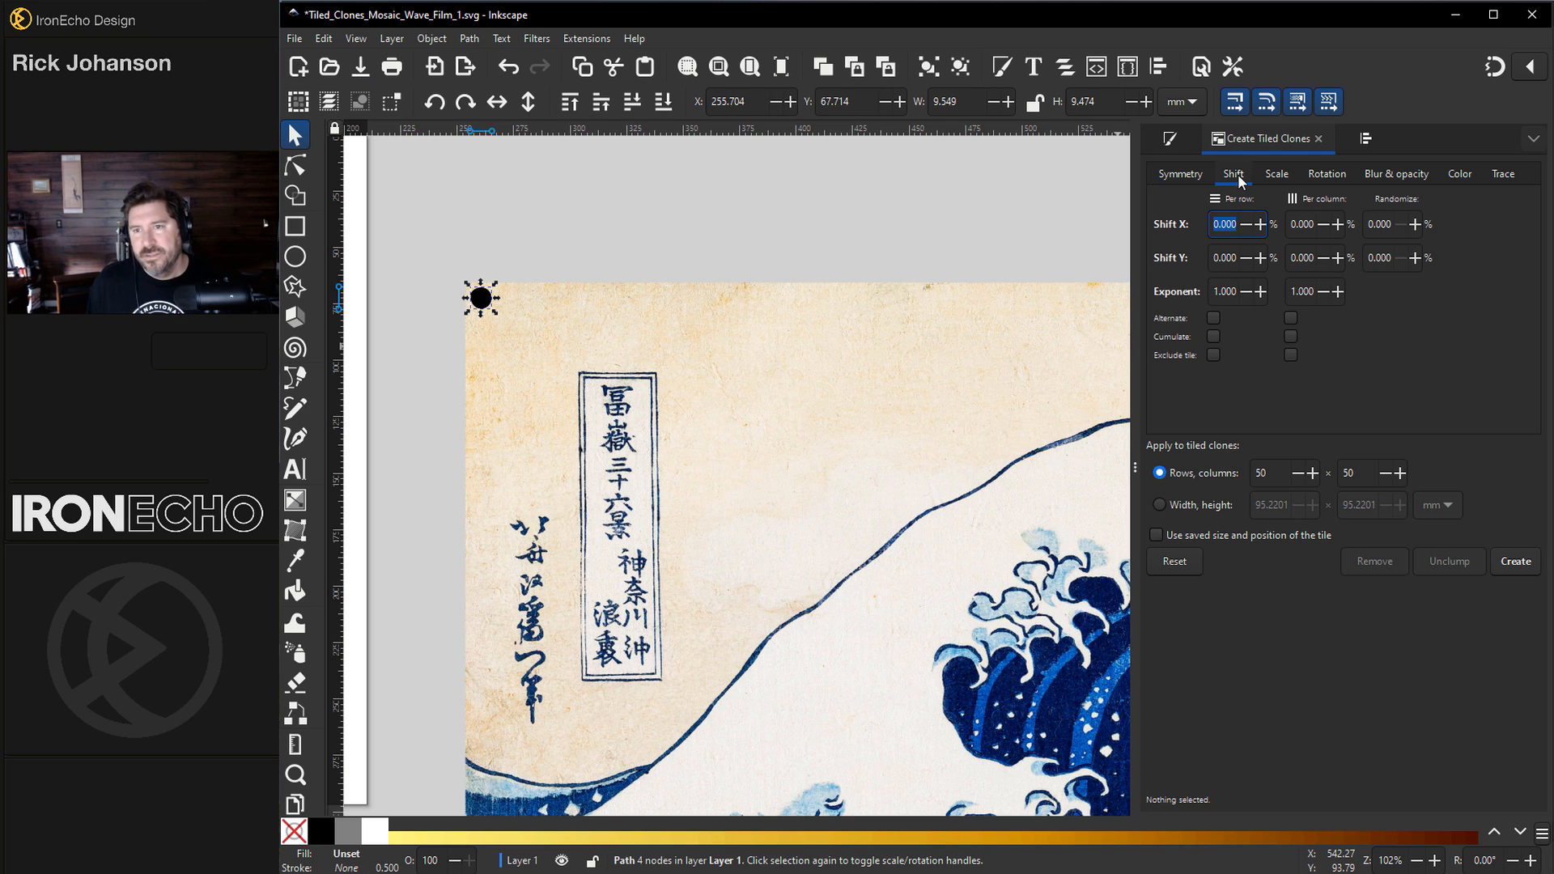
{"action": "left_click", "coordinate": [1276, 173]}
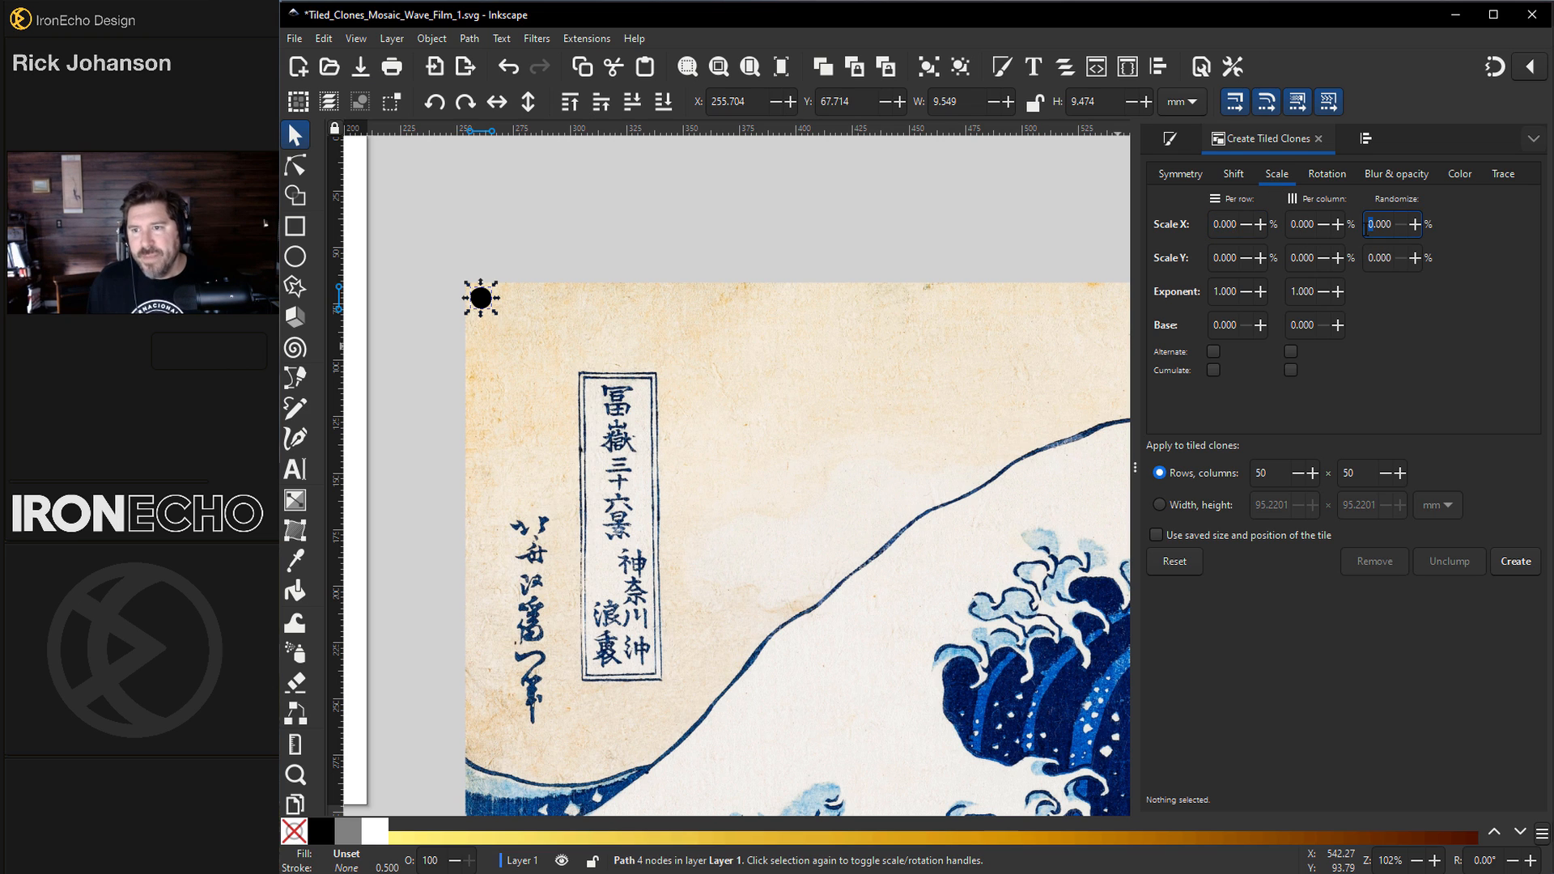
{"action": "mouse_move", "coordinate": [1379, 257]}
{"action": "type", "text": "25.000"}
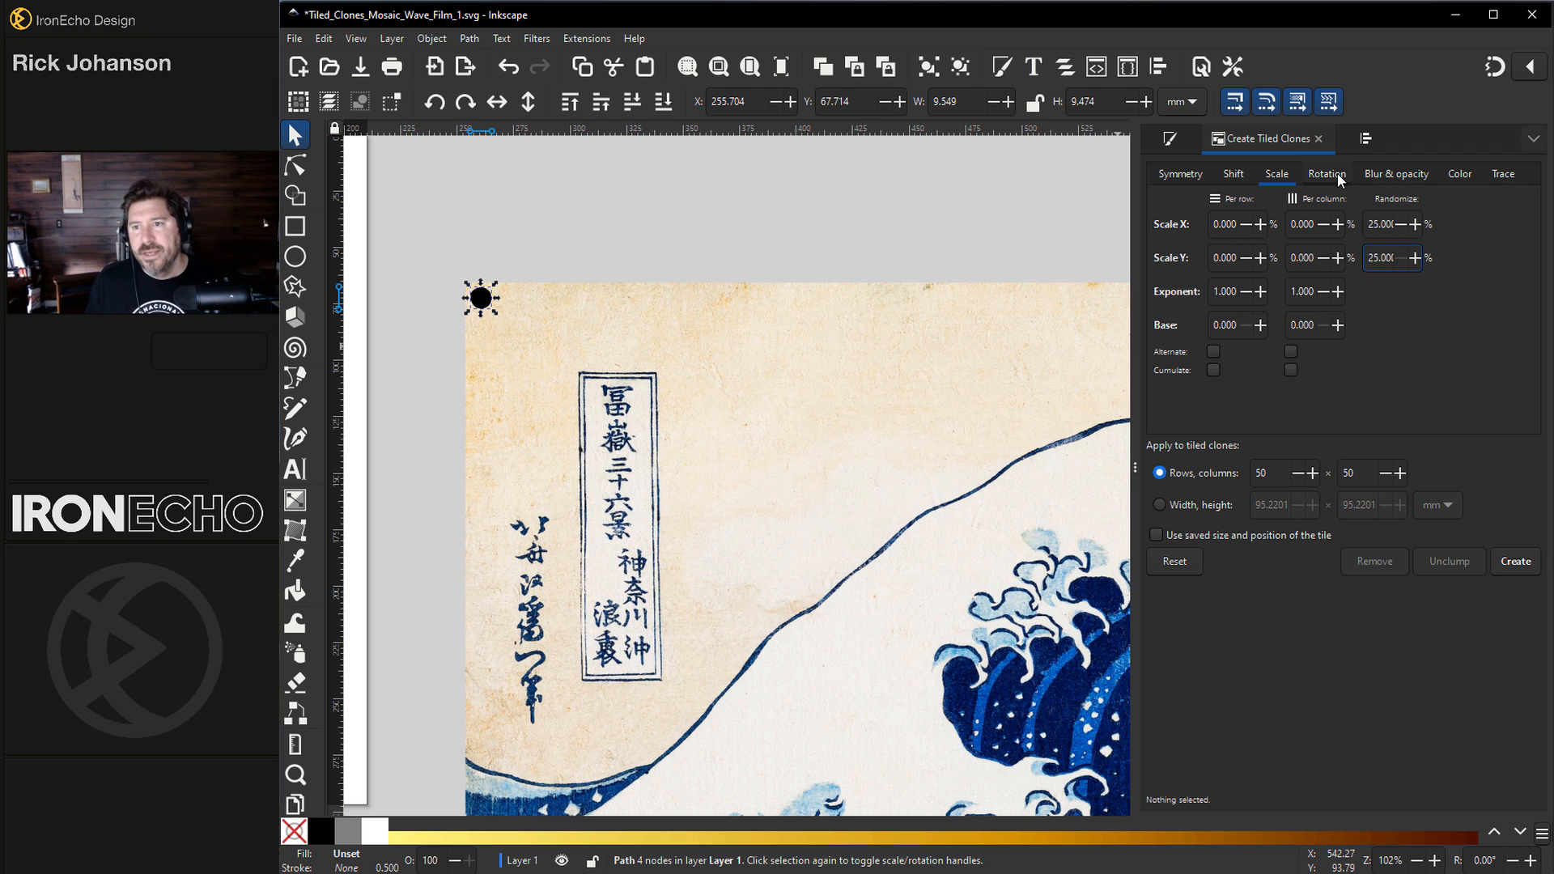
{"action": "left_click", "coordinate": [1326, 174]}
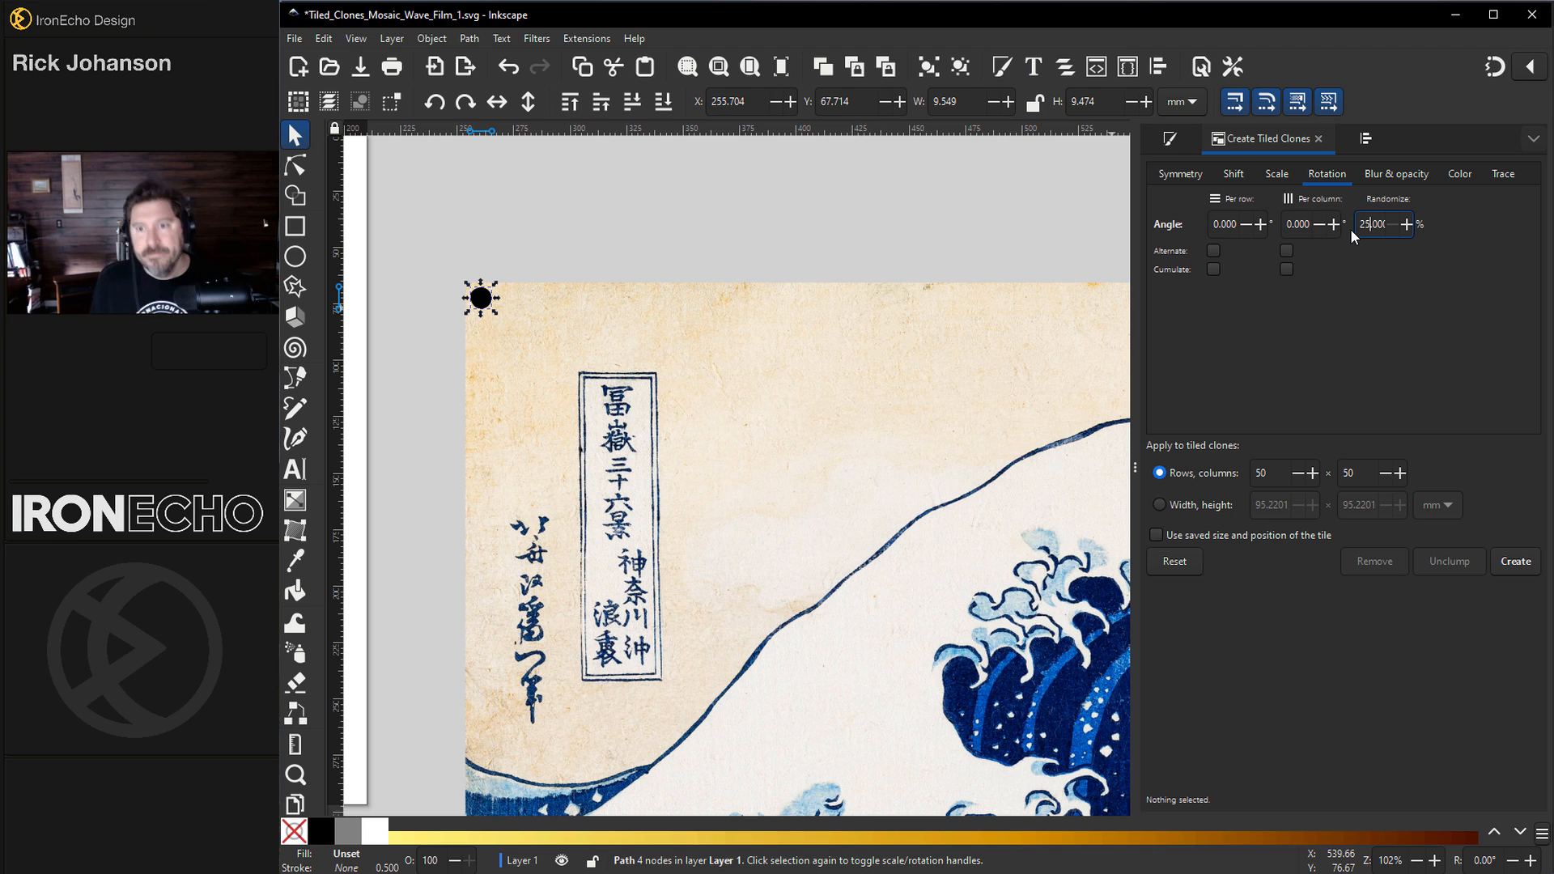
{"action": "mouse_move", "coordinate": [1112, 485]}
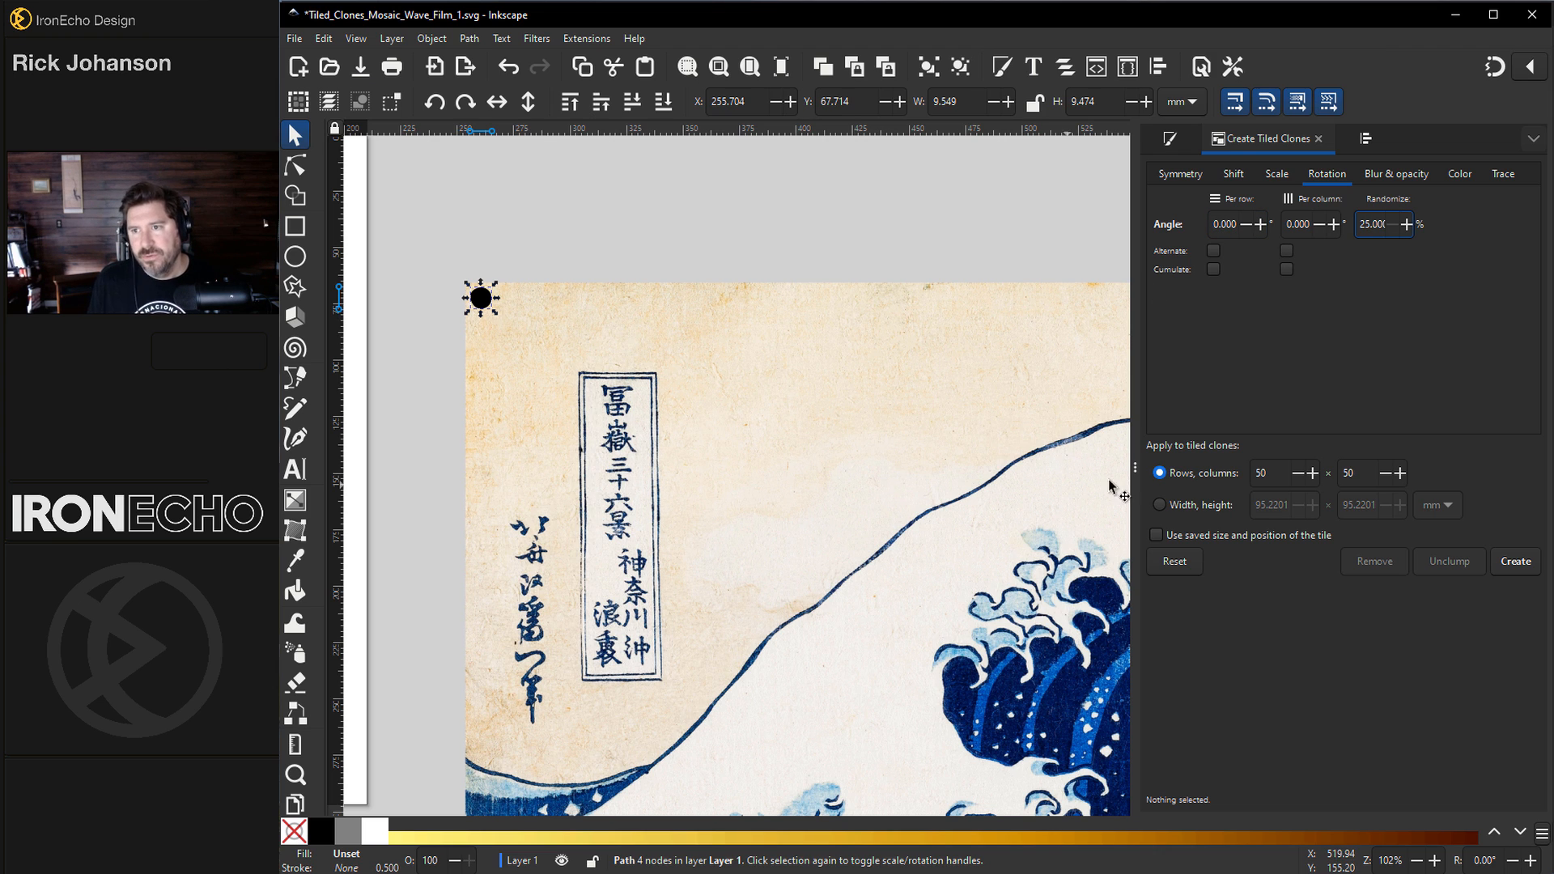
{"action": "left_click", "coordinate": [1503, 173]}
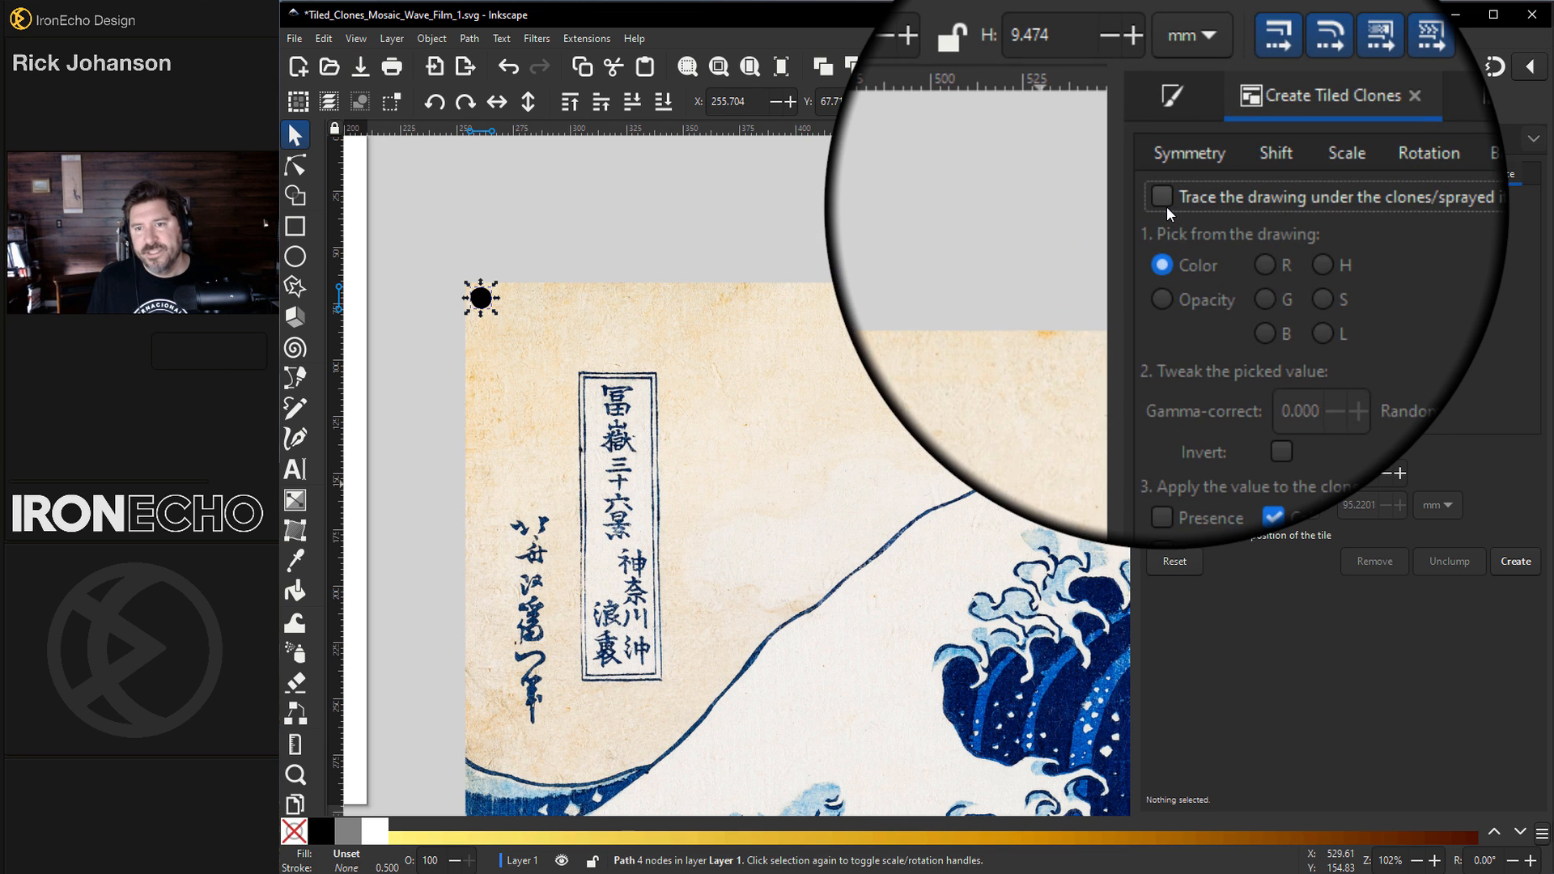
Step: Re-enable colour tracing and create the 50 by 50 grid of clones over the Great Wave
{"action": "left_click", "coordinate": [1162, 196]}
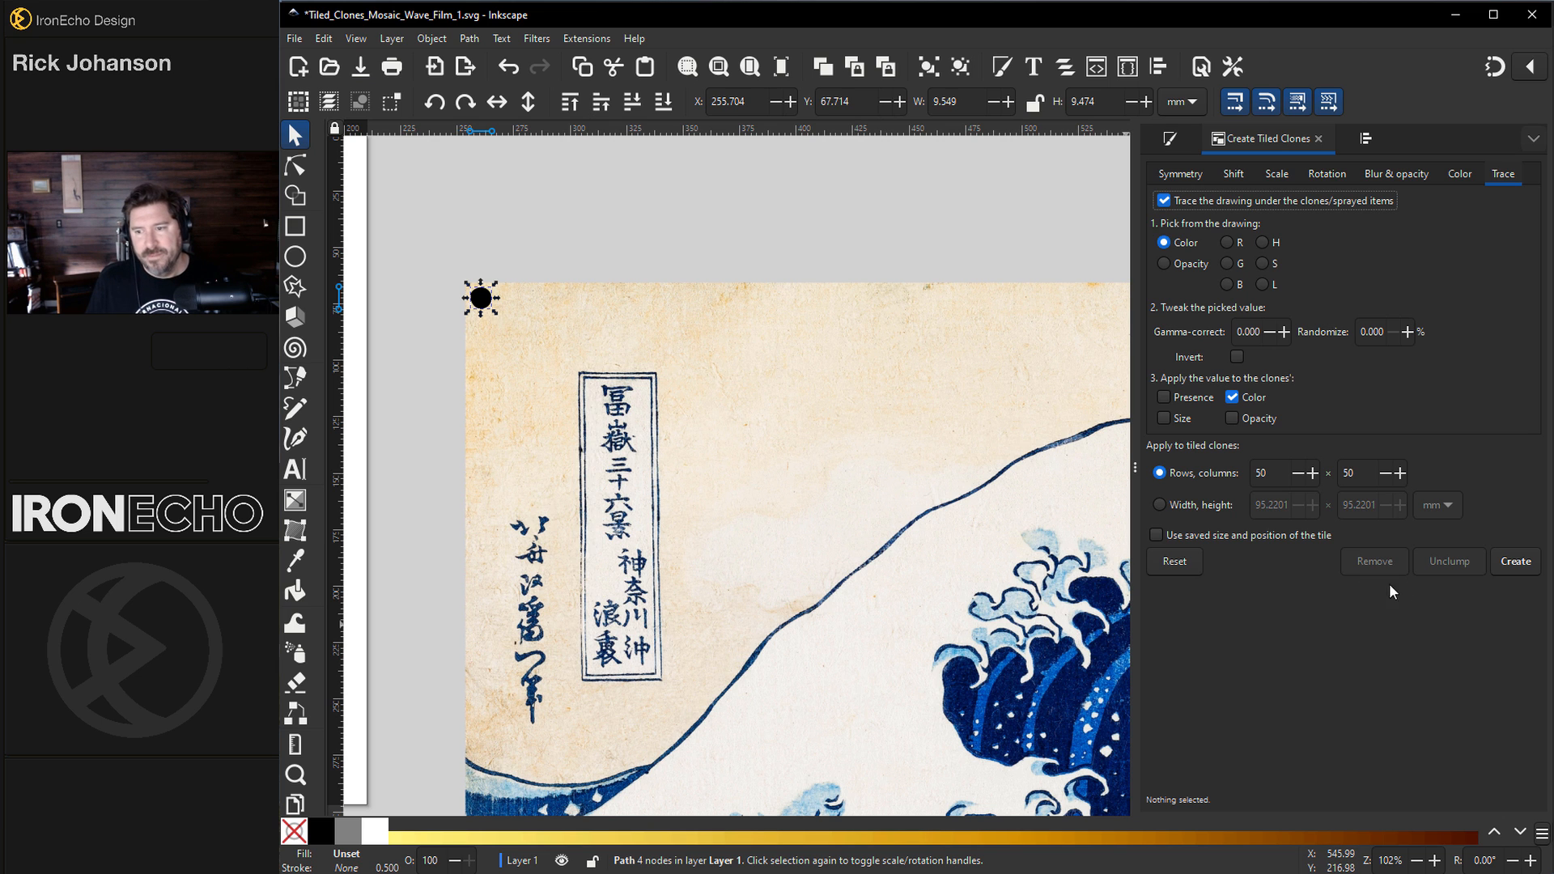
{"action": "left_click", "coordinate": [1514, 562]}
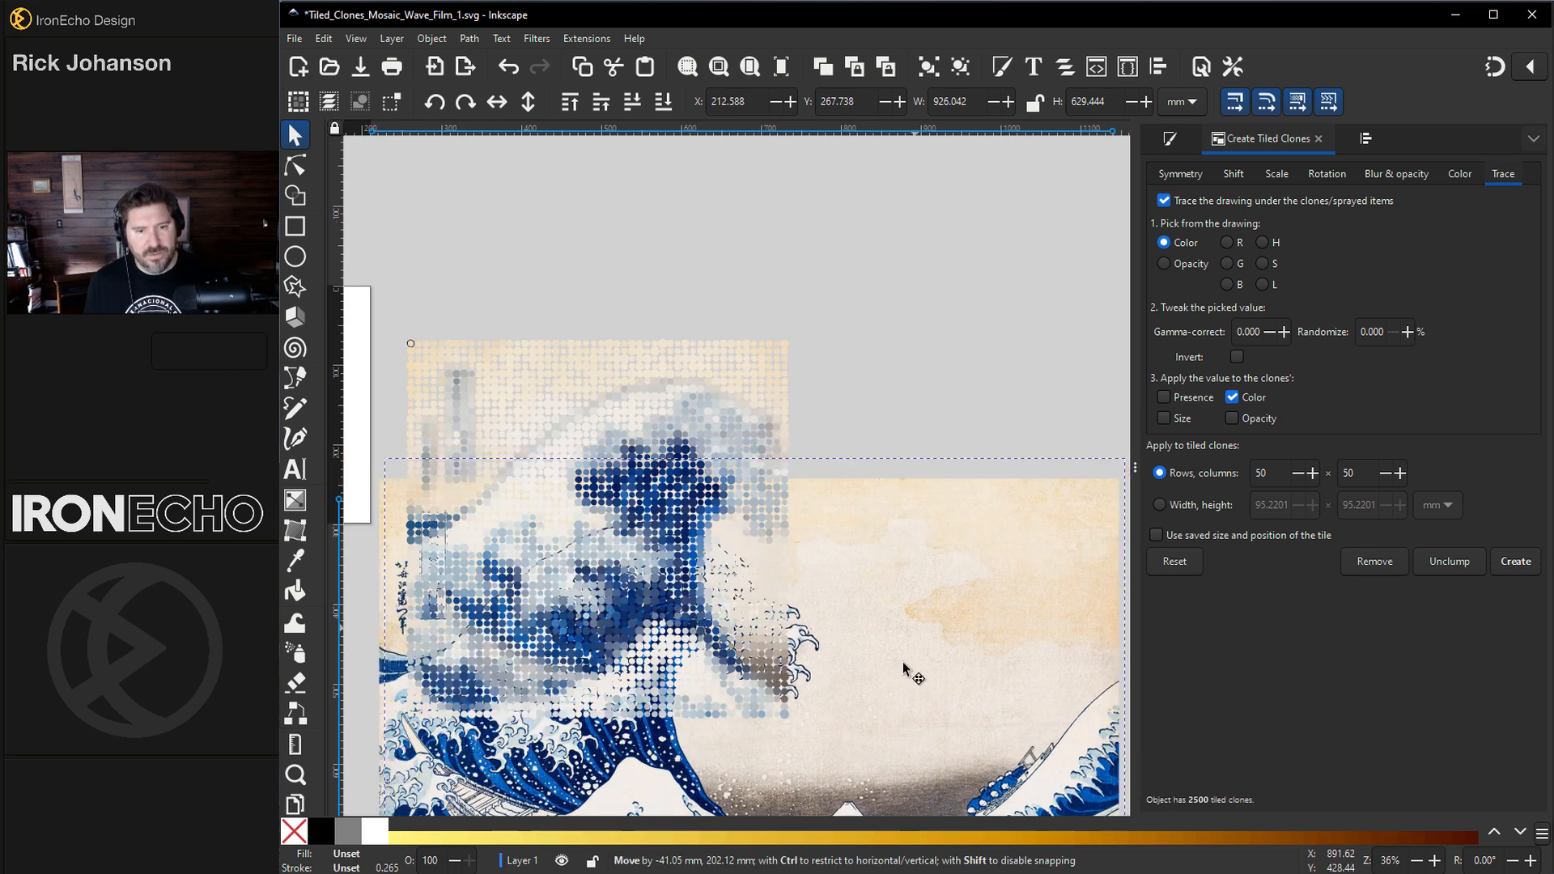
Step: Remove the 2,500 generated tiled clones from the Great Wave
{"action": "left_click", "coordinate": [1373, 562]}
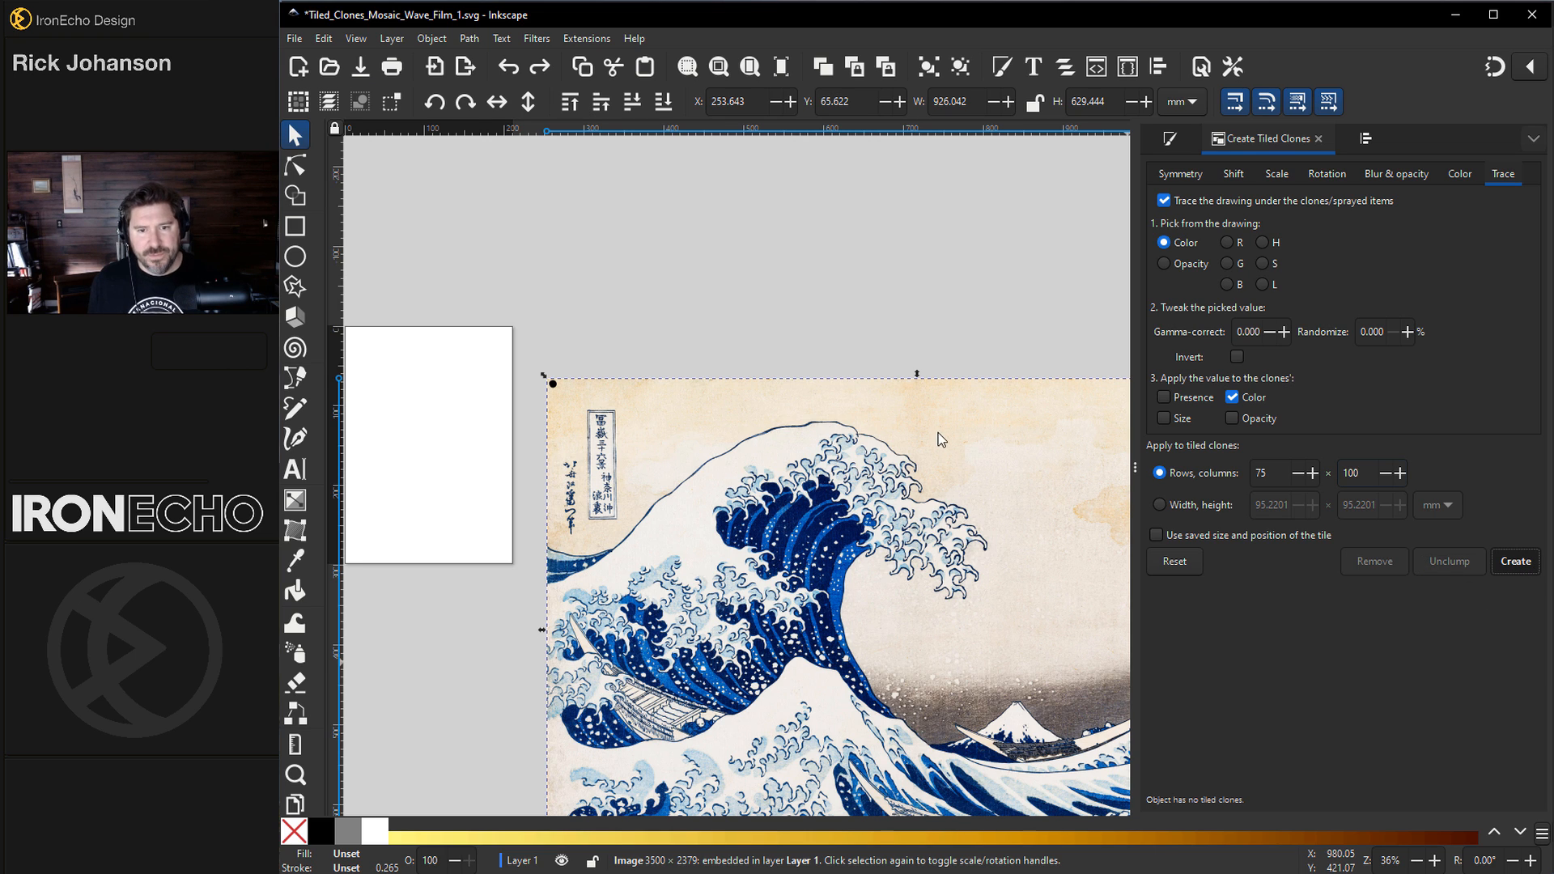
{"action": "mouse_move", "coordinate": [725, 429]}
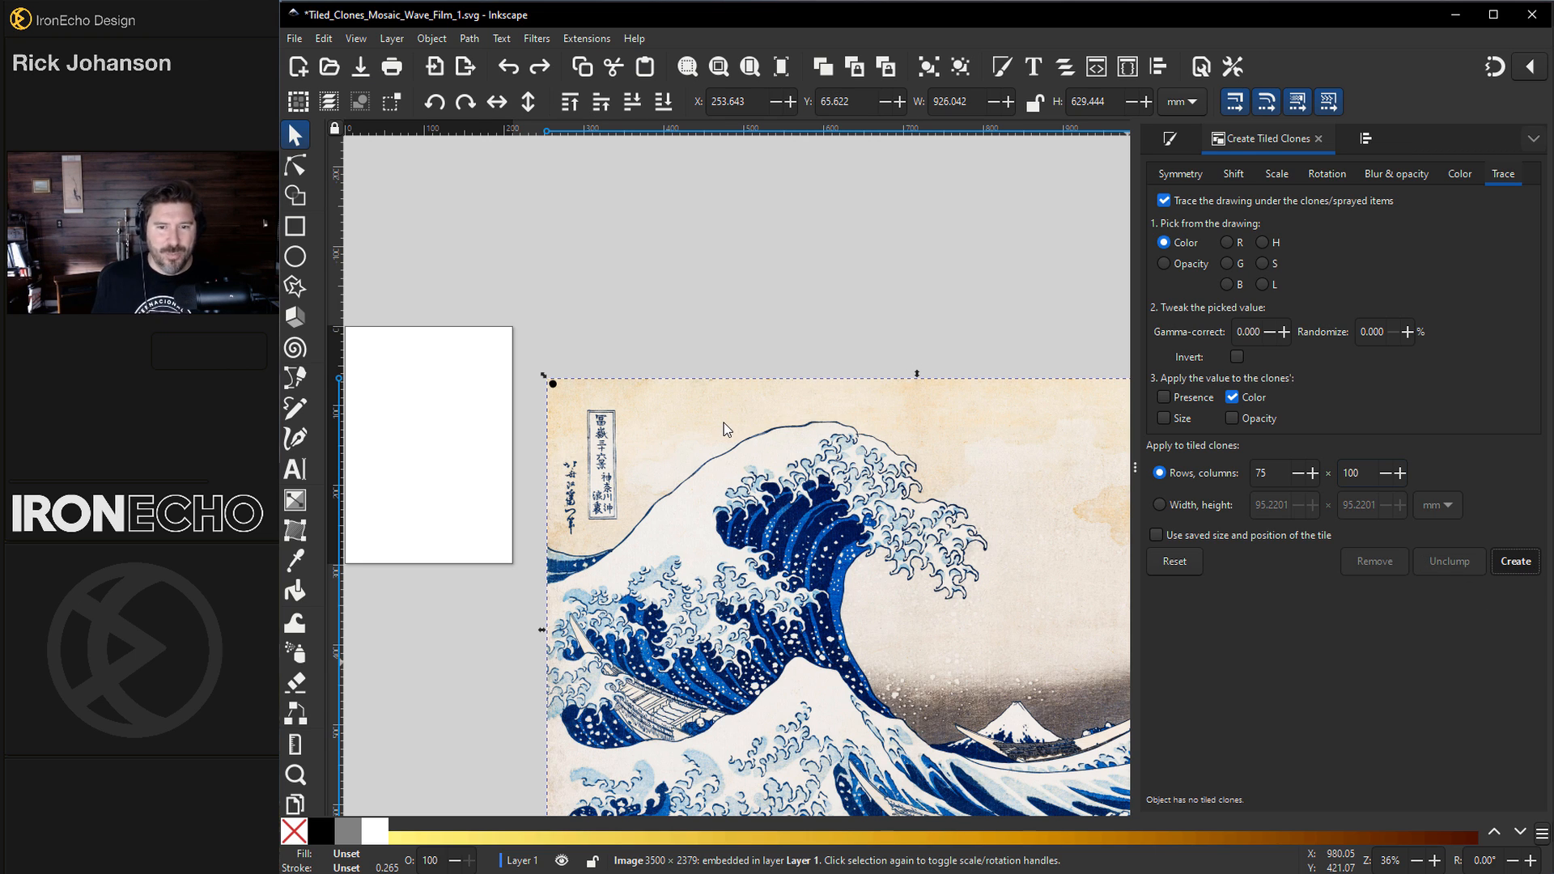
{"action": "mouse_move", "coordinate": [690, 456]}
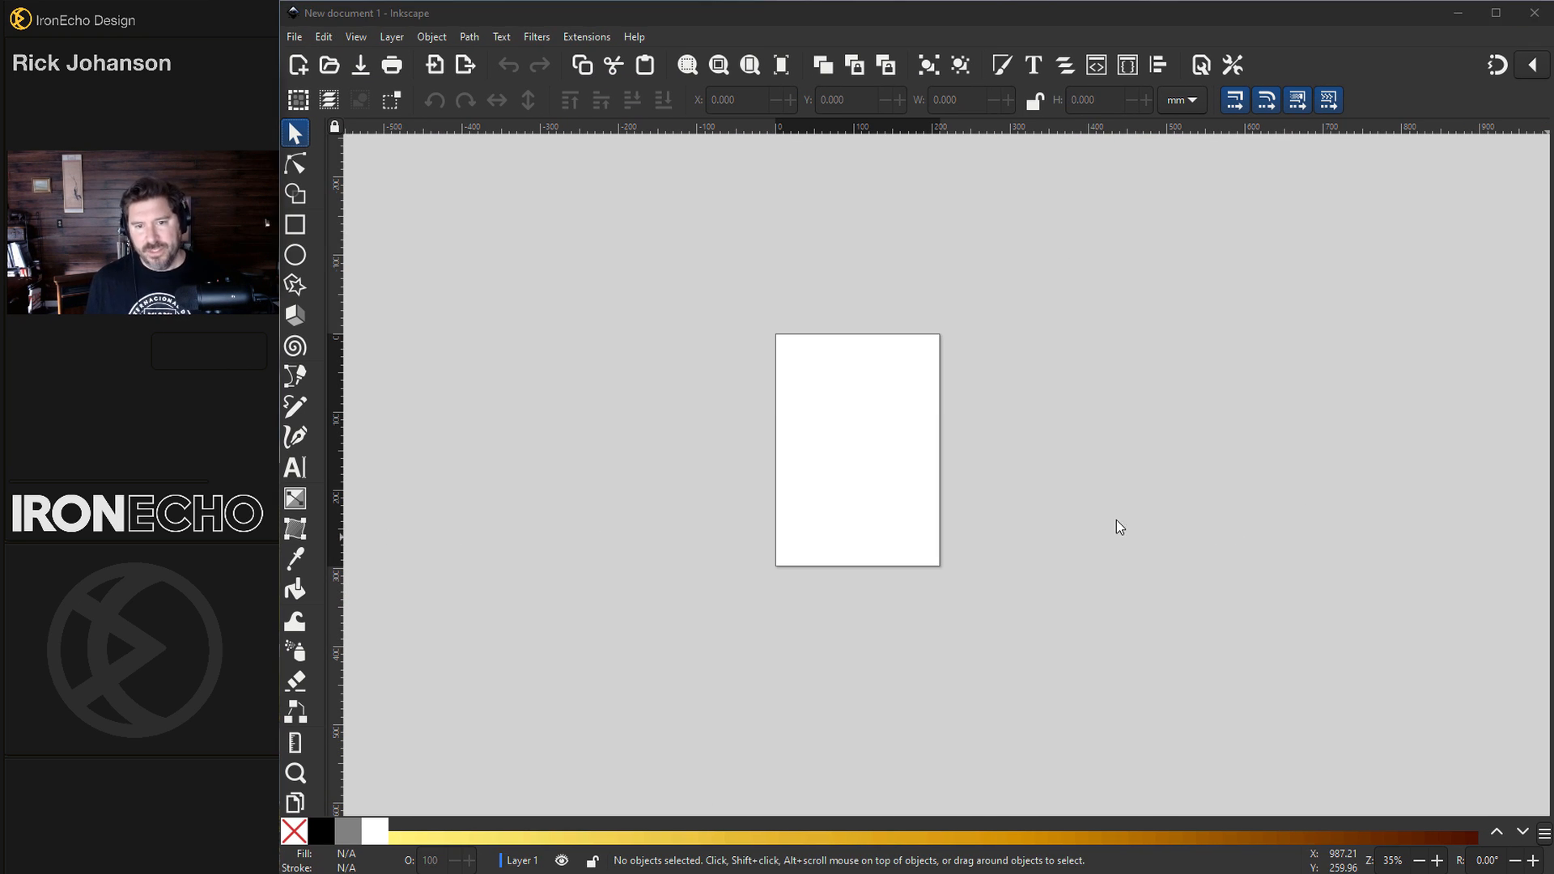
{"action": "mouse_move", "coordinate": [976, 494]}
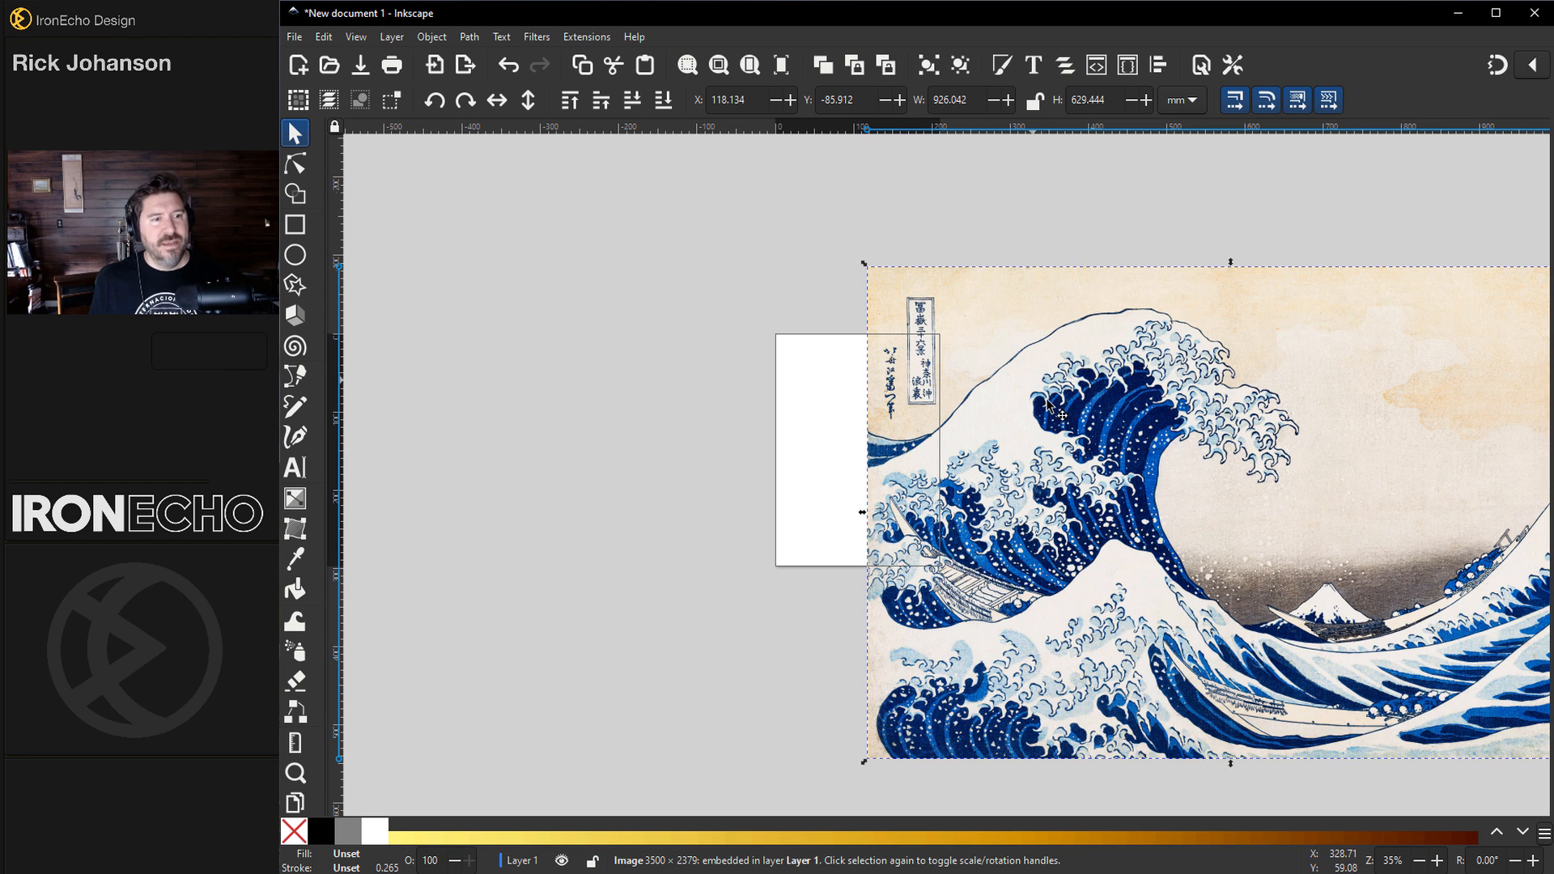
Step: Place the wave image and small circle, then confirm 25% random scale, rotation and 75 by 100 colour tracing
{"action": "left_click", "coordinate": [295, 255]}
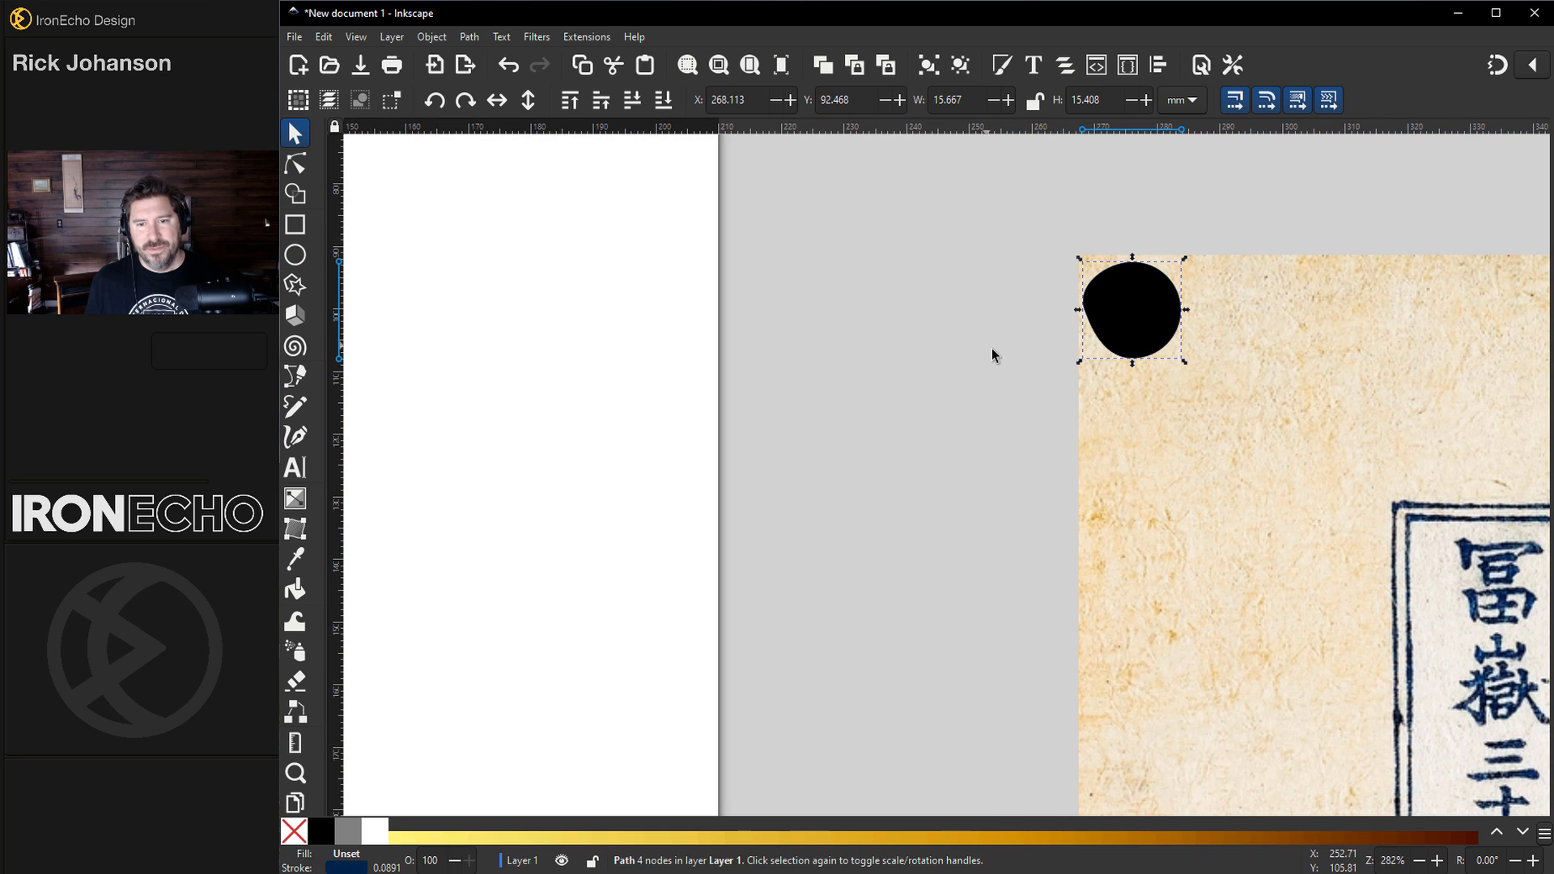
{"action": "left_click", "coordinate": [324, 38]}
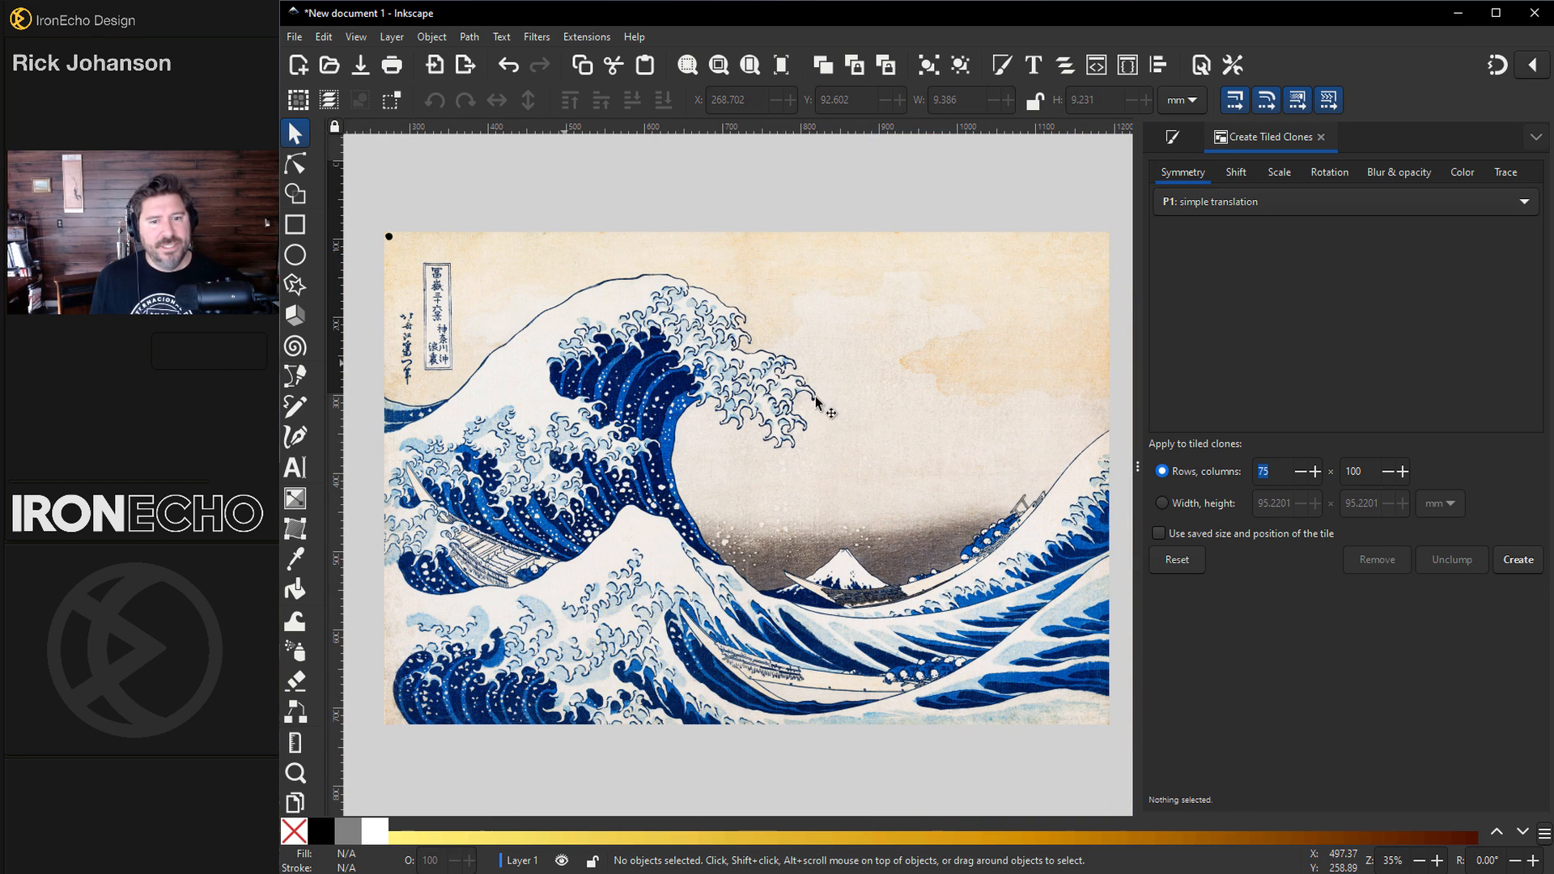
{"action": "mouse_move", "coordinate": [1197, 191]}
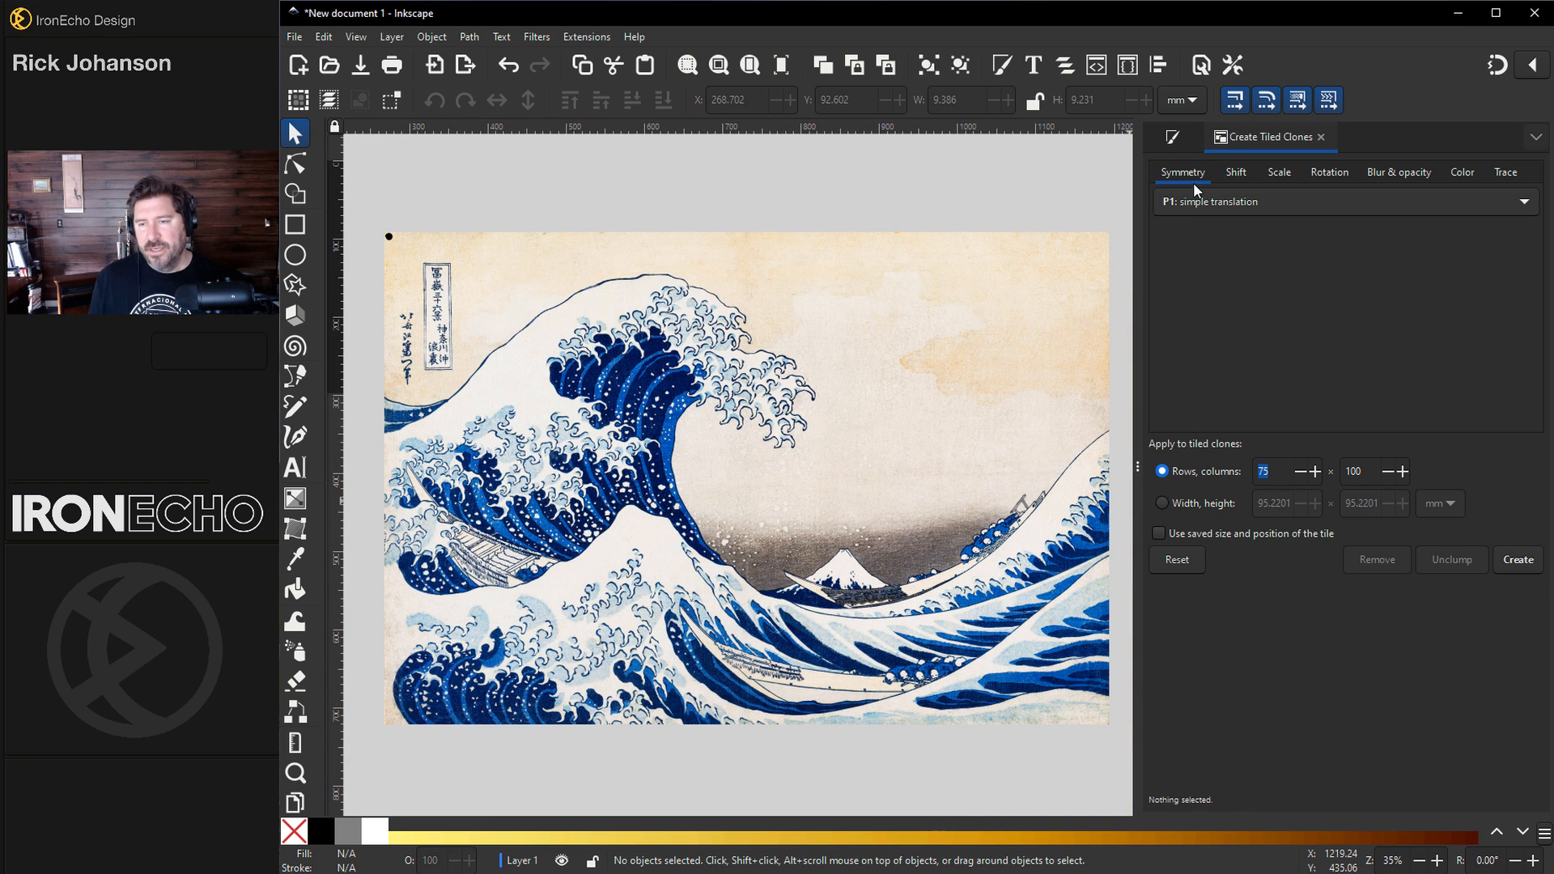
{"action": "mouse_move", "coordinate": [1193, 182]}
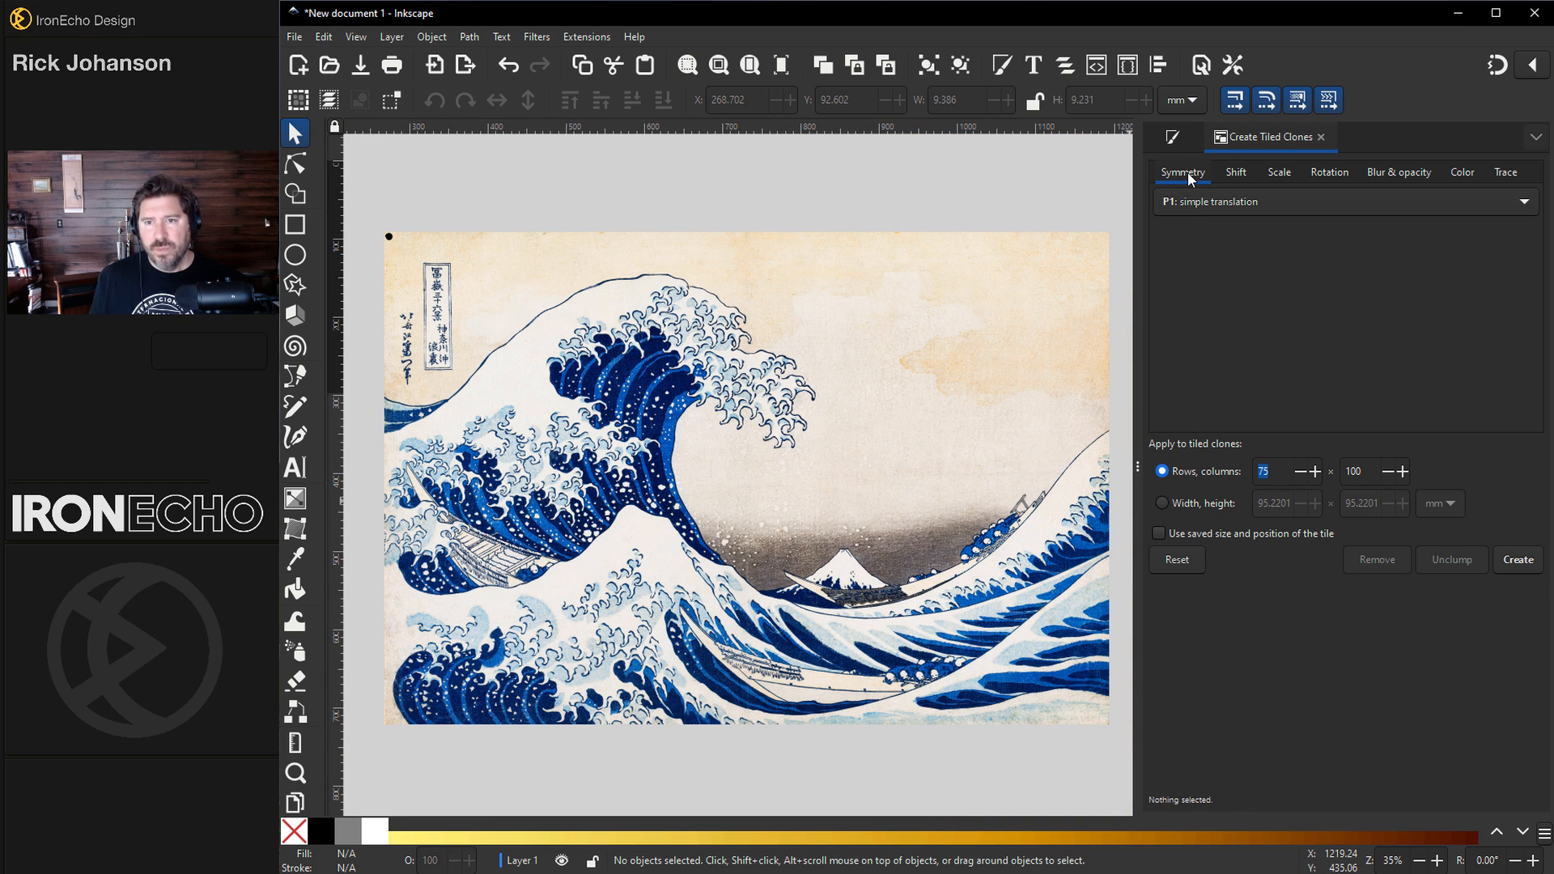
{"action": "mouse_move", "coordinate": [1279, 181]}
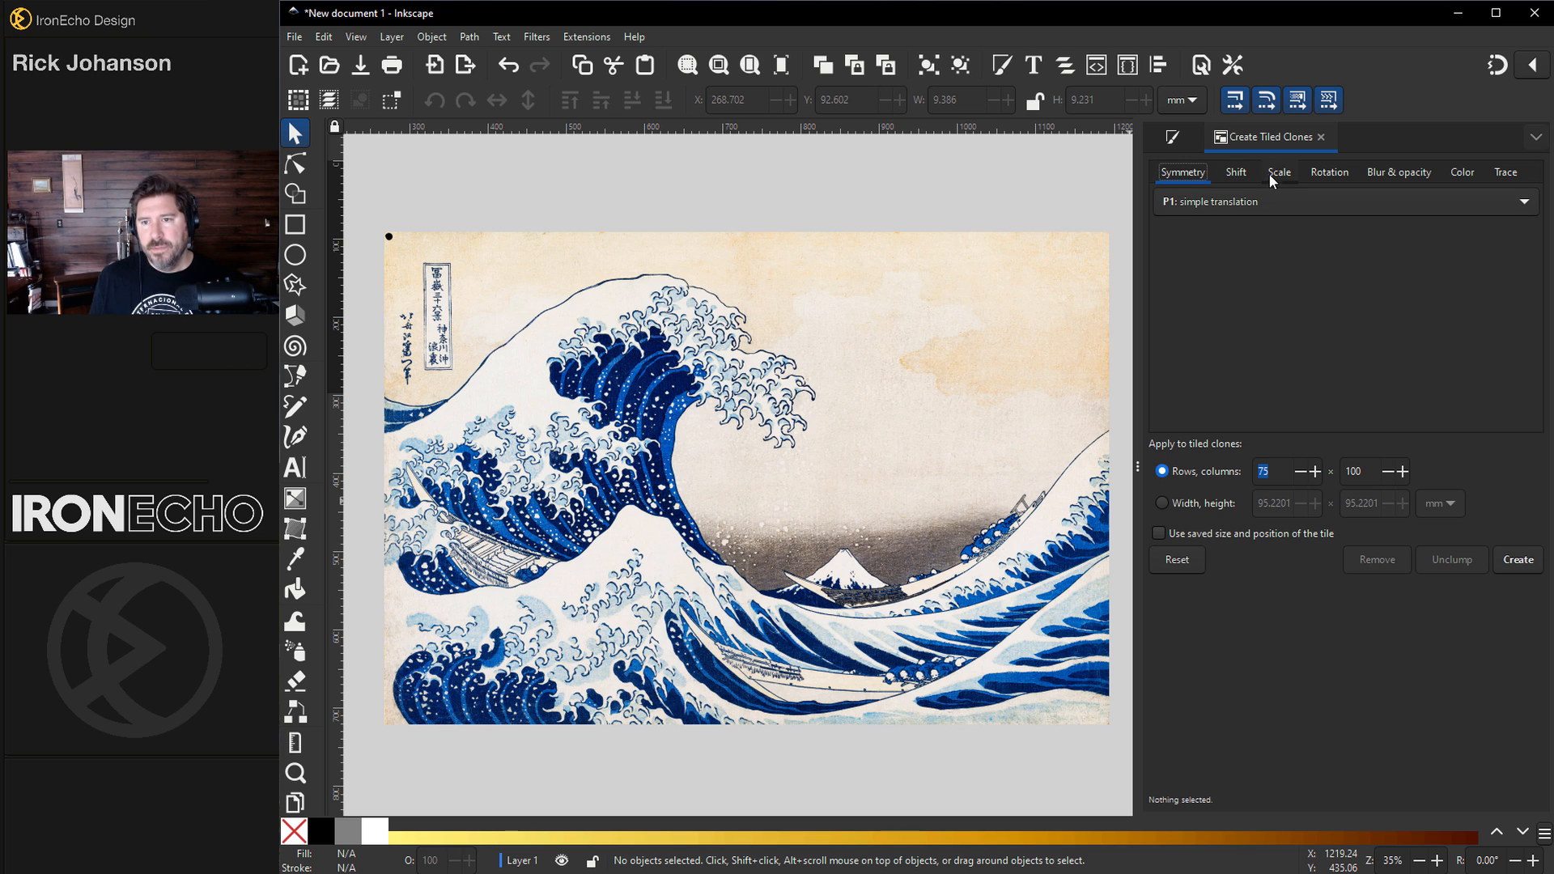
{"action": "left_click", "coordinate": [1278, 172]}
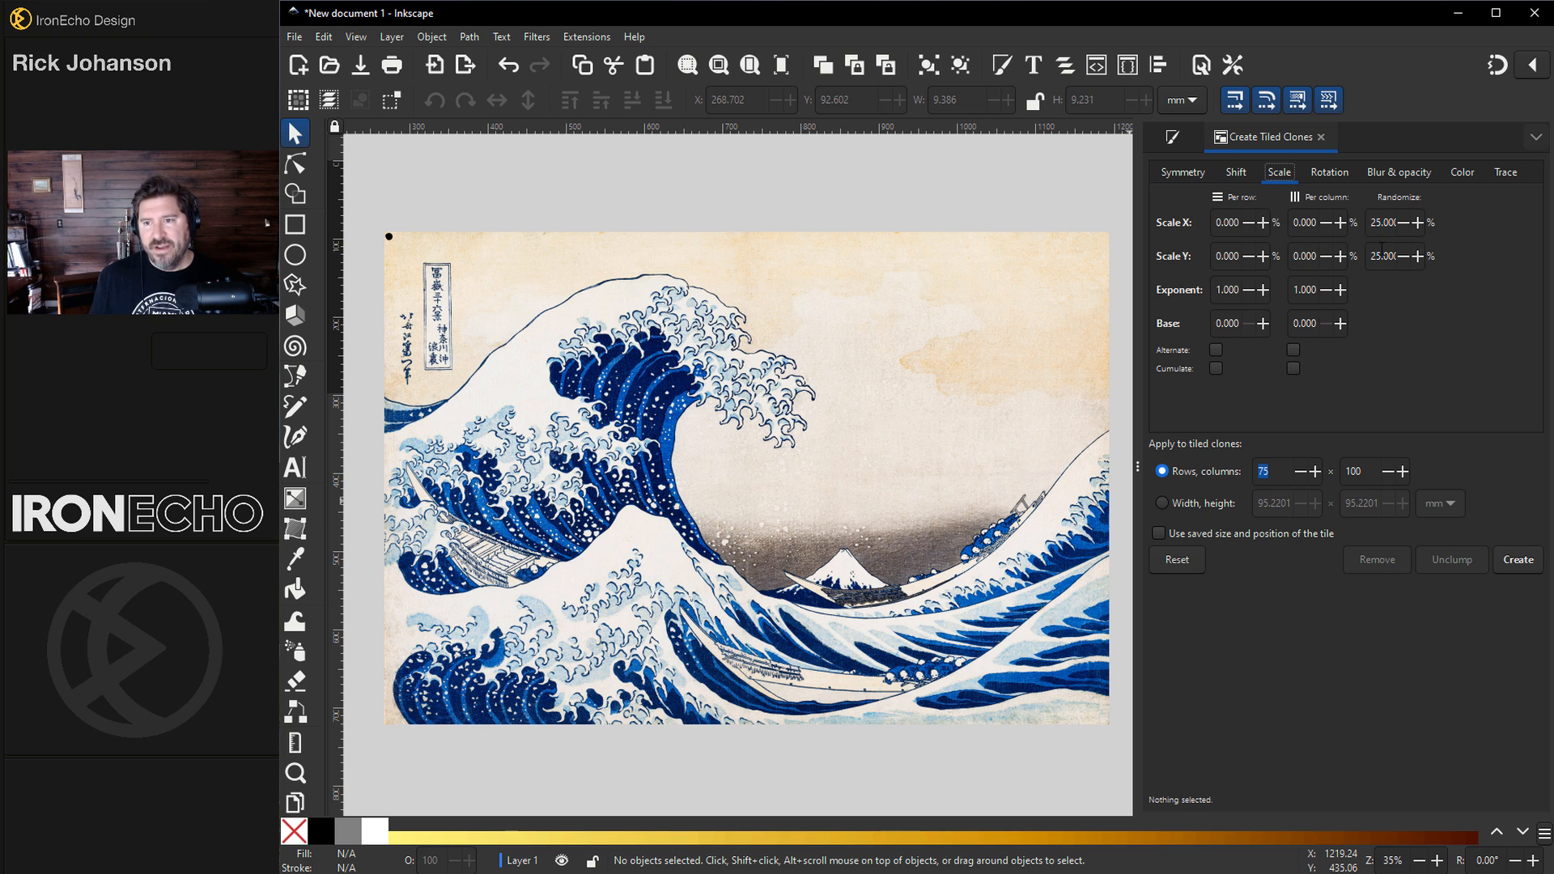
{"action": "left_click", "coordinate": [1329, 172]}
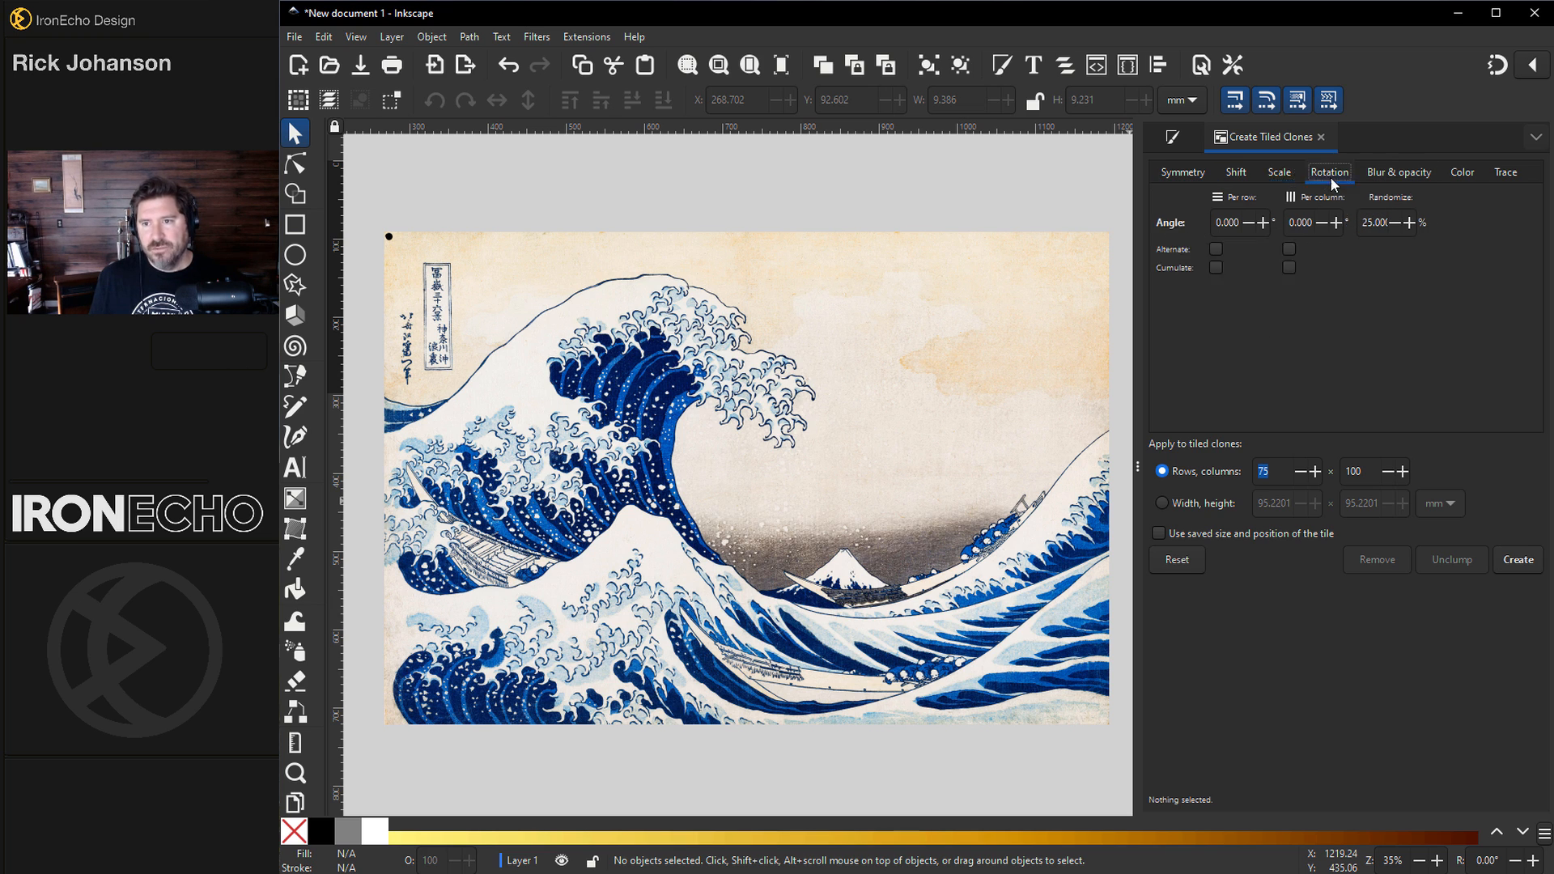
{"action": "left_click", "coordinate": [1504, 171]}
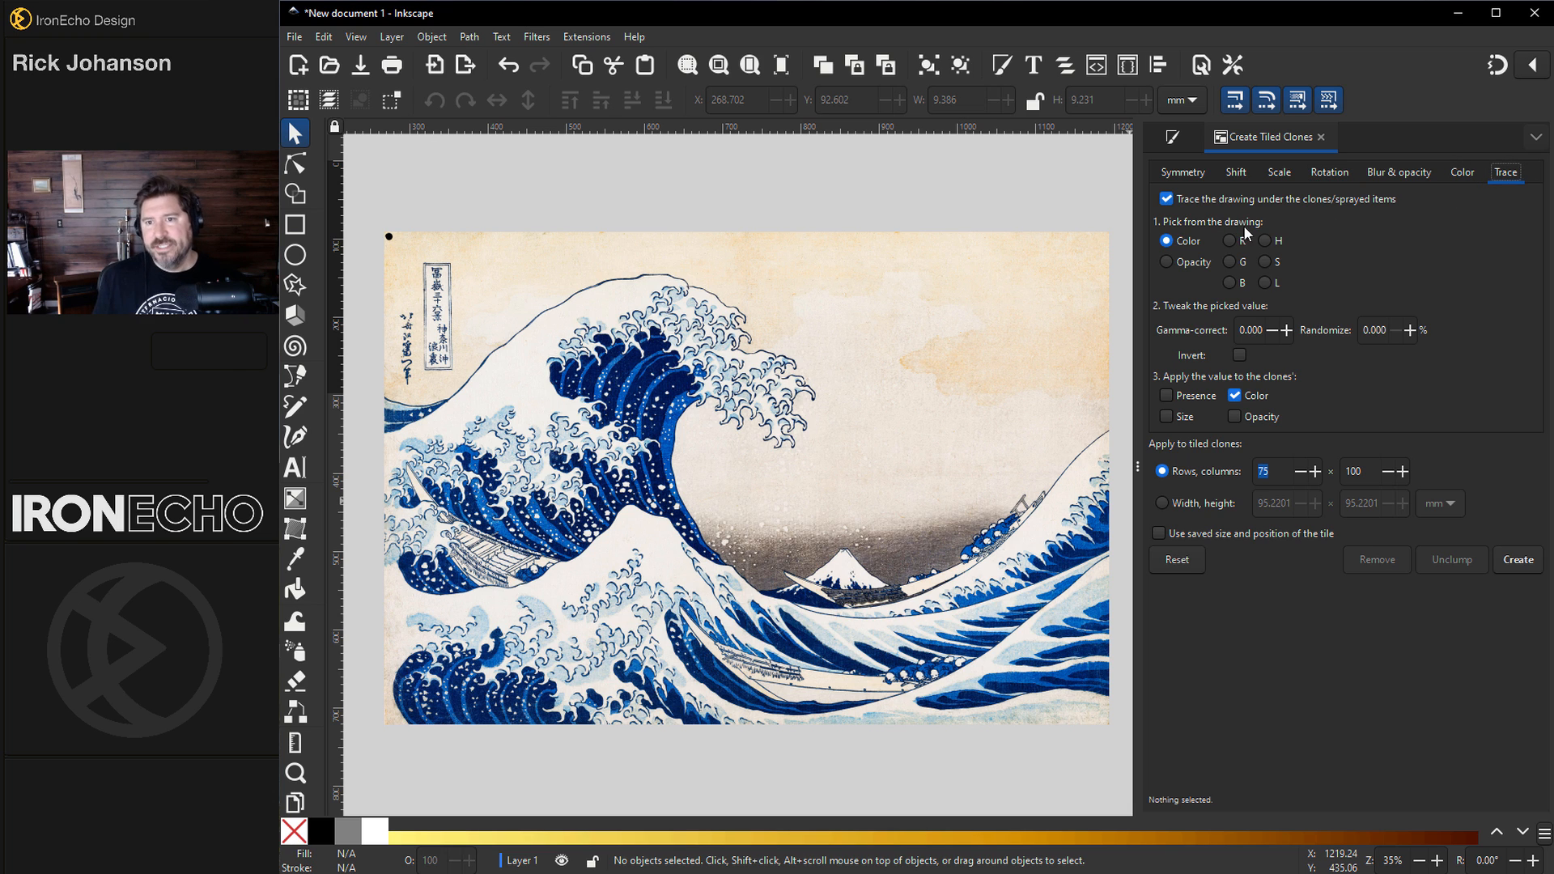
{"action": "mouse_move", "coordinate": [1236, 214]}
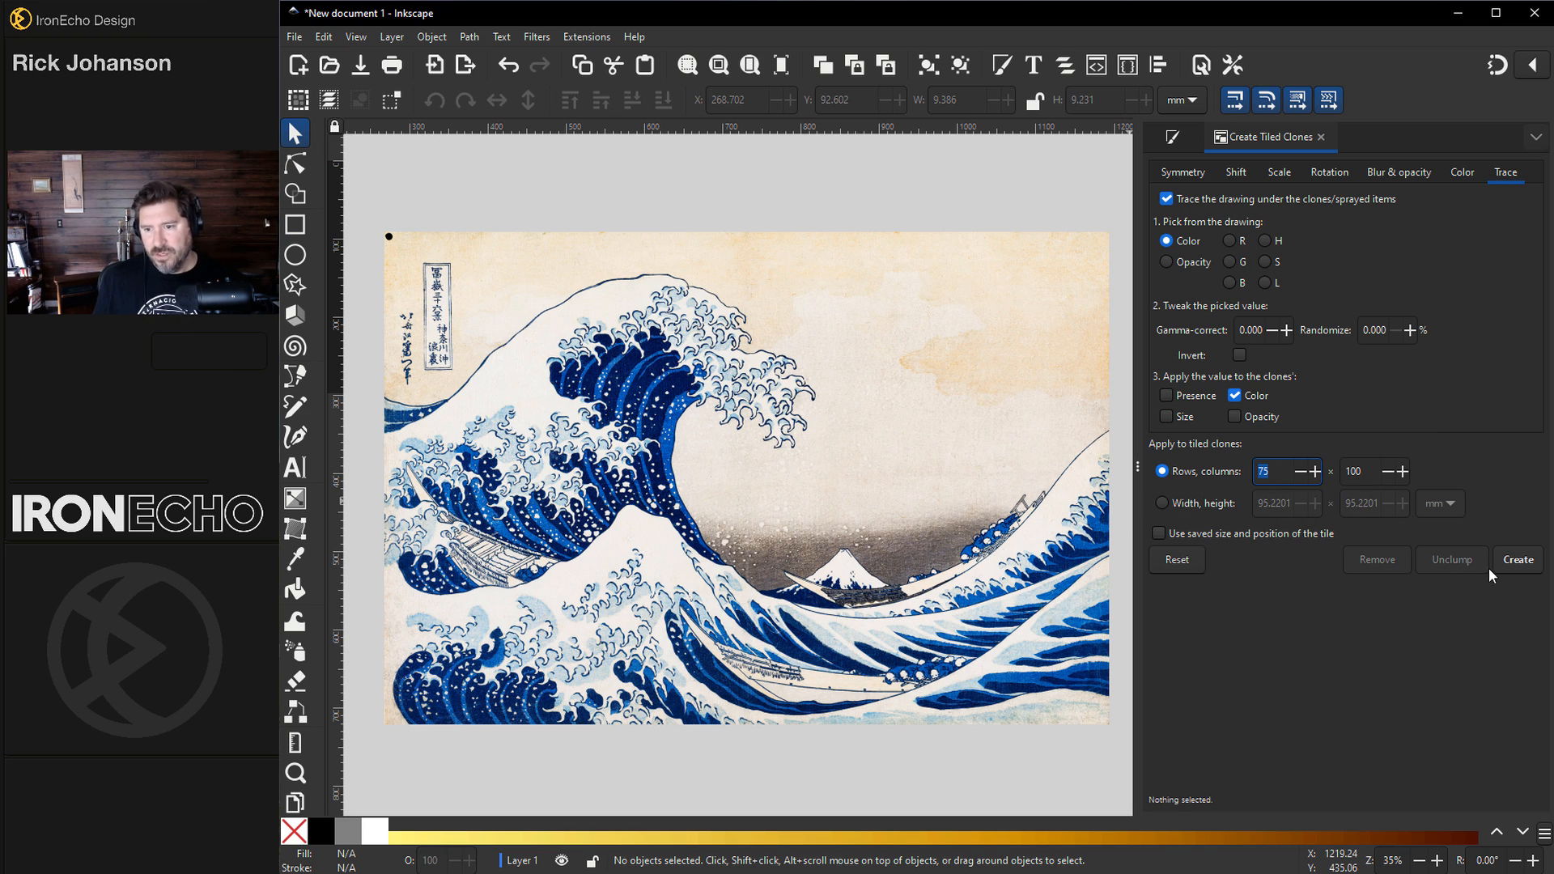
{"action": "mouse_move", "coordinate": [379, 249]}
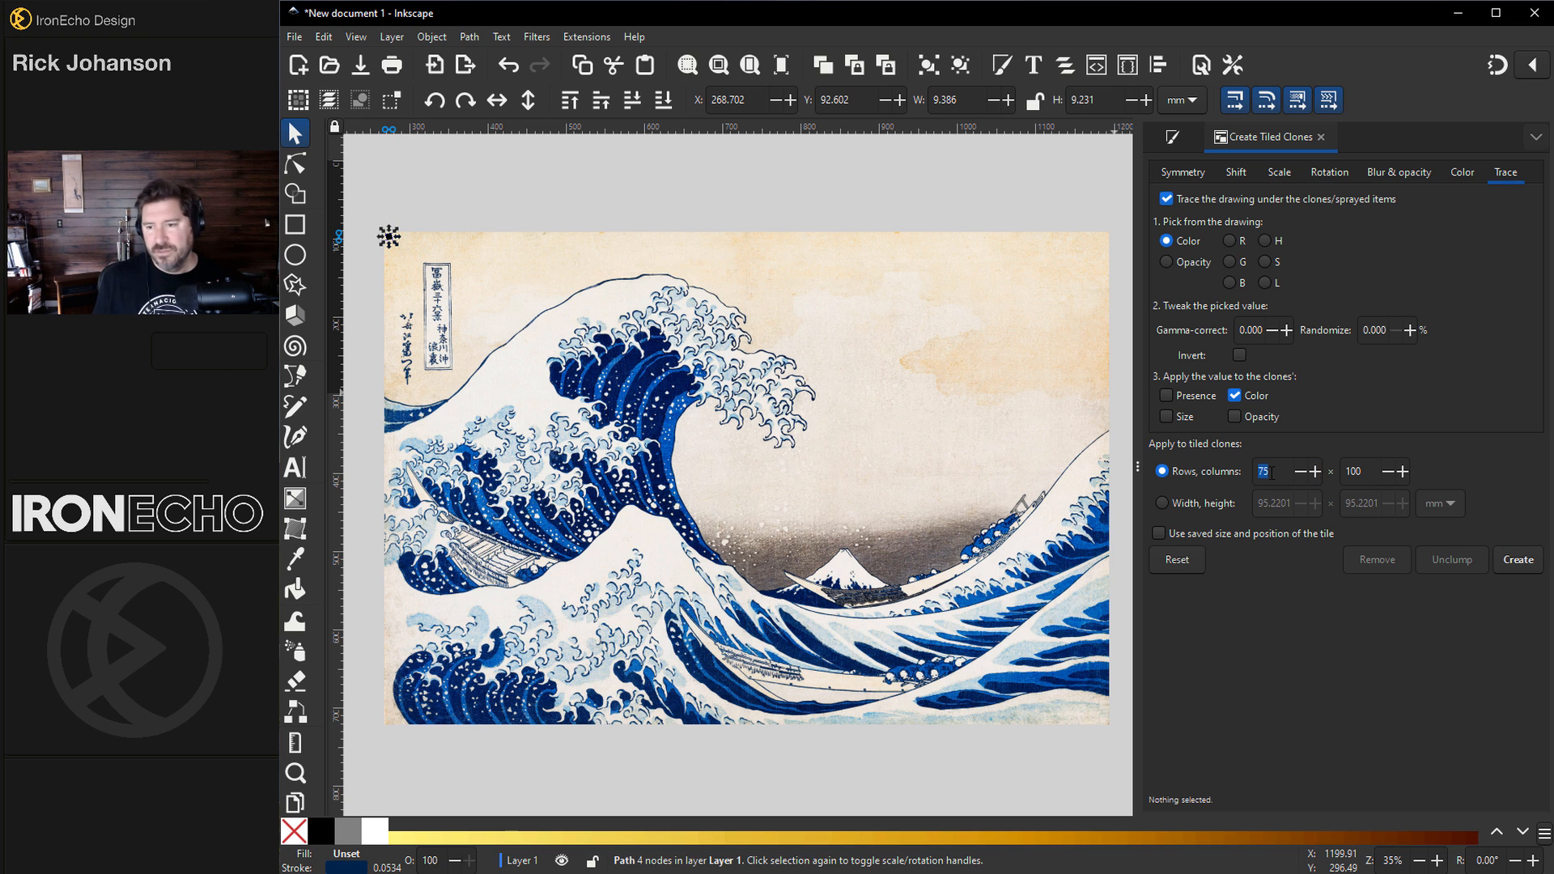
Step: Drag the original black circle tile off the 7,500-clone mosaic and select it
{"action": "left_click", "coordinate": [1515, 558]}
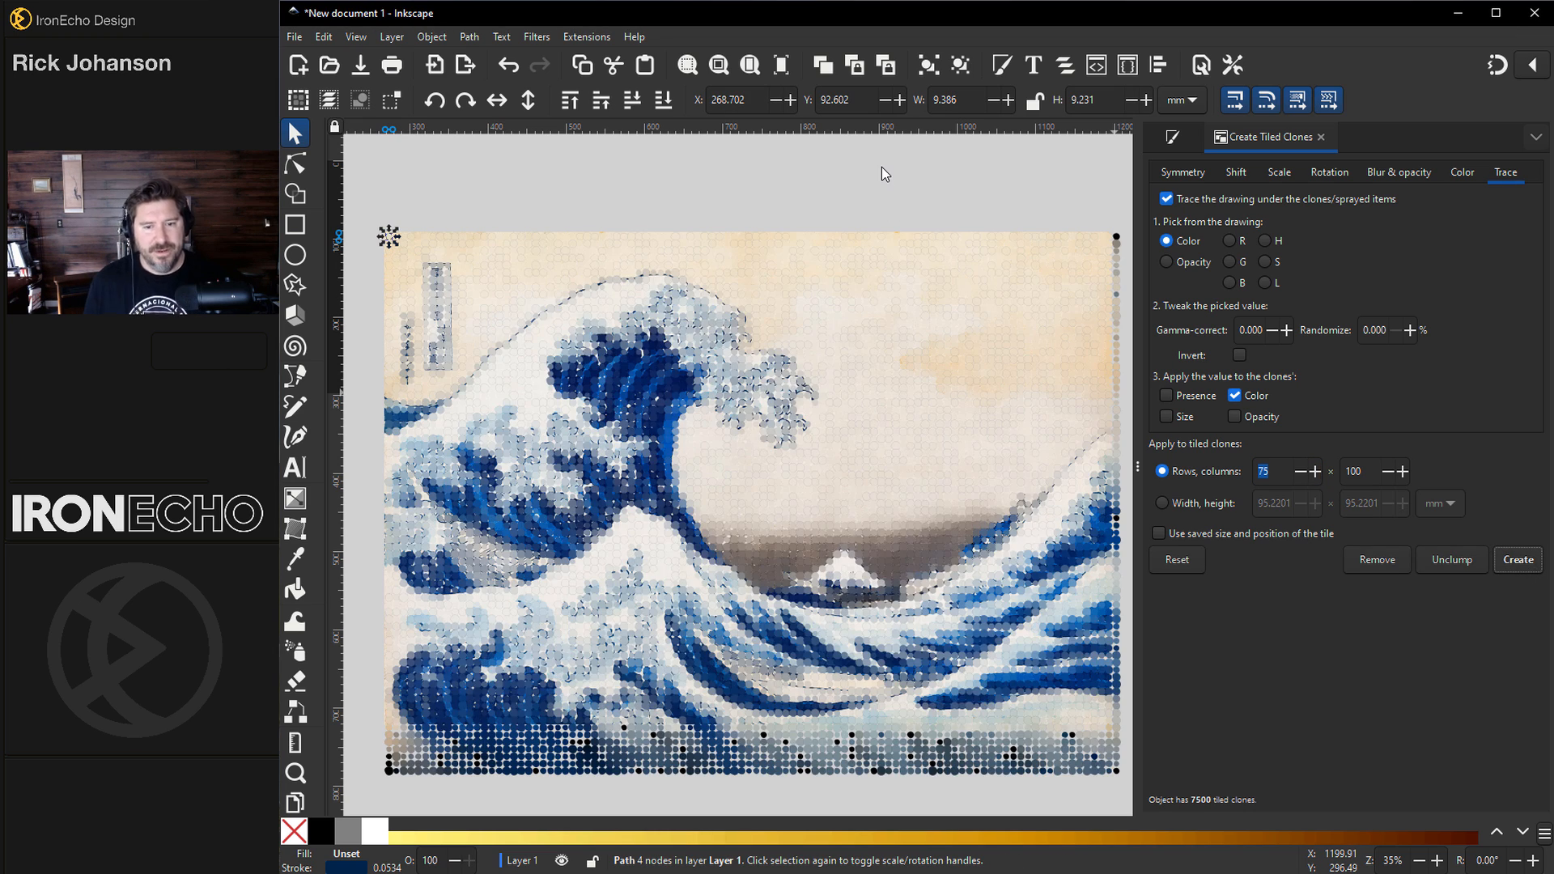
{"action": "mouse_move", "coordinate": [821, 461]}
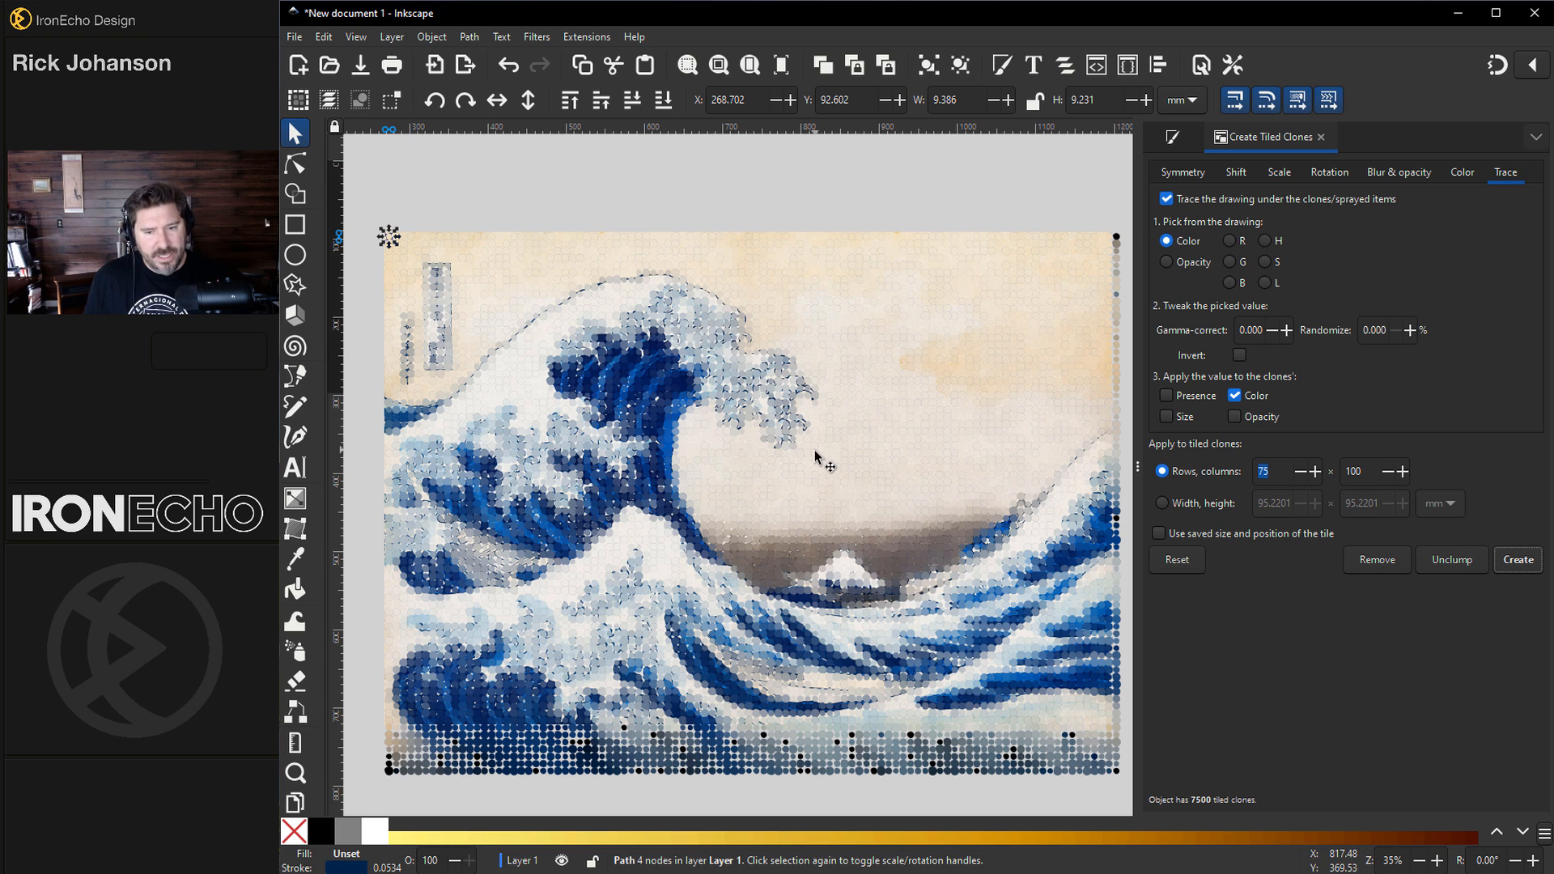
{"action": "mouse_move", "coordinate": [365, 701]}
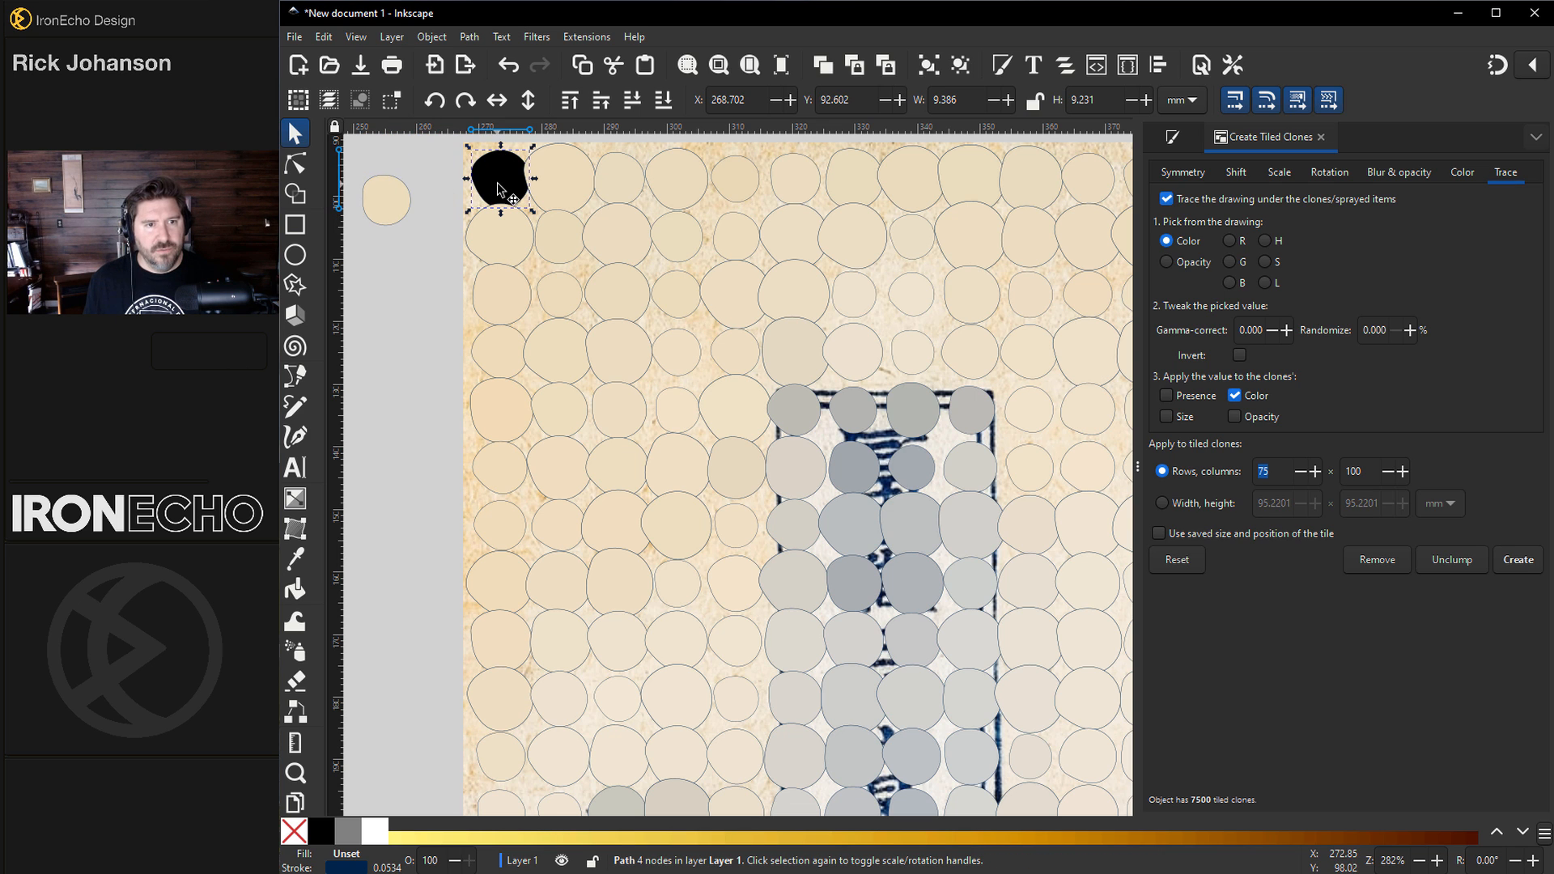
{"action": "left_click_drag", "start_coordinate": [501, 180], "coordinate": [423, 225]}
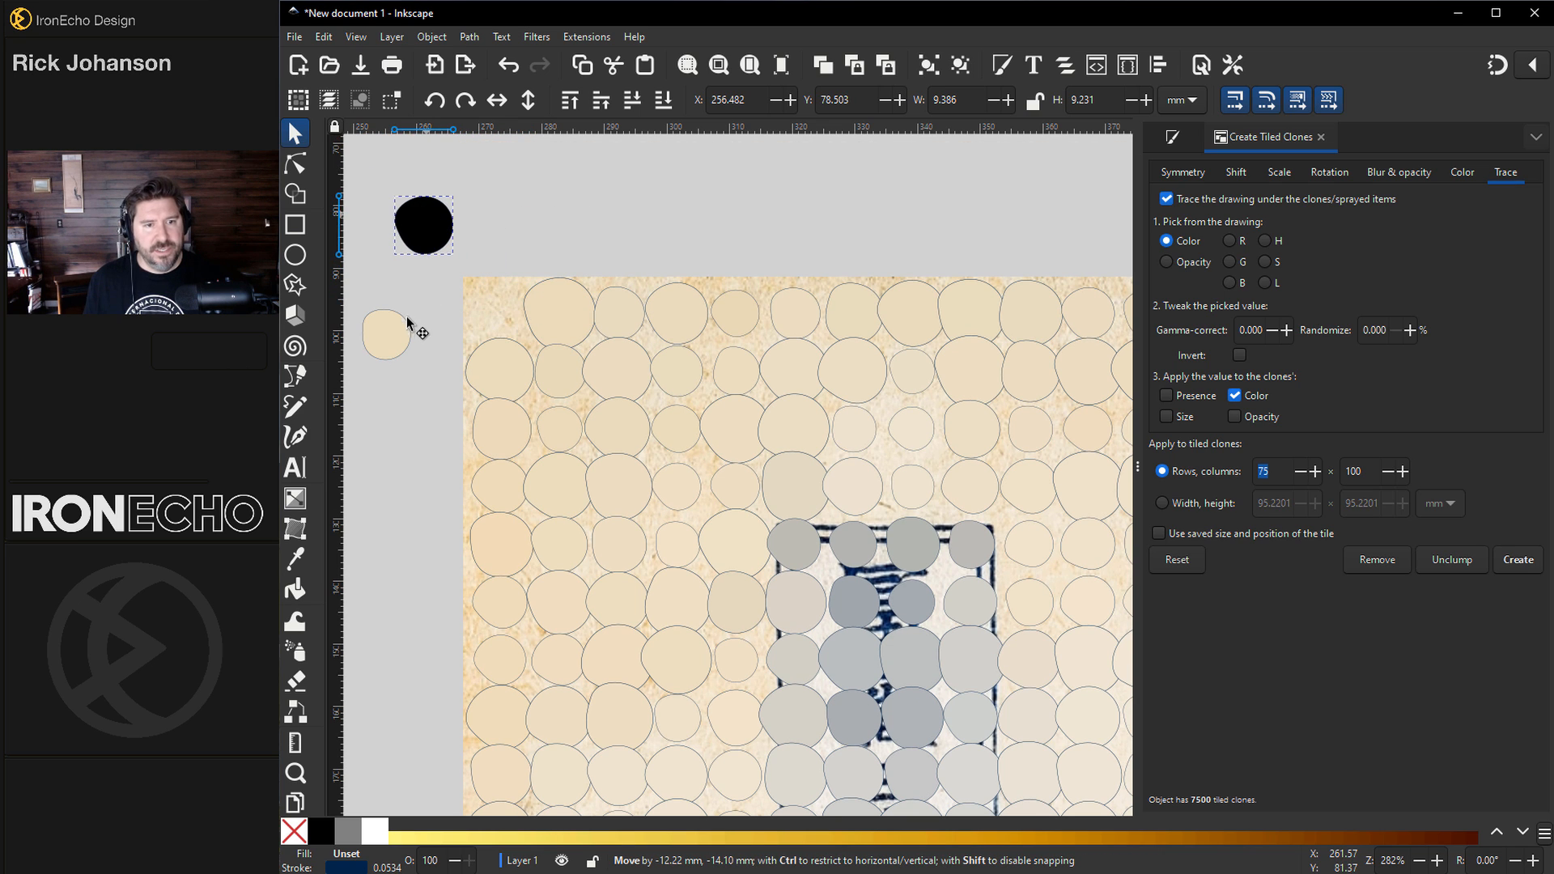
{"action": "mouse_move", "coordinate": [391, 351]}
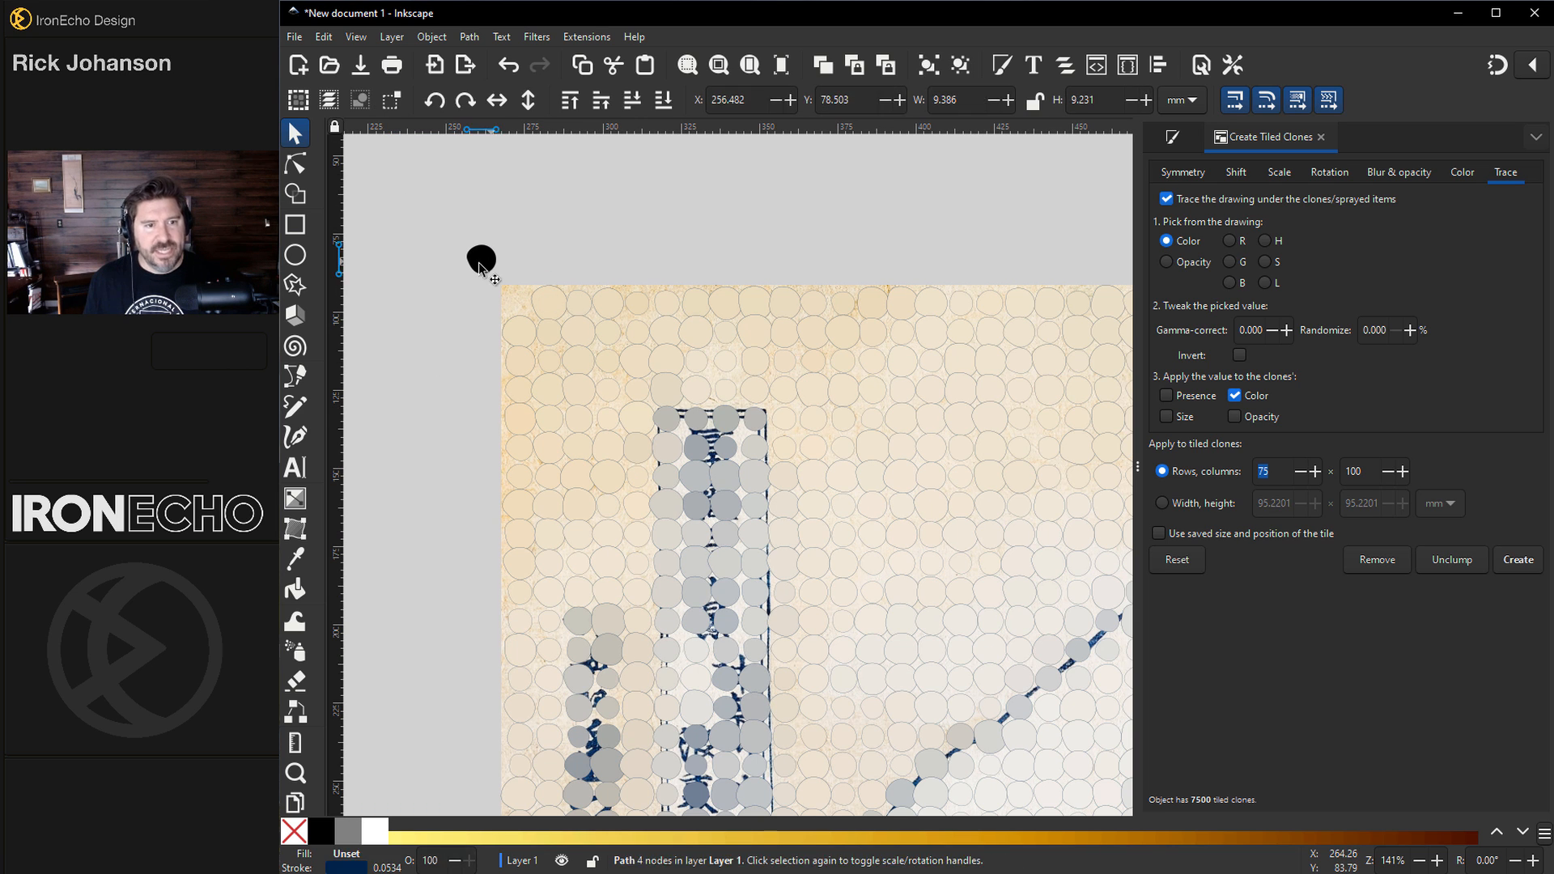
{"action": "left_click", "coordinate": [480, 259]}
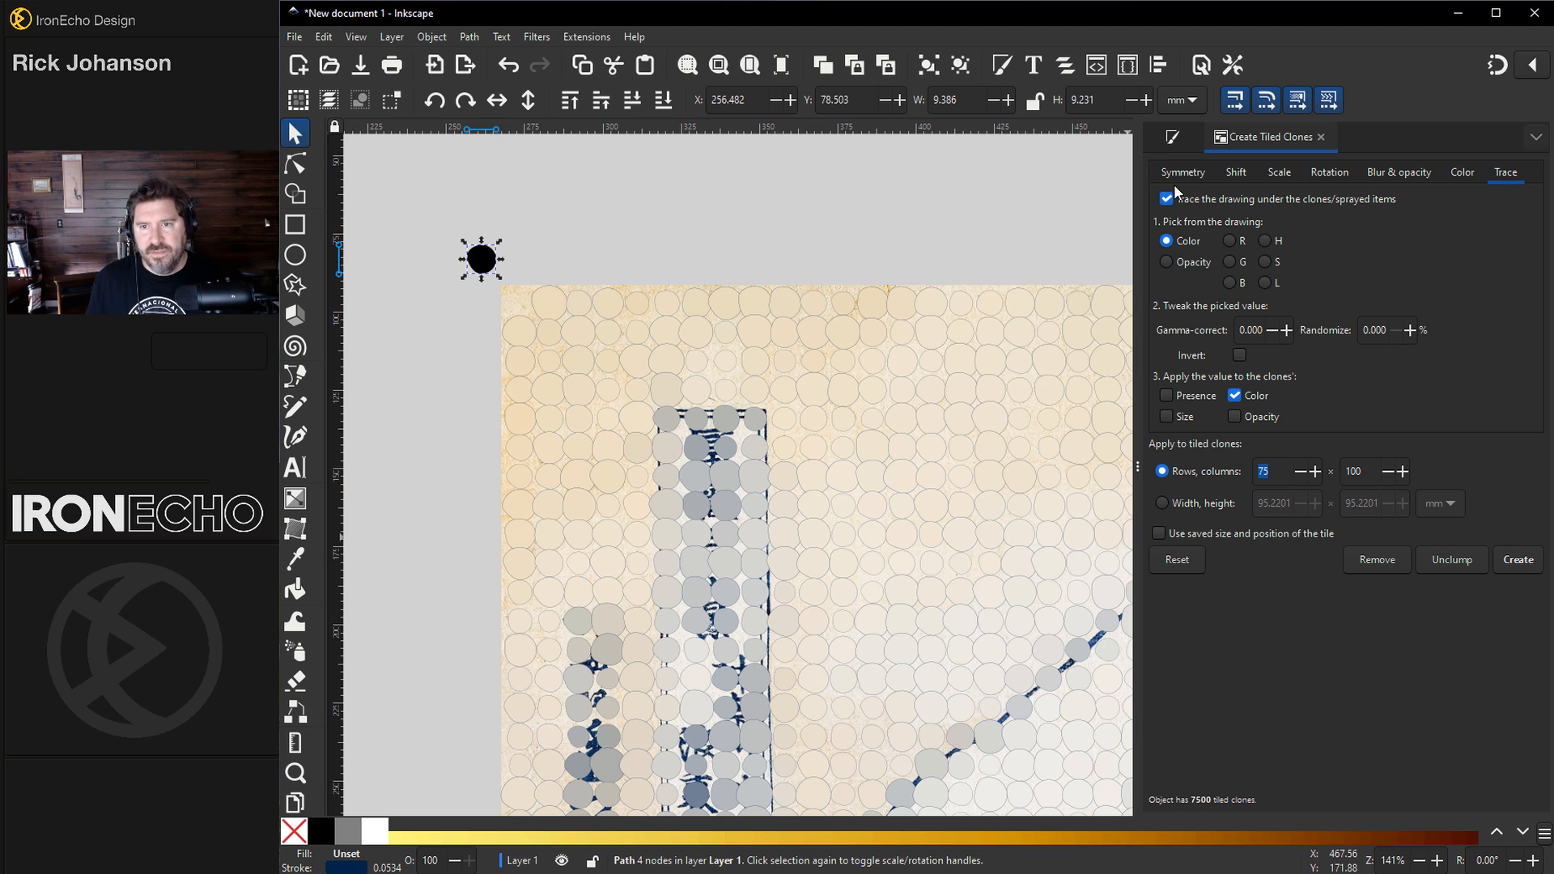
Step: Set the circle tile's stroke paint to No paint so all clones lose their outlines
{"action": "left_click", "coordinate": [1170, 136]}
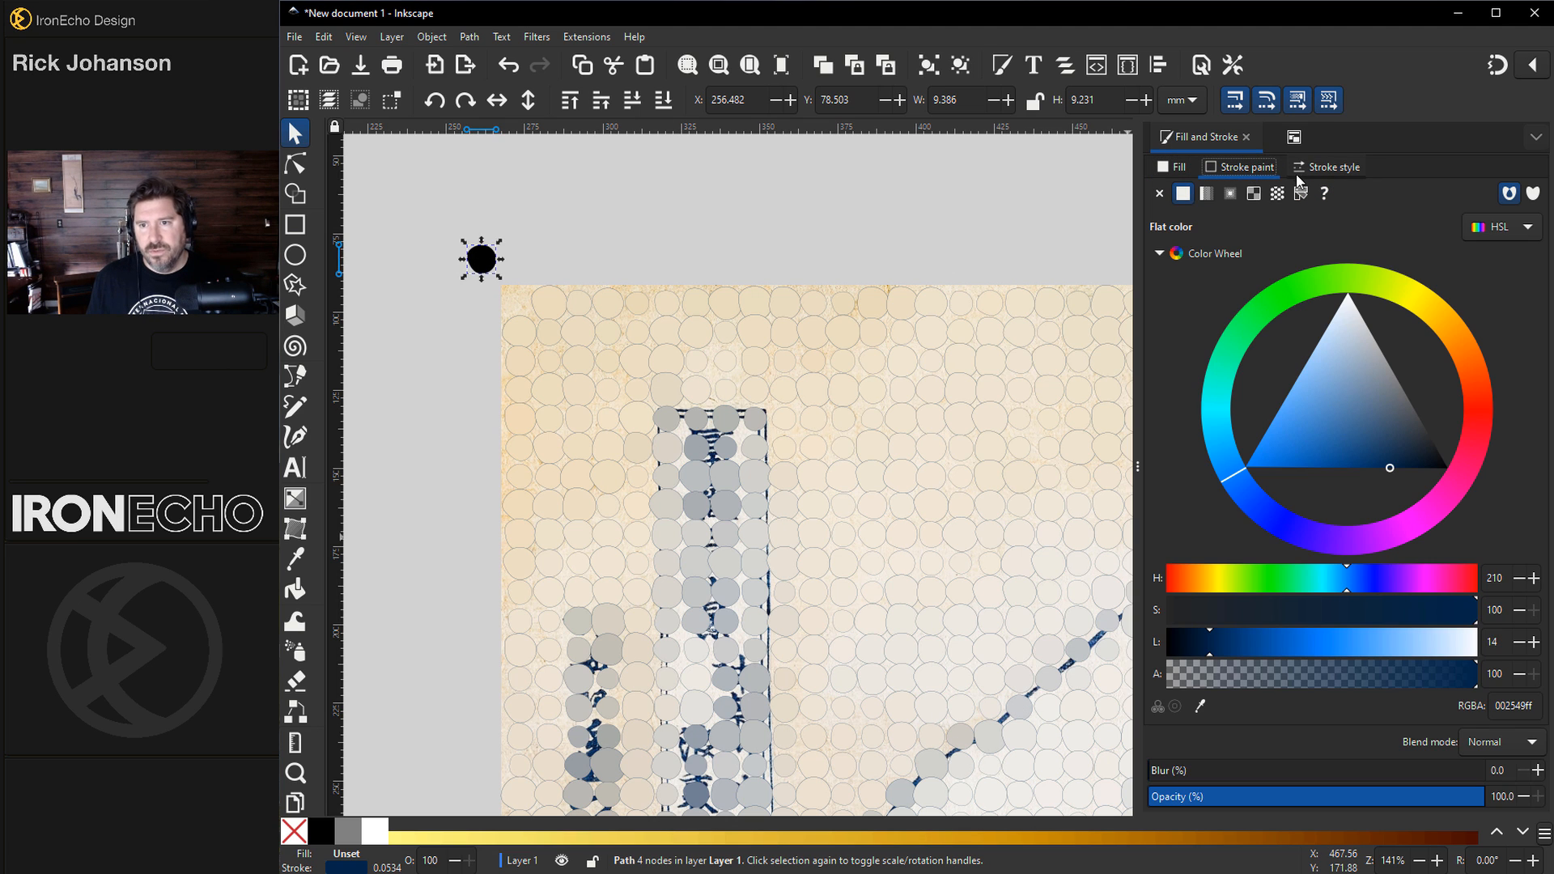
{"action": "left_click", "coordinate": [1159, 192]}
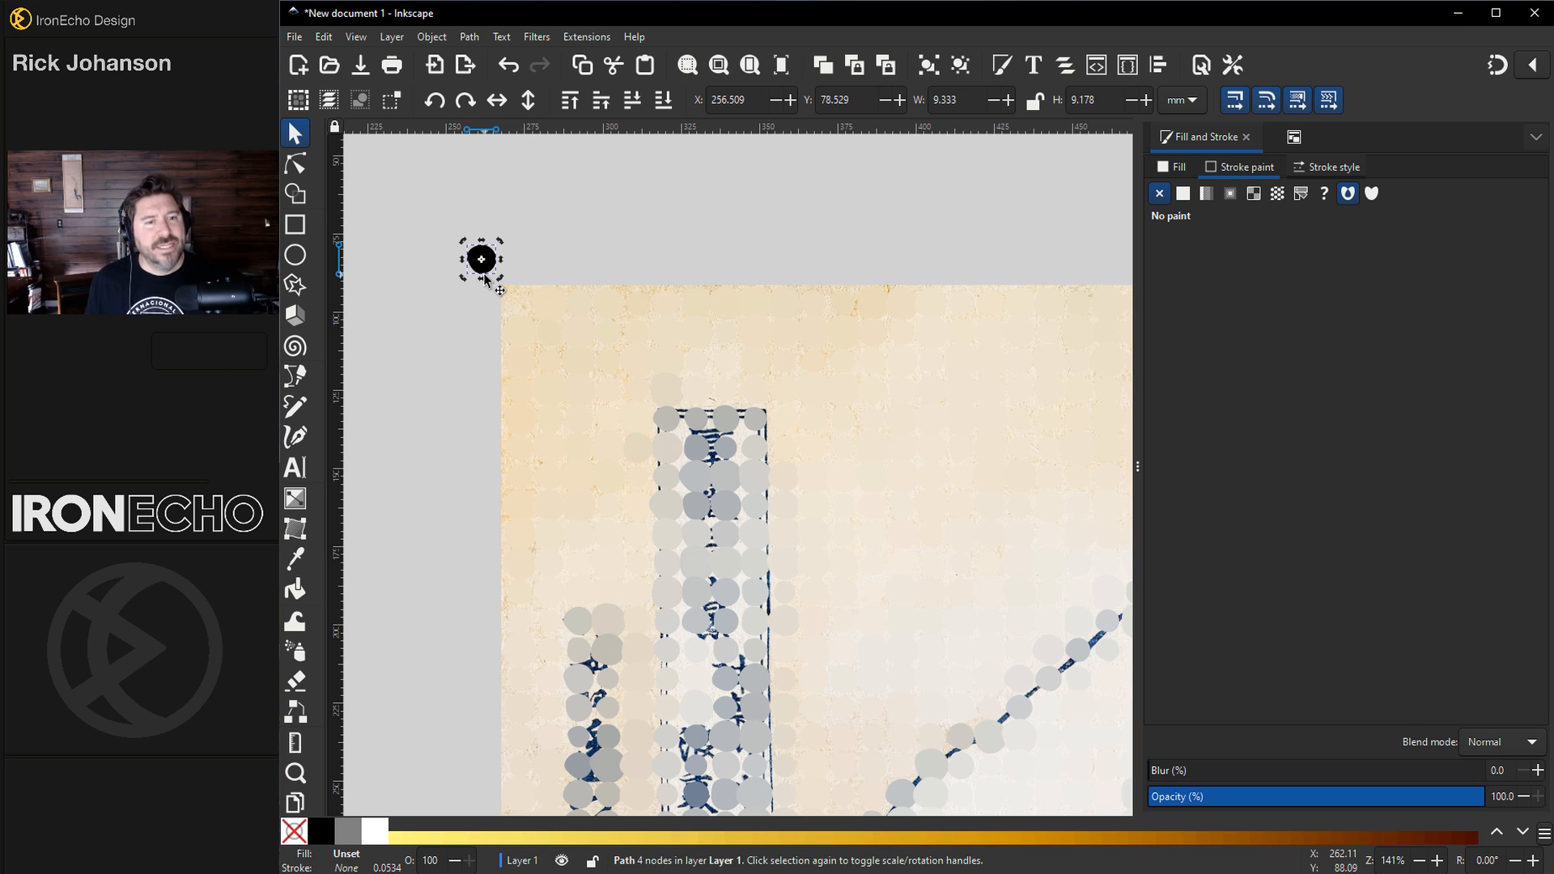
{"action": "mouse_move", "coordinate": [887, 589]}
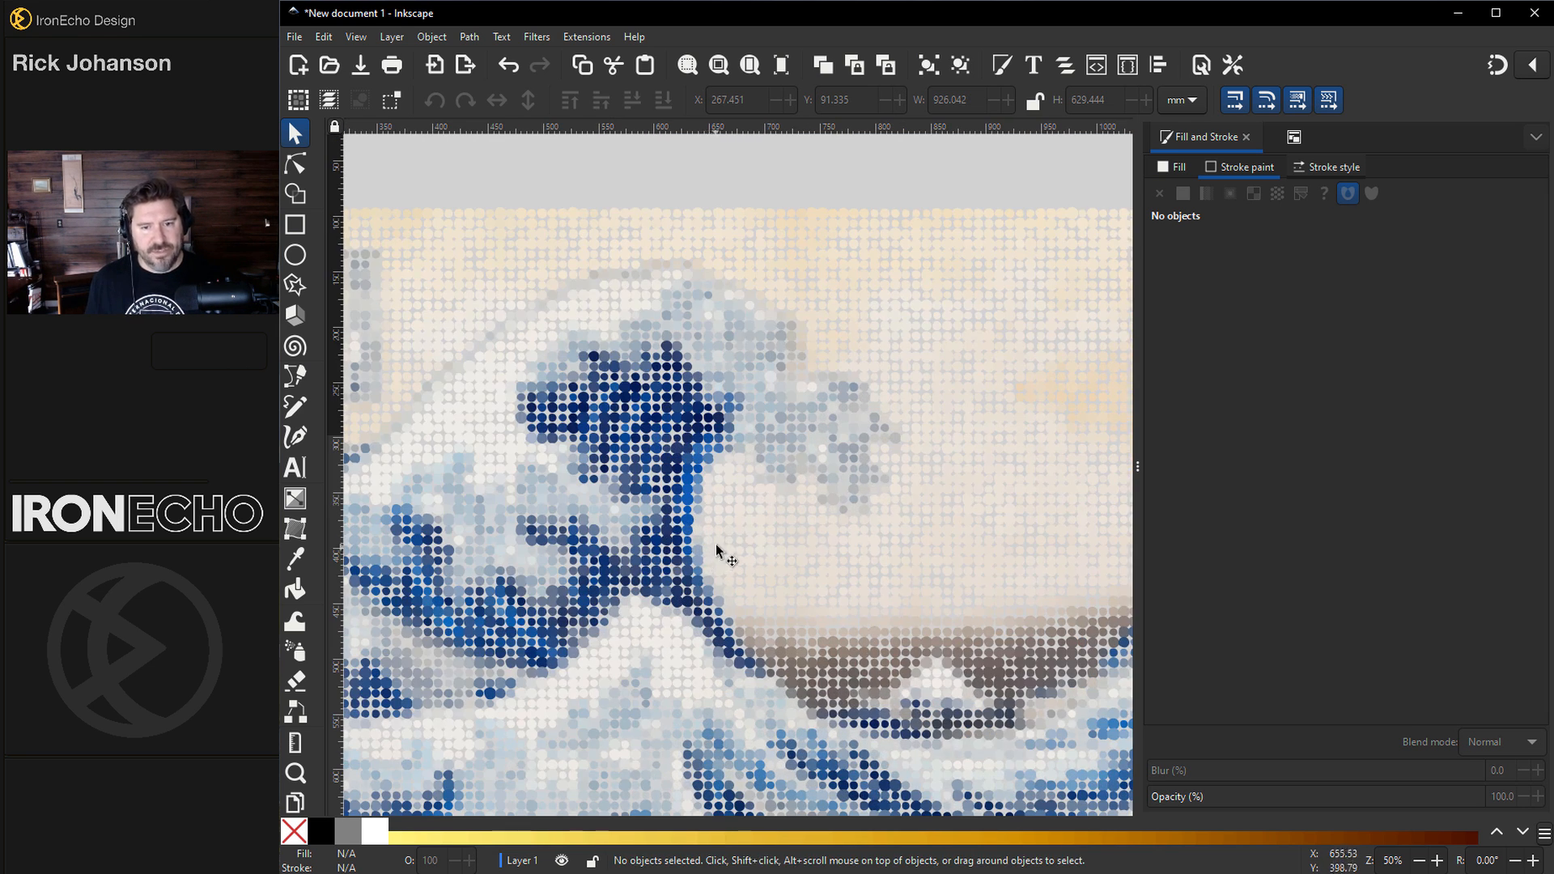
Step: Save as Kanagawa_Wave_Mosaic_Clones_keep.svg and rubber-band select all 6,638 clones
{"action": "left_click", "coordinate": [293, 38]}
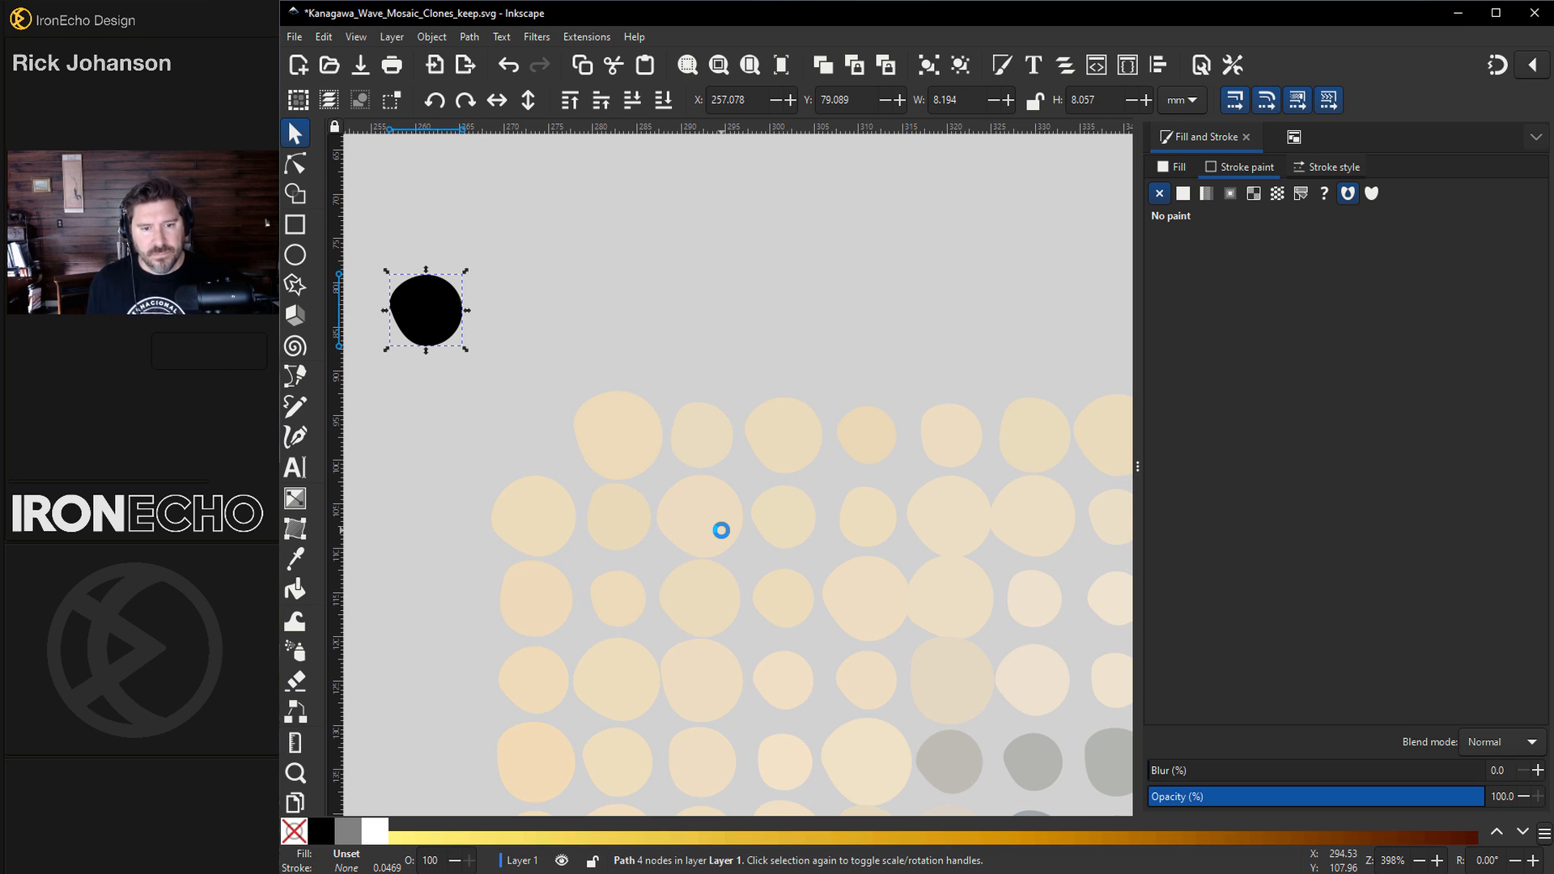
{"action": "mouse_move", "coordinate": [942, 540]}
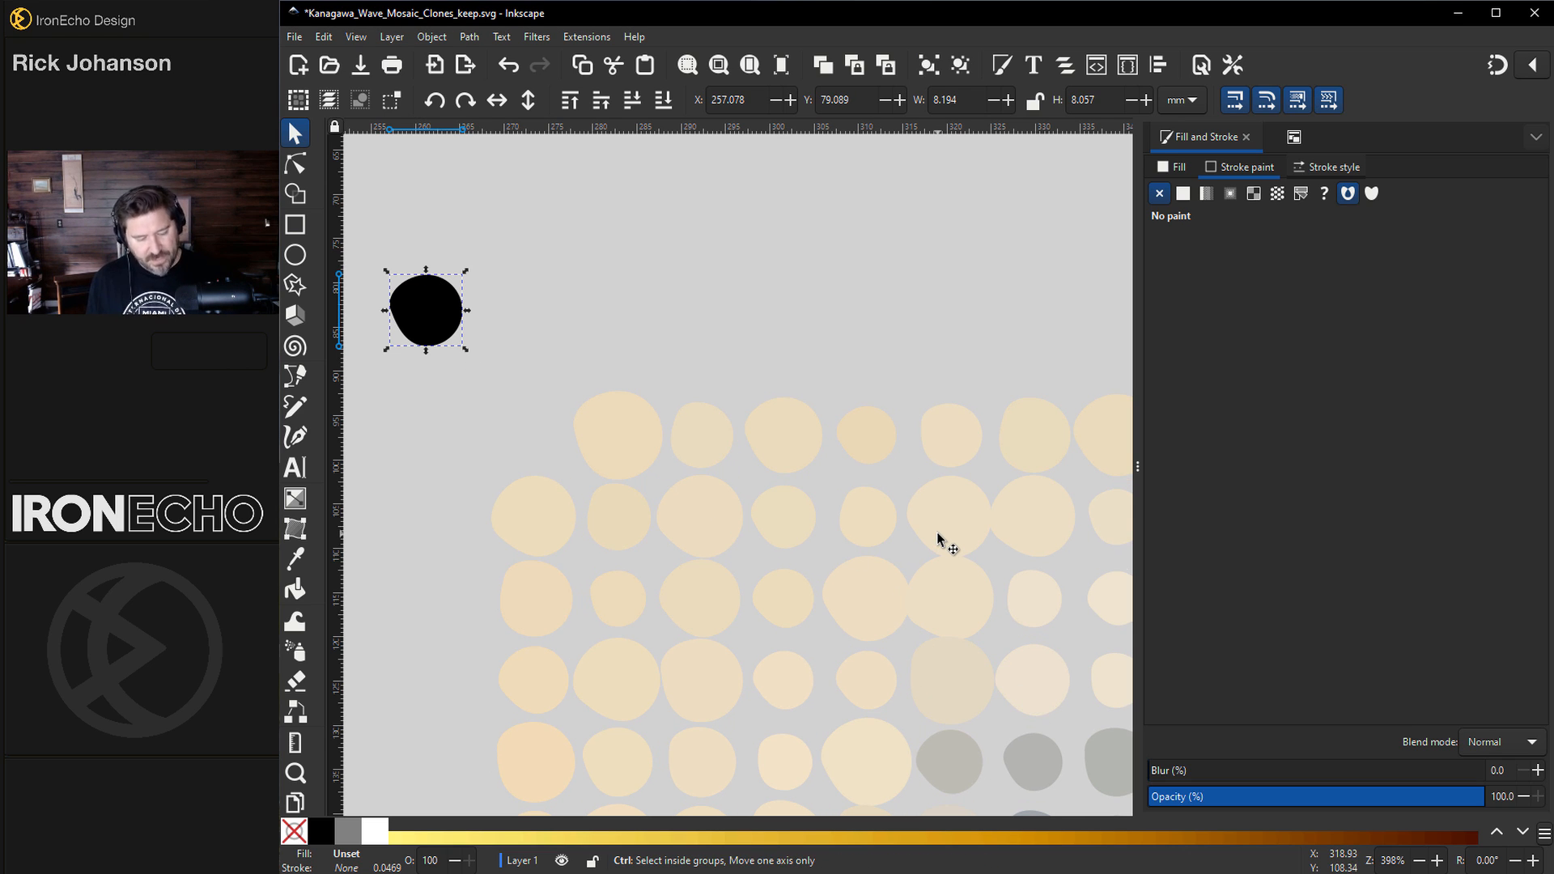
{"action": "mouse_move", "coordinate": [690, 456]}
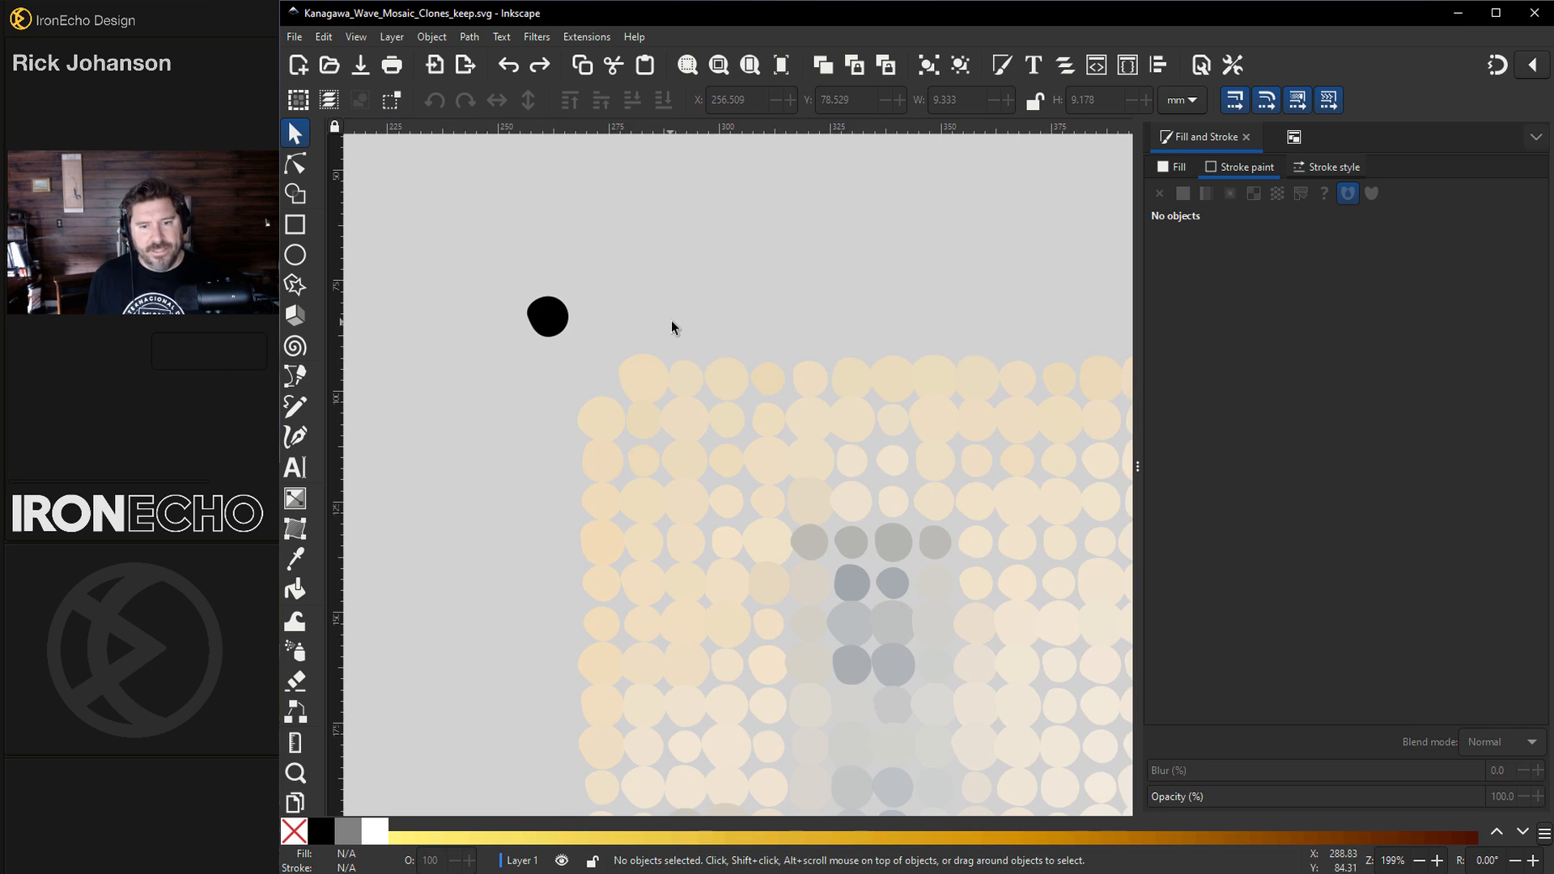
{"action": "scroll", "scroll_direction": "down", "scroll_amount": 3}
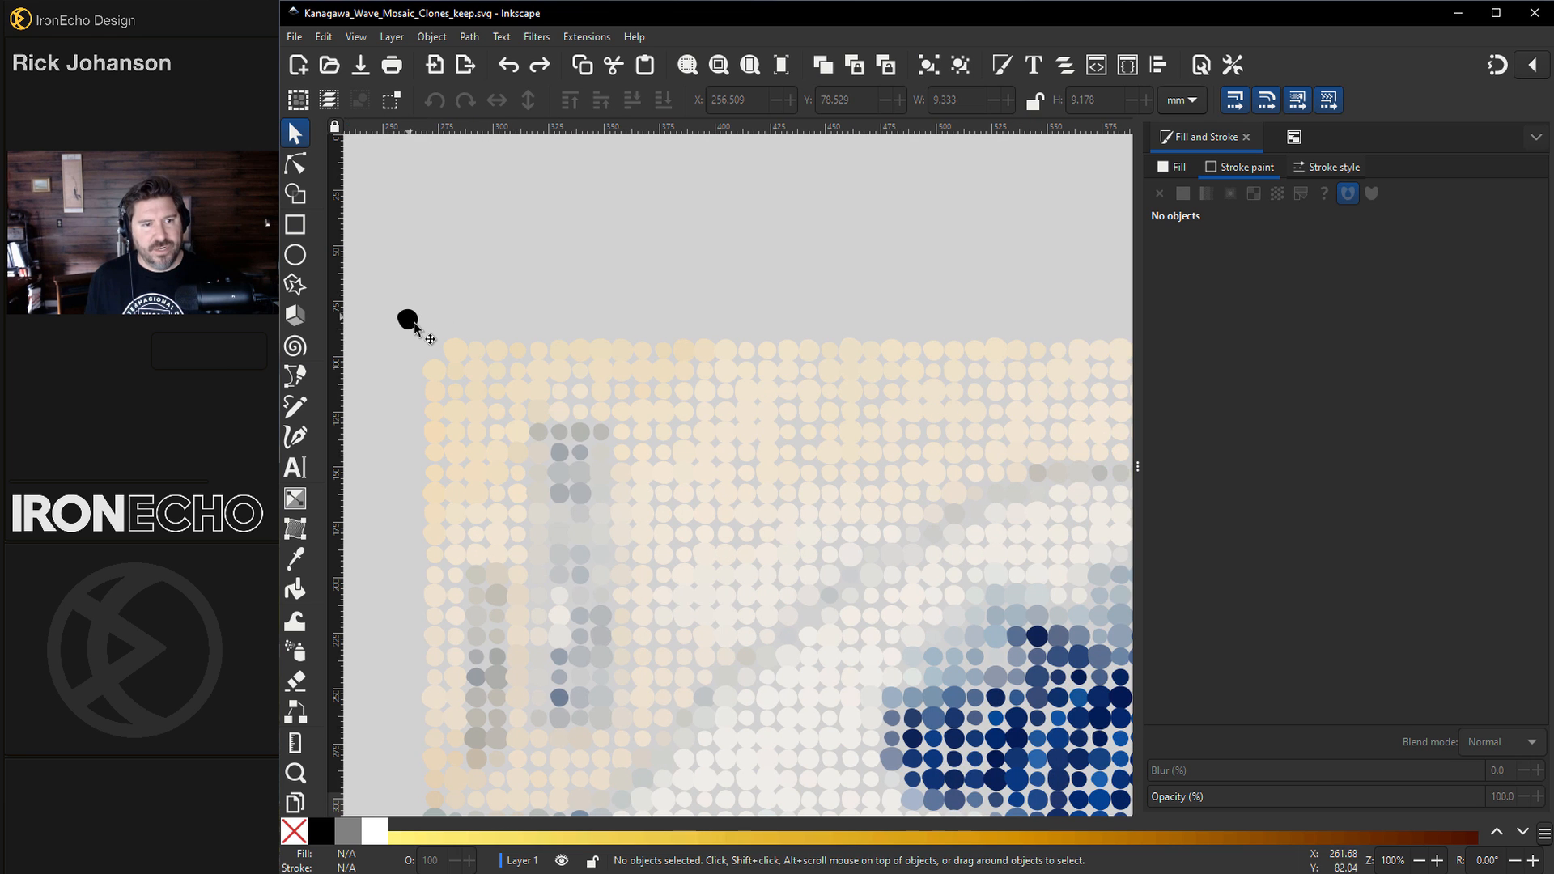
{"action": "left_click_drag", "start_coordinate": [407, 319], "coordinate": [377, 285]}
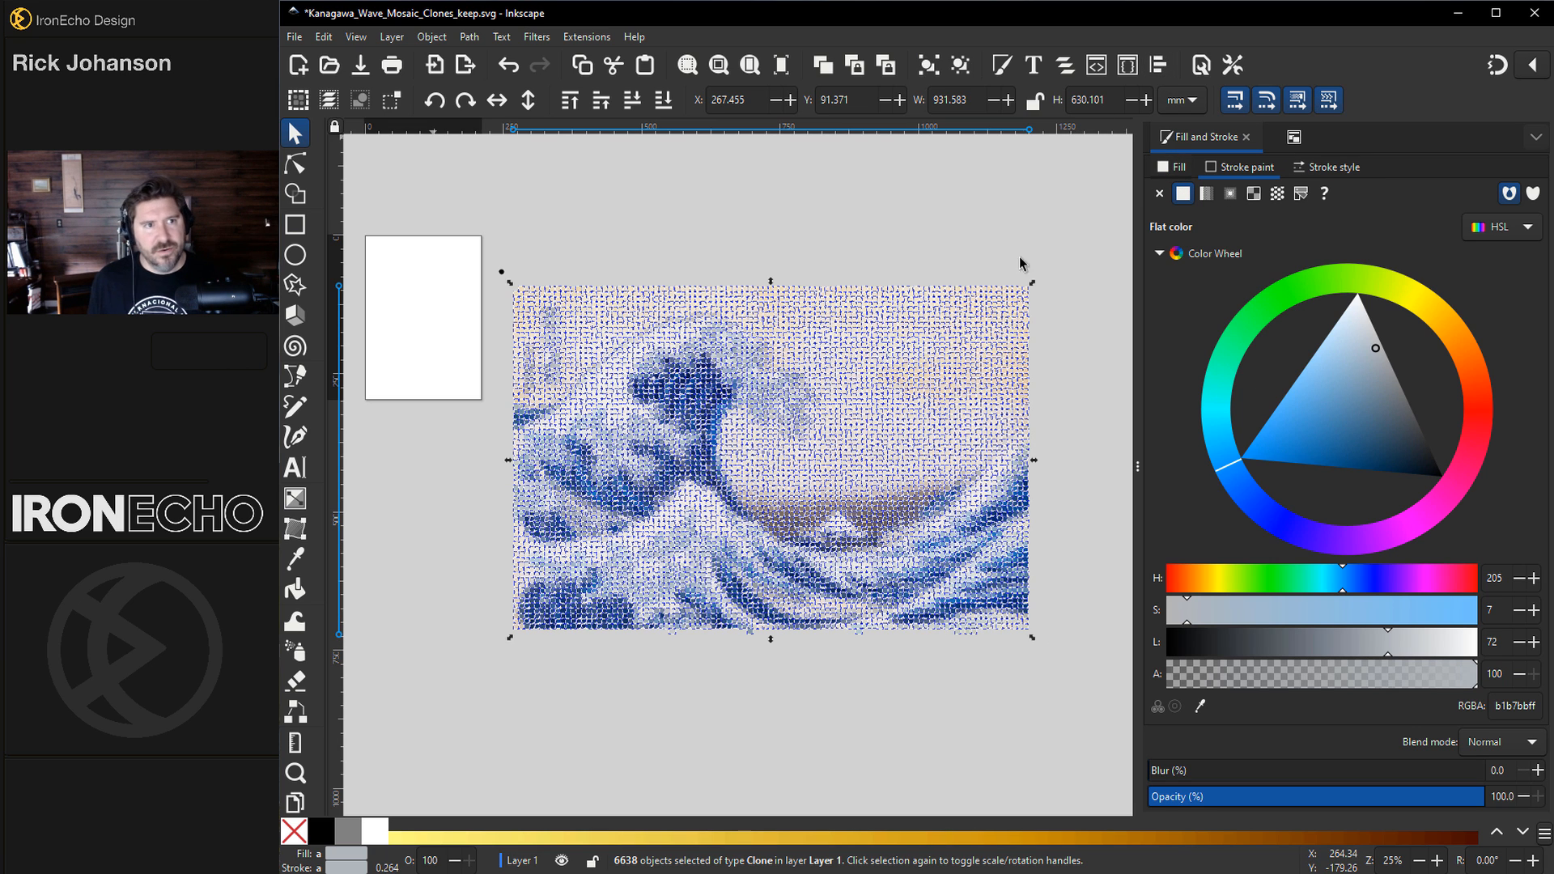
Step: Show Align and Distribute with Remove overlaps H and V gaps at 0
{"action": "left_click", "coordinate": [431, 37]}
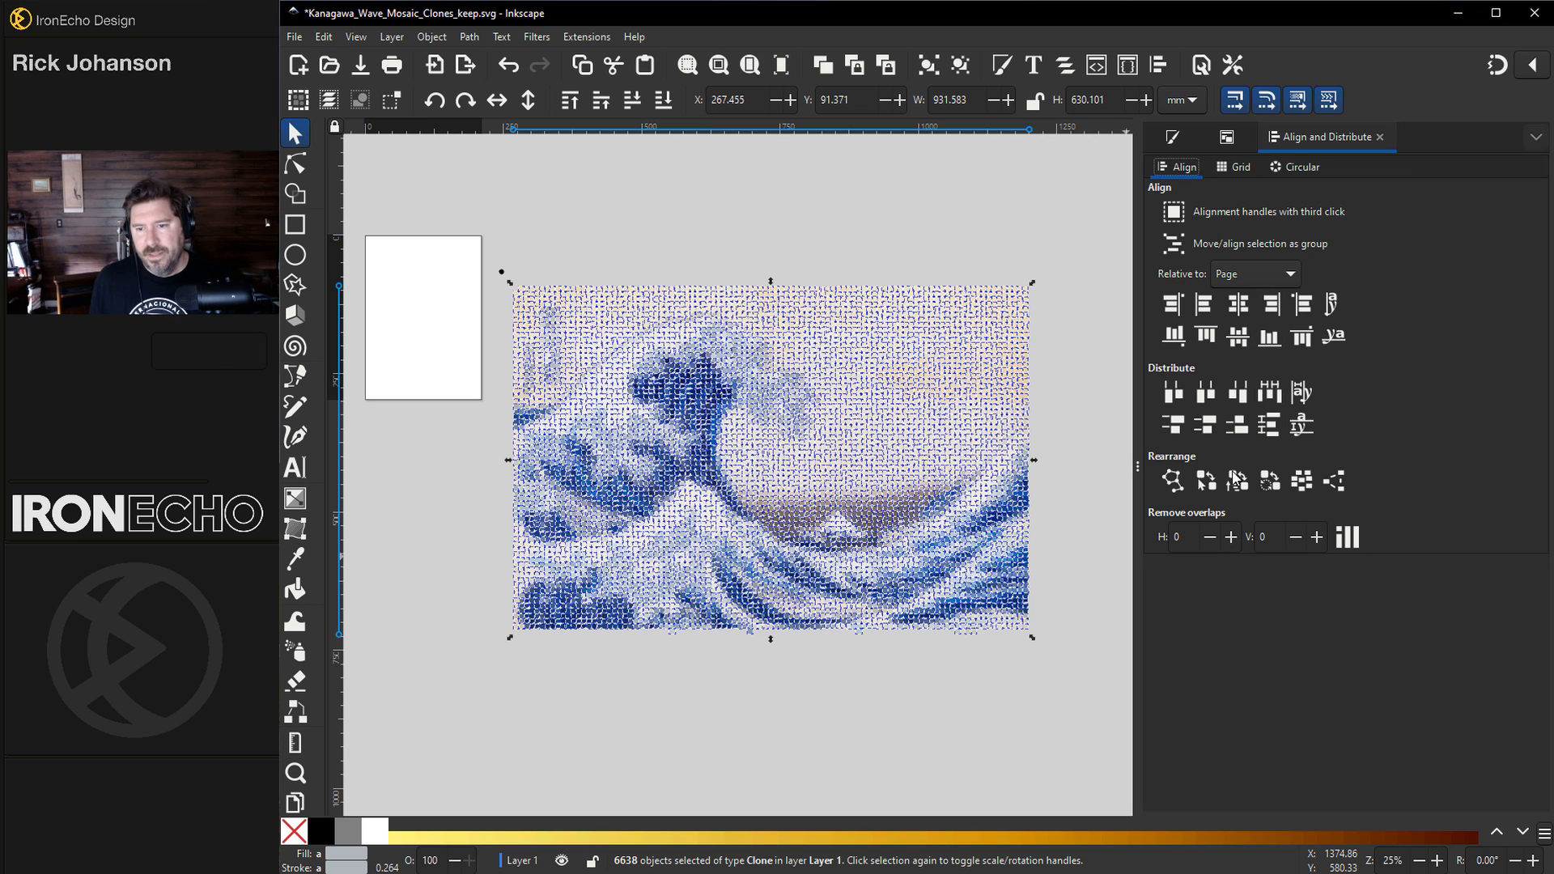
{"action": "mouse_move", "coordinate": [1239, 523]}
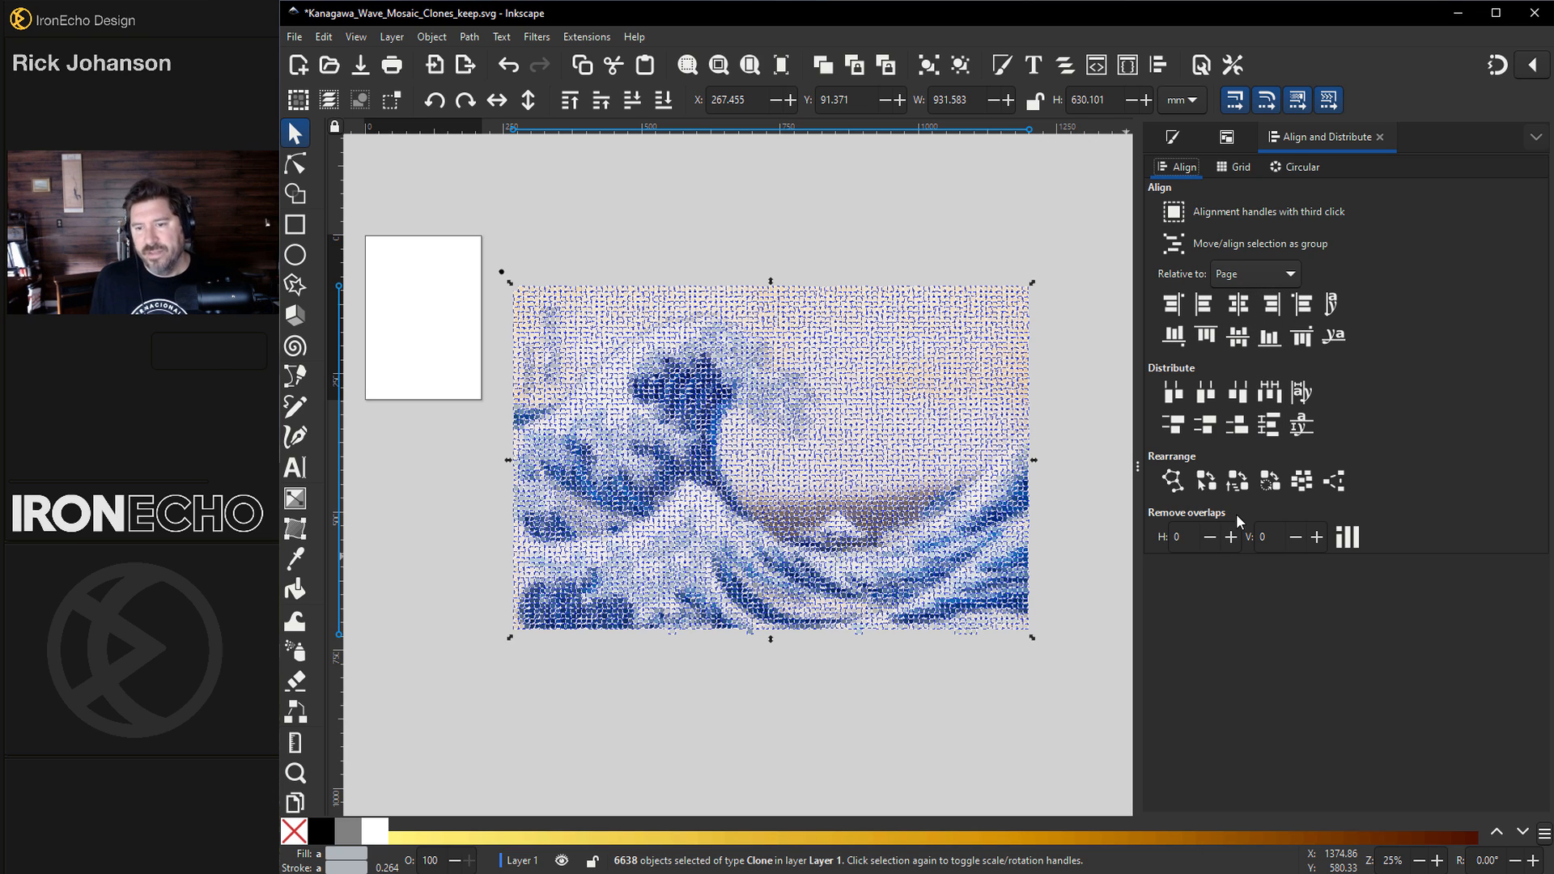
{"action": "mouse_move", "coordinate": [1168, 547]}
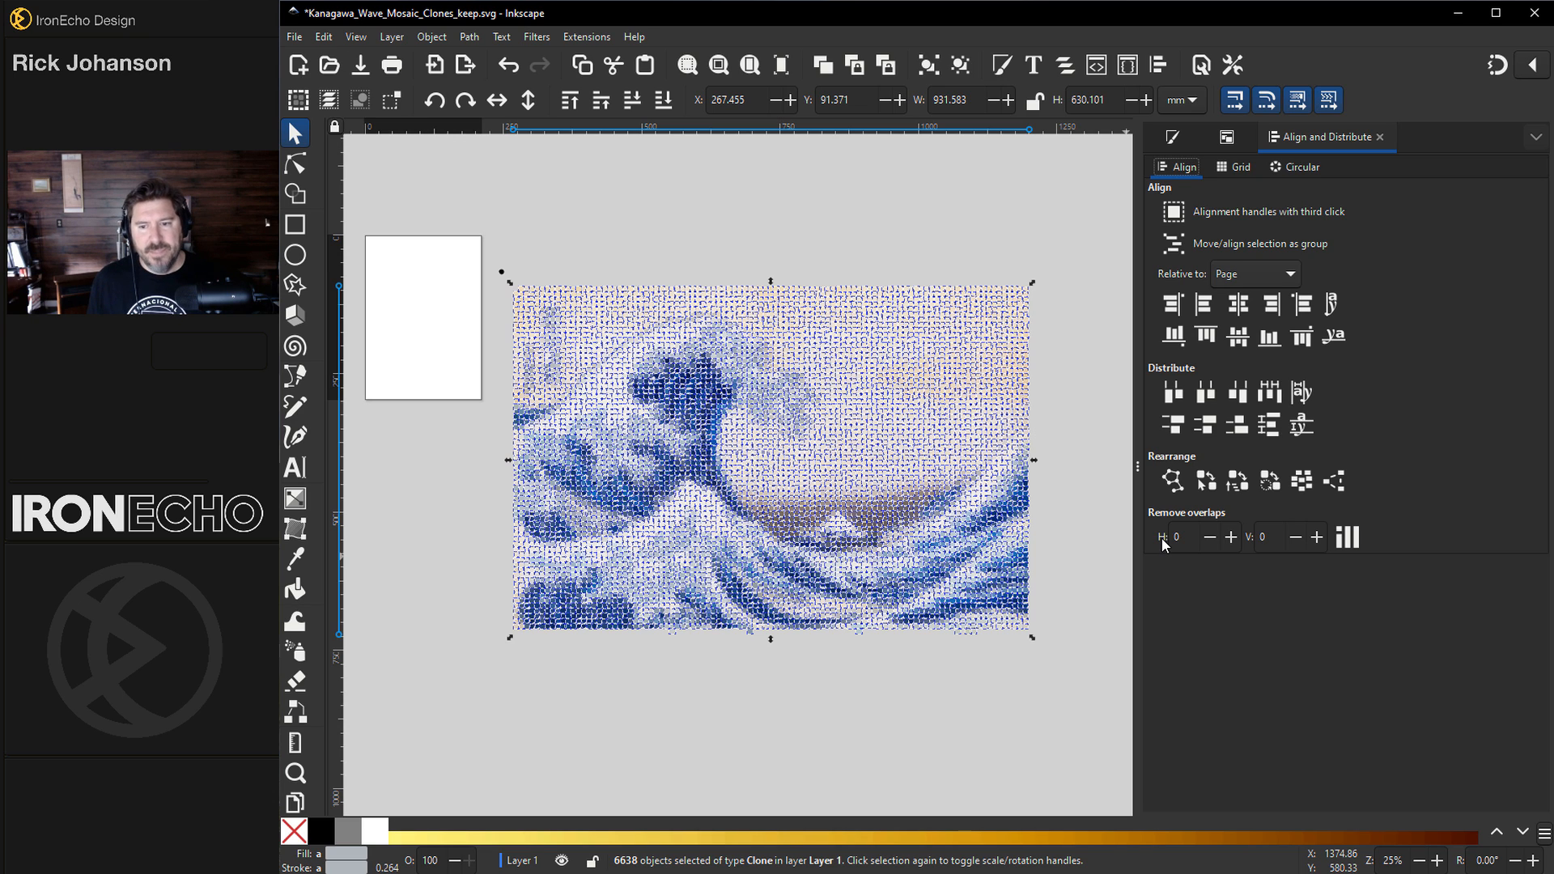
{"action": "mouse_move", "coordinate": [1162, 544]}
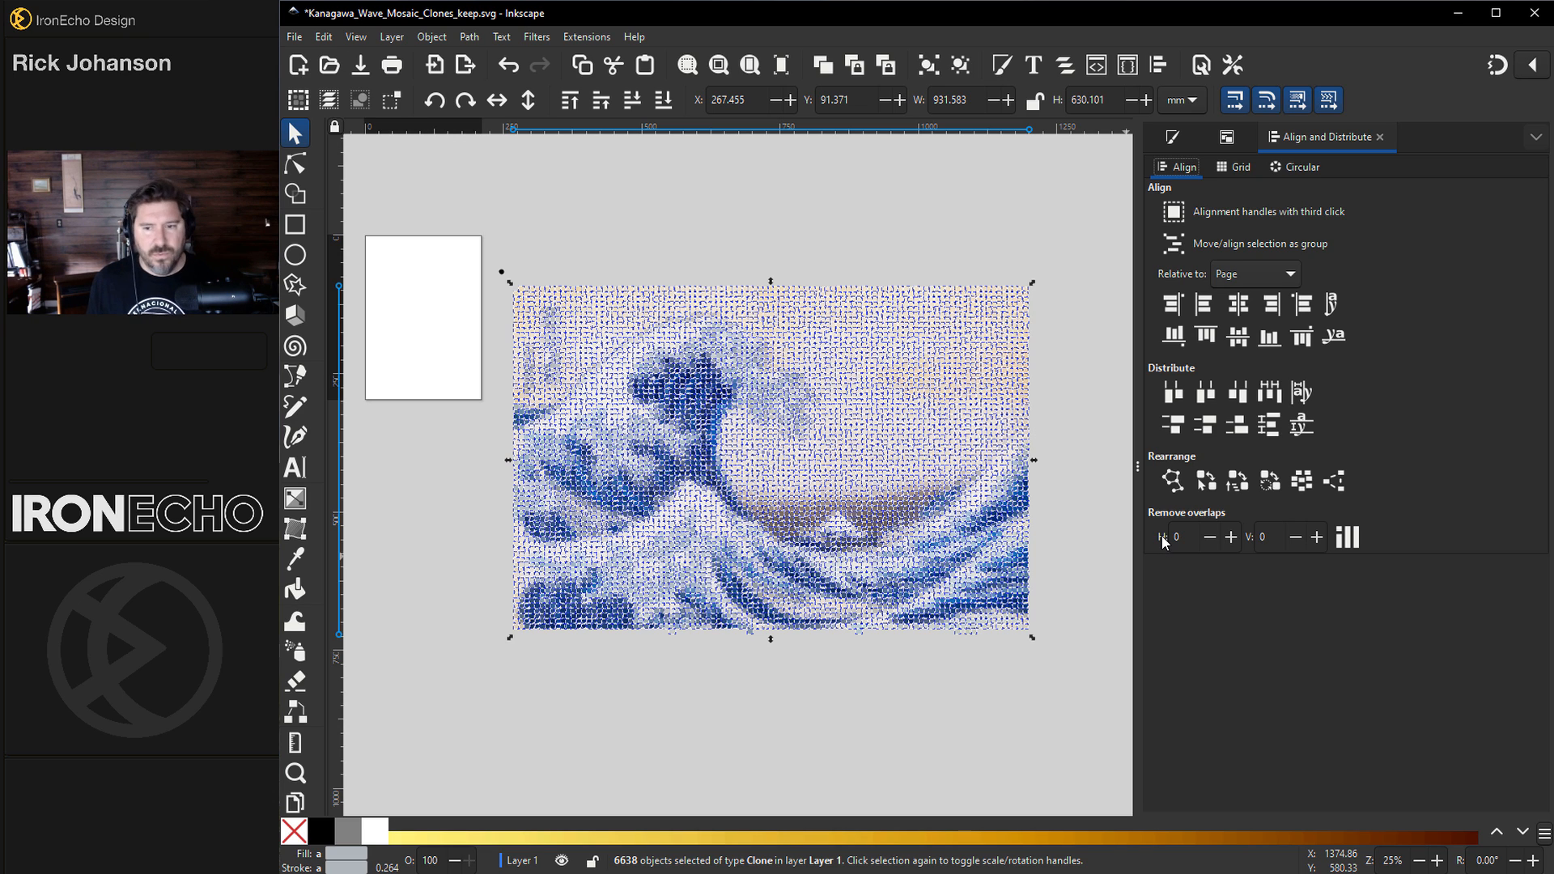
{"action": "left_click", "coordinate": [1270, 536]}
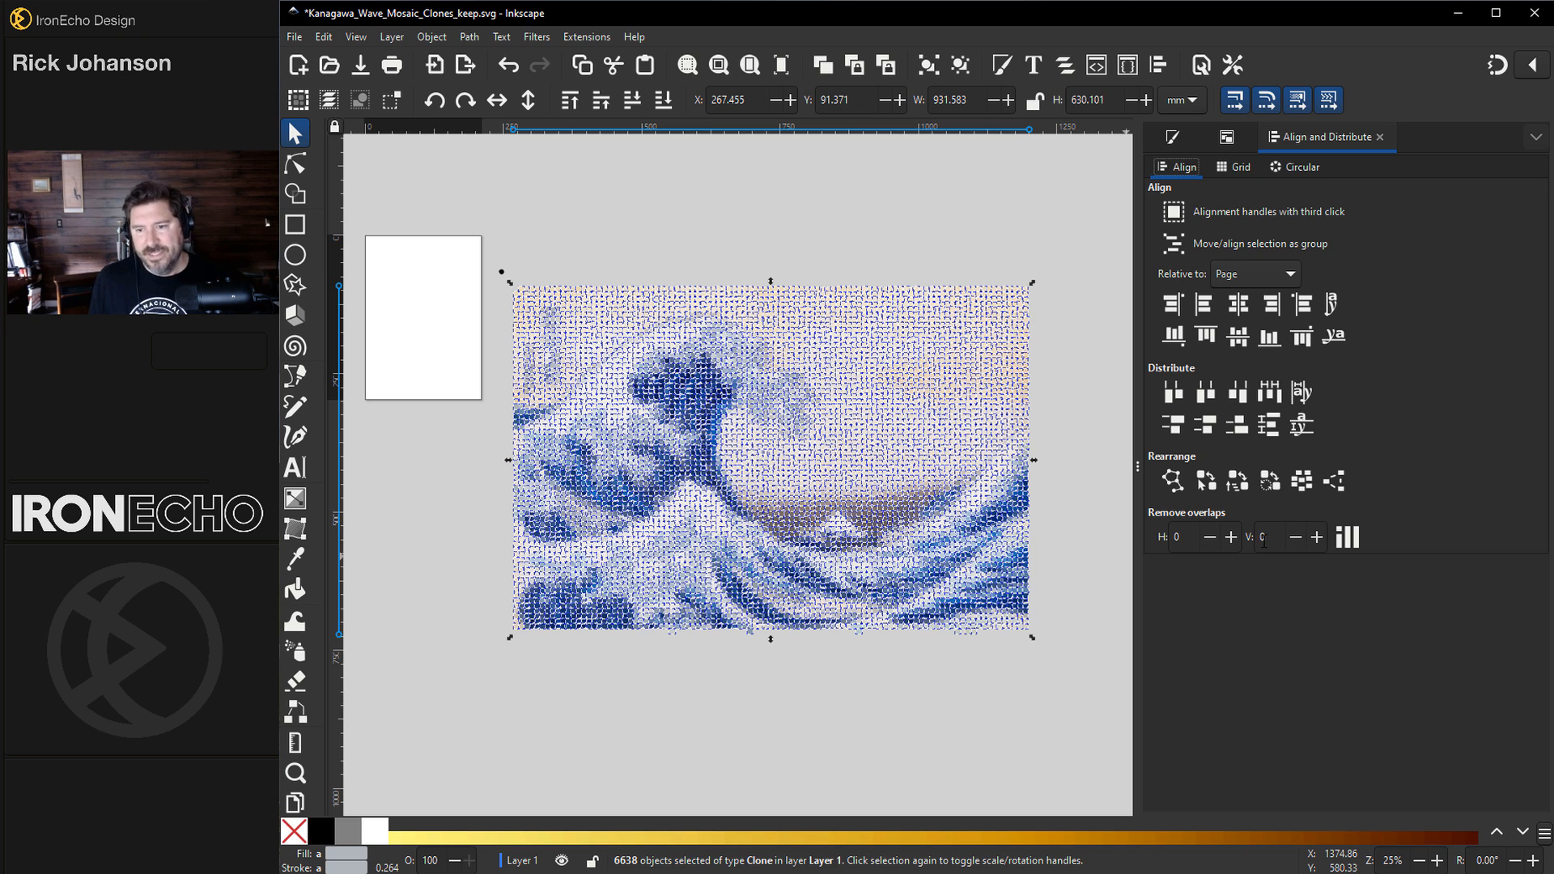
{"action": "mouse_move", "coordinate": [1266, 536]}
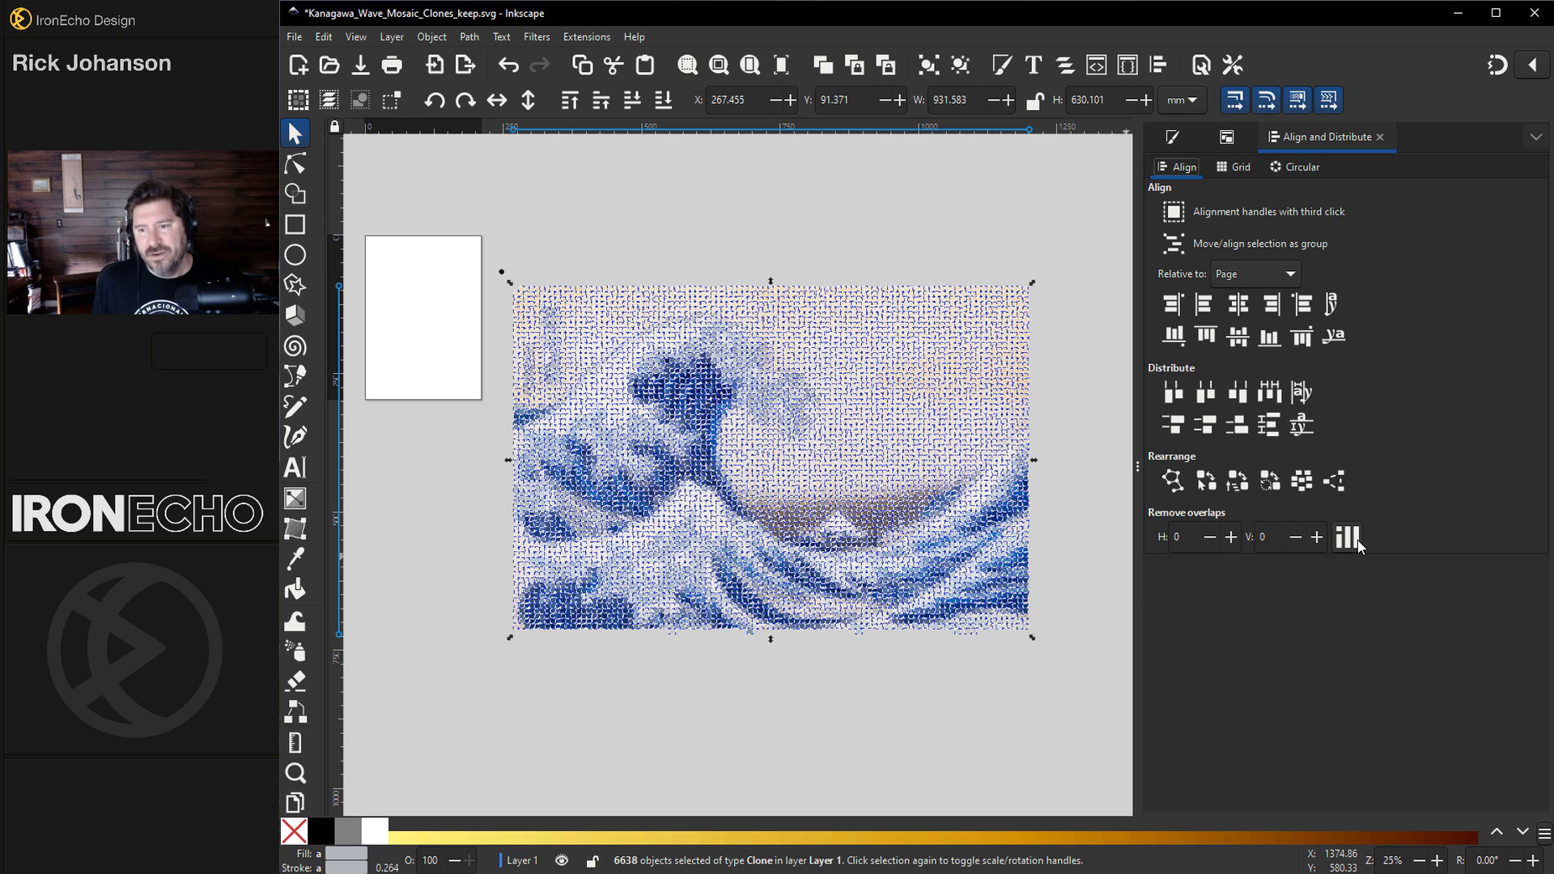
{"action": "mouse_move", "coordinate": [1347, 538]}
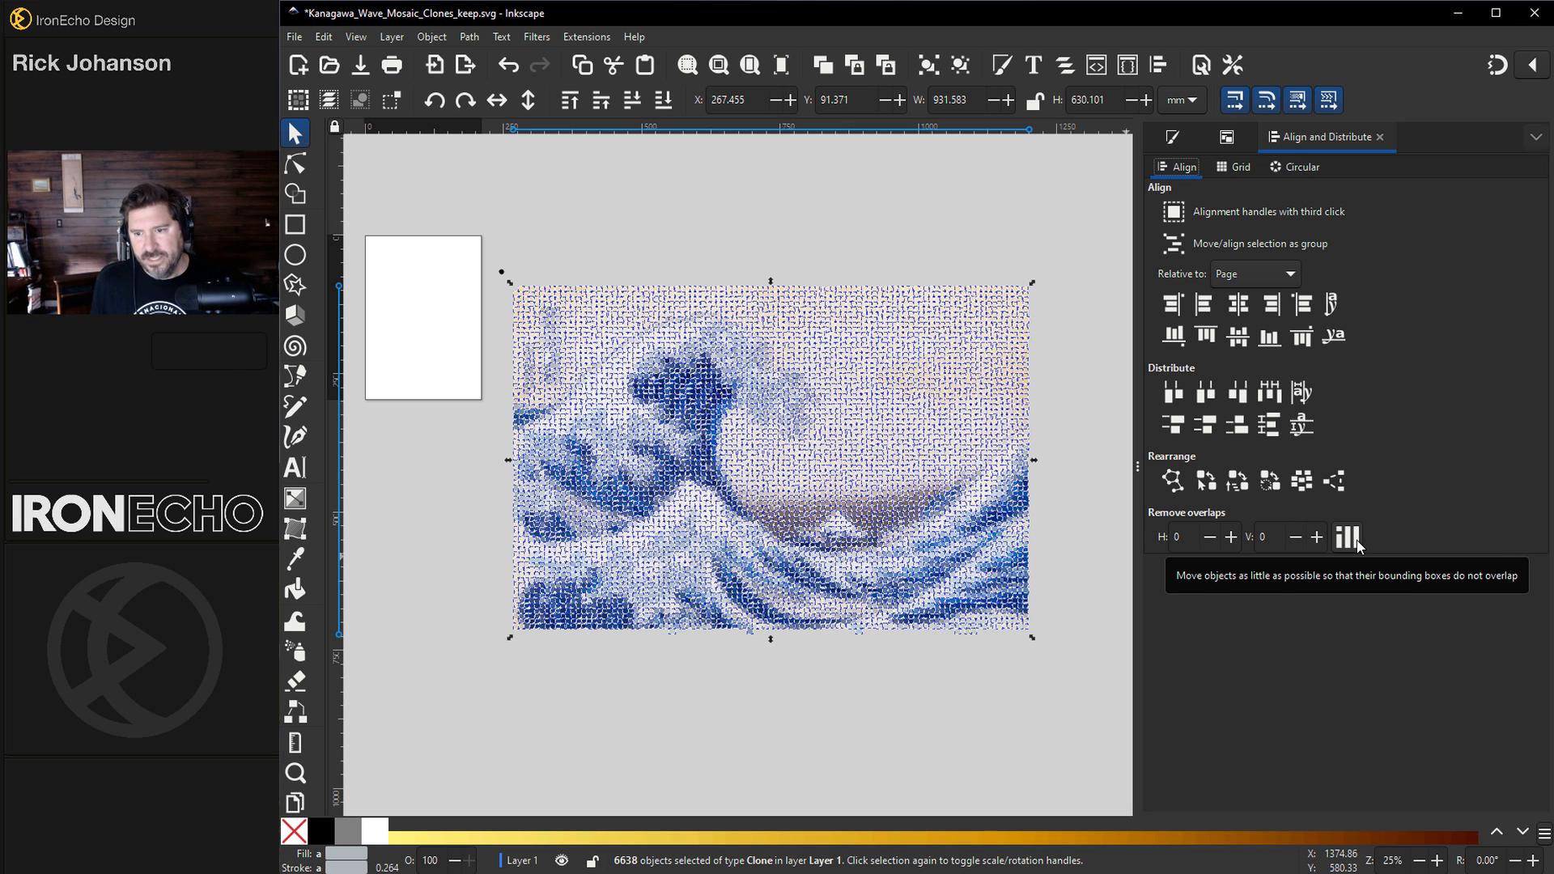
Step: Apply Remove overlaps so the clones spread into non-overlapping dots, then inspect the result
{"action": "left_click", "coordinate": [1345, 538]}
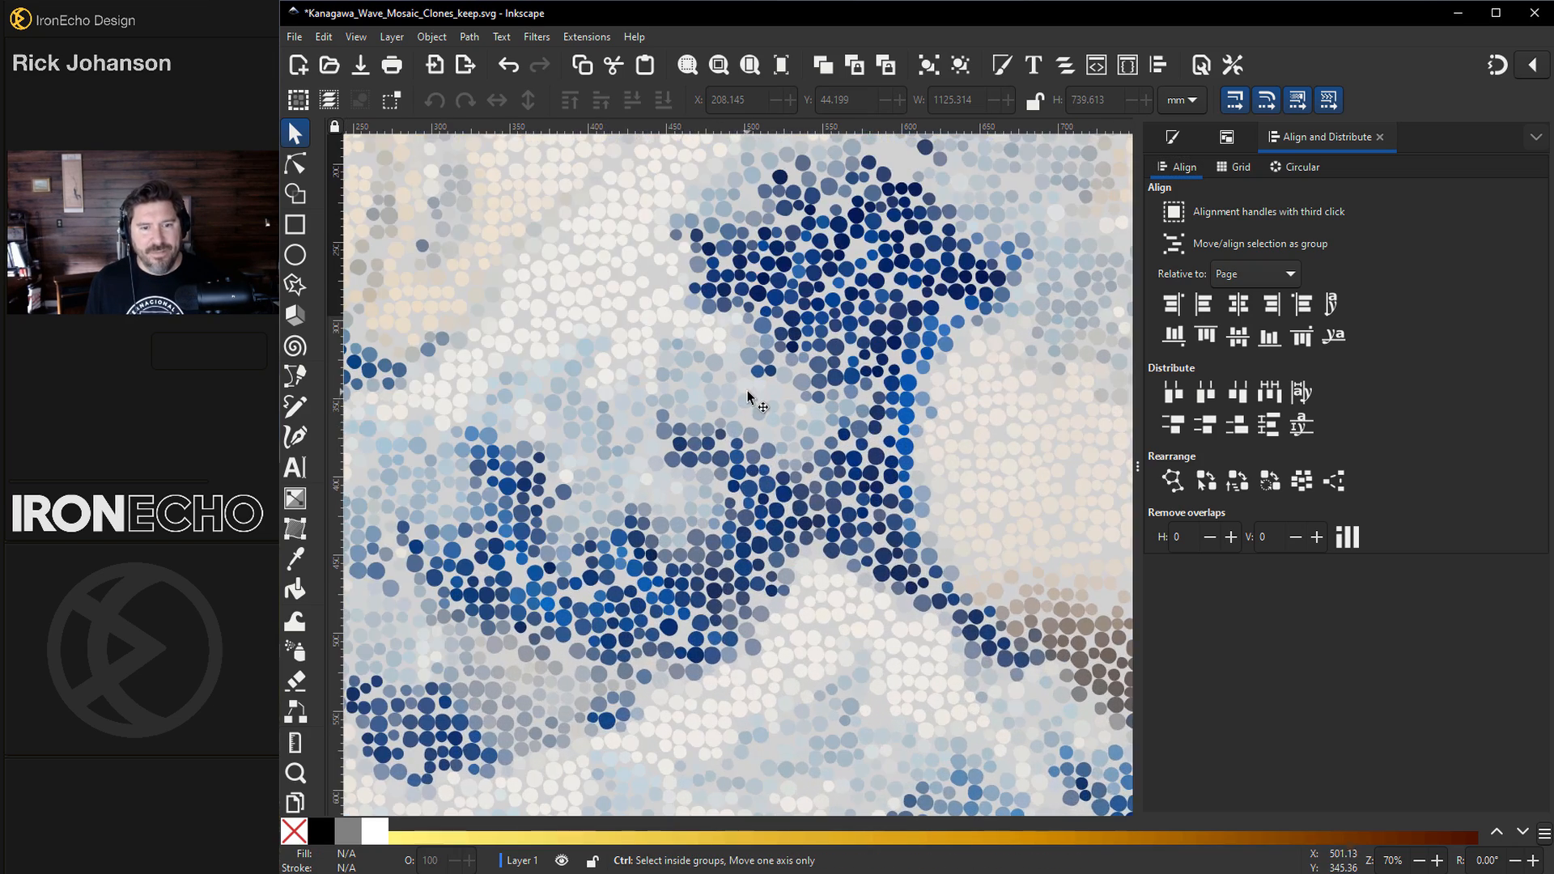
{"action": "scroll", "scroll_direction": "down", "scroll_amount": 3}
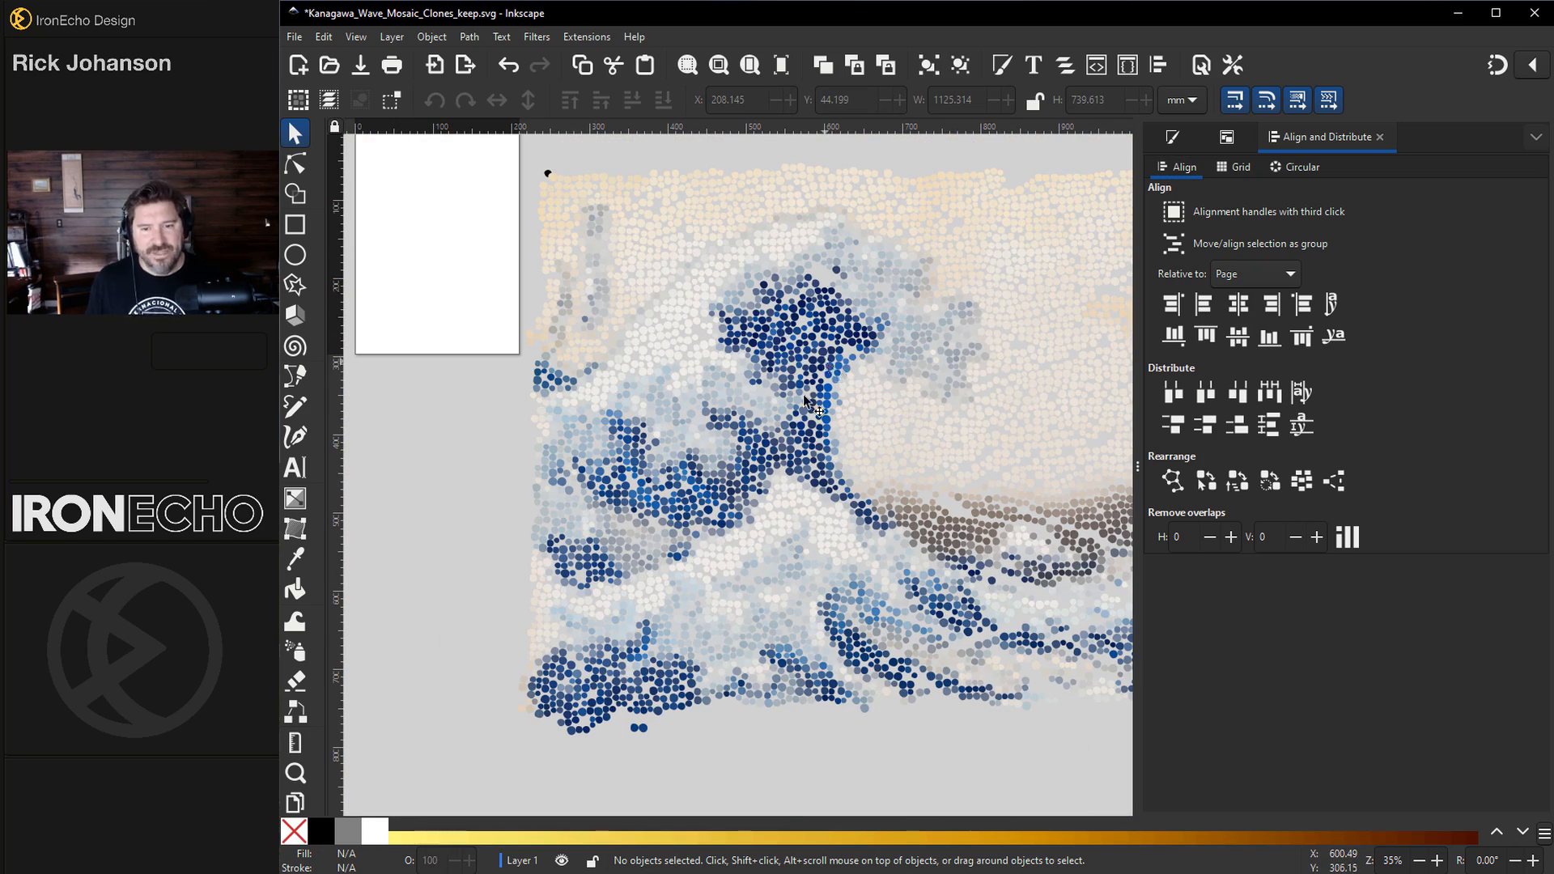
{"action": "scroll", "scroll_direction": "down", "scroll_amount": 3}
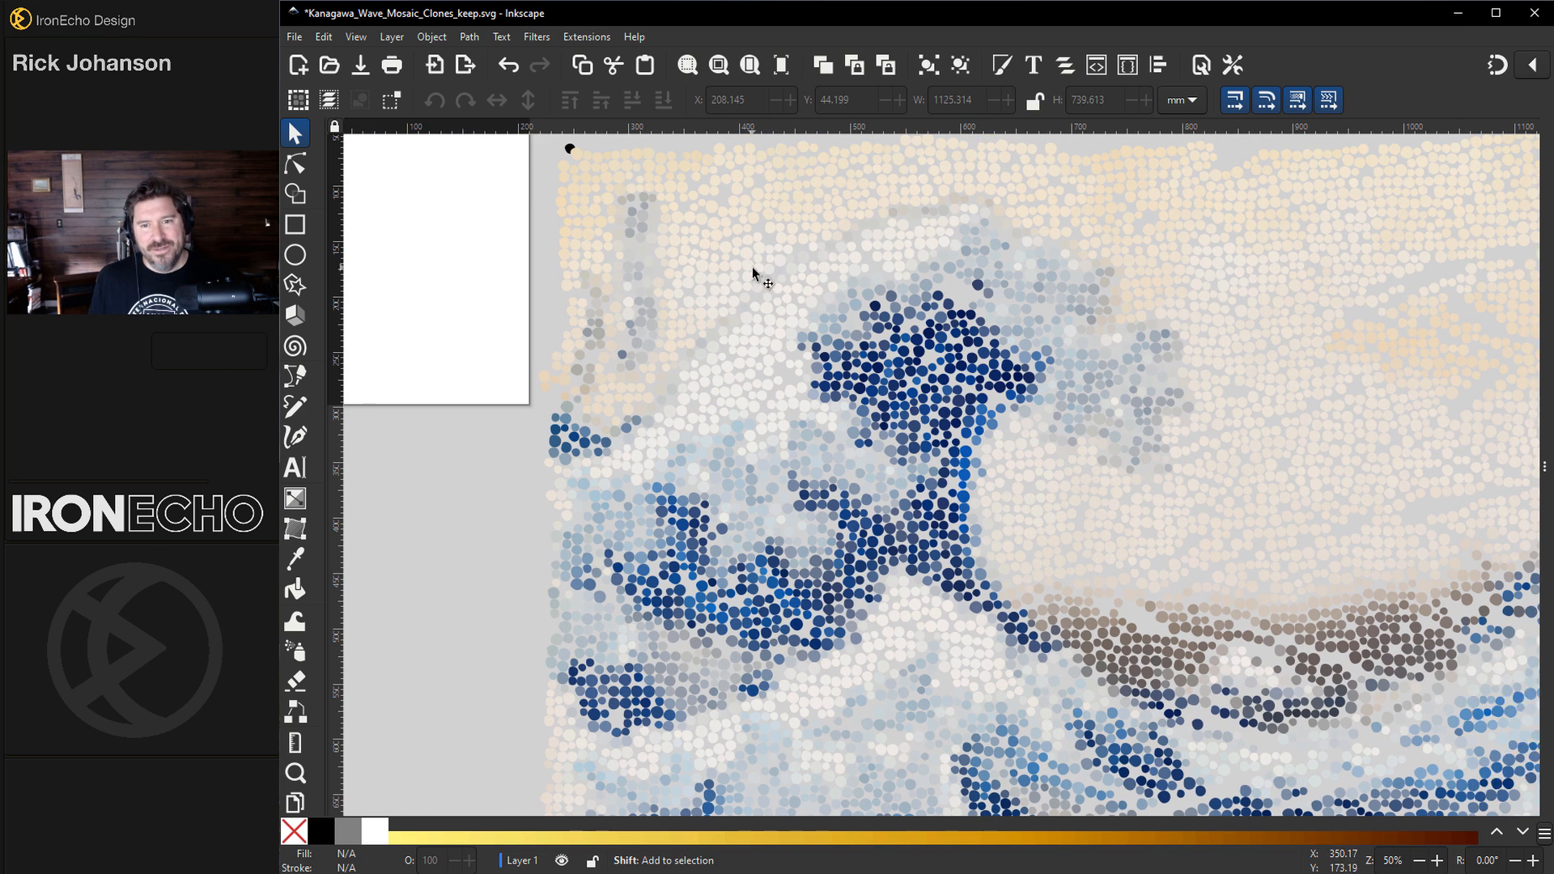
{"action": "scroll", "scroll_direction": "down", "scroll_amount": 3}
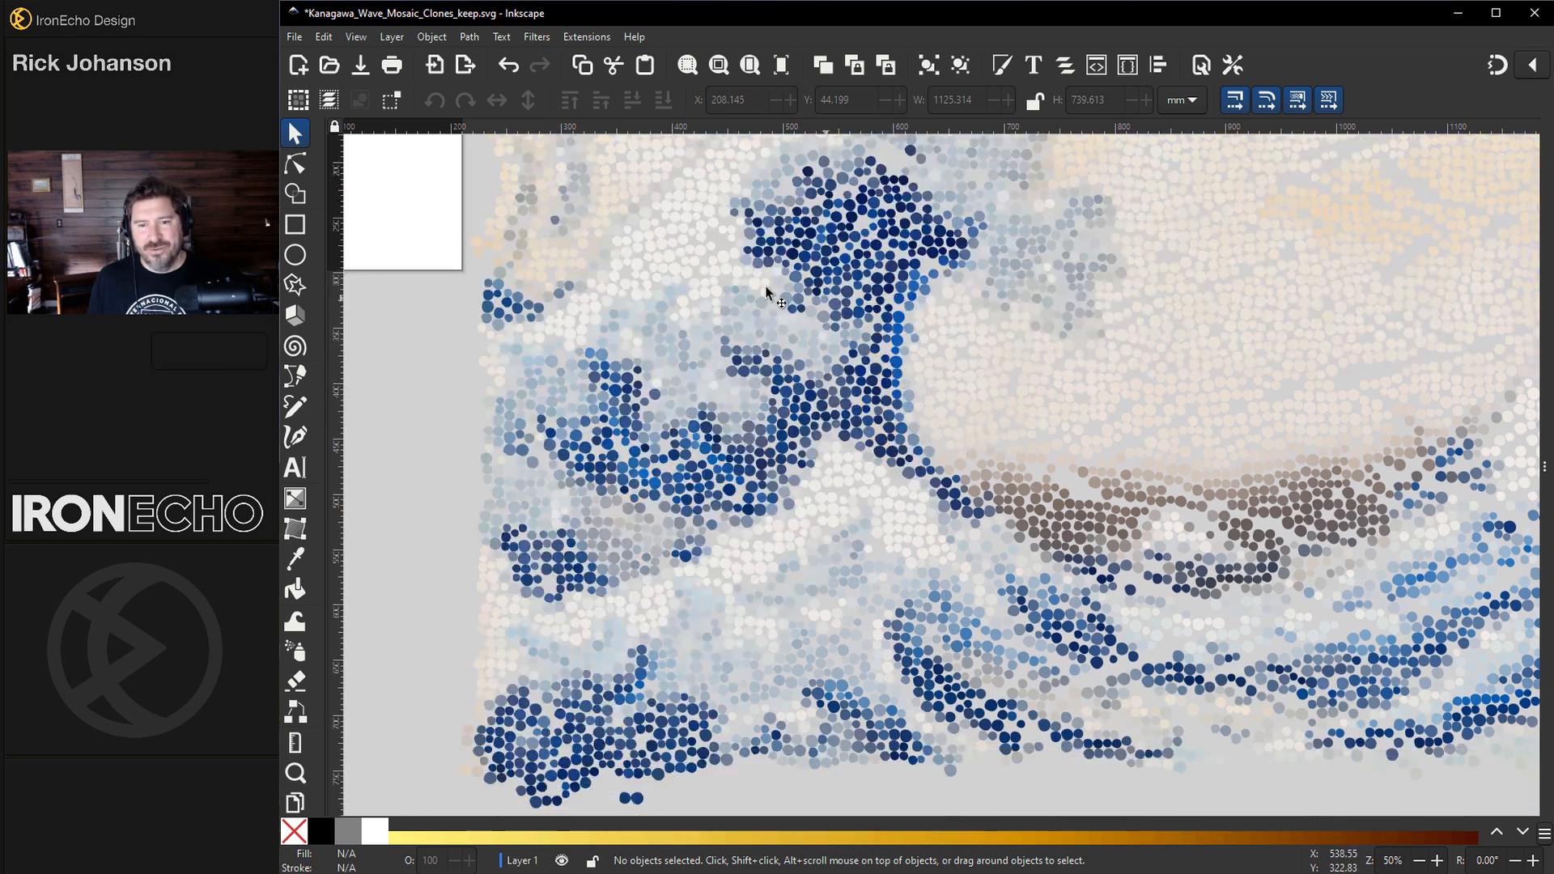